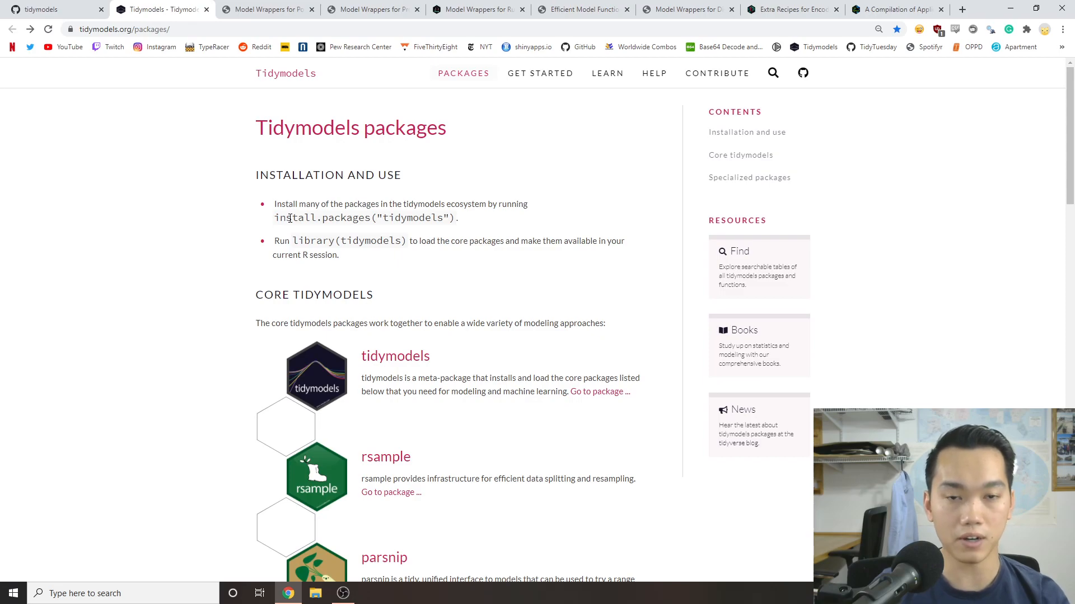
# Browse up and down the tidymodels packages page reviewing the listed packages.
pyautogui.doubleClick(293, 218)
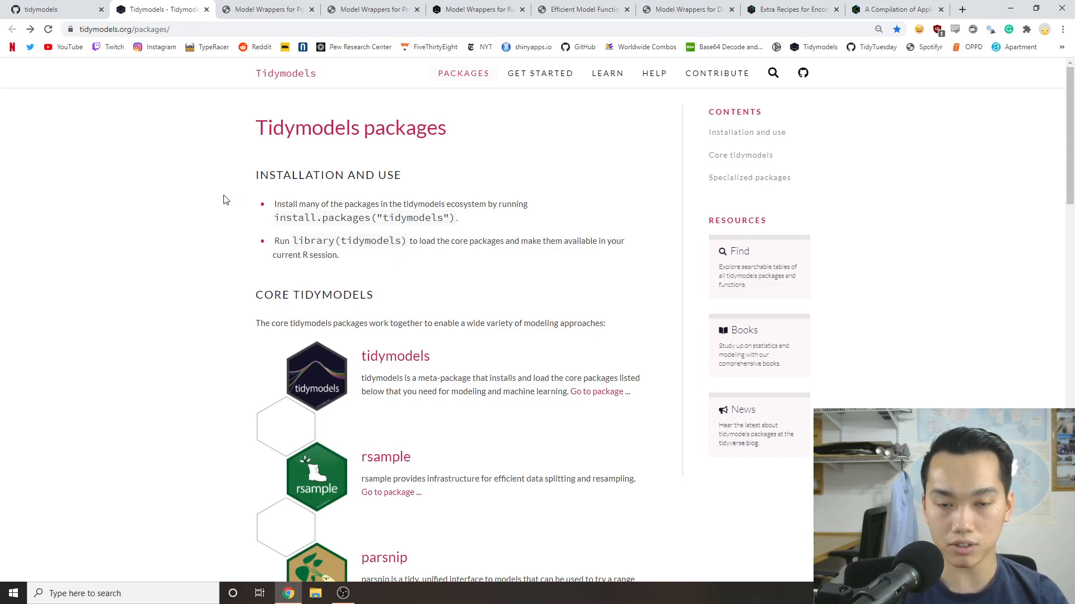
pyautogui.scroll(-3)
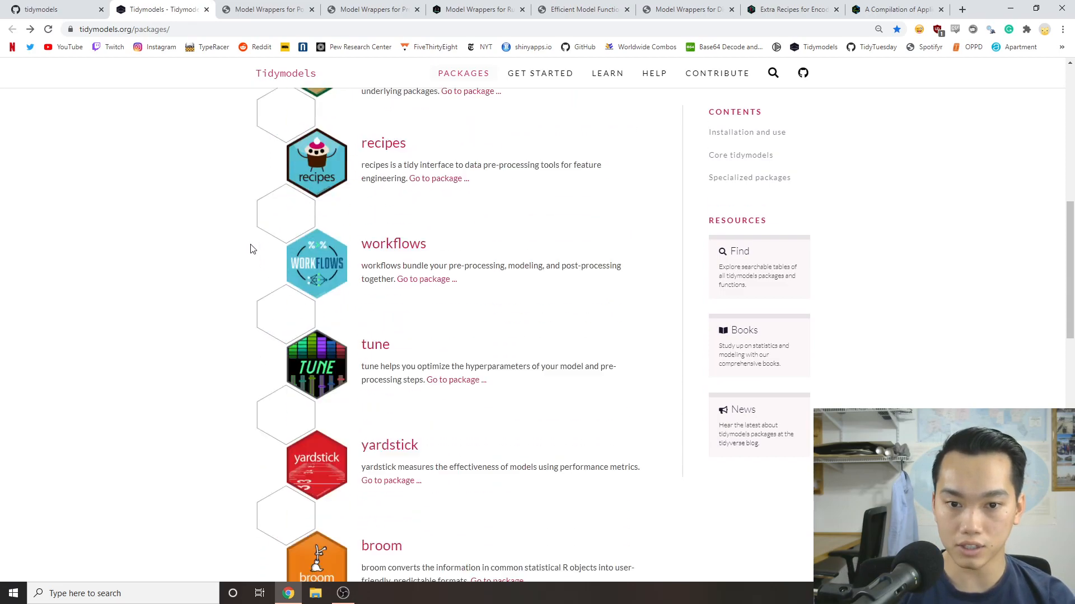
pyautogui.scroll(3)
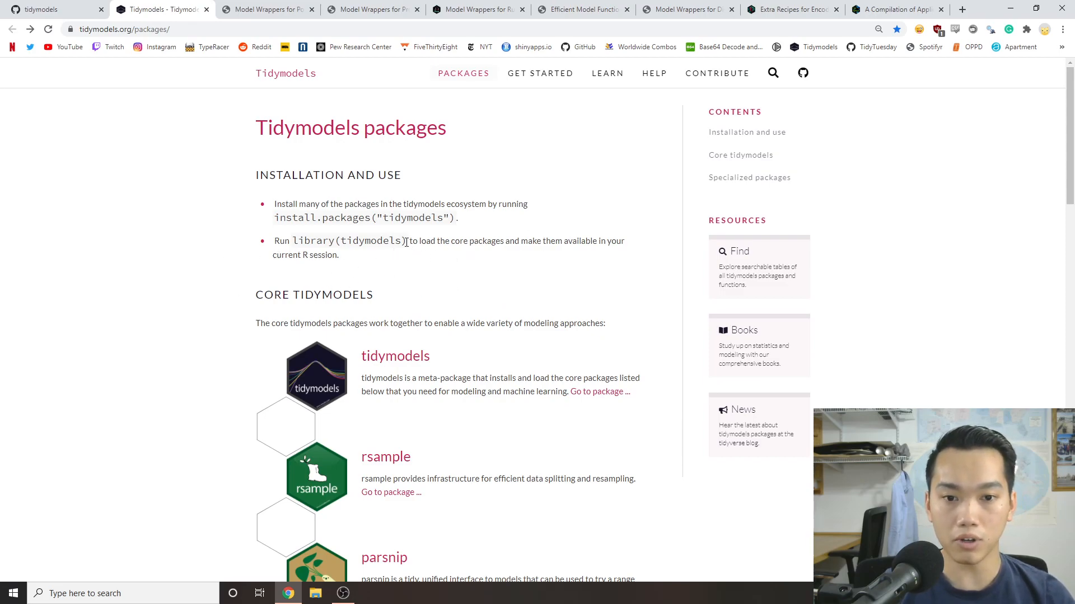
pyautogui.moveTo(242, 288)
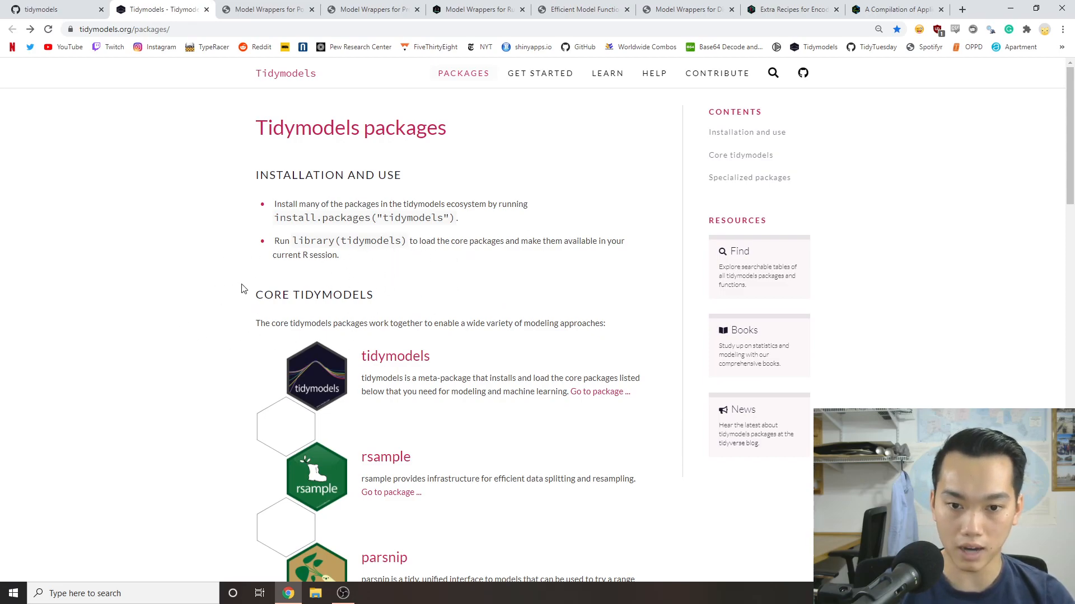
pyautogui.scroll(-3)
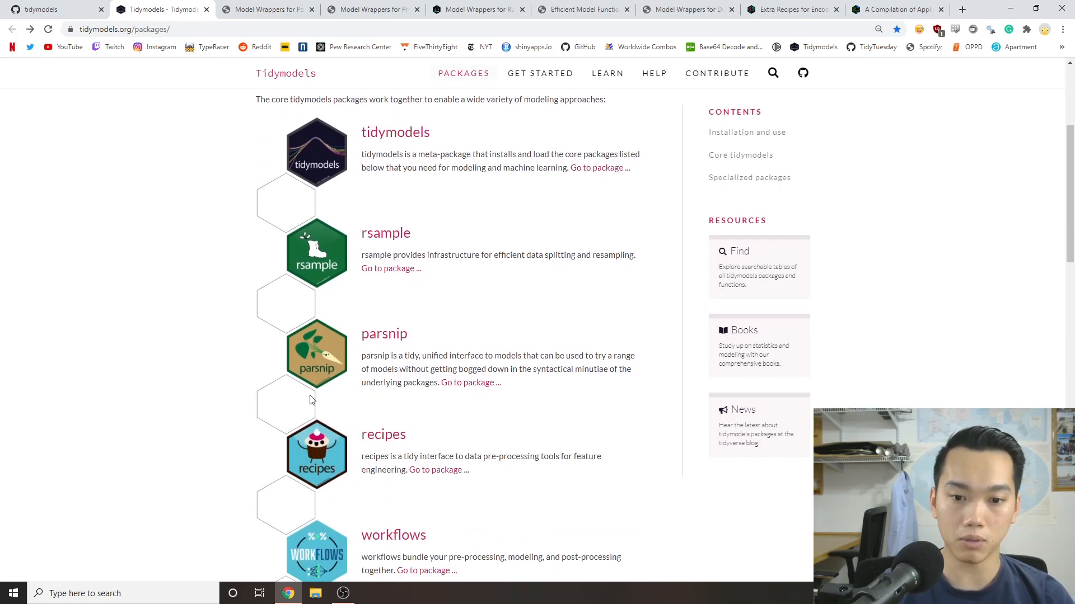
pyautogui.scroll(-3)
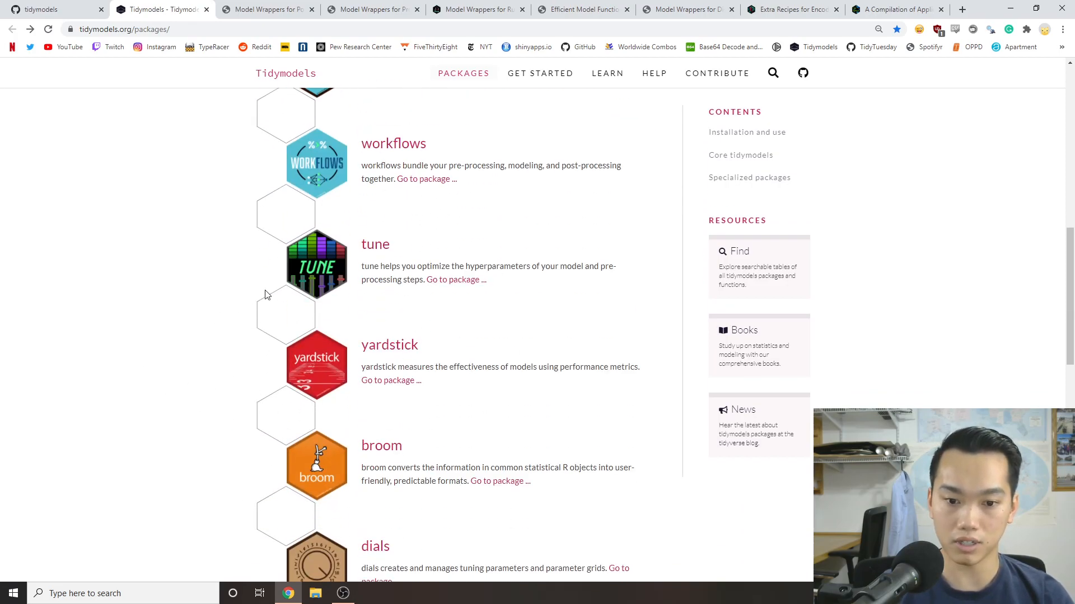
pyautogui.scroll(-3)
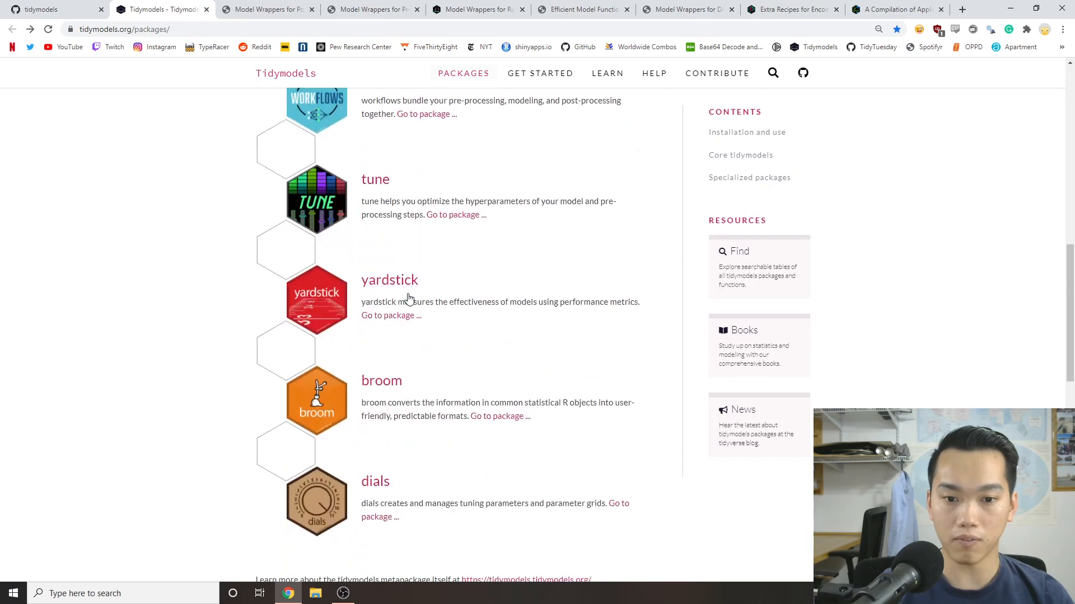
pyautogui.scroll(-3)
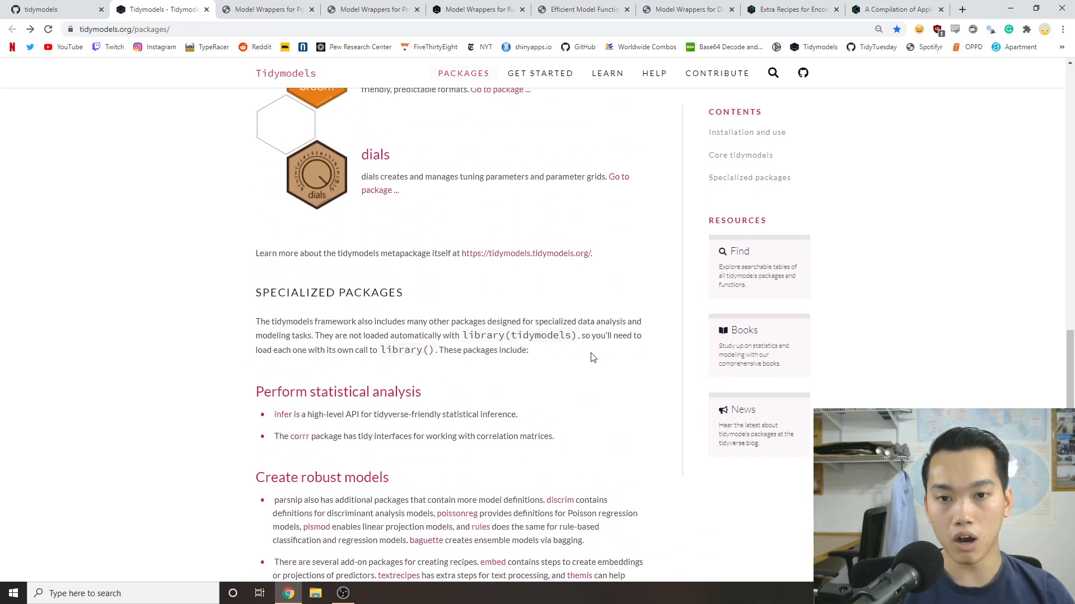
pyautogui.scroll(3)
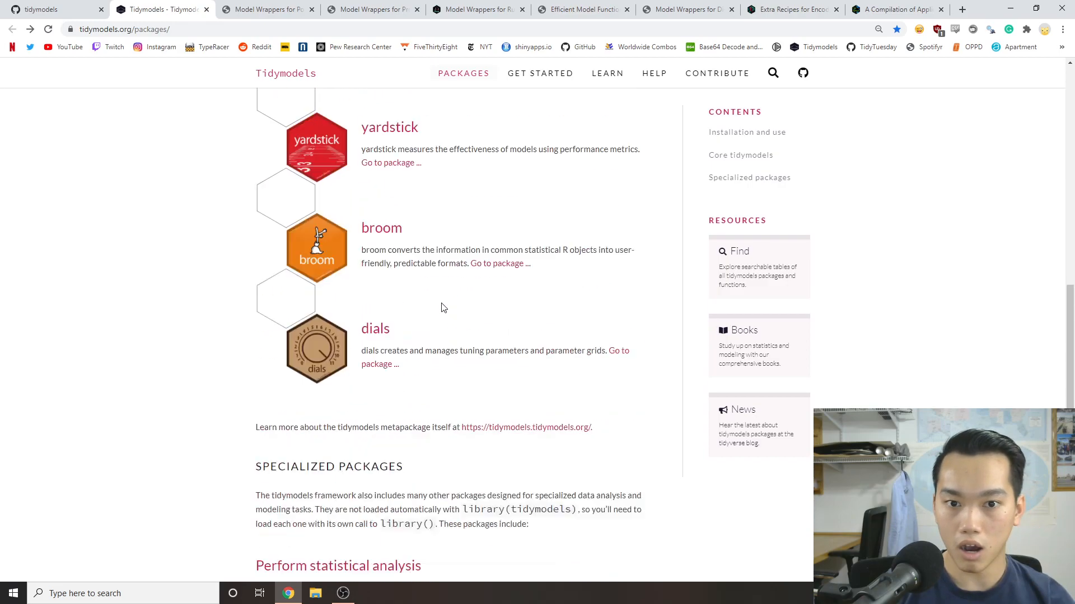
pyautogui.scroll(3)
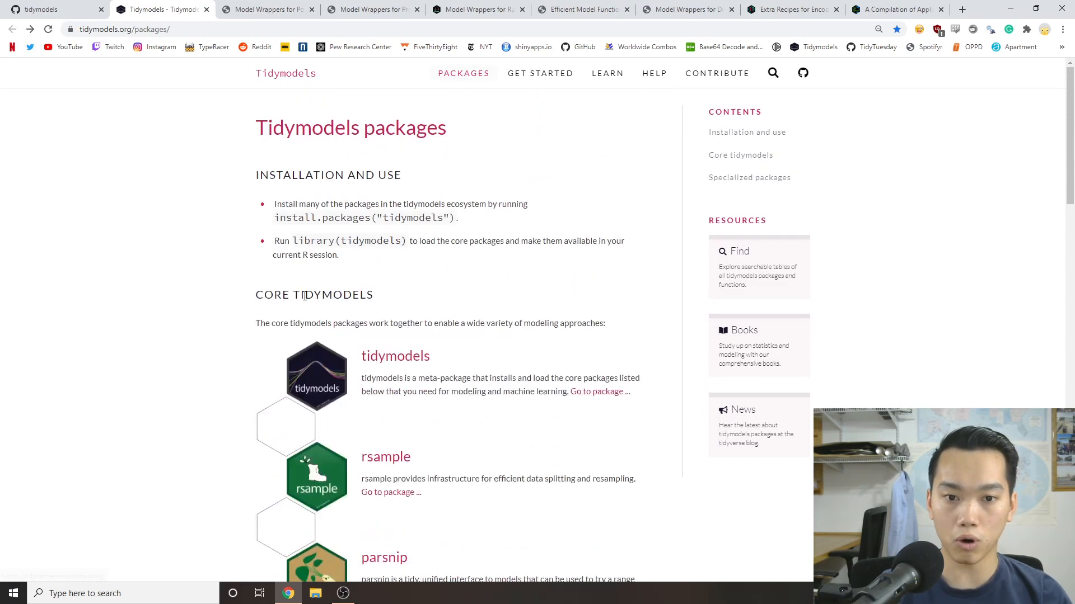
pyautogui.moveTo(431, 291)
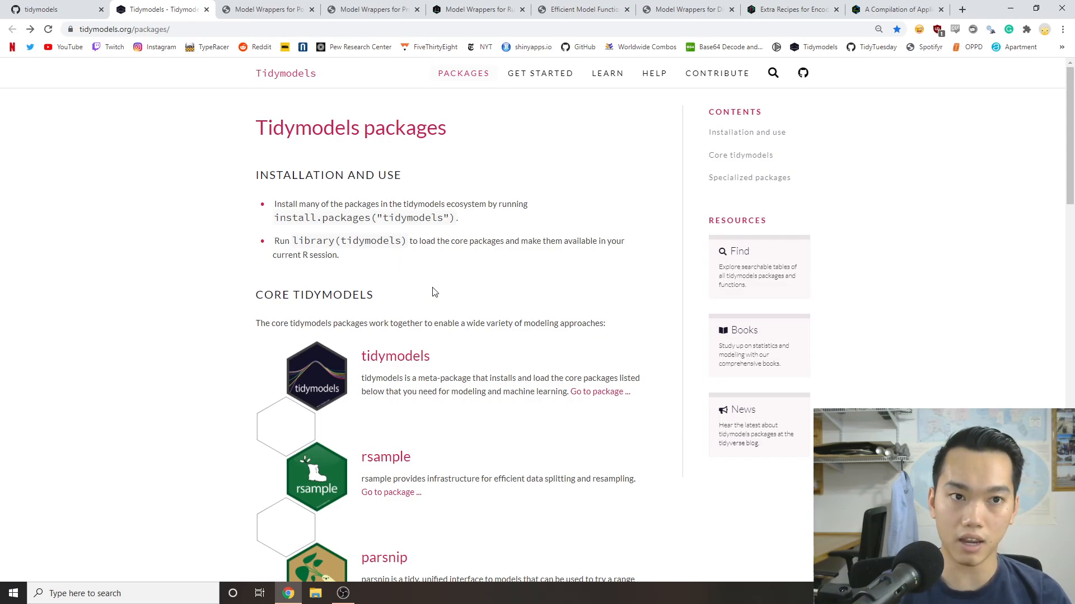
pyautogui.moveTo(424, 301)
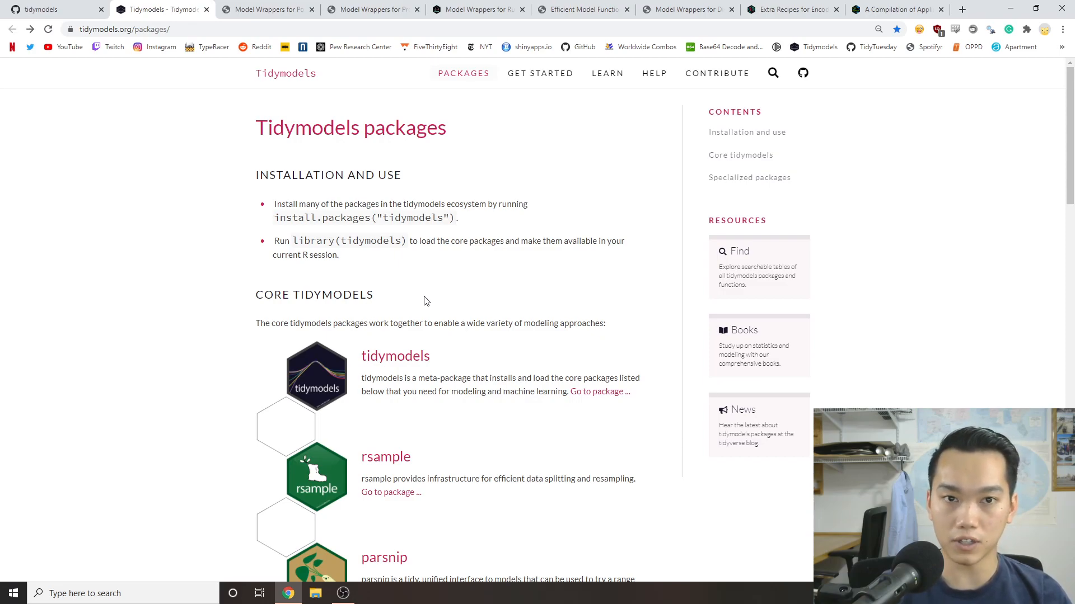
pyautogui.moveTo(422, 275)
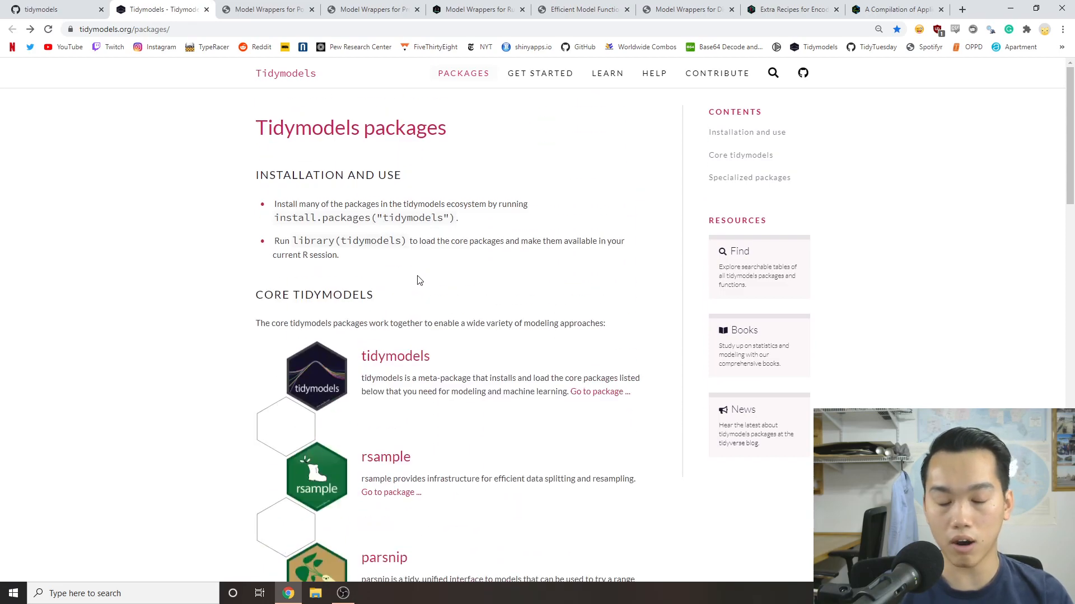
pyautogui.scroll(-3)
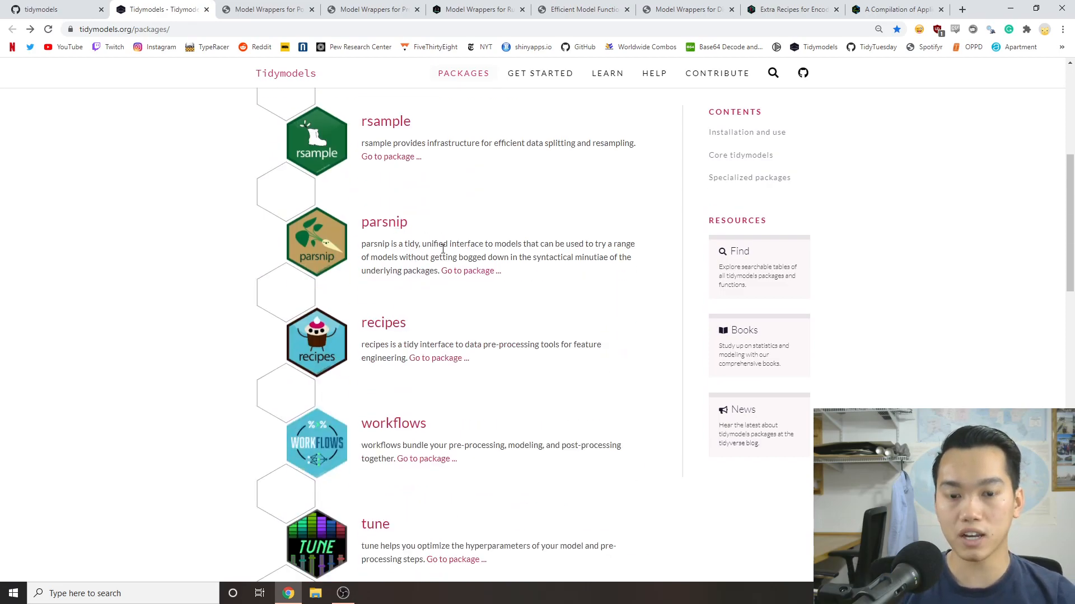
pyautogui.moveTo(496, 285)
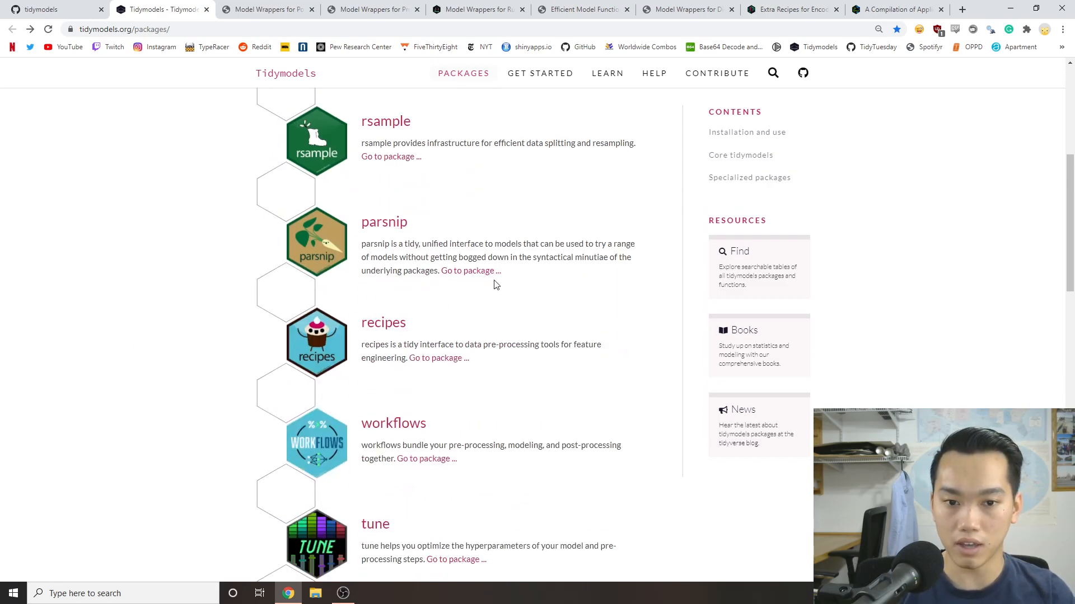
pyautogui.scroll(-3)
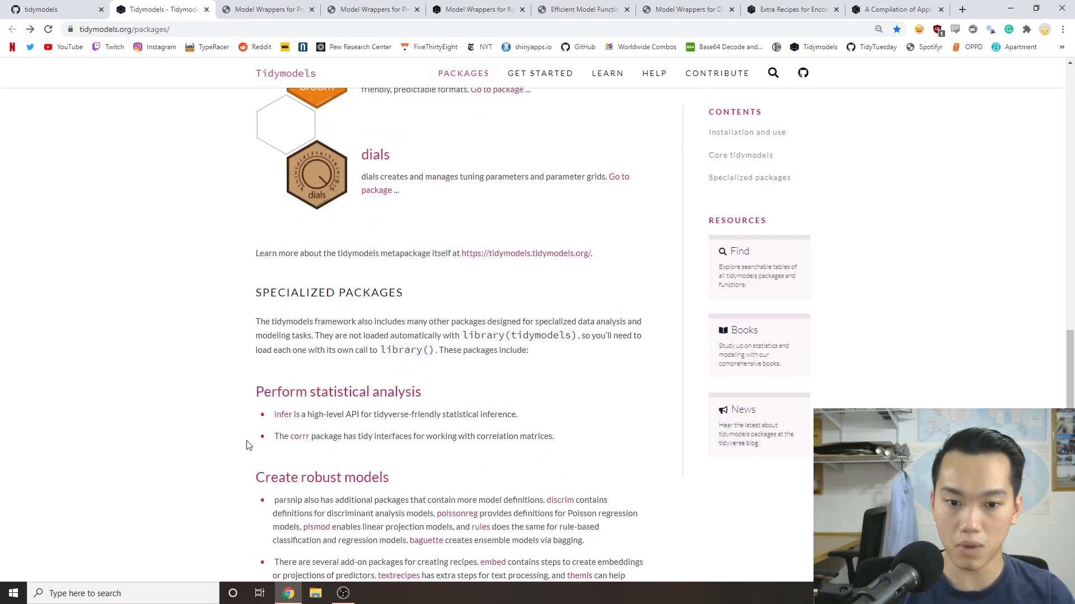
pyautogui.scroll(3)
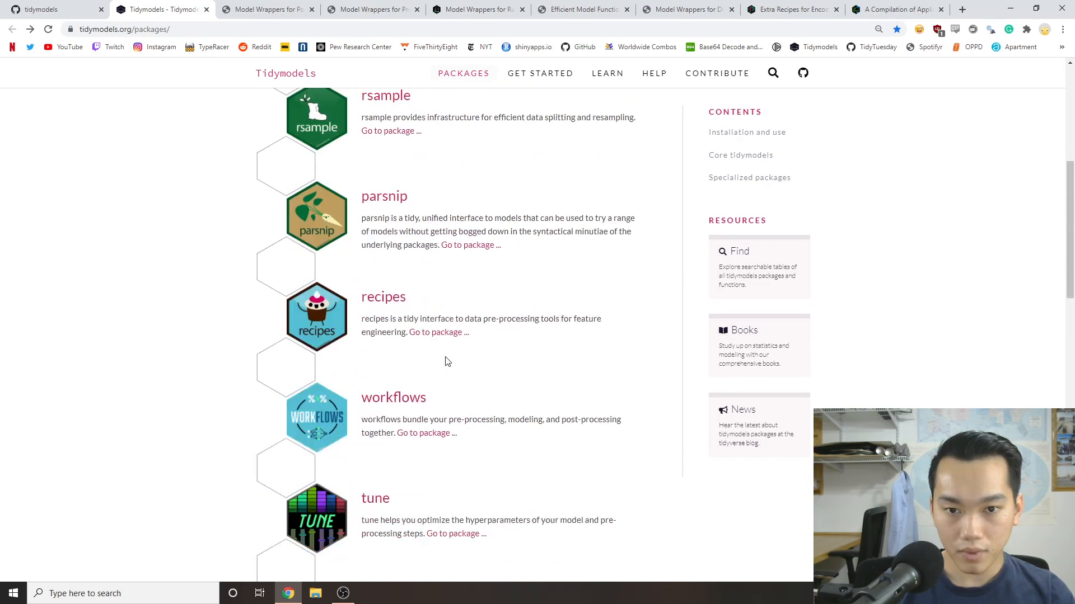
pyautogui.scroll(3)
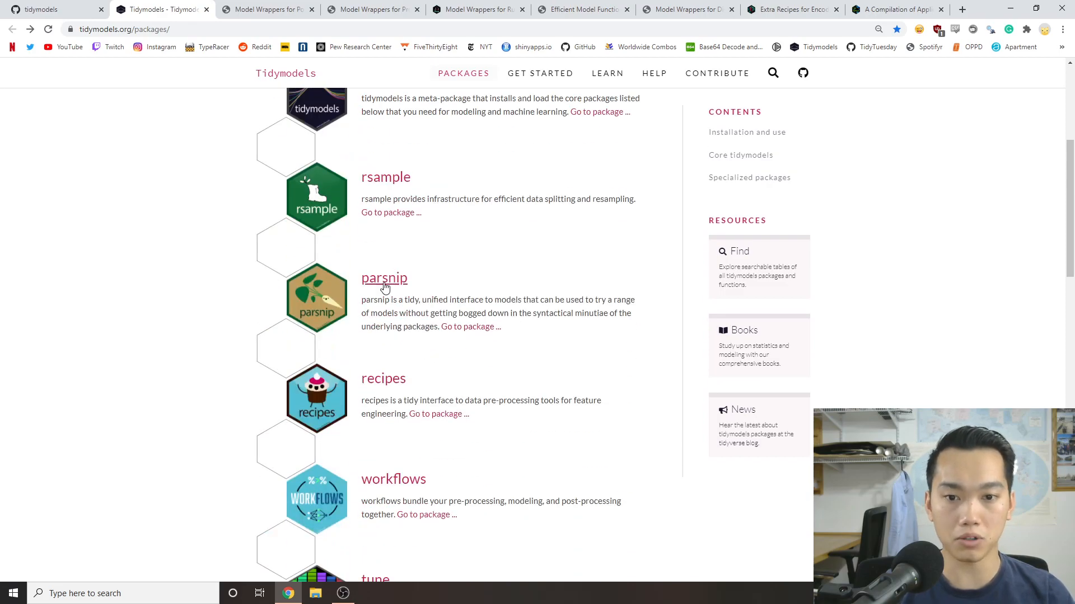
# Glance at the parsnip documentation site, then return to the tidymodels packages list.
pyautogui.click(384, 278)
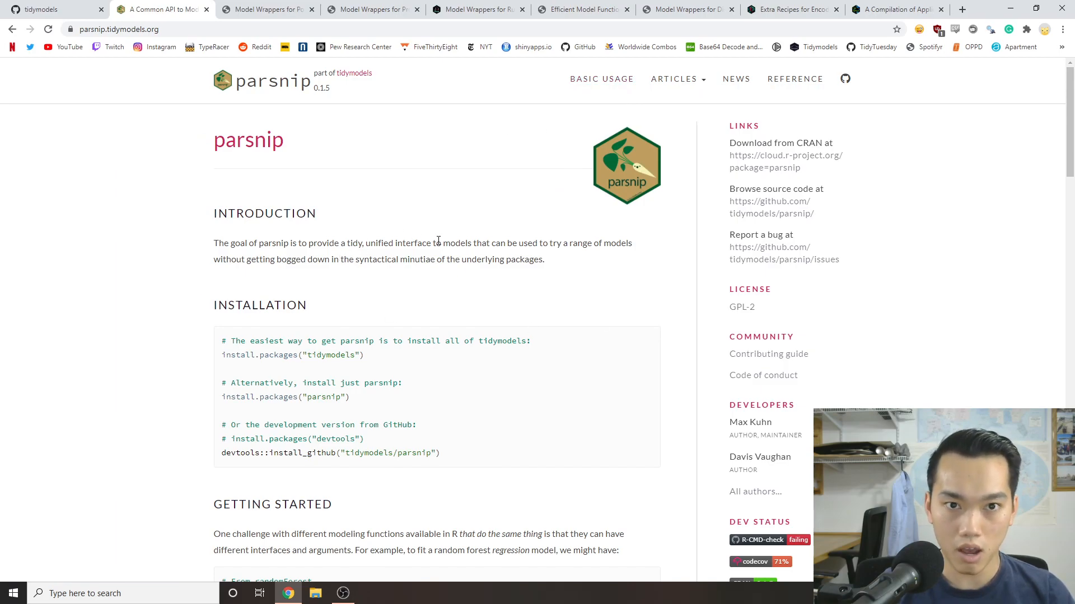
pyautogui.click(354, 73)
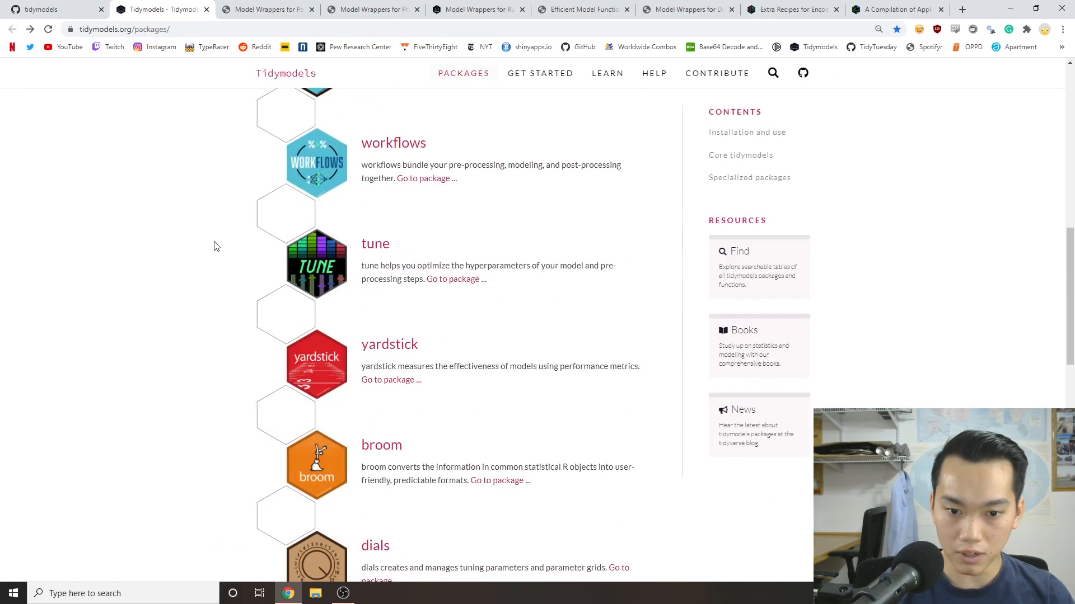
pyautogui.scroll(-3)
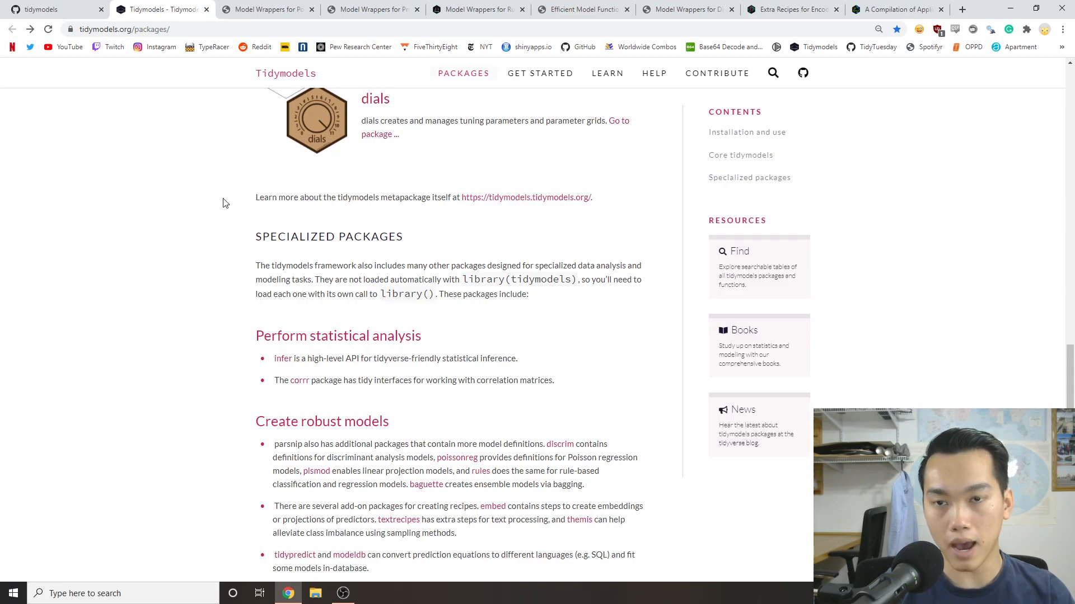
pyautogui.moveTo(163, 9)
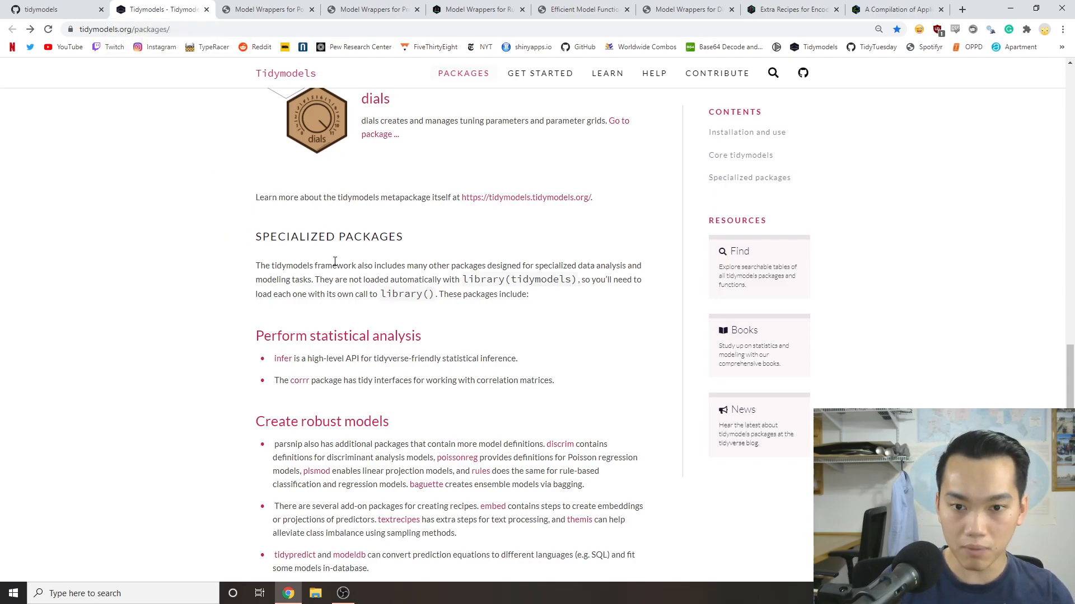
pyautogui.moveTo(288, 276)
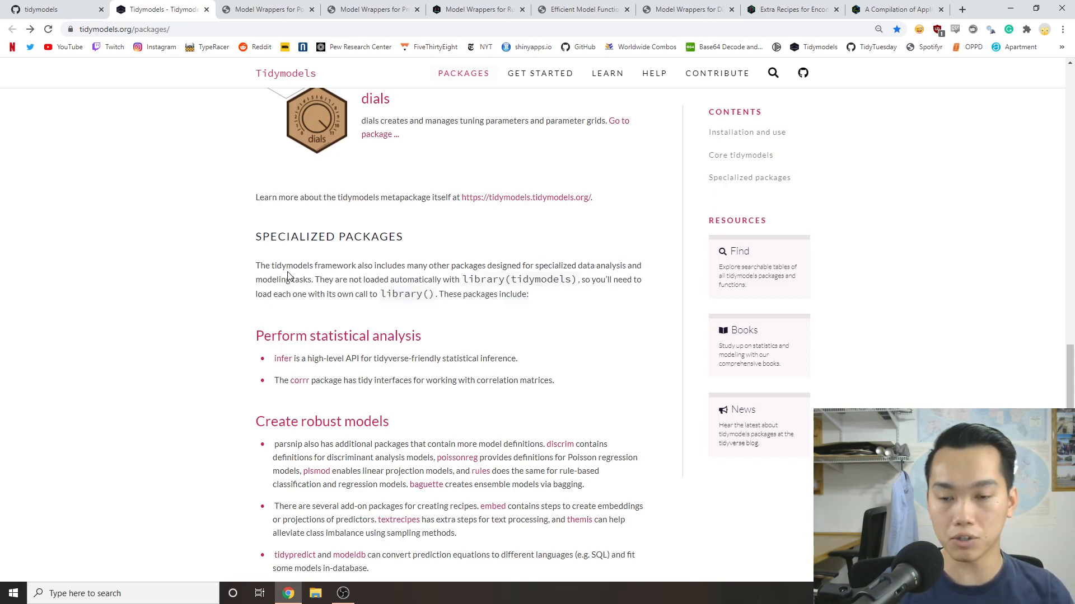
pyautogui.moveTo(163, 10)
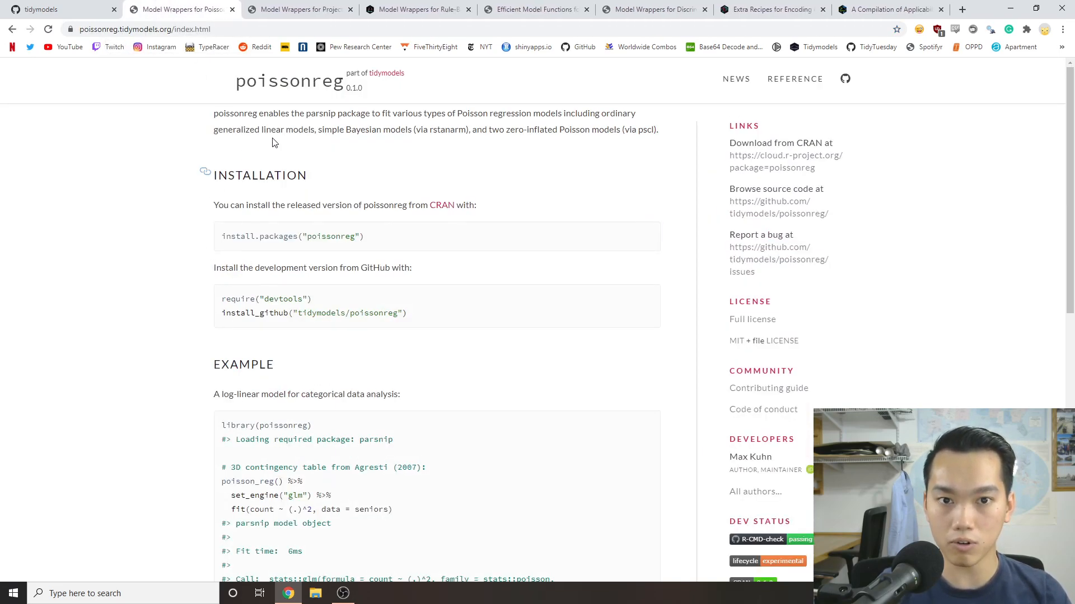
pyautogui.moveTo(330, 134)
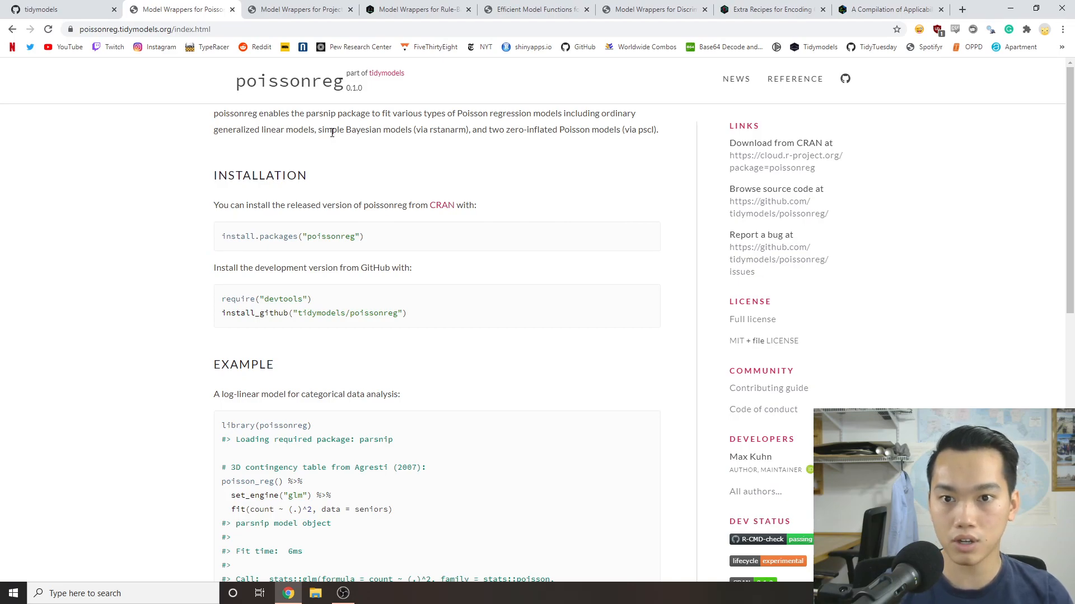
pyautogui.moveTo(309, 173)
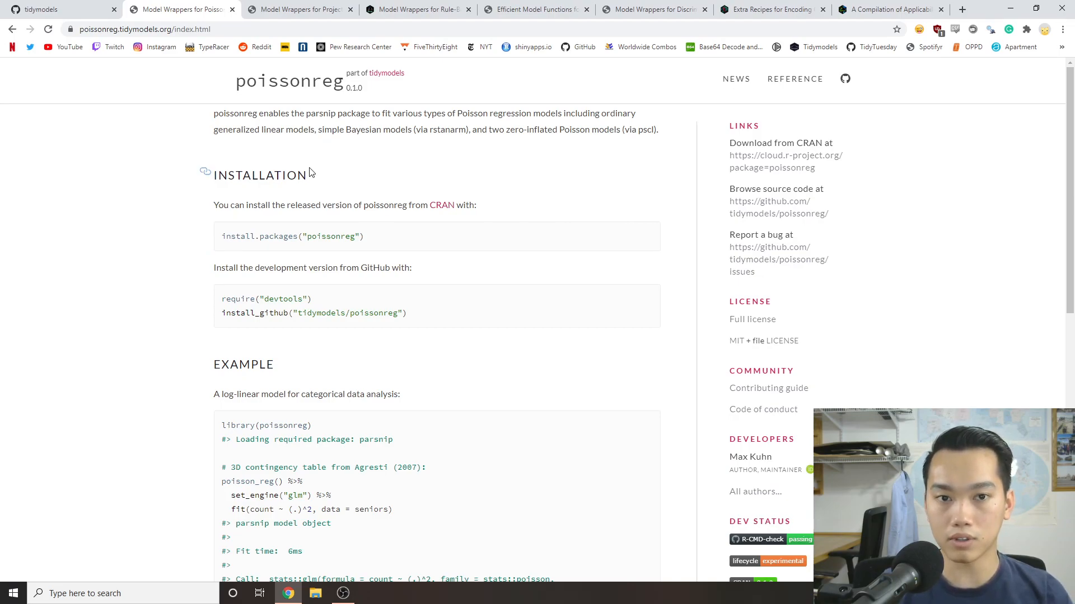
pyautogui.moveTo(307, 281)
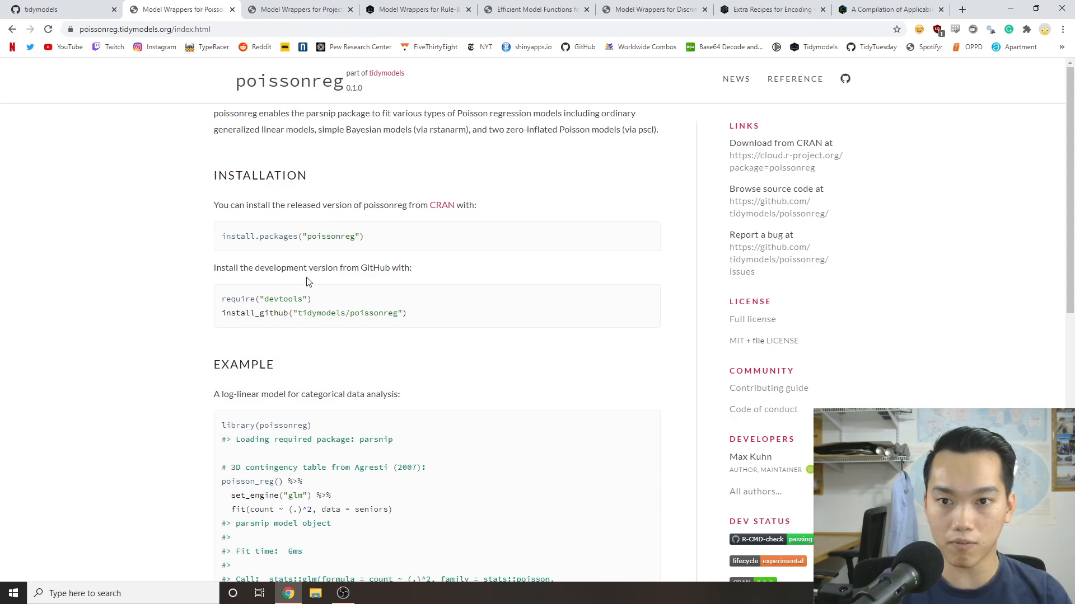
pyautogui.scroll(-3)
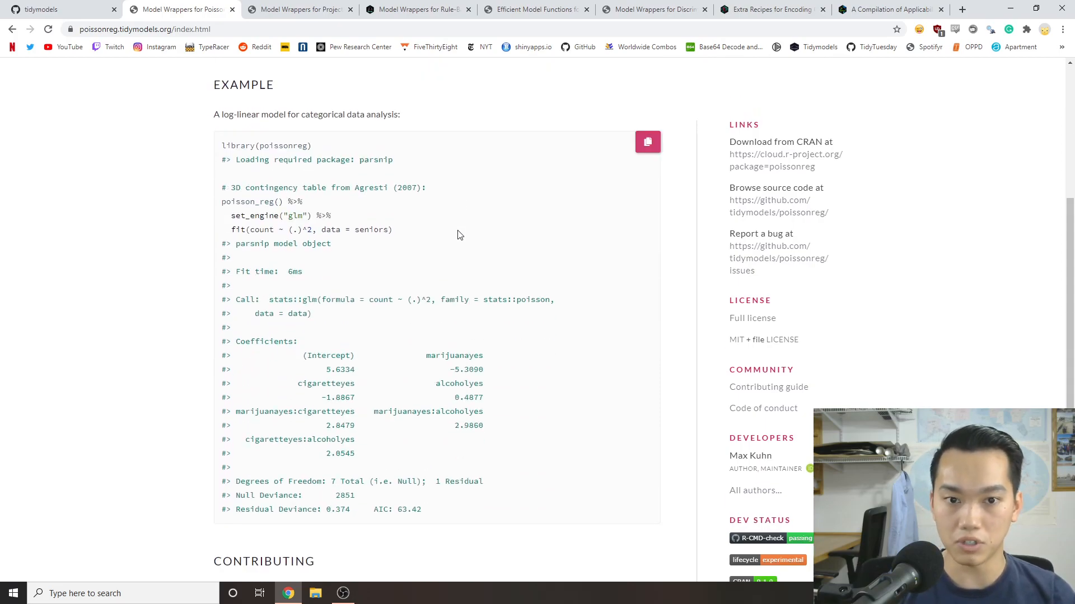
pyautogui.moveTo(445, 253)
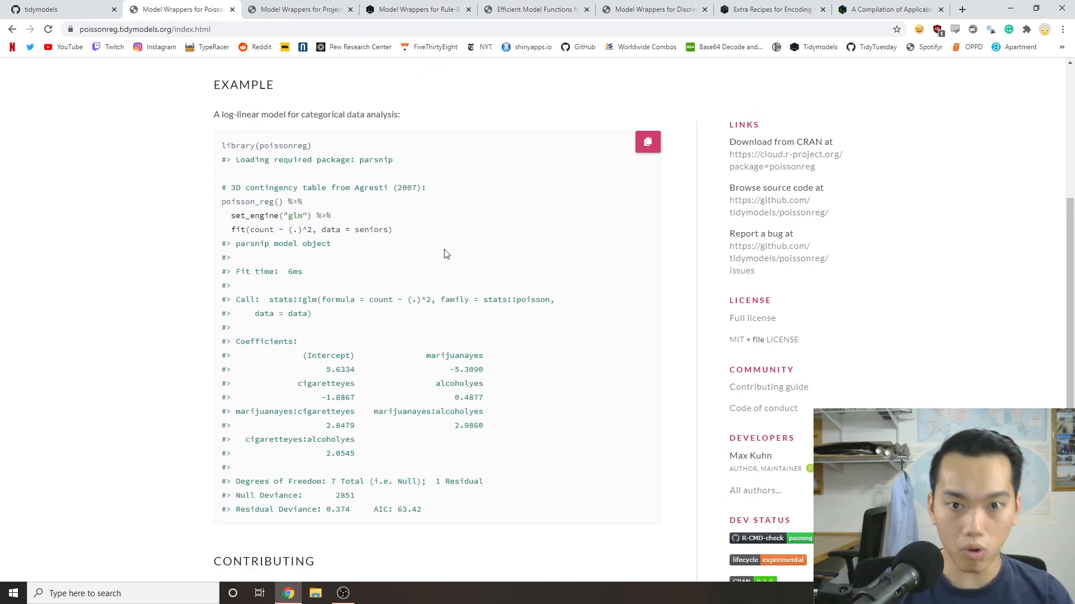
pyautogui.moveTo(439, 250)
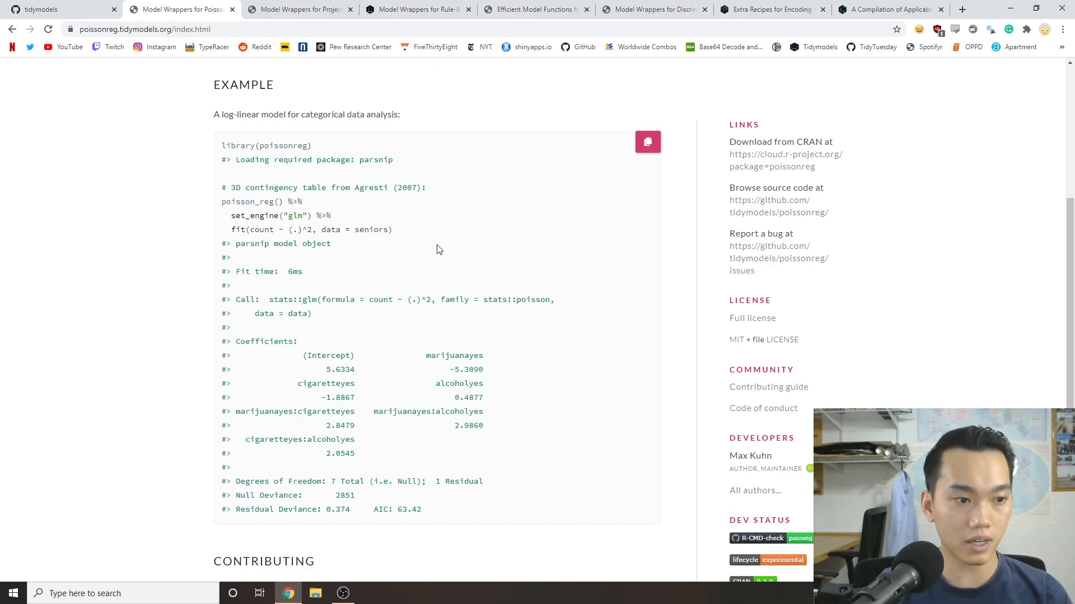
pyautogui.scroll(3)
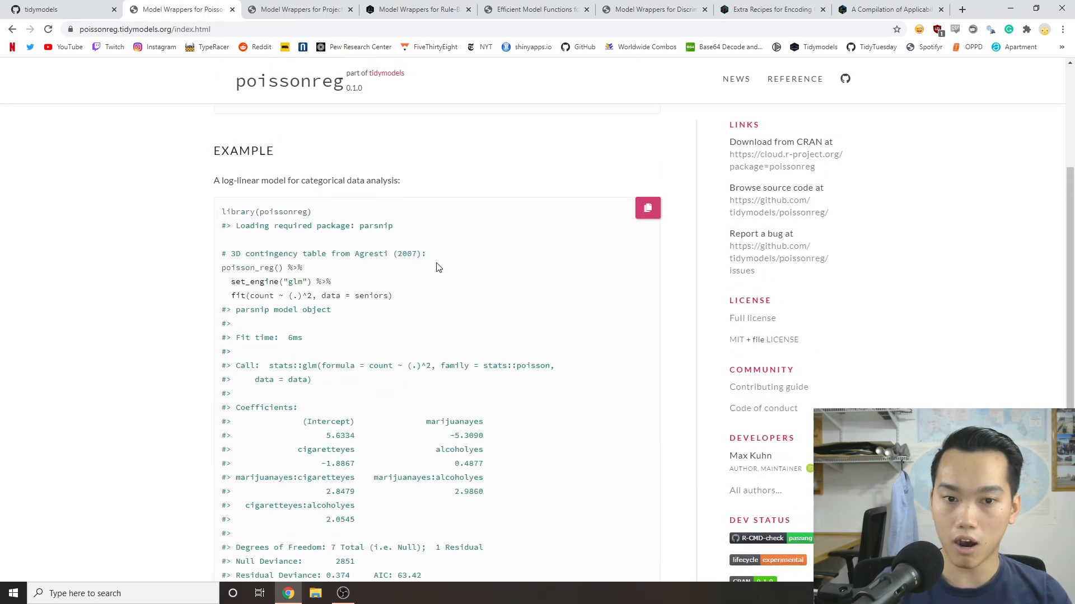
pyautogui.scroll(3)
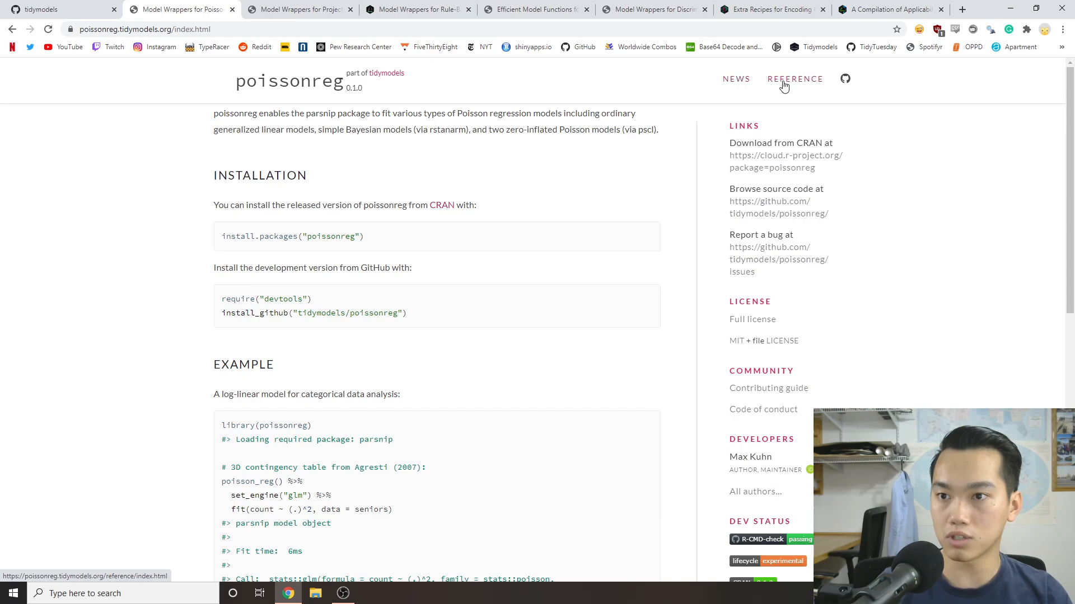
# From the poissonreg Reference function list, bring up the poisson_reg() documentation page.
pyautogui.click(795, 78)
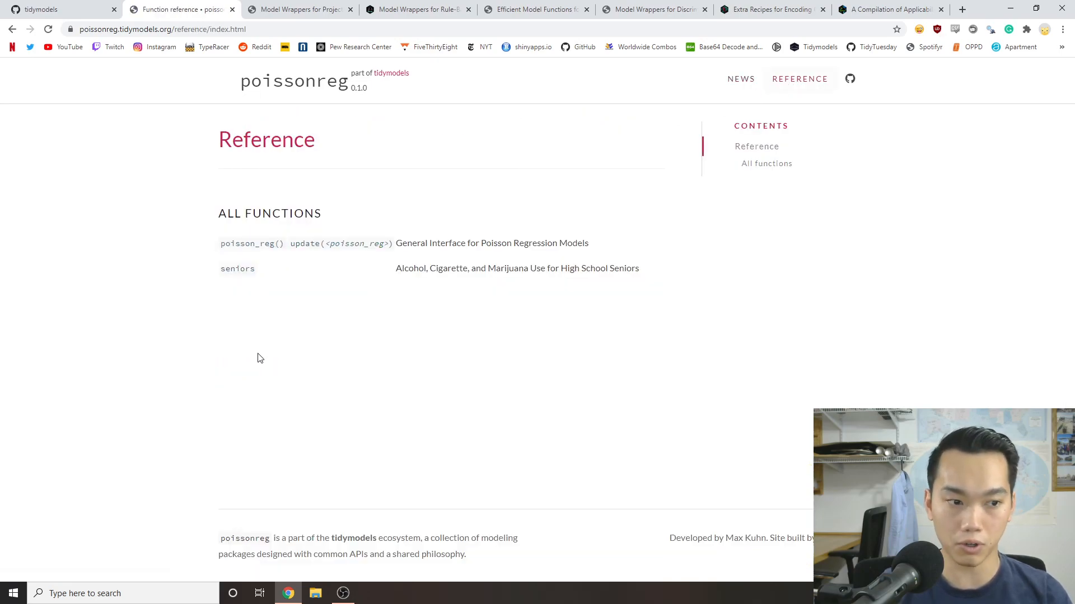
pyautogui.click(251, 244)
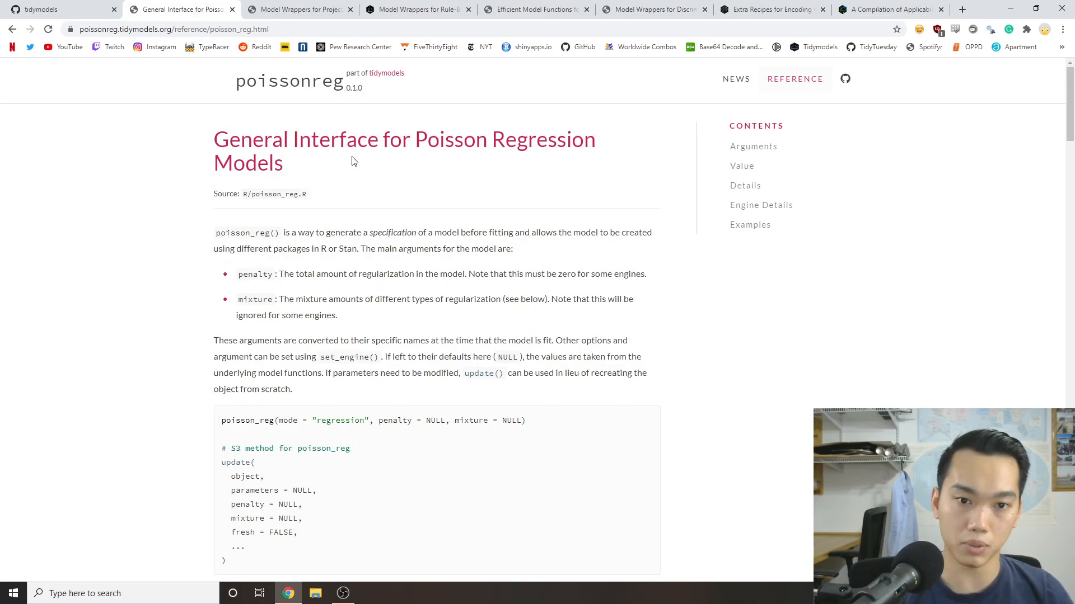
pyautogui.moveTo(373, 275)
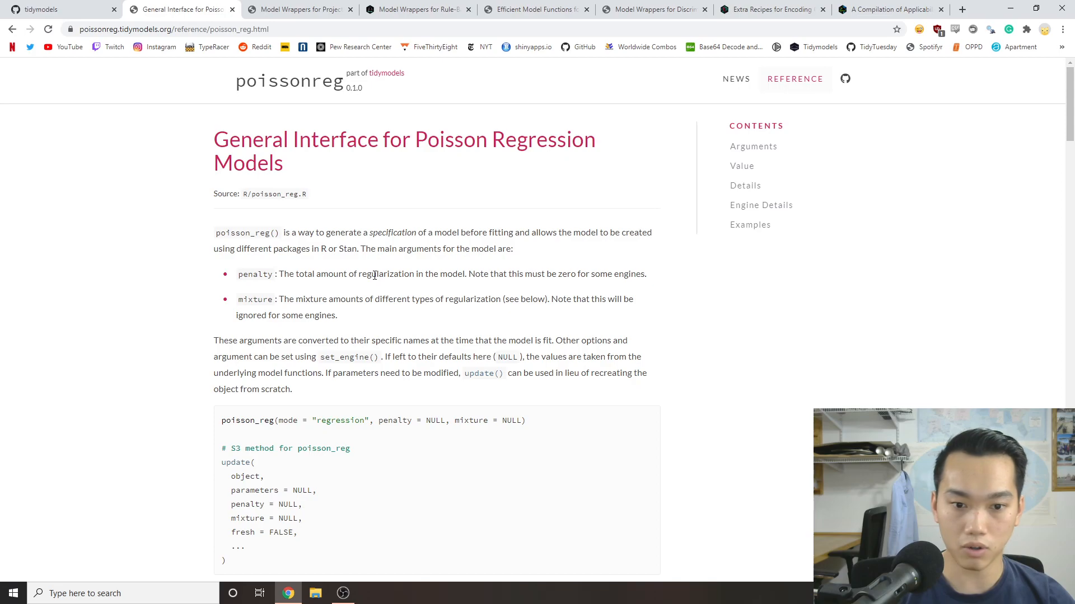
pyautogui.moveTo(793, 81)
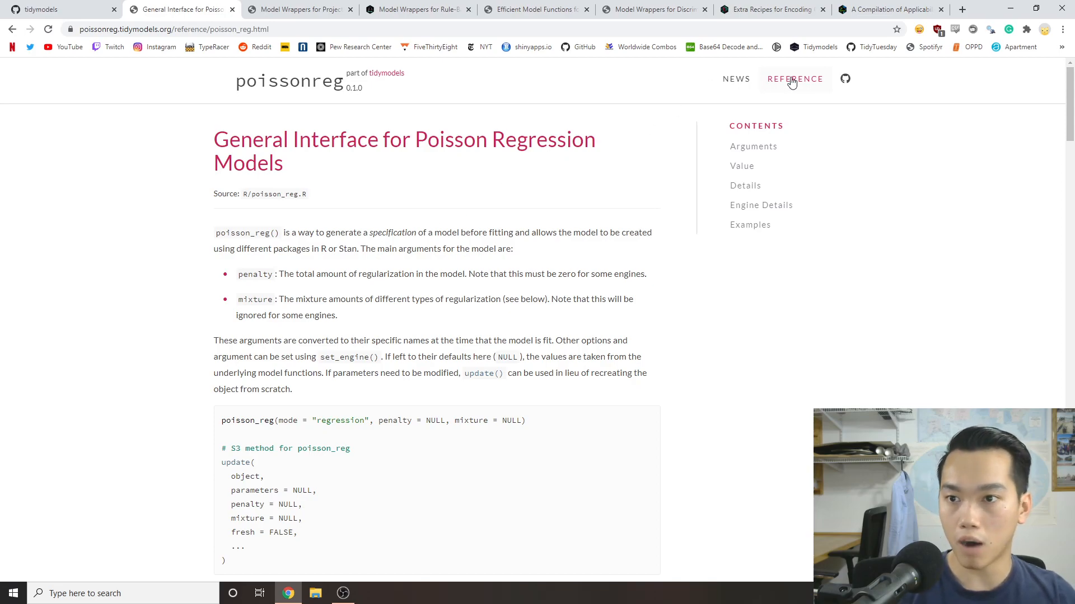
pyautogui.click(794, 79)
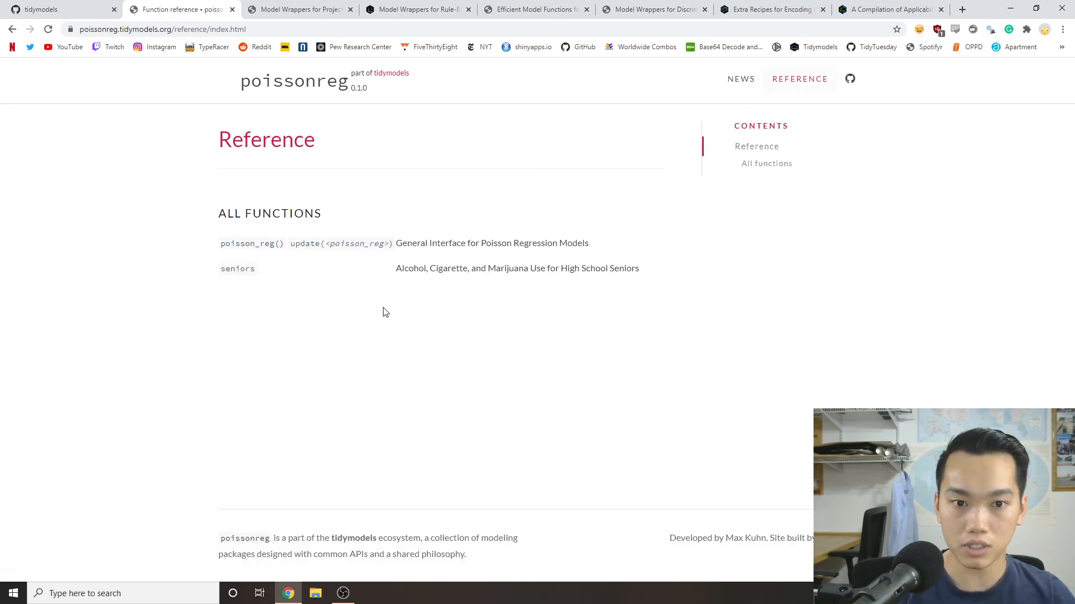
pyautogui.moveTo(251, 244)
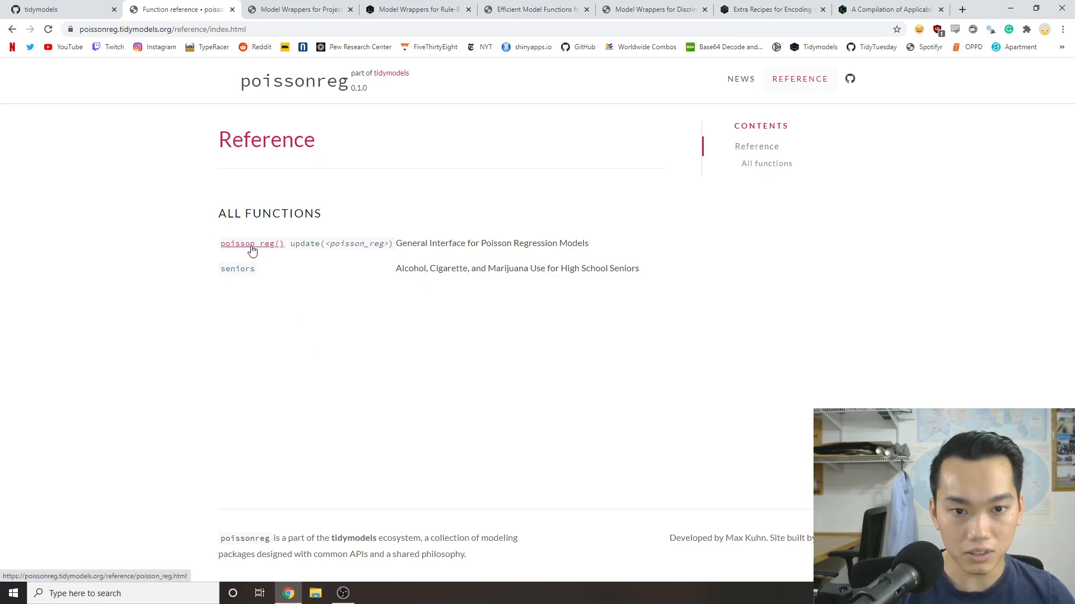
pyautogui.click(241, 244)
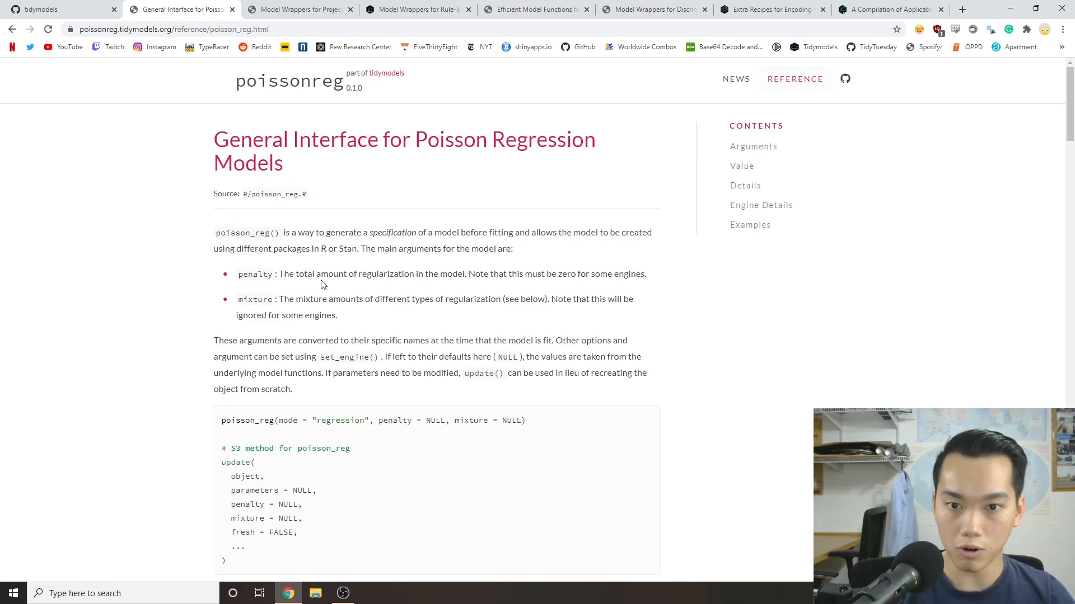
pyautogui.moveTo(298, 323)
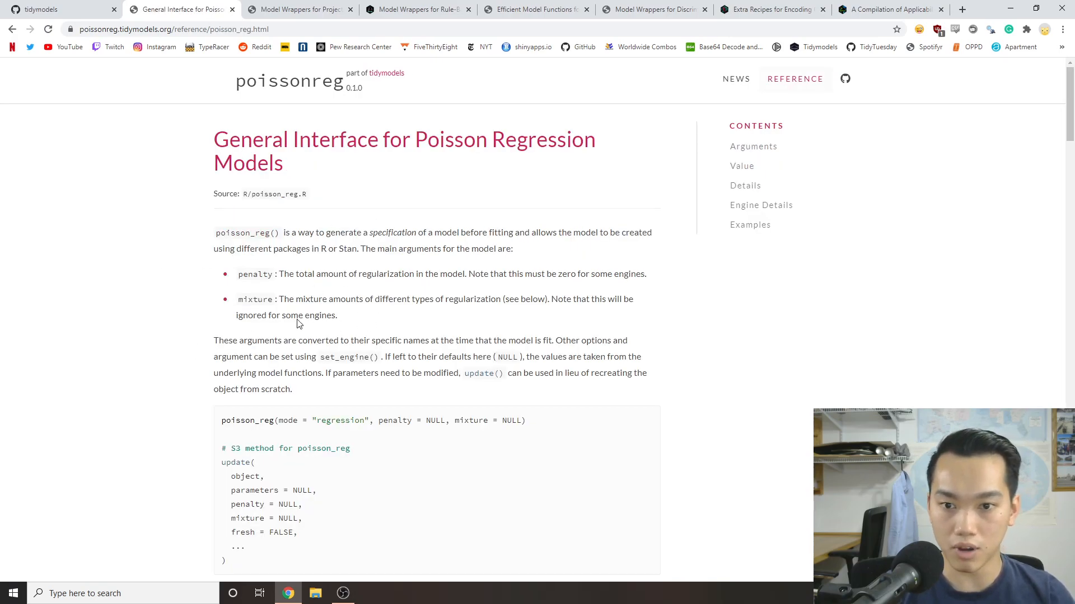
# Read through poisson_reg() arguments, engine details and examples.
pyautogui.scroll(-3)
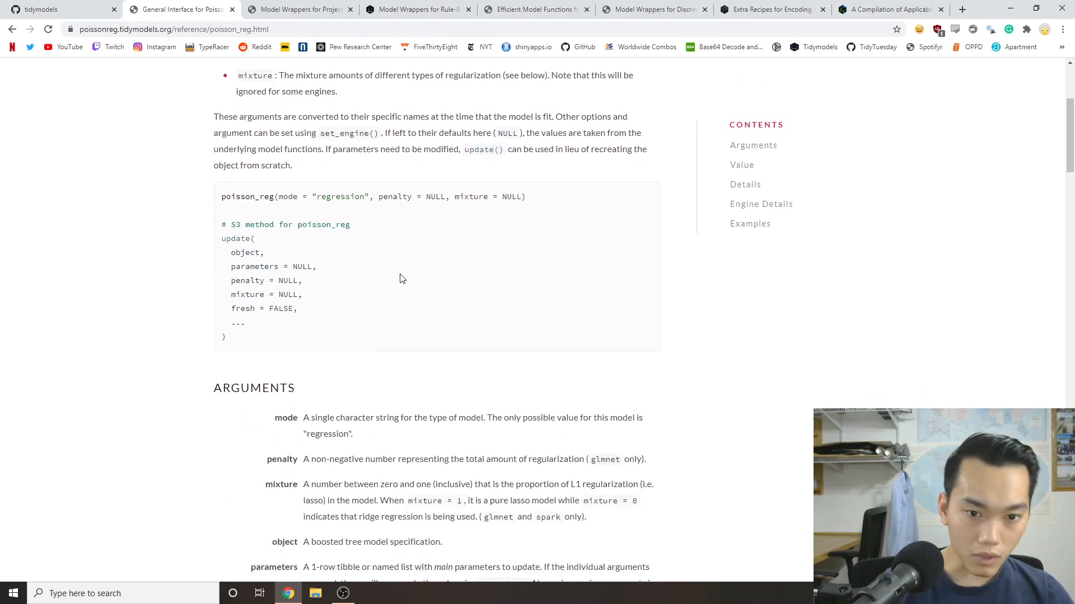
pyautogui.scroll(-3)
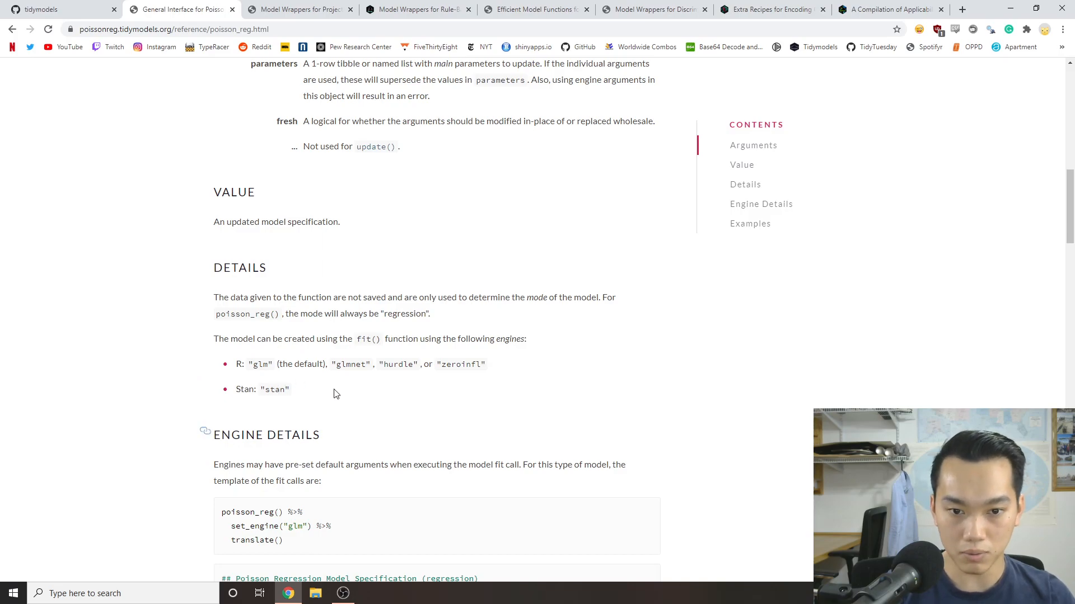
pyautogui.moveTo(316, 338)
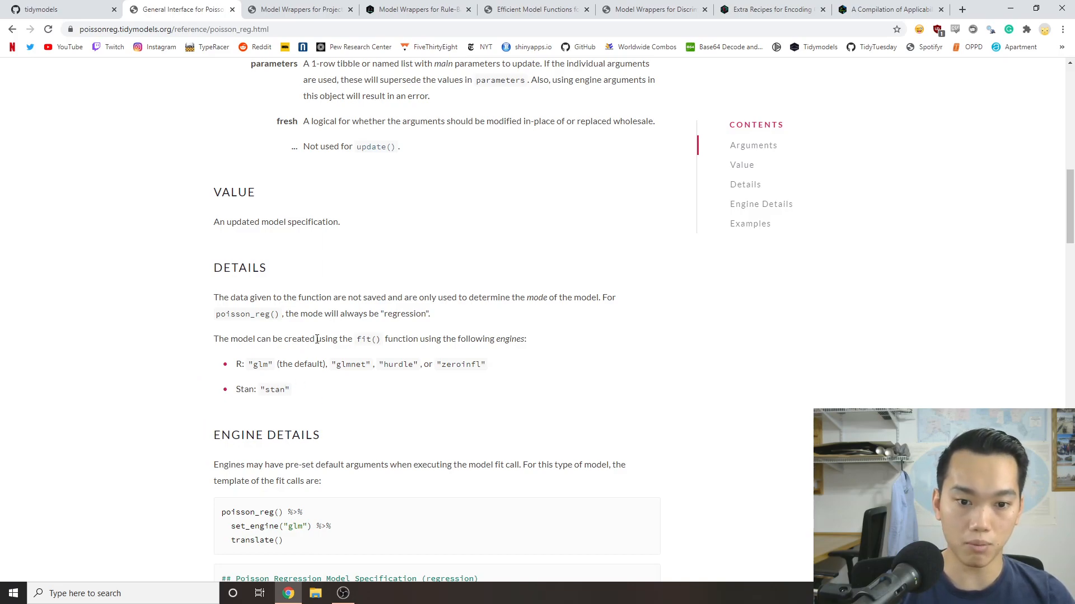
pyautogui.scroll(-3)
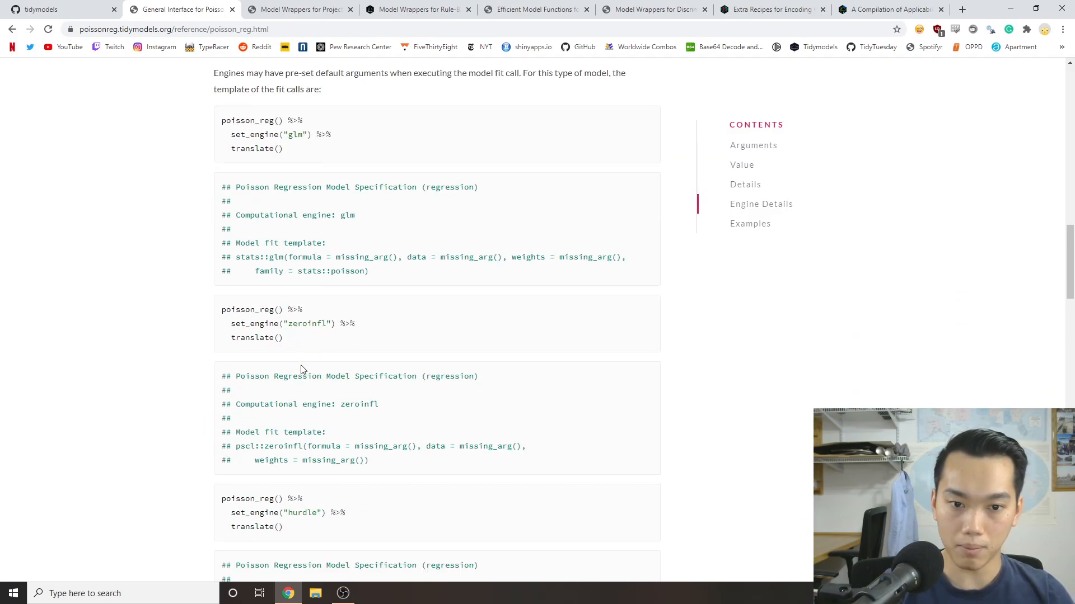
pyautogui.scroll(3)
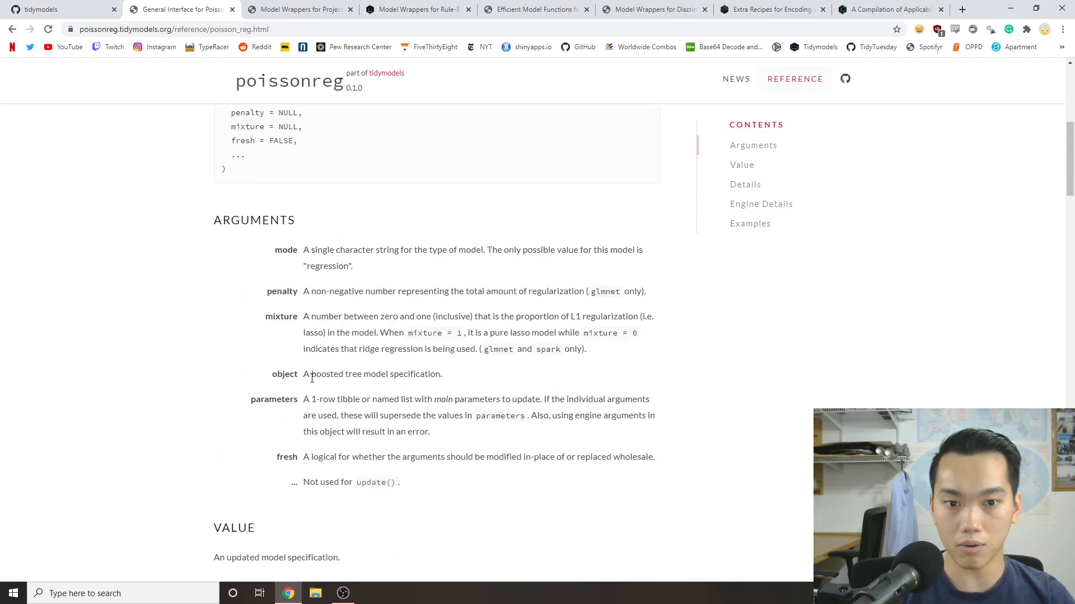
pyautogui.scroll(3)
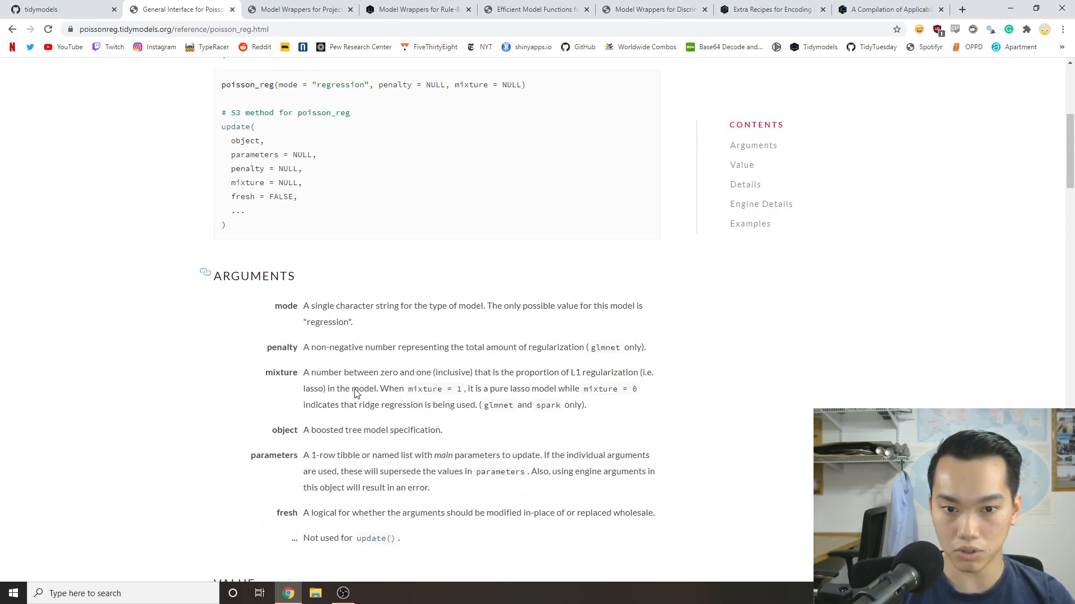
pyautogui.scroll(-3)
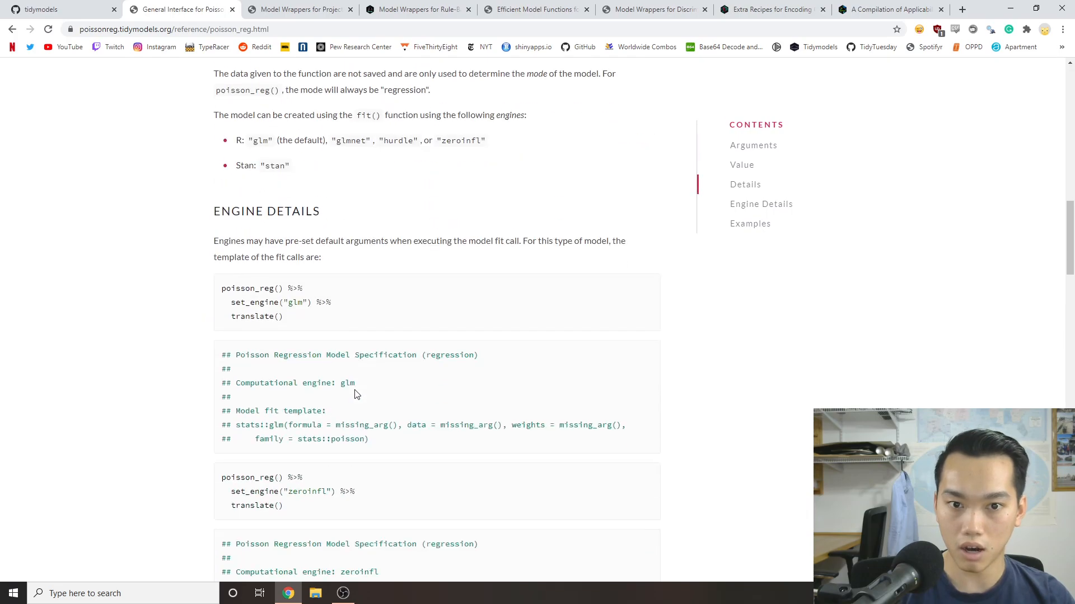
pyautogui.scroll(-3)
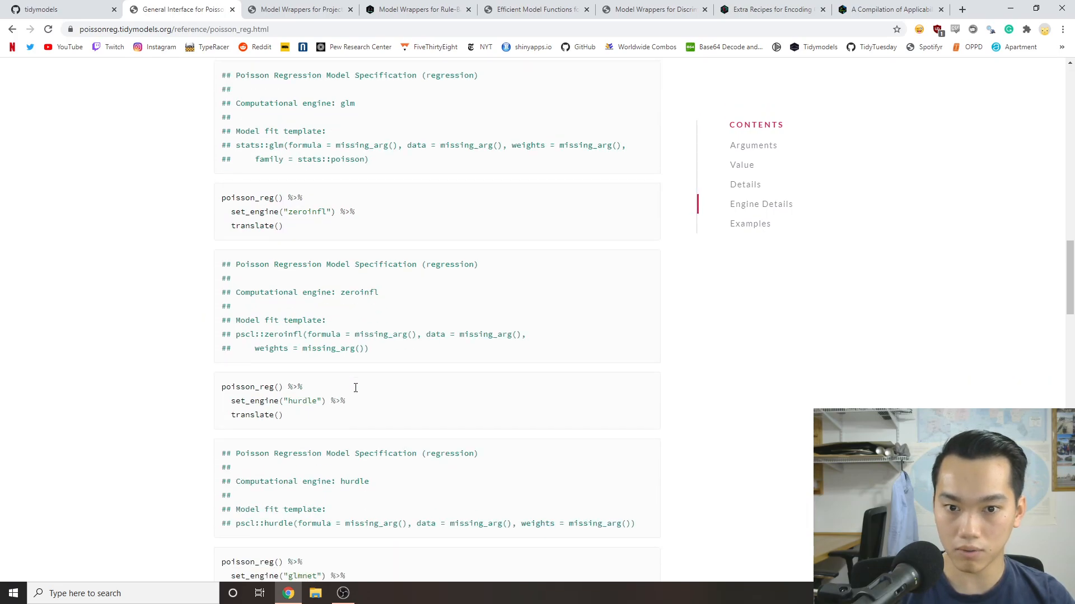
pyautogui.scroll(-3)
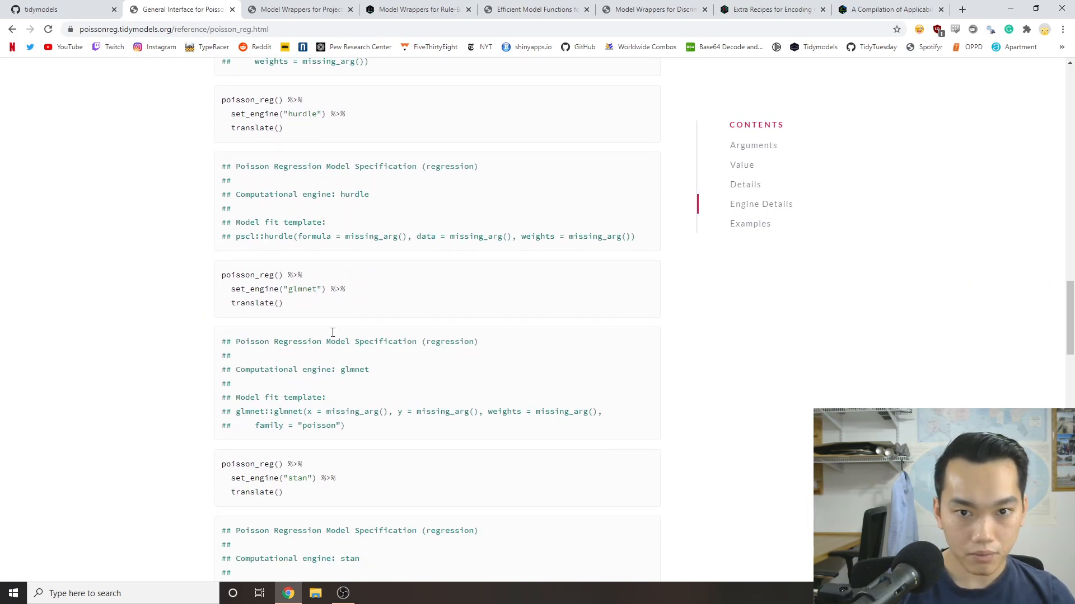
pyautogui.scroll(-3)
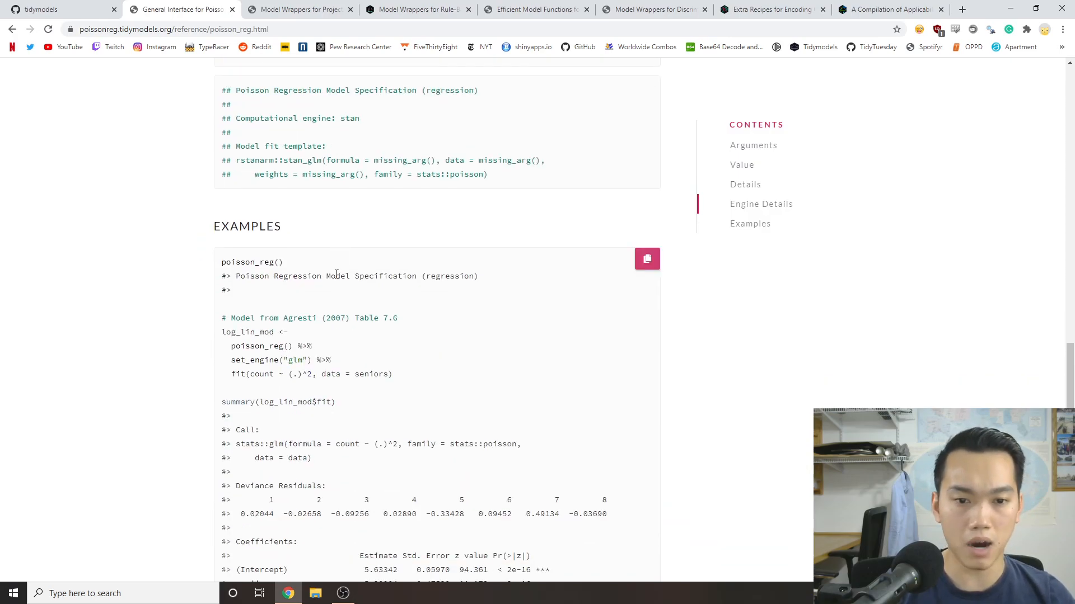
pyautogui.scroll(-3)
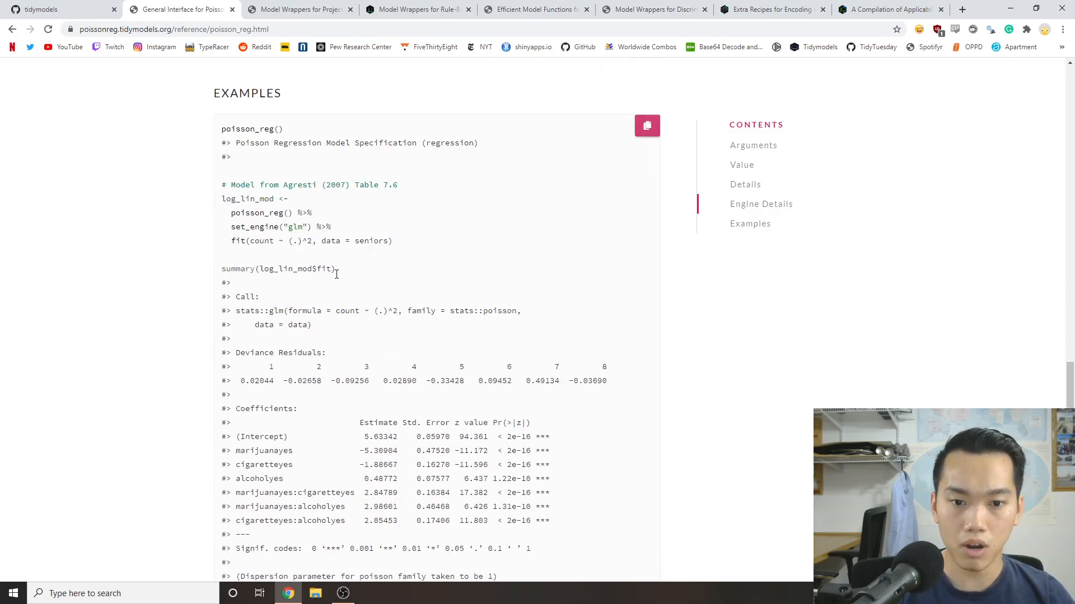
pyautogui.scroll(-3)
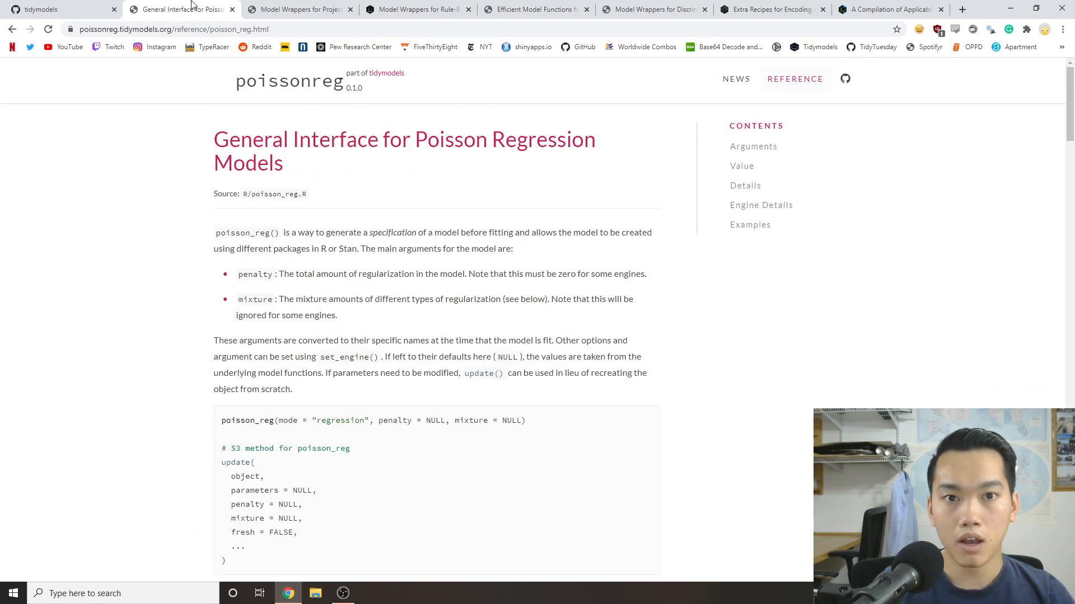
# Switch to the plsmod tab showing the pls() interface with predictor_prop and num_comp arguments.
pyautogui.click(202, 9)
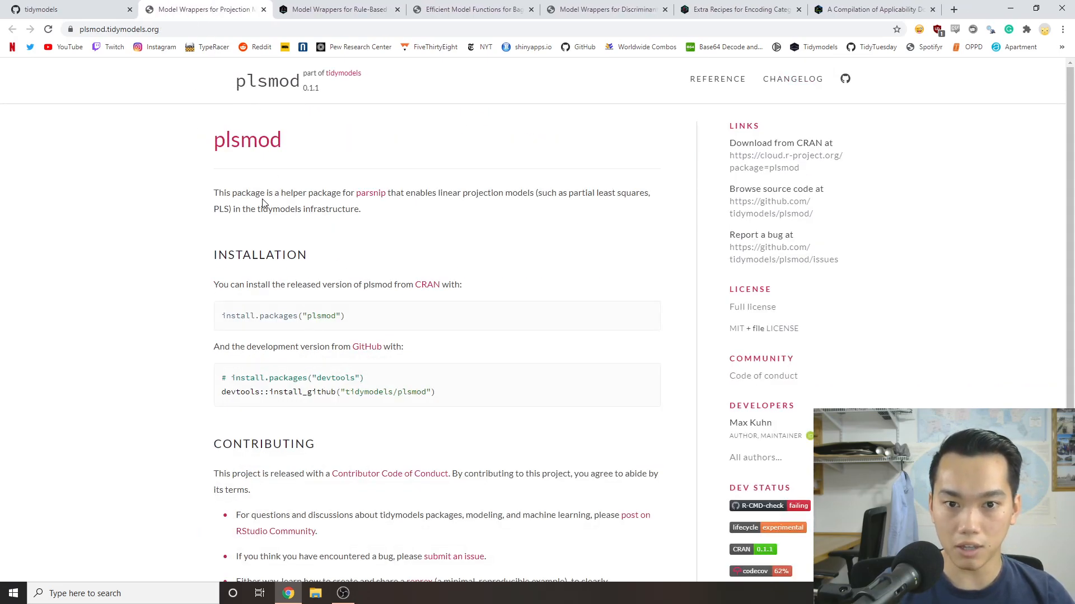
pyautogui.moveTo(515, 217)
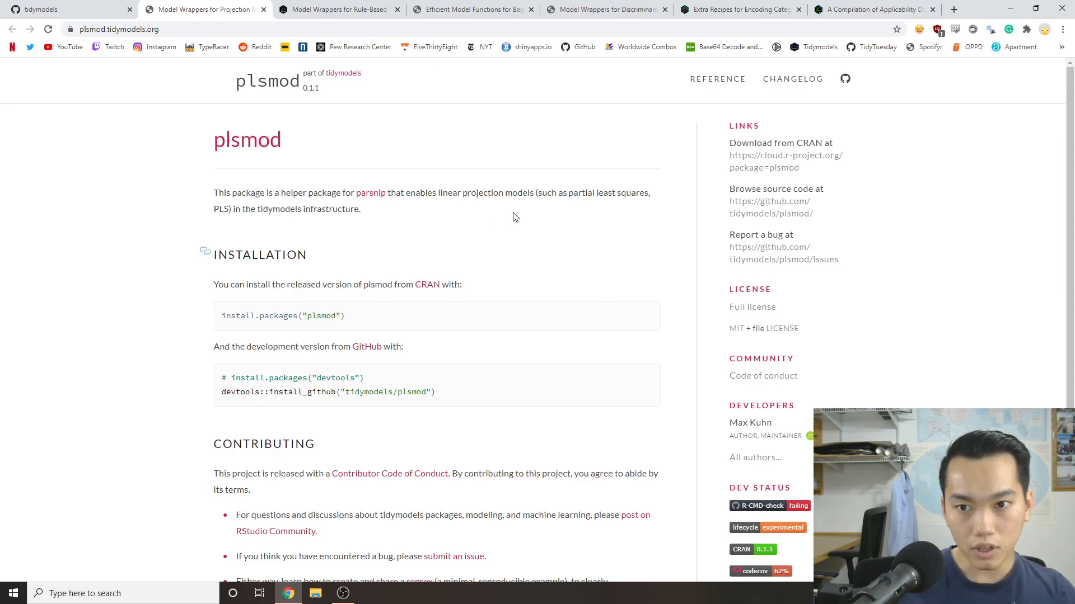
pyautogui.moveTo(431, 212)
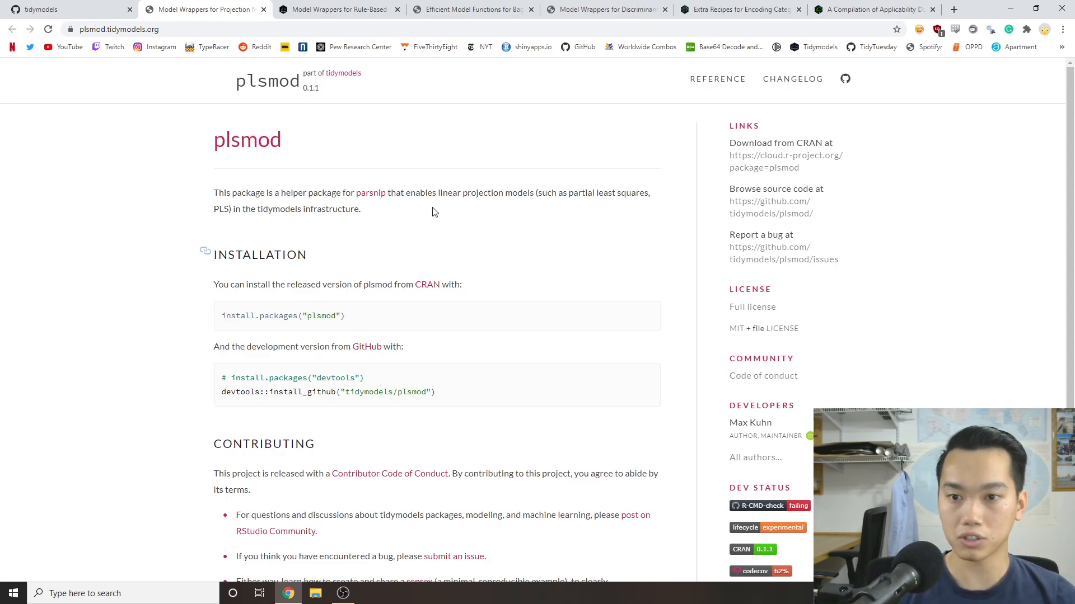
pyautogui.moveTo(495, 254)
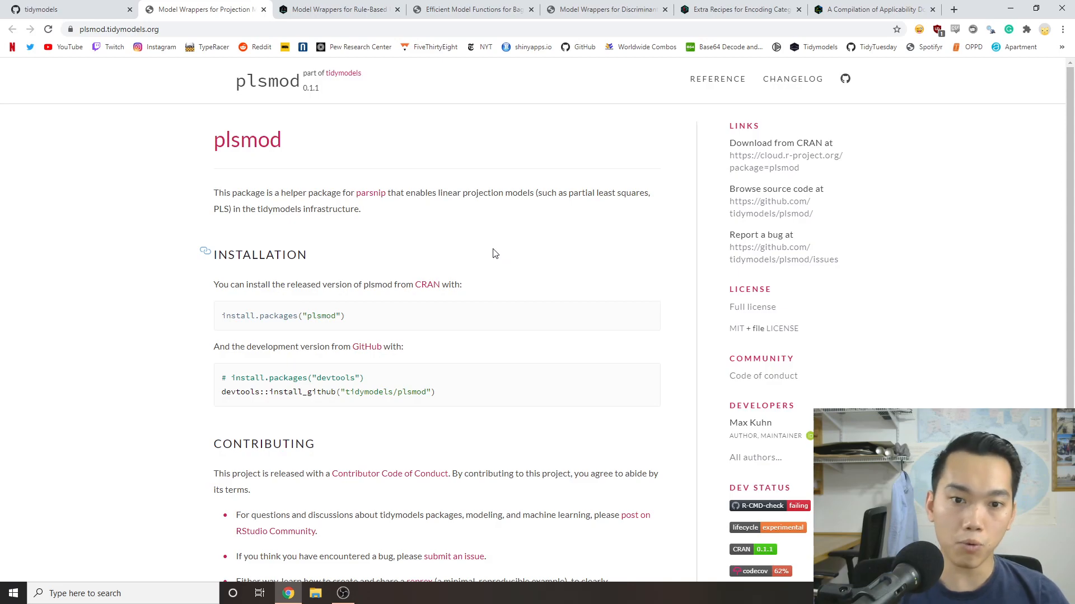
pyautogui.scroll(-3)
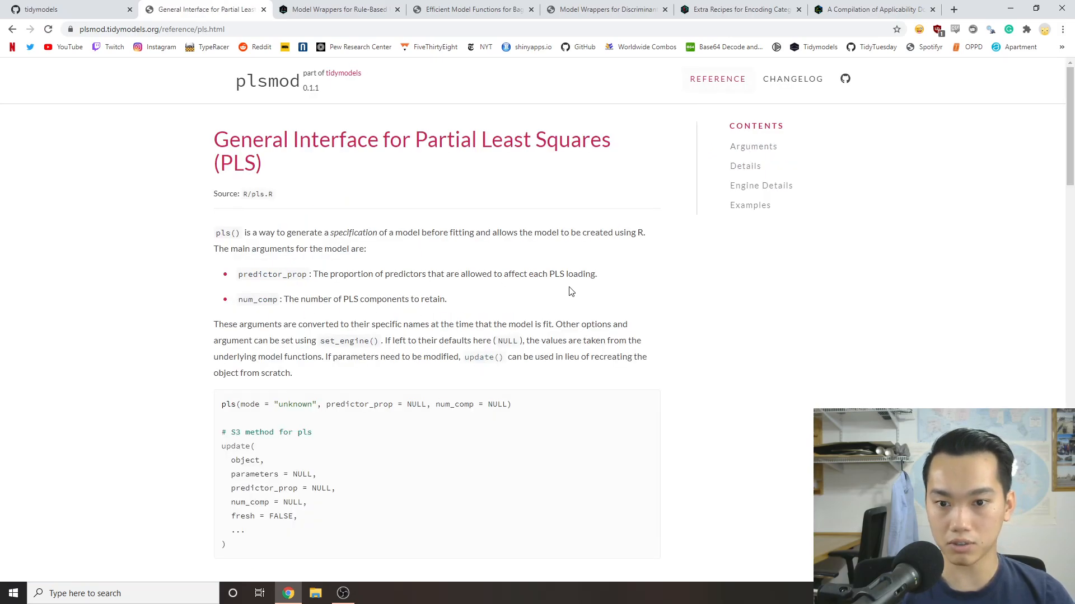
pyautogui.moveTo(483, 317)
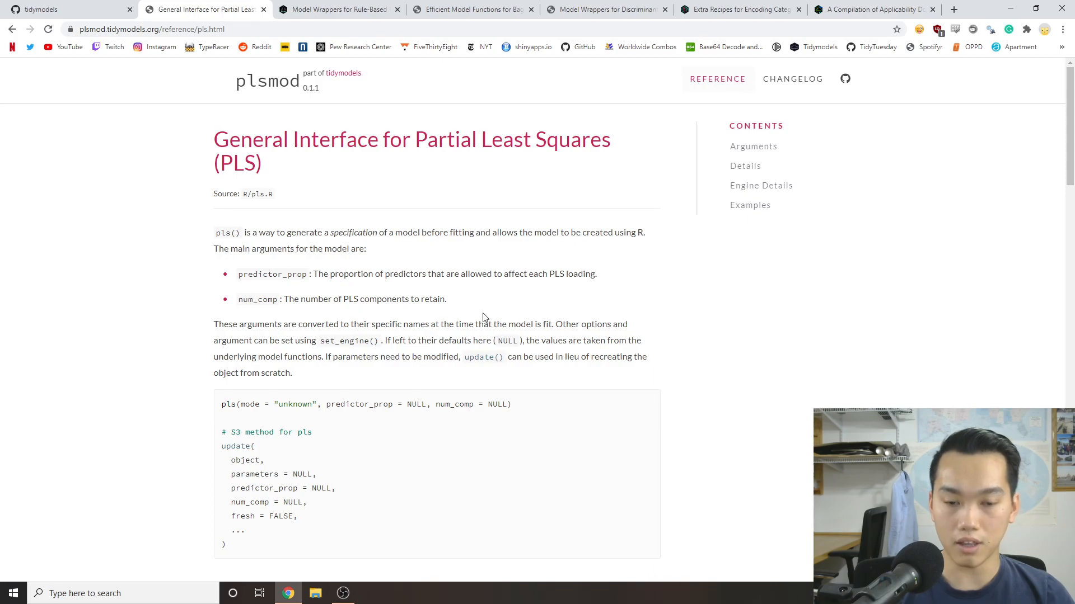
pyautogui.scroll(-3)
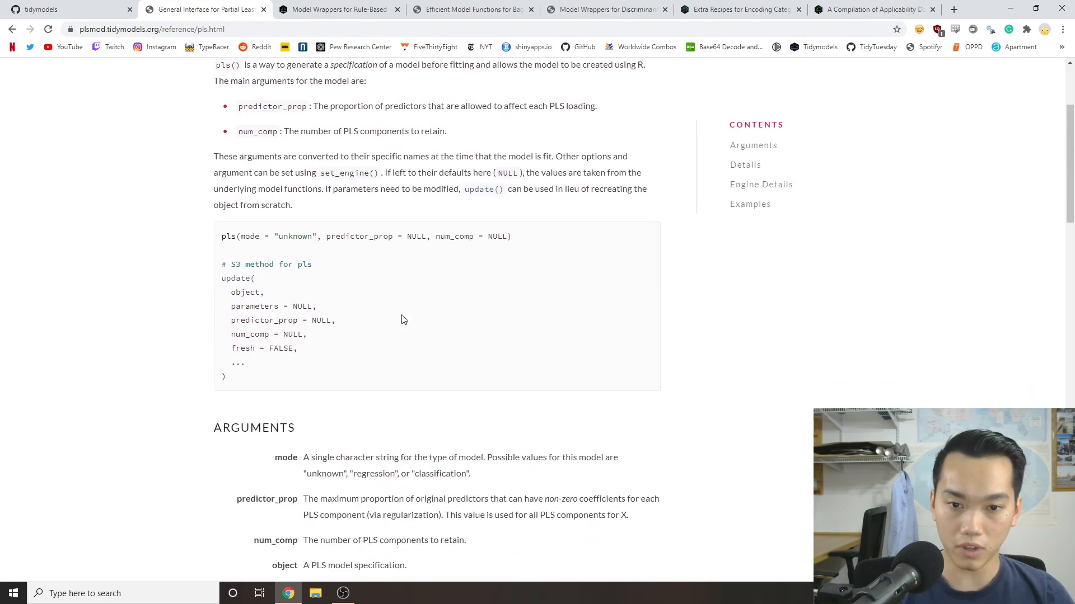
pyautogui.scroll(3)
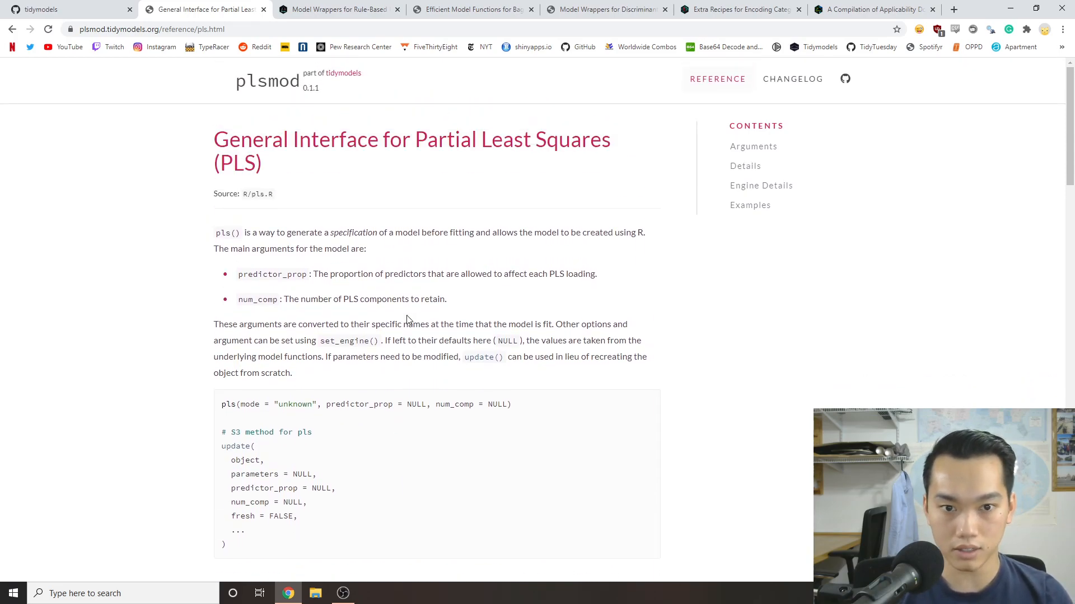
pyautogui.scroll(-3)
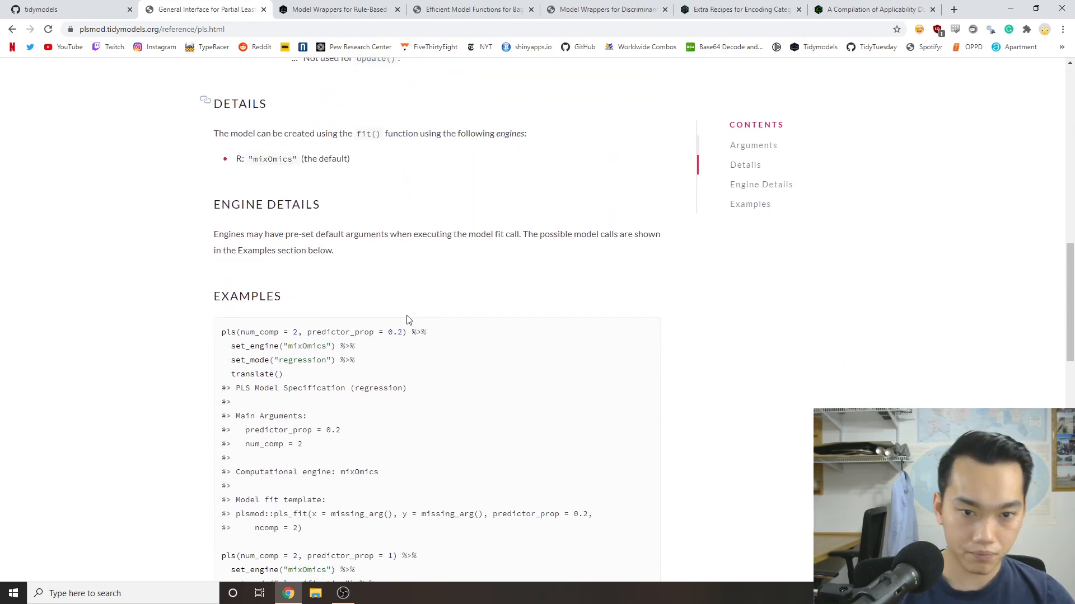
pyautogui.moveTo(407, 313)
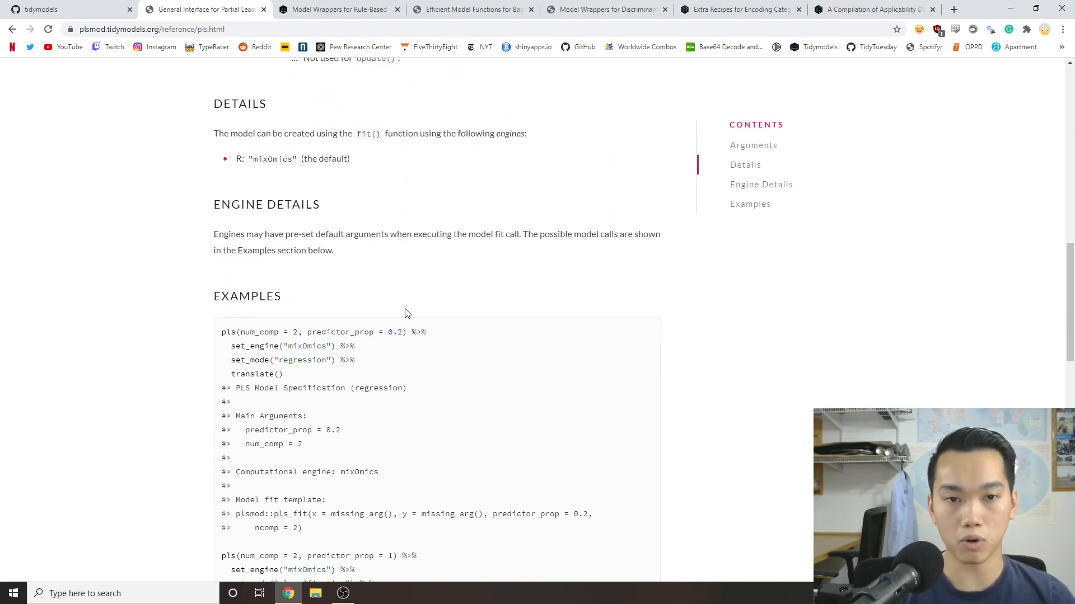
pyautogui.moveTo(329, 311)
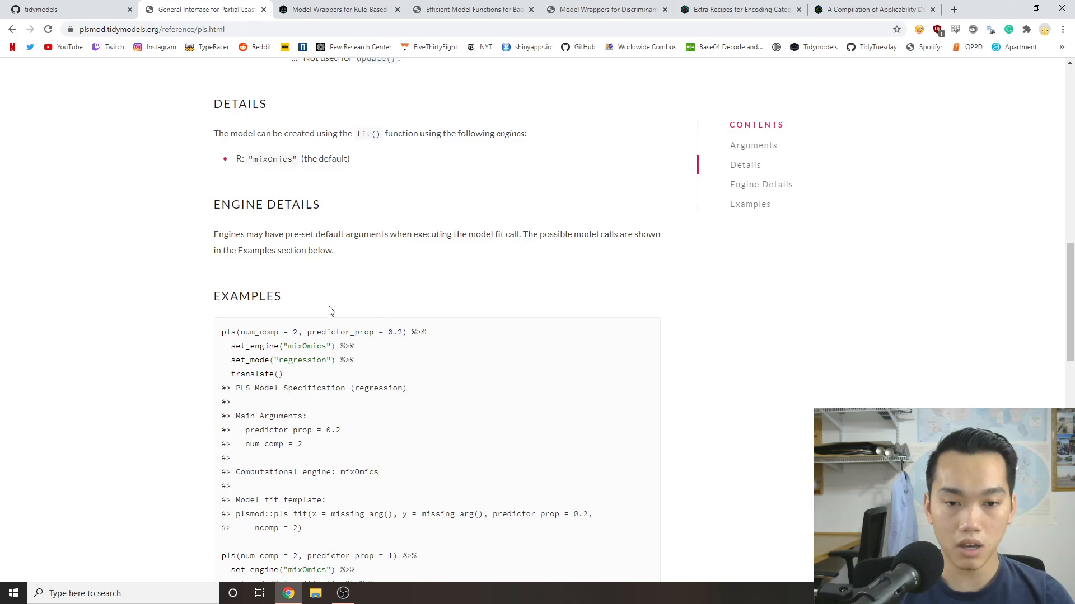
pyautogui.scroll(3)
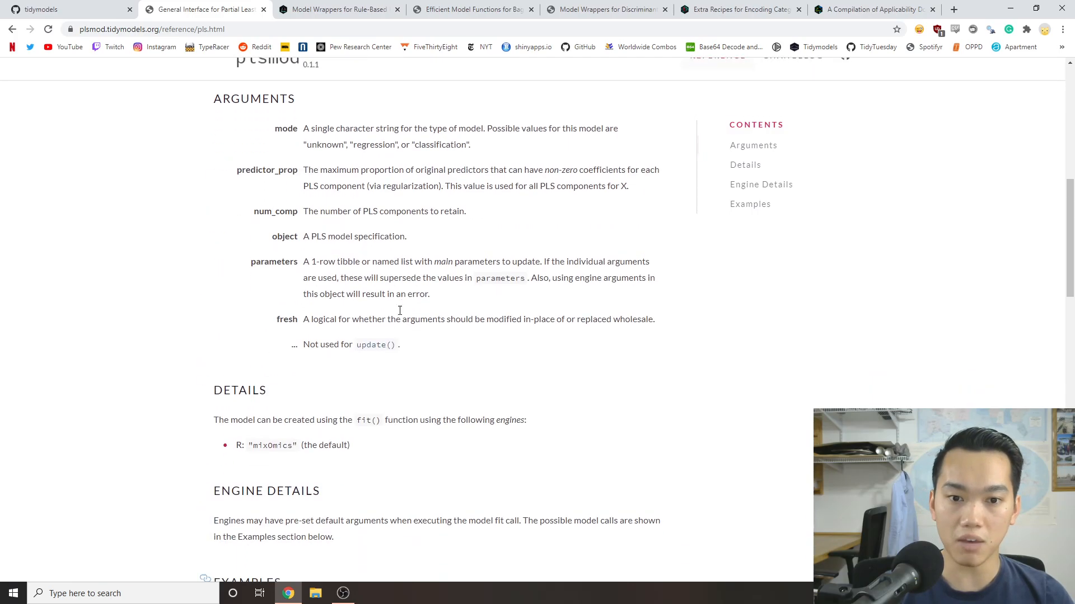
pyautogui.scroll(3)
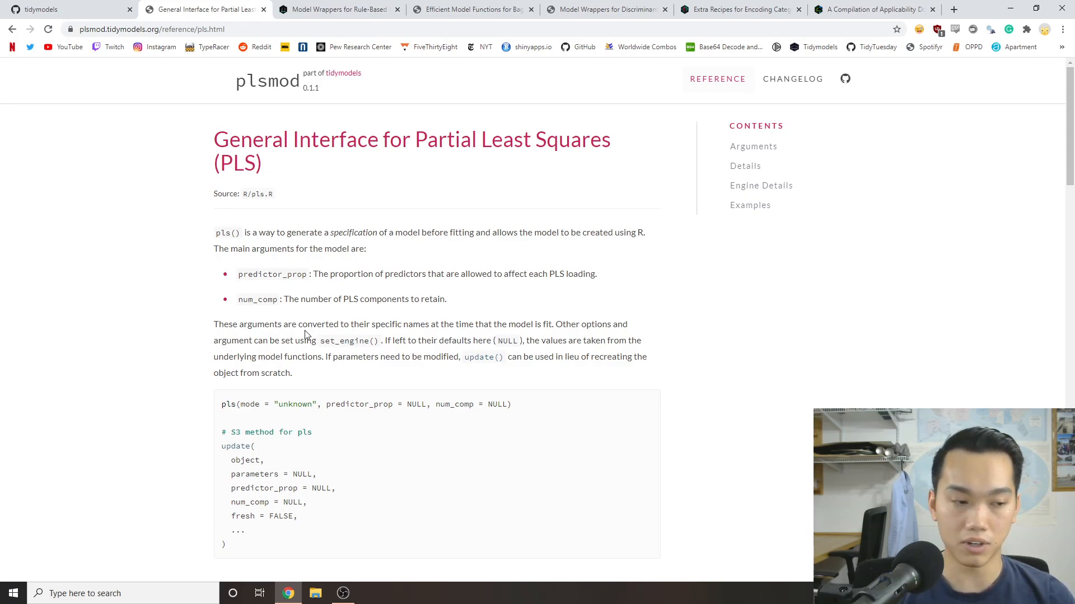
pyautogui.moveTo(279, 268)
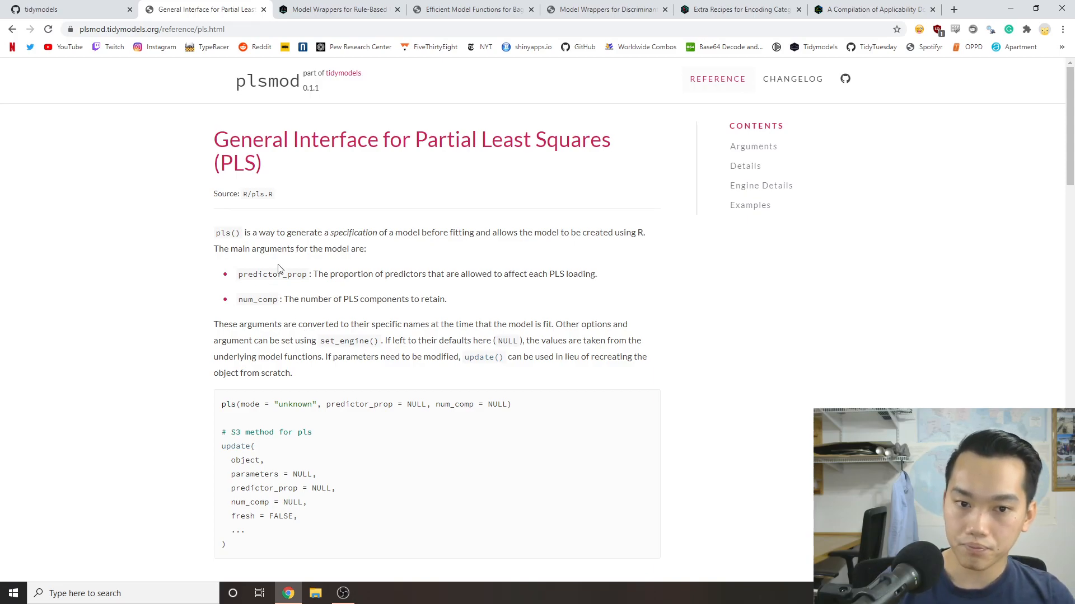
pyautogui.moveTo(355, 163)
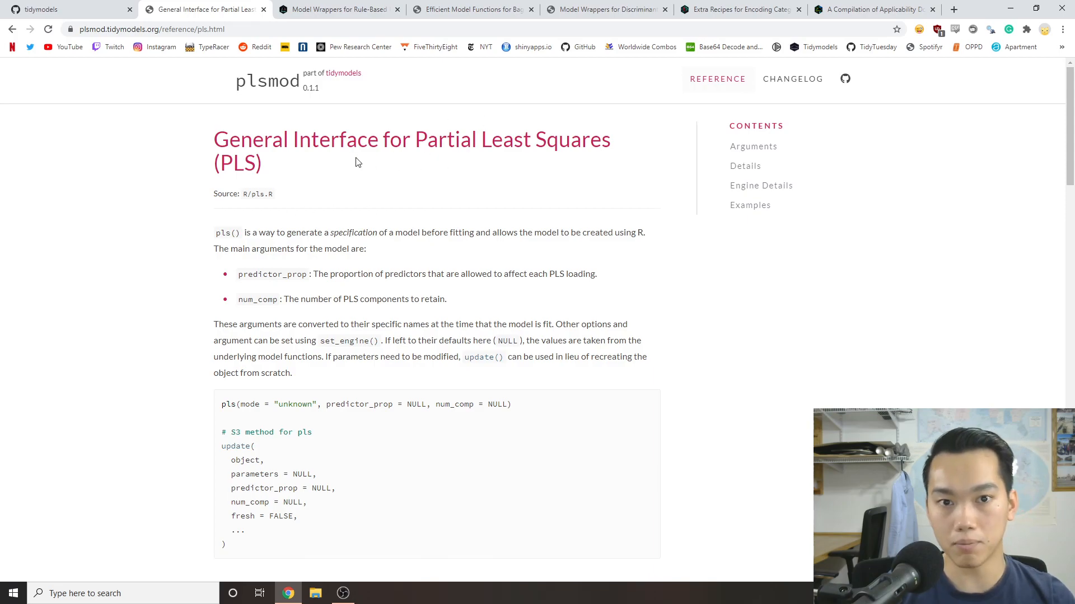
pyautogui.scroll(-3)
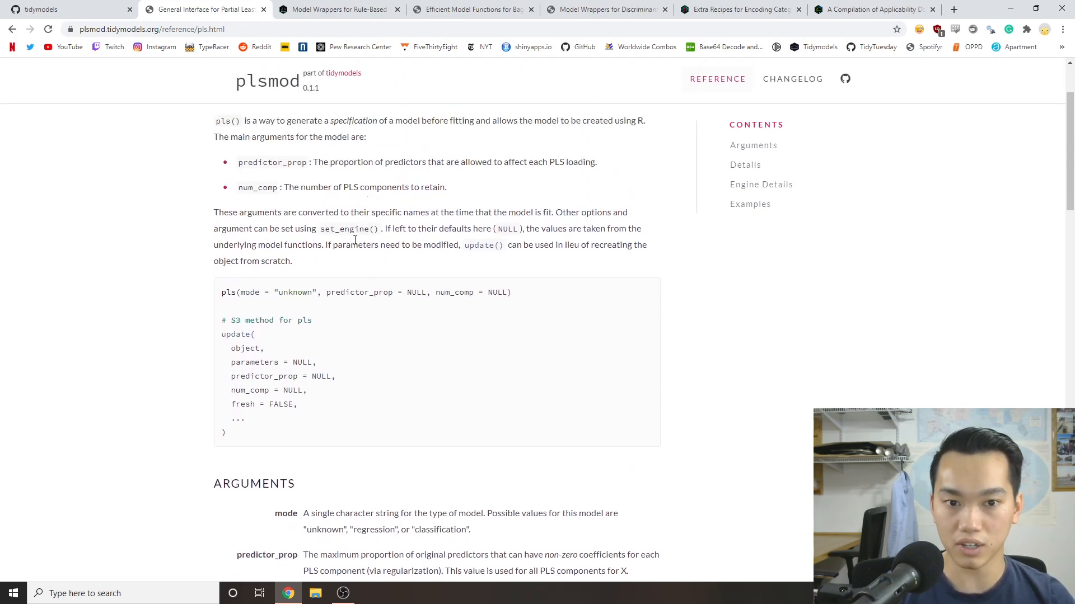
pyautogui.scroll(-3)
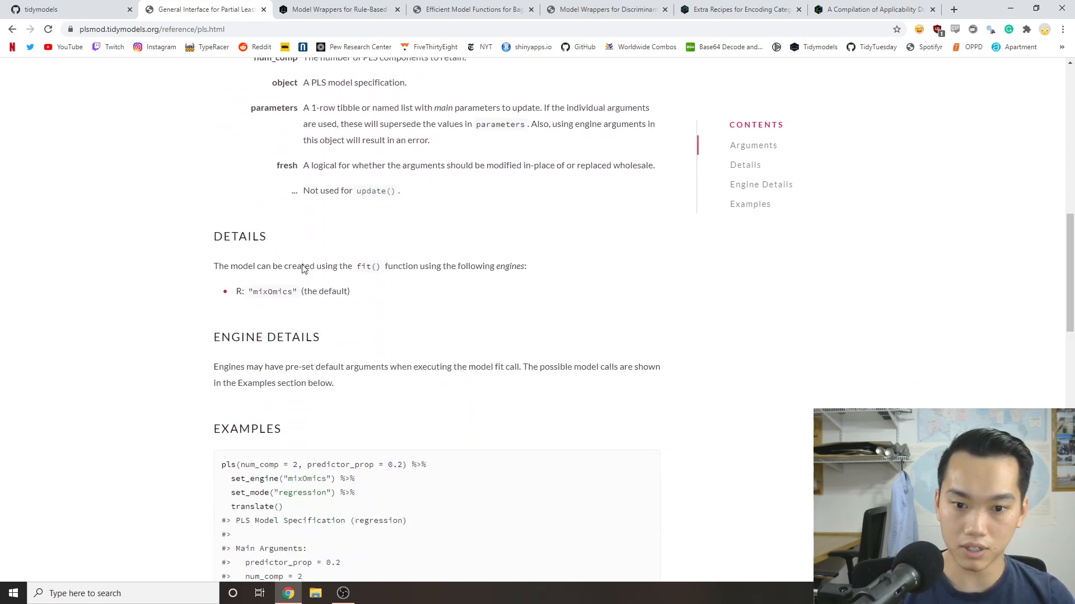
pyautogui.scroll(-3)
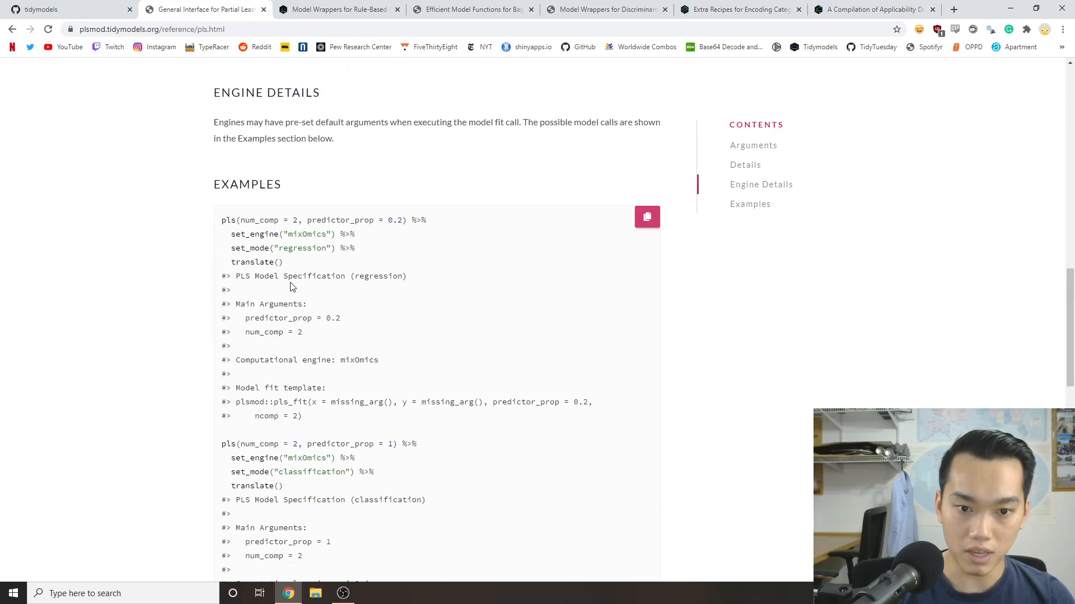
pyautogui.scroll(-3)
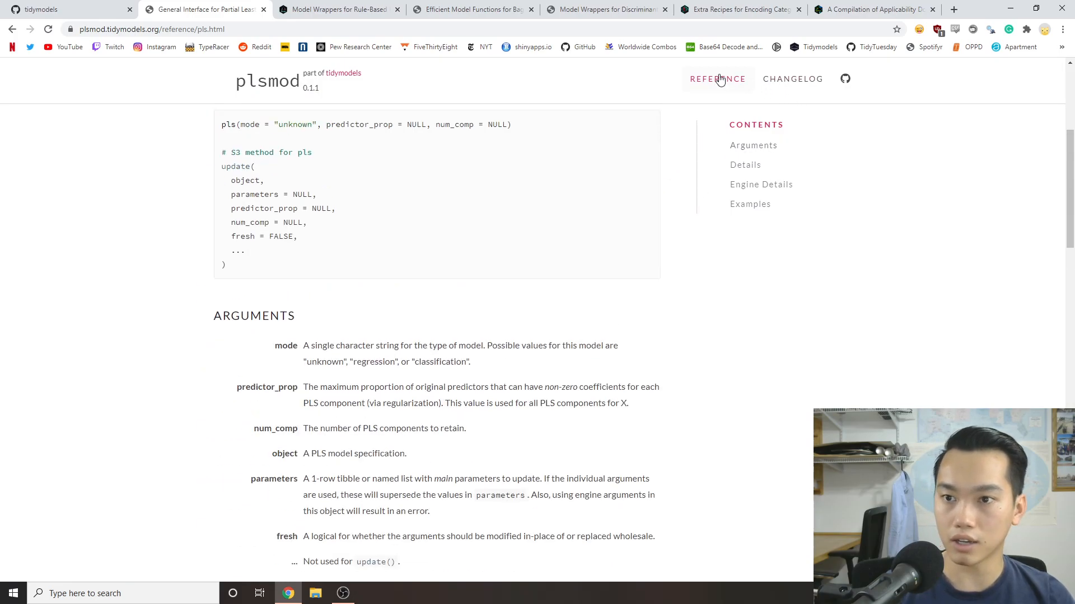
pyautogui.click(717, 79)
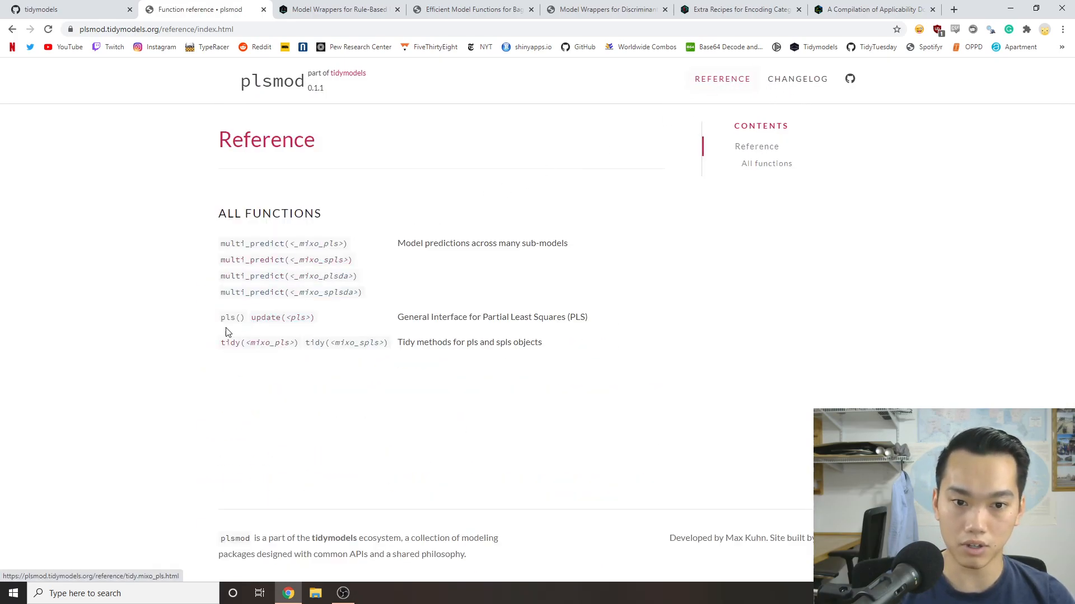
pyautogui.click(231, 317)
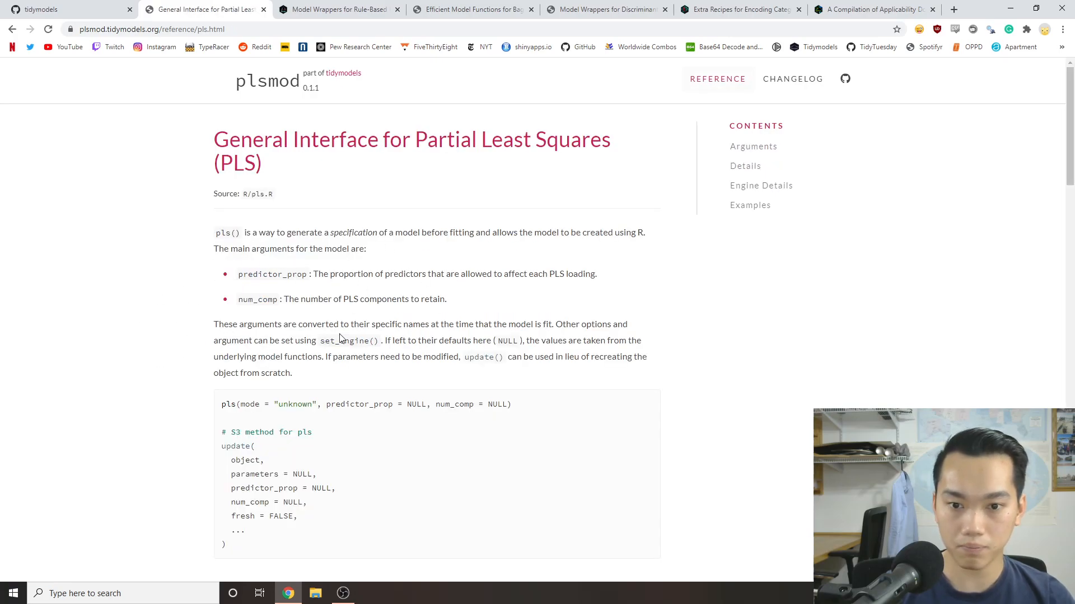
pyautogui.scroll(-3)
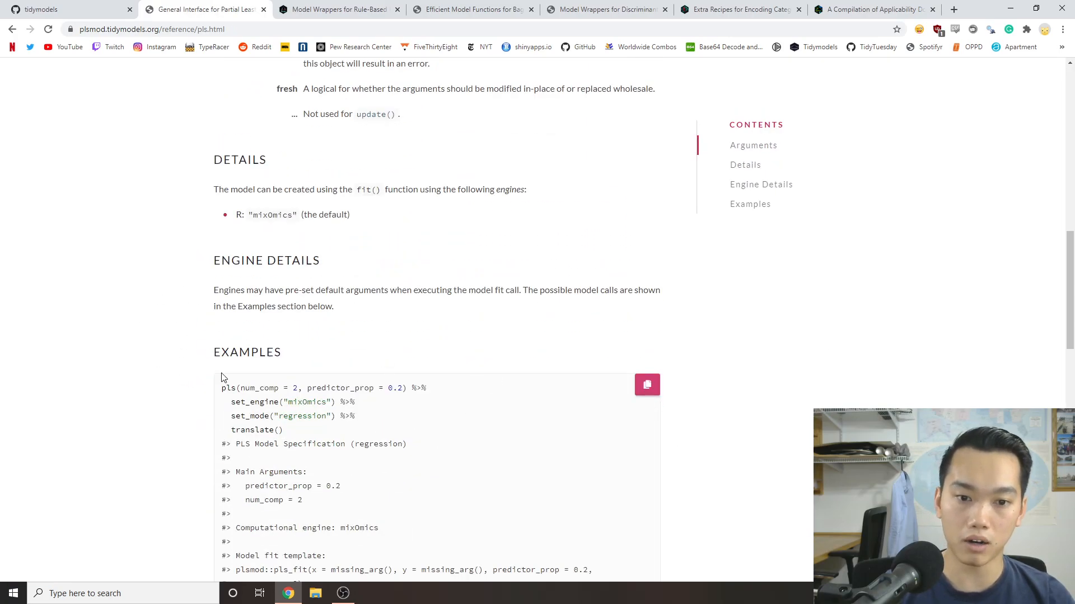
pyautogui.scroll(3)
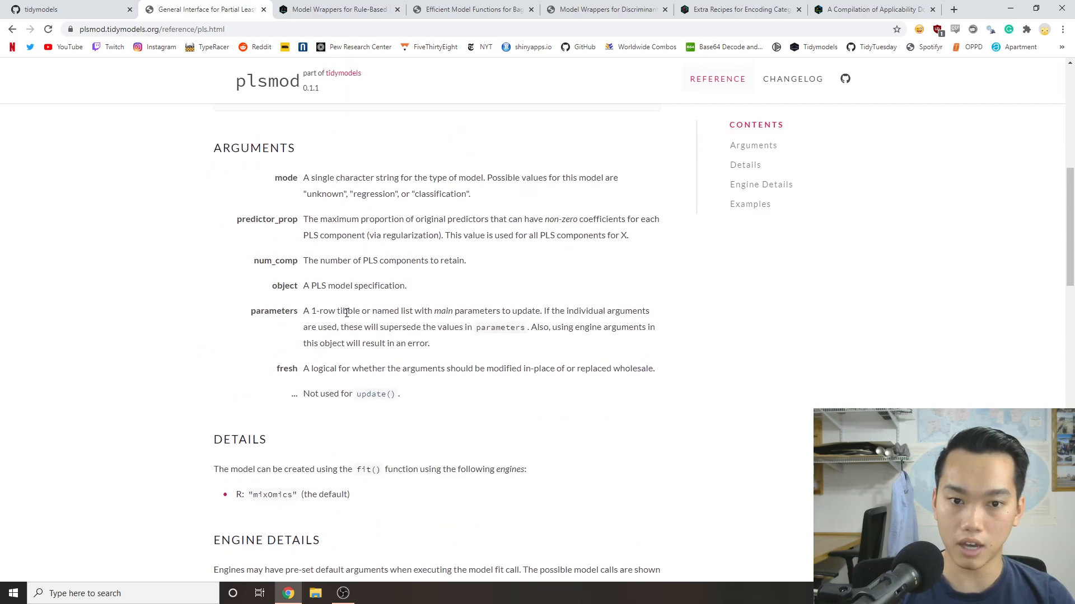
pyautogui.scroll(3)
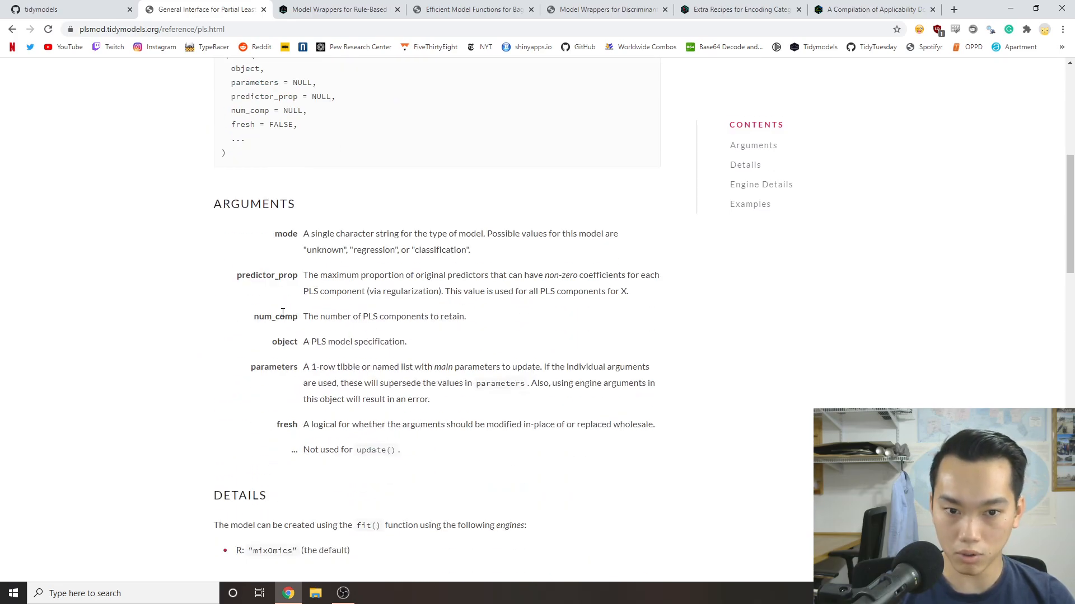
pyautogui.scroll(-3)
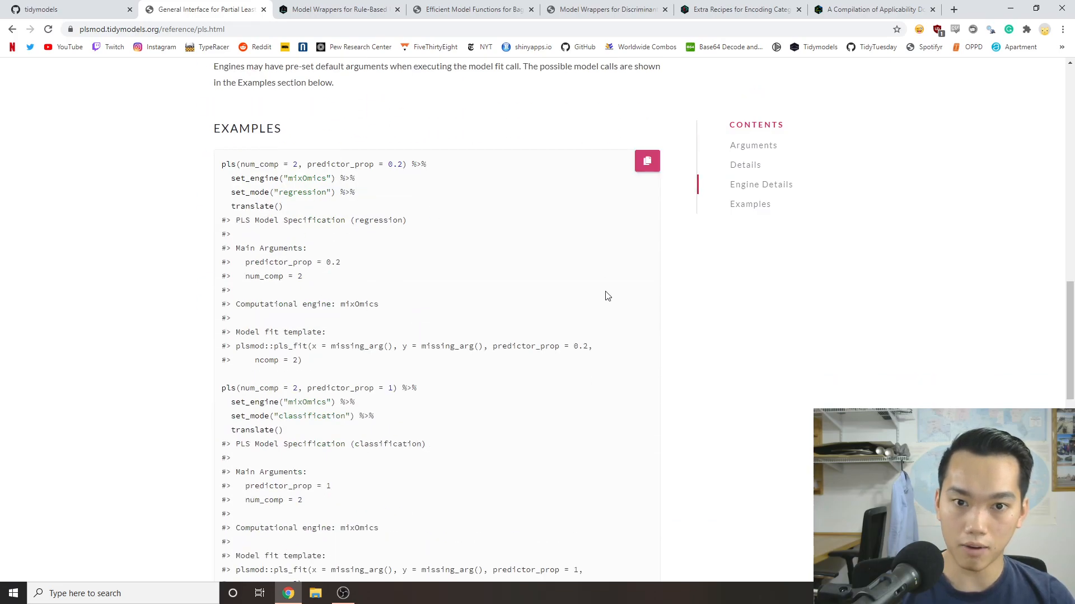
pyautogui.scroll(-3)
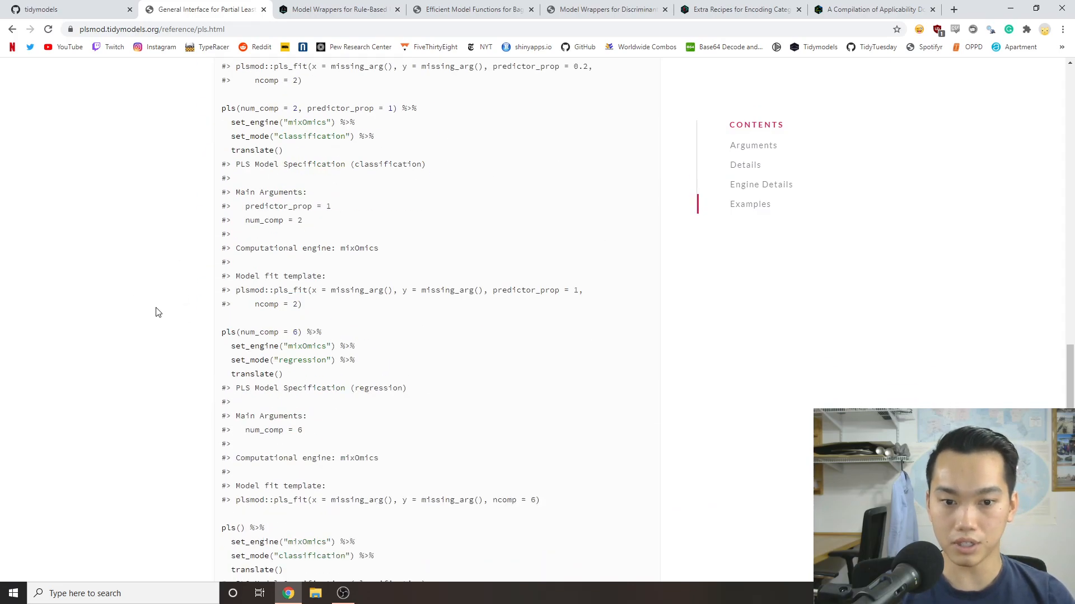
pyautogui.scroll(3)
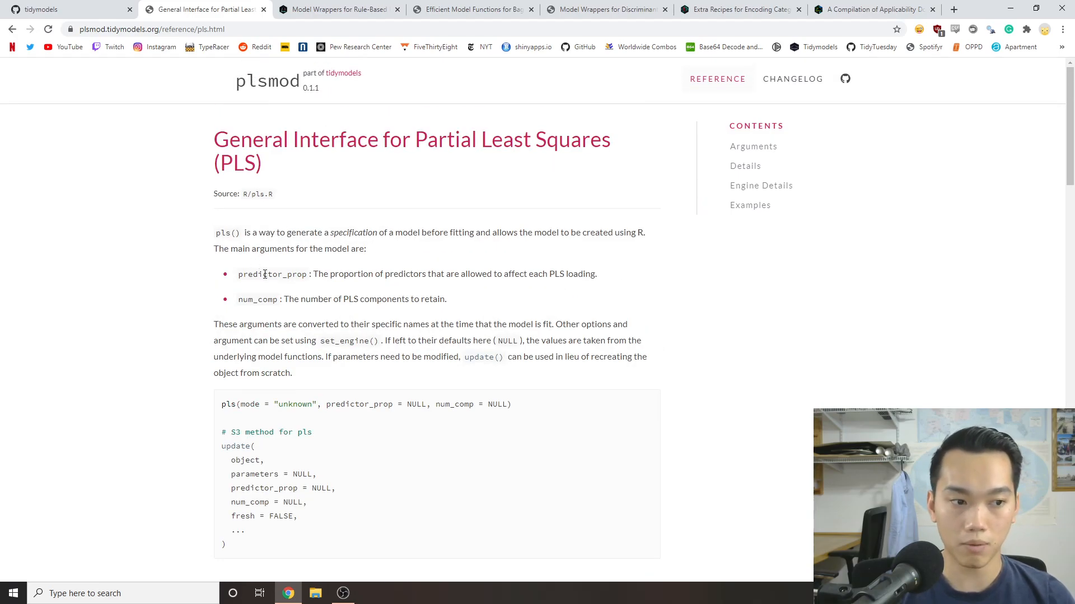
pyautogui.moveTo(442, 329)
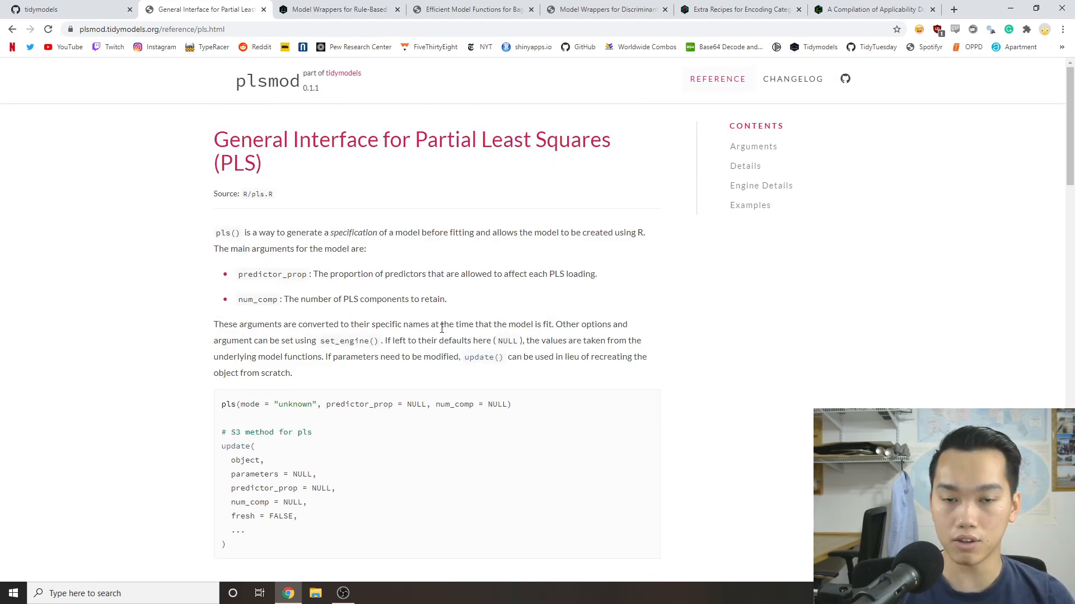
pyautogui.moveTo(382, 257)
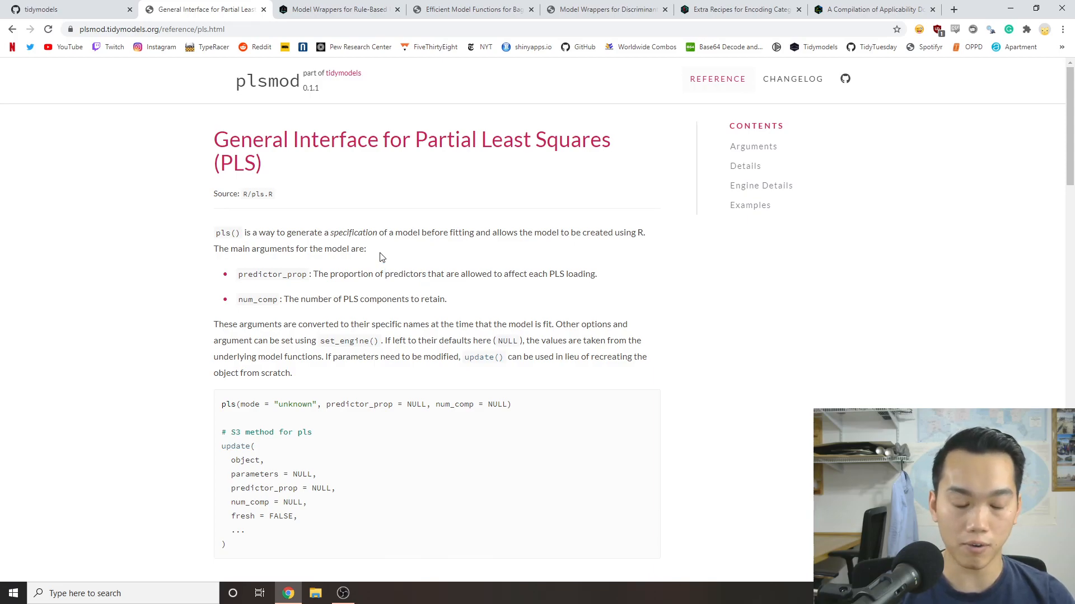
pyautogui.moveTo(330, 299)
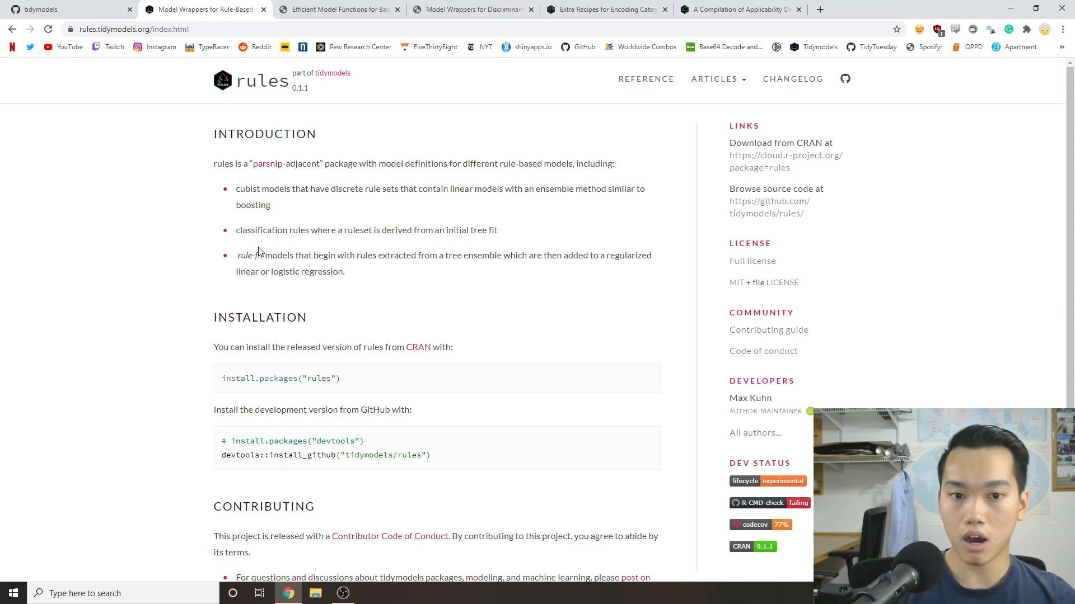
pyautogui.moveTo(555, 195)
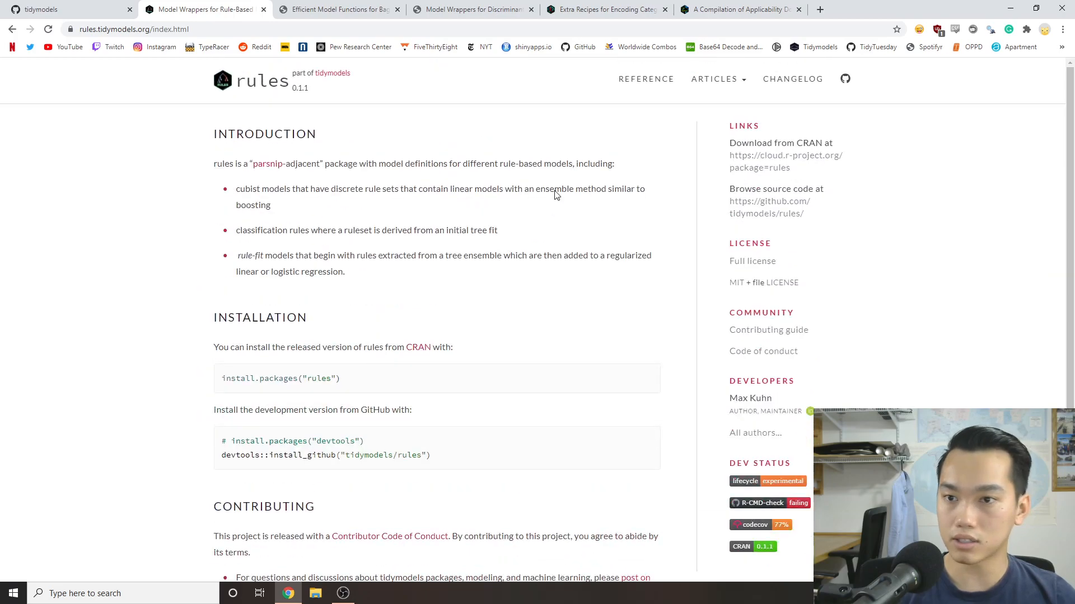
pyautogui.click(644, 78)
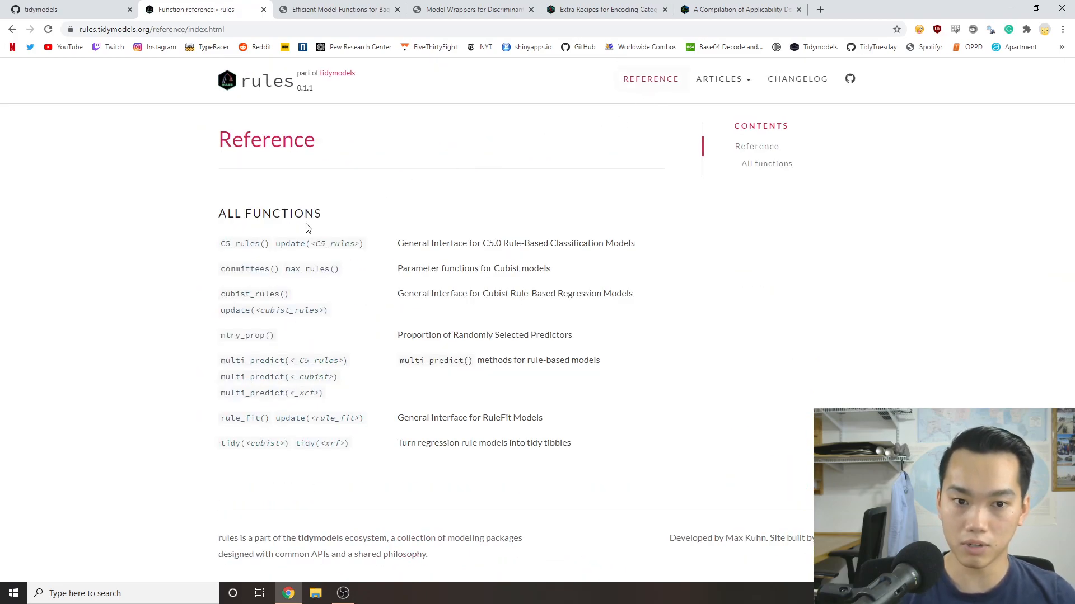
pyautogui.moveTo(259, 85)
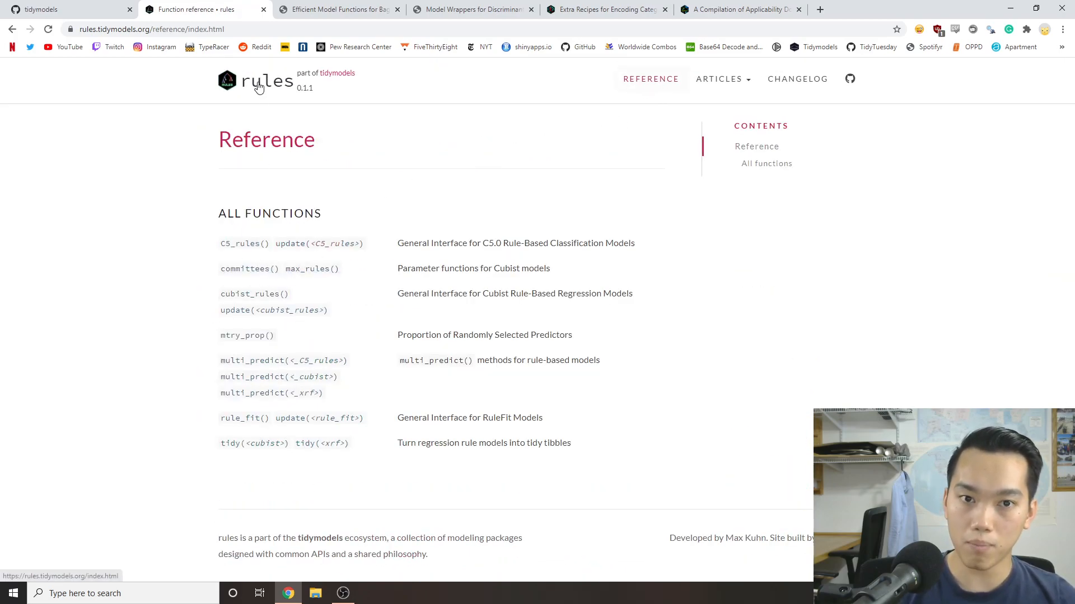
pyautogui.click(266, 81)
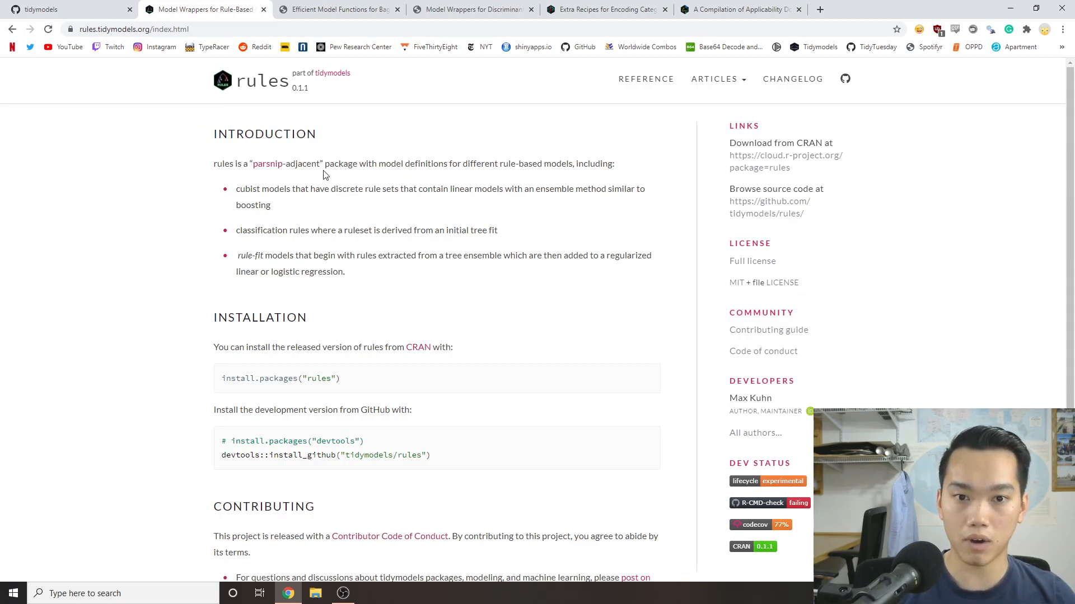
pyautogui.moveTo(342, 167)
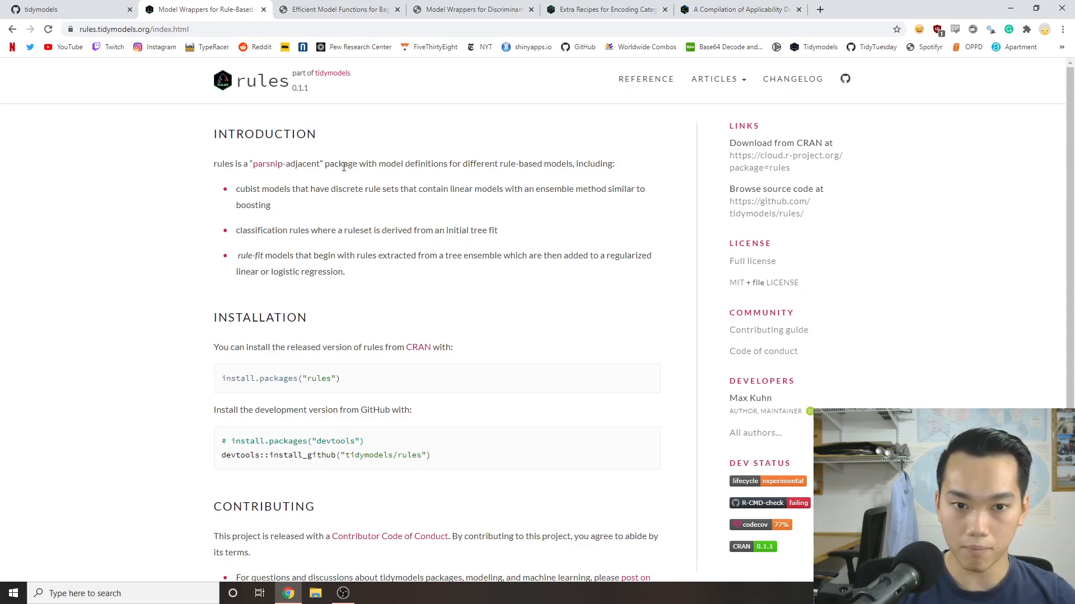
pyautogui.moveTo(471, 278)
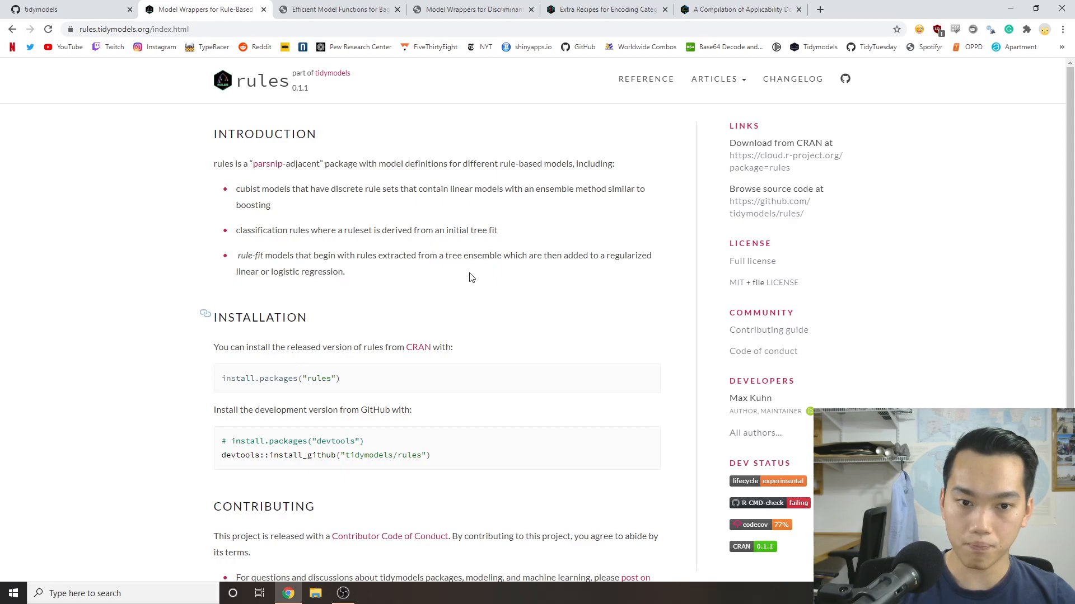
pyautogui.moveTo(388, 230)
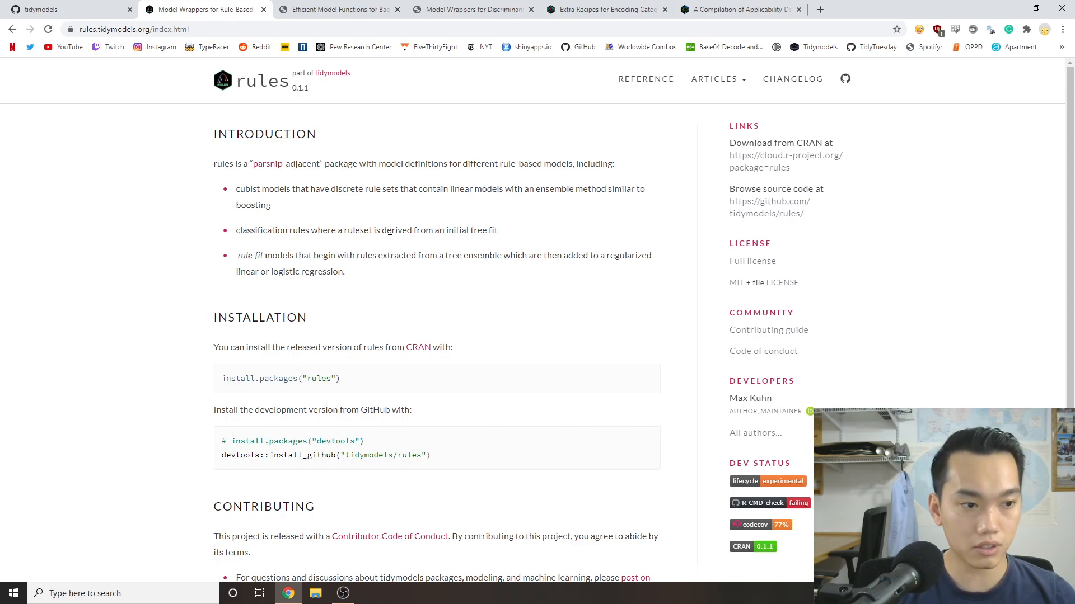
pyautogui.moveTo(322, 177)
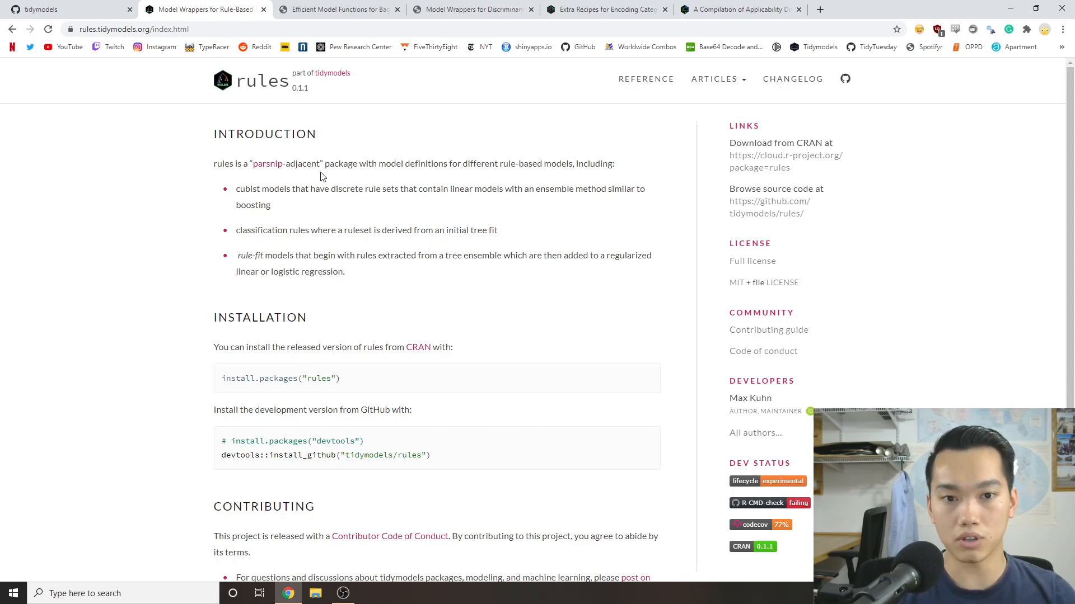
pyautogui.moveTo(479, 202)
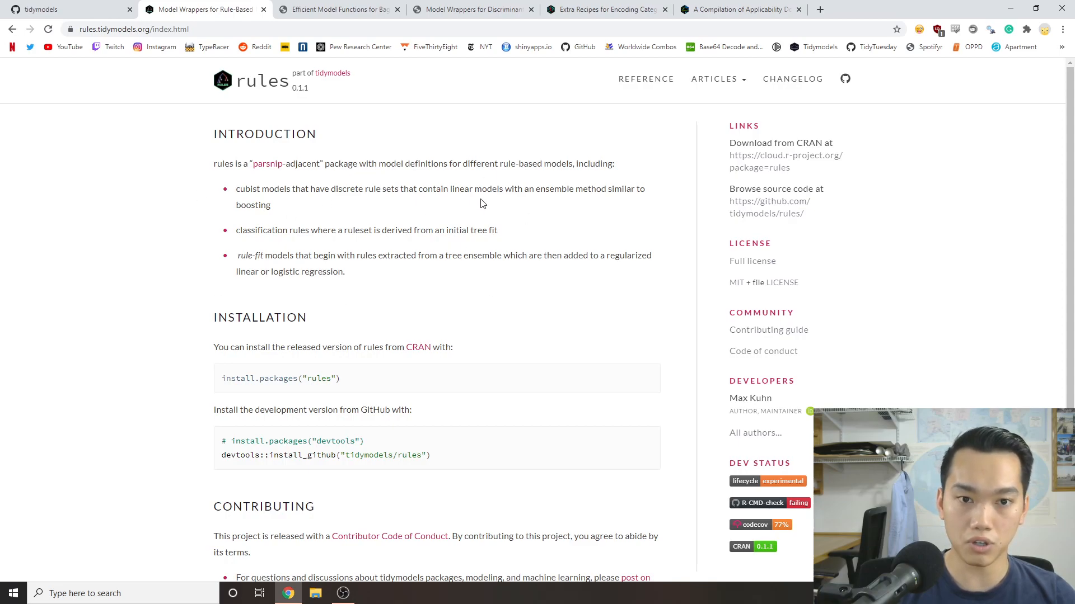
pyautogui.moveTo(184, 307)
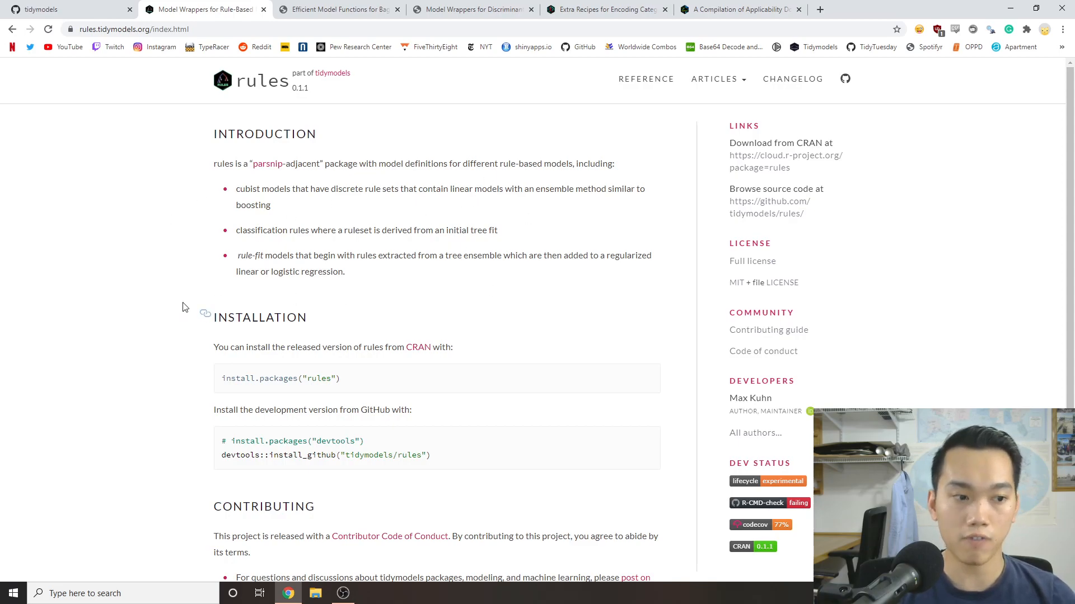
pyautogui.moveTo(542, 215)
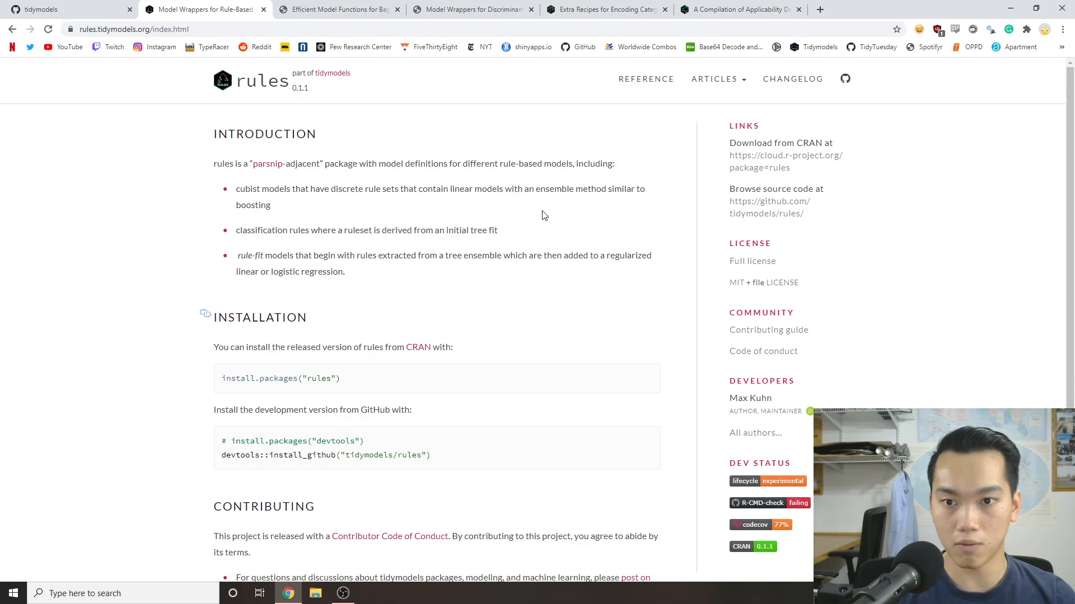
pyautogui.scroll(-3)
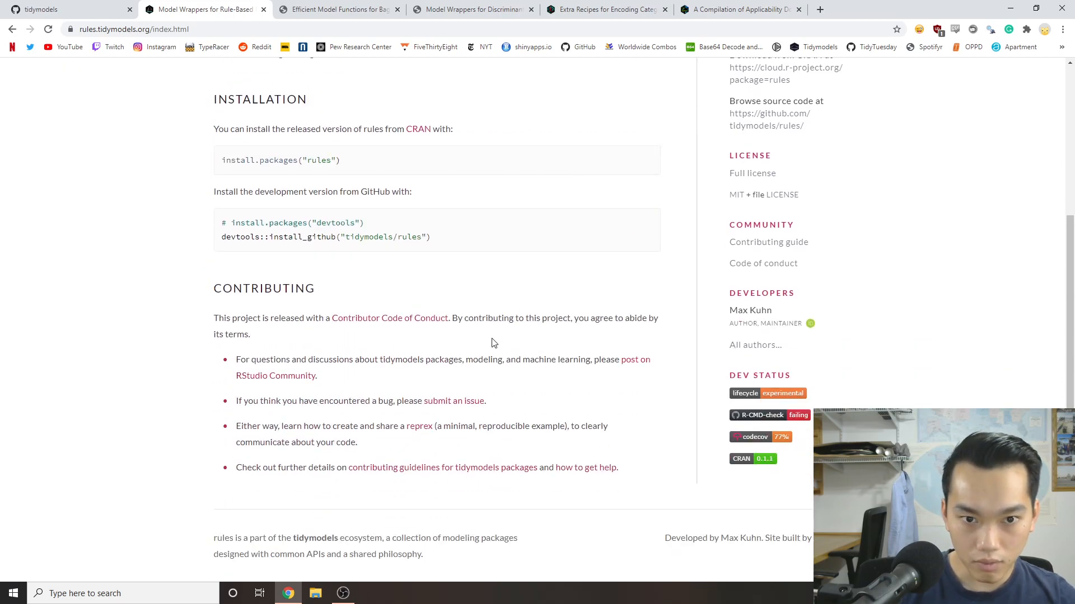
pyautogui.scroll(3)
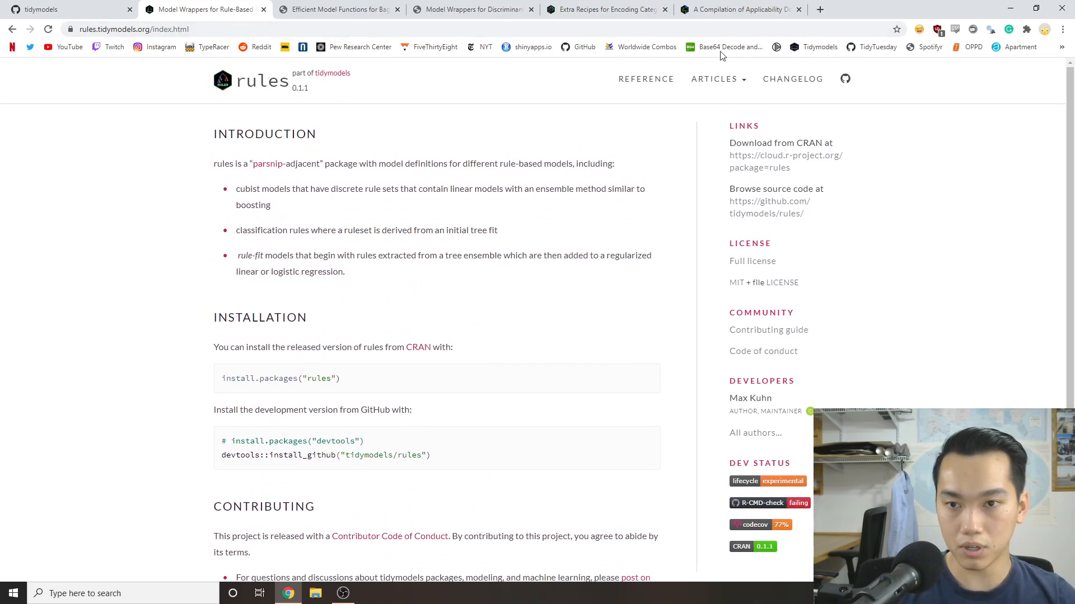
# Show the rules reference list with C5_rules(), cubist_rules(), rule_fit() and tidy().
pyautogui.click(645, 78)
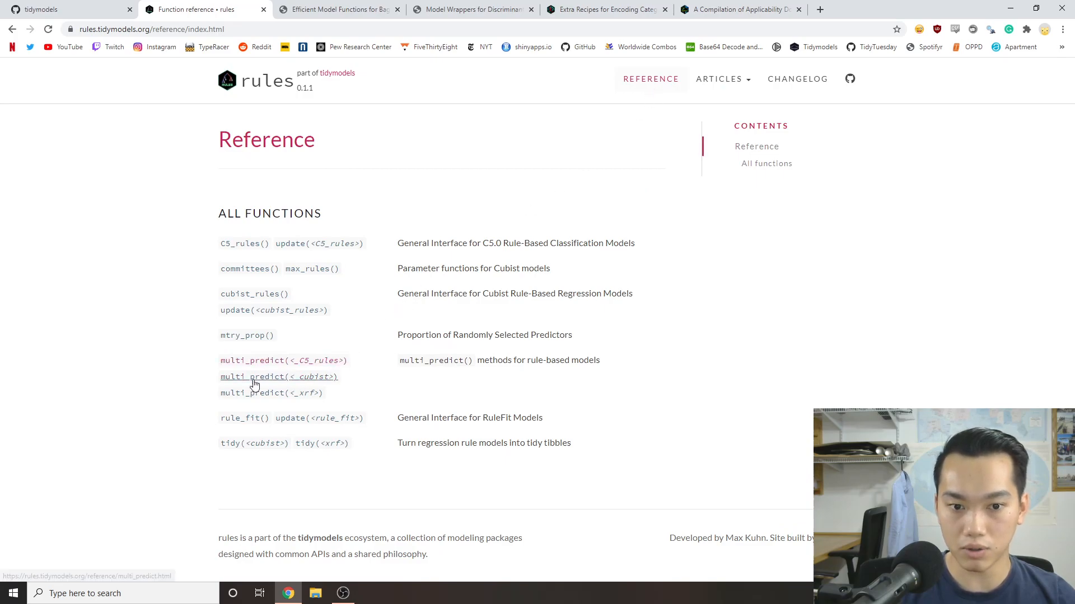
pyautogui.moveTo(268, 393)
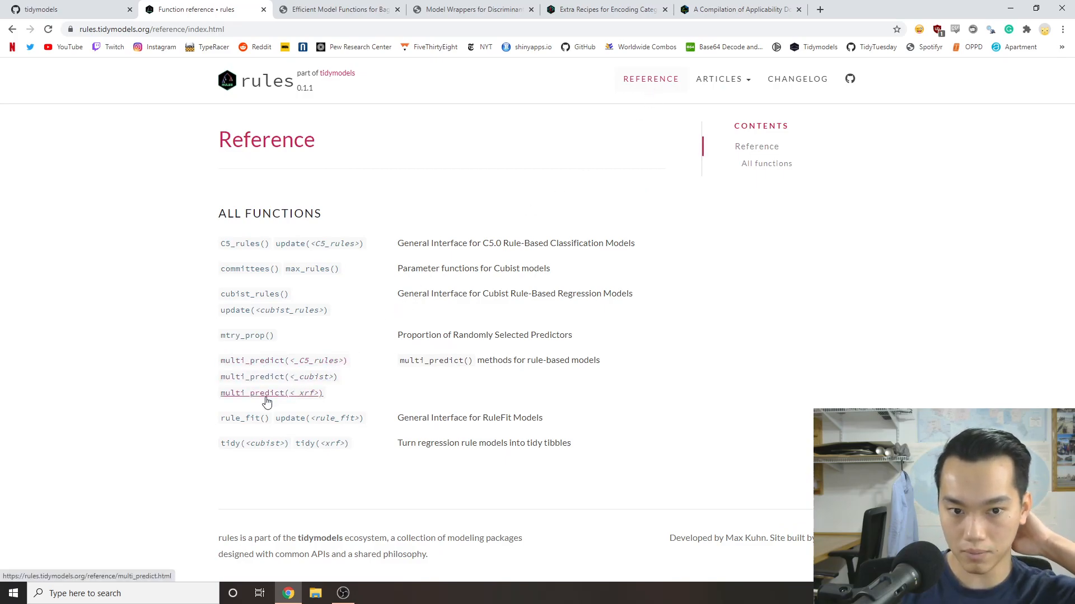
pyautogui.moveTo(370, 218)
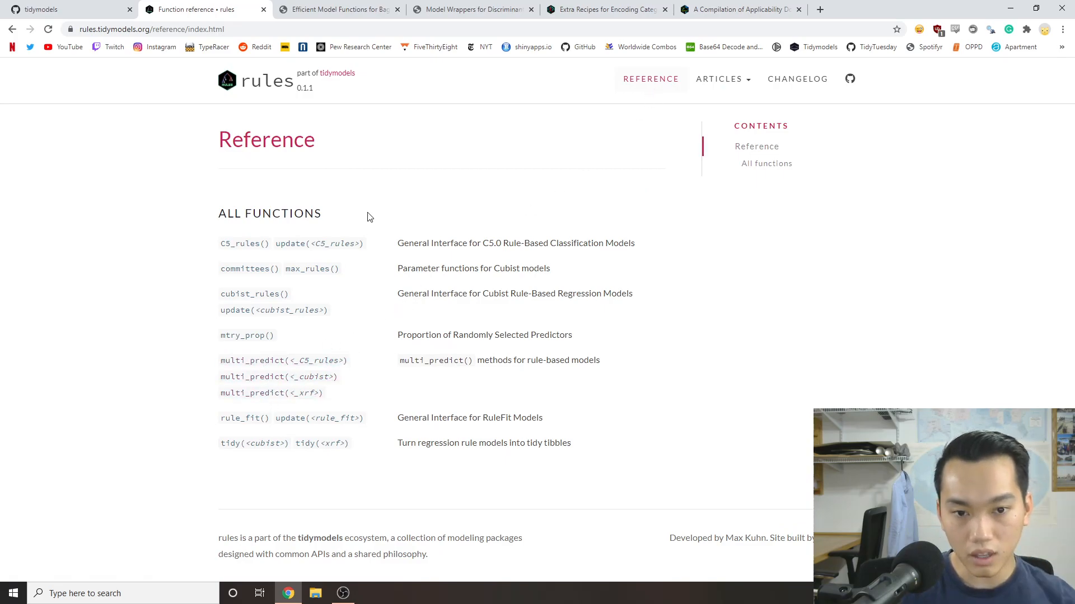
pyautogui.moveTo(259, 289)
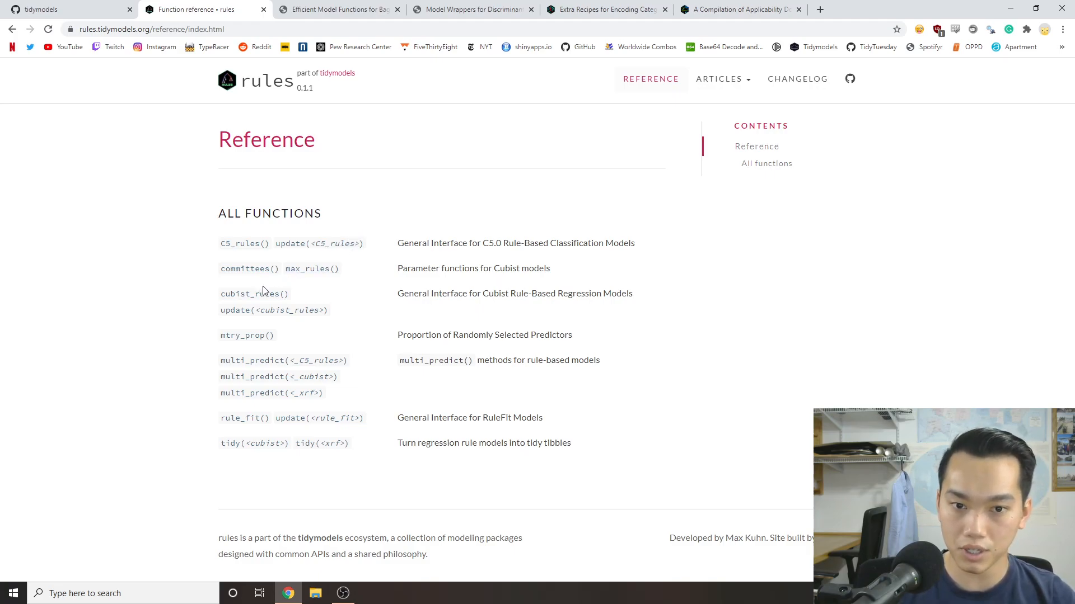
pyautogui.moveTo(241, 243)
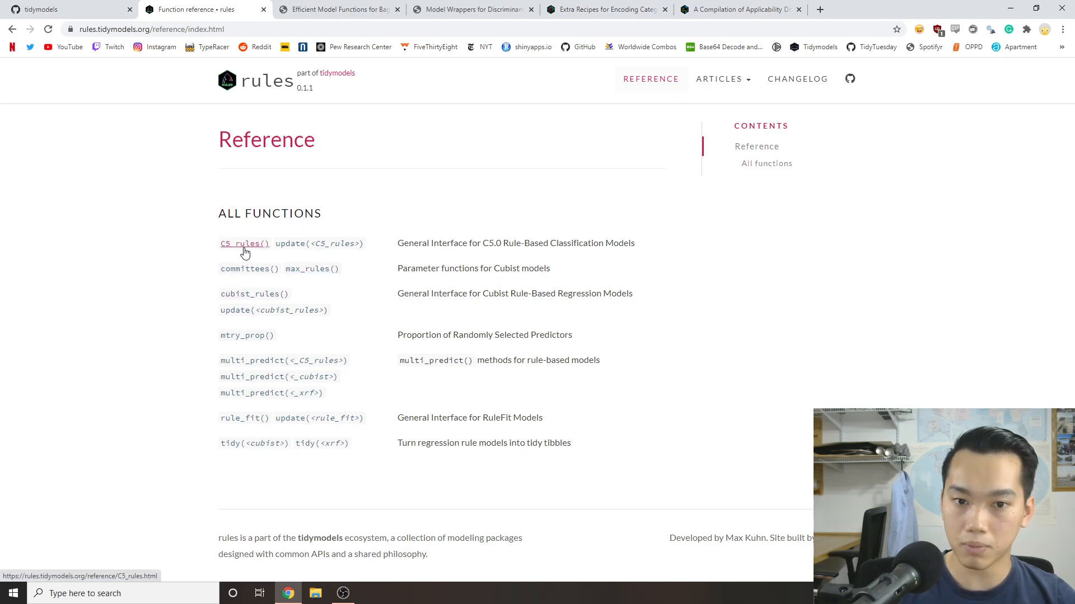
pyautogui.moveTo(250, 404)
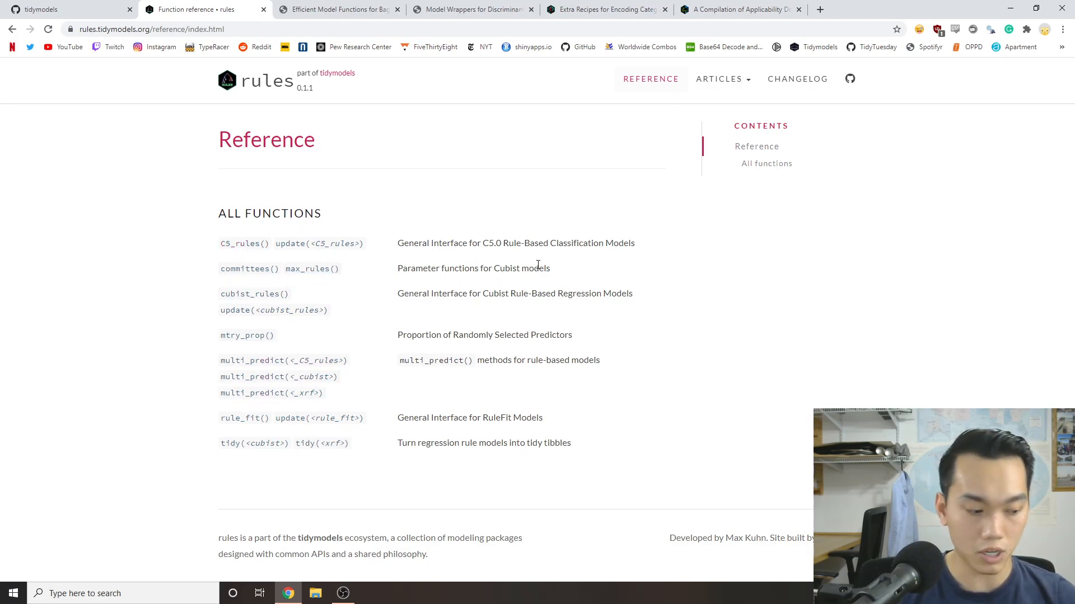
pyautogui.moveTo(247, 370)
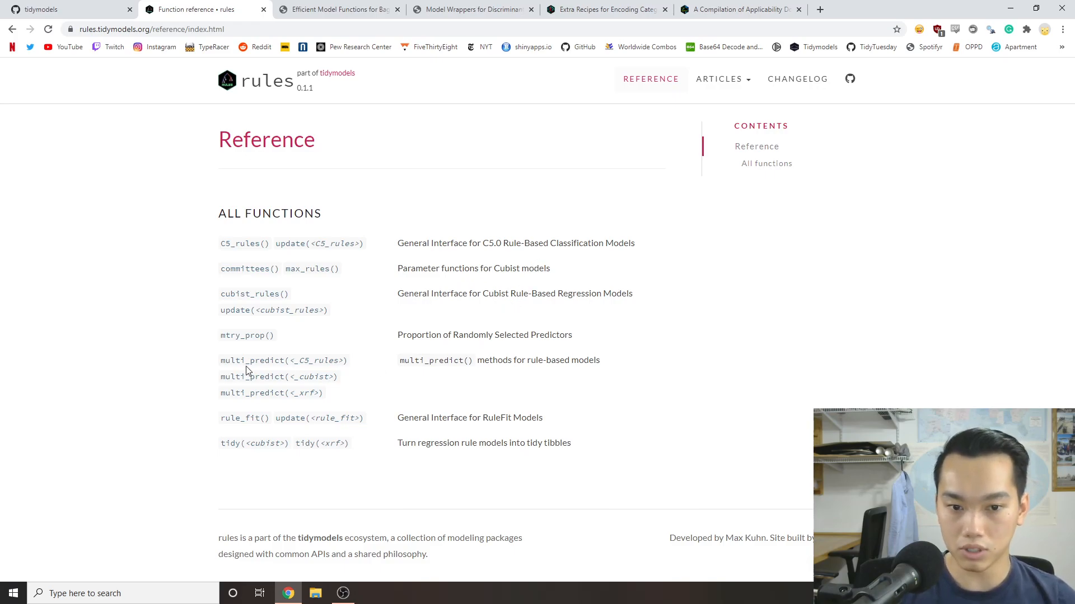
pyautogui.moveTo(586, 360)
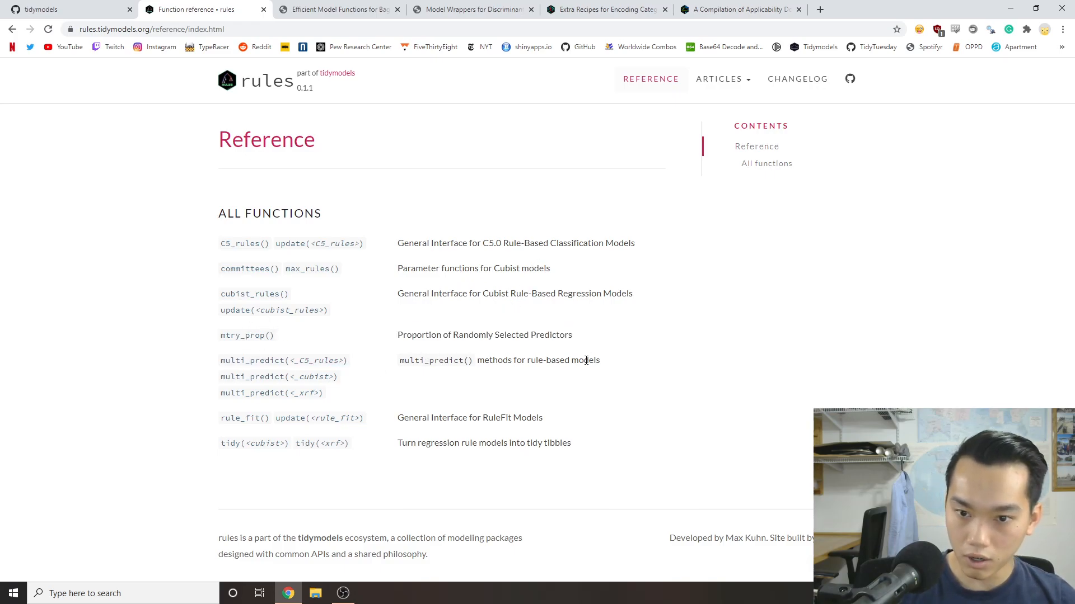
# Close the rules tab and read the baguette introduction on efficient bagging functions.
pyautogui.click(247, 335)
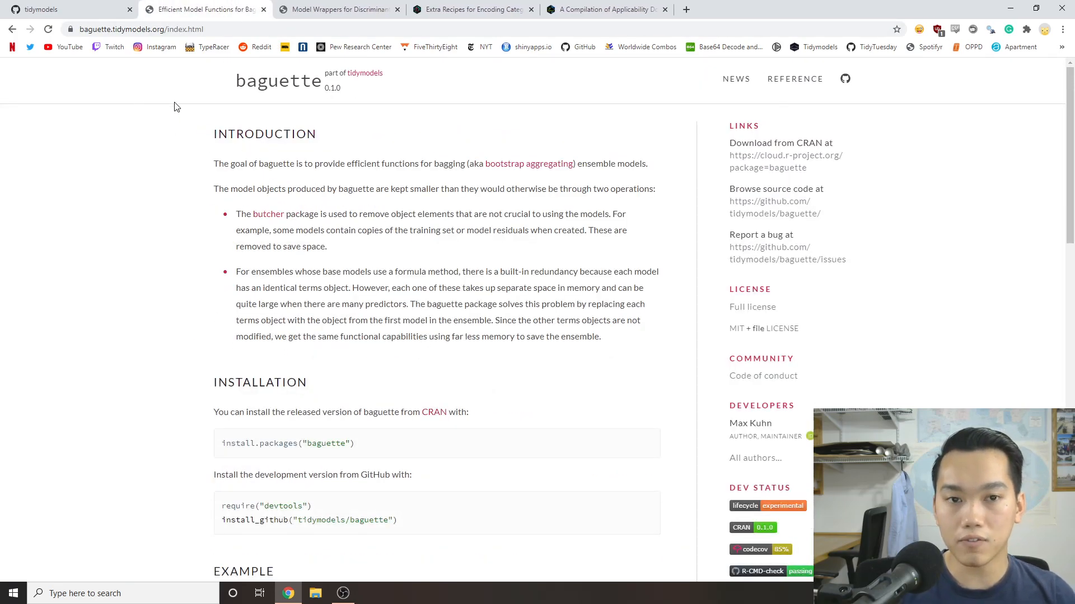
pyautogui.moveTo(294, 102)
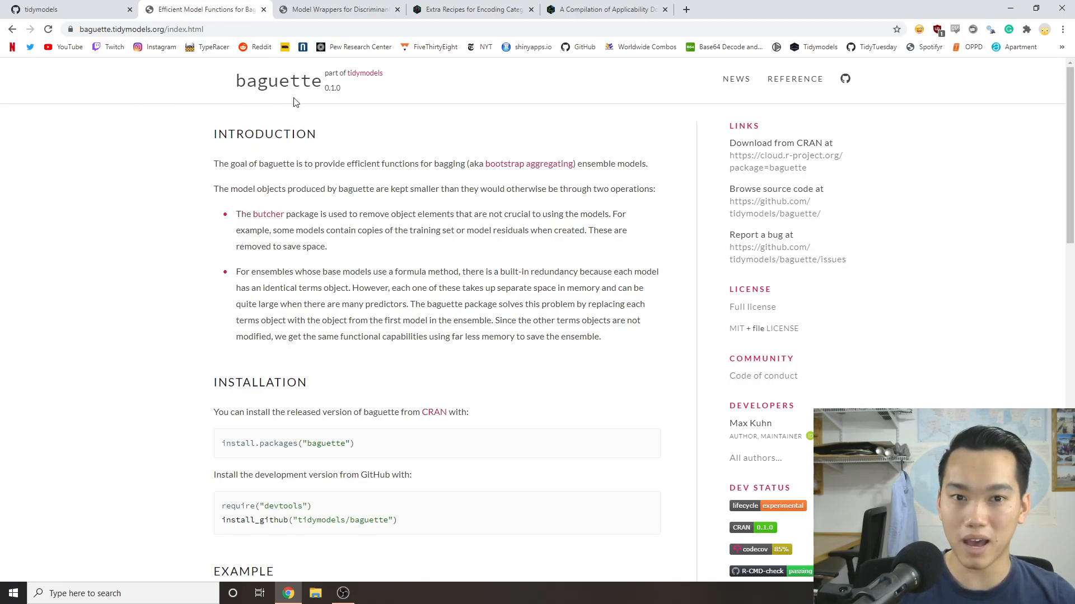
pyautogui.moveTo(470, 202)
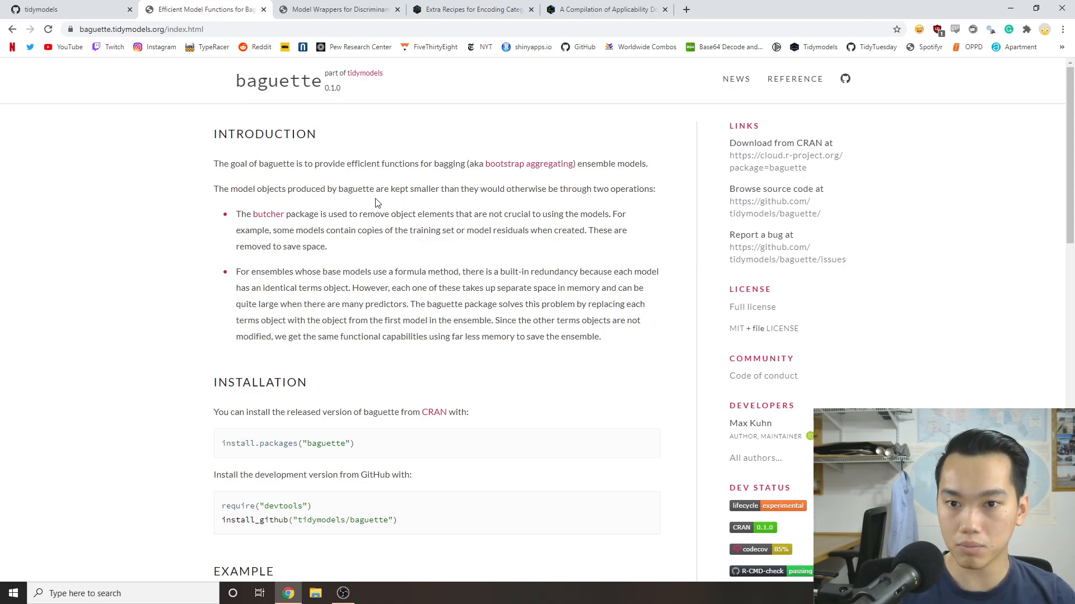
pyautogui.moveTo(371, 228)
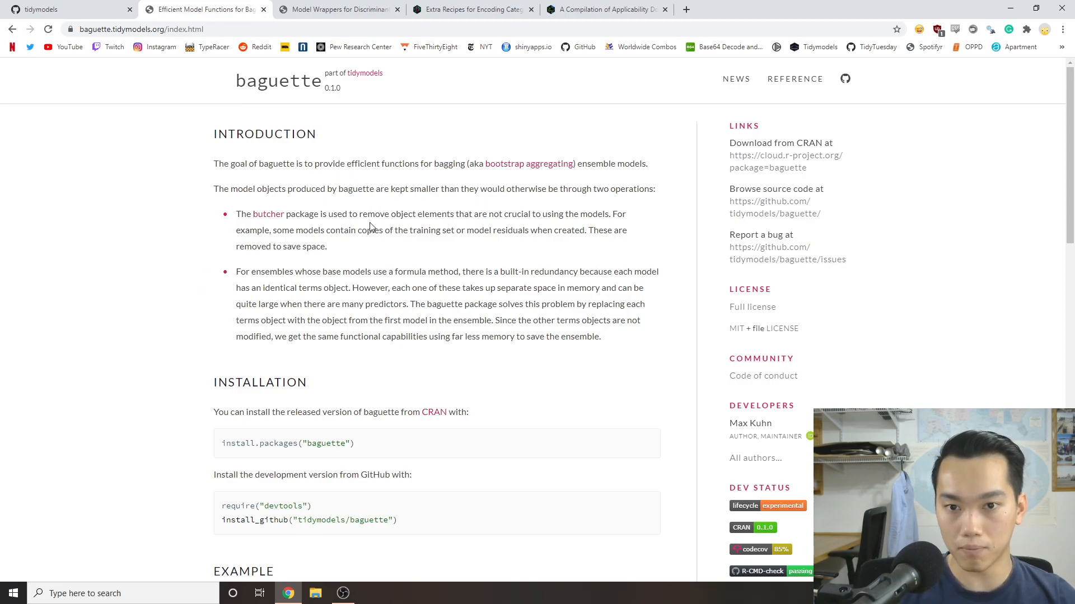
pyautogui.moveTo(596, 189)
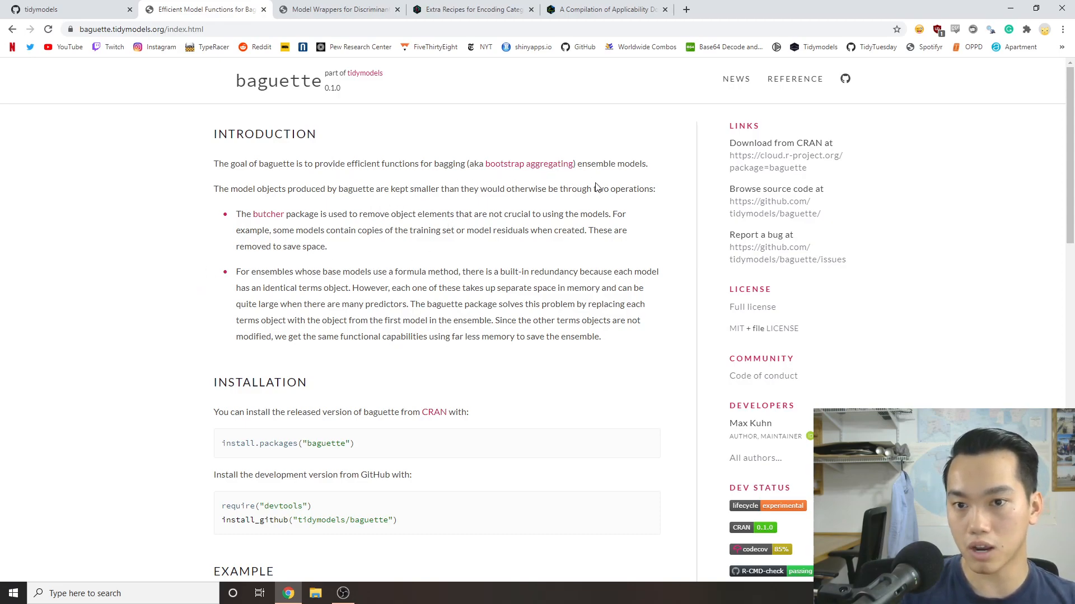
pyautogui.moveTo(385, 236)
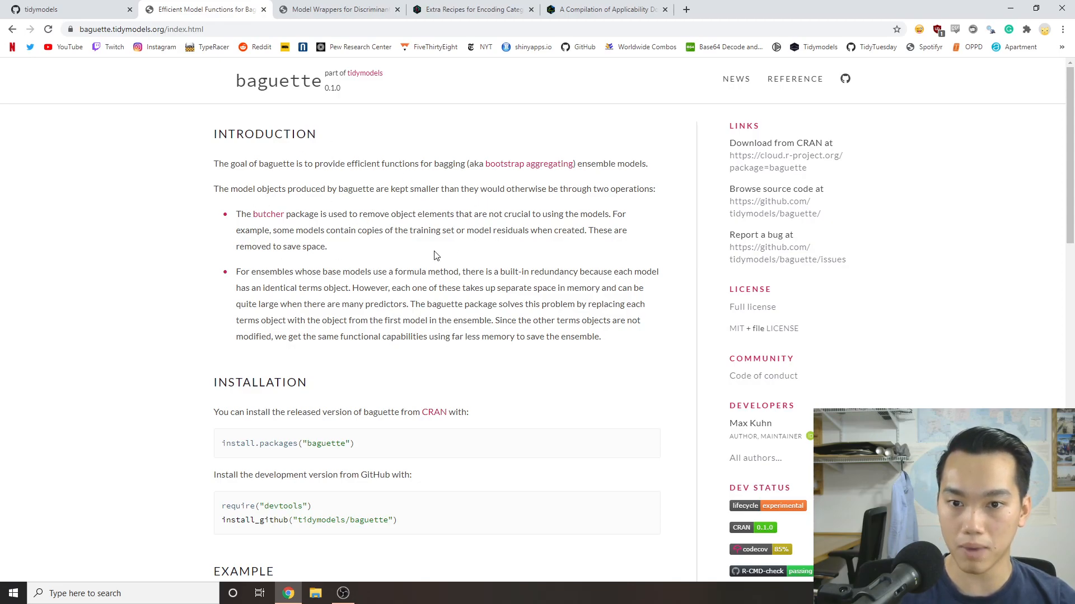
pyautogui.moveTo(497, 266)
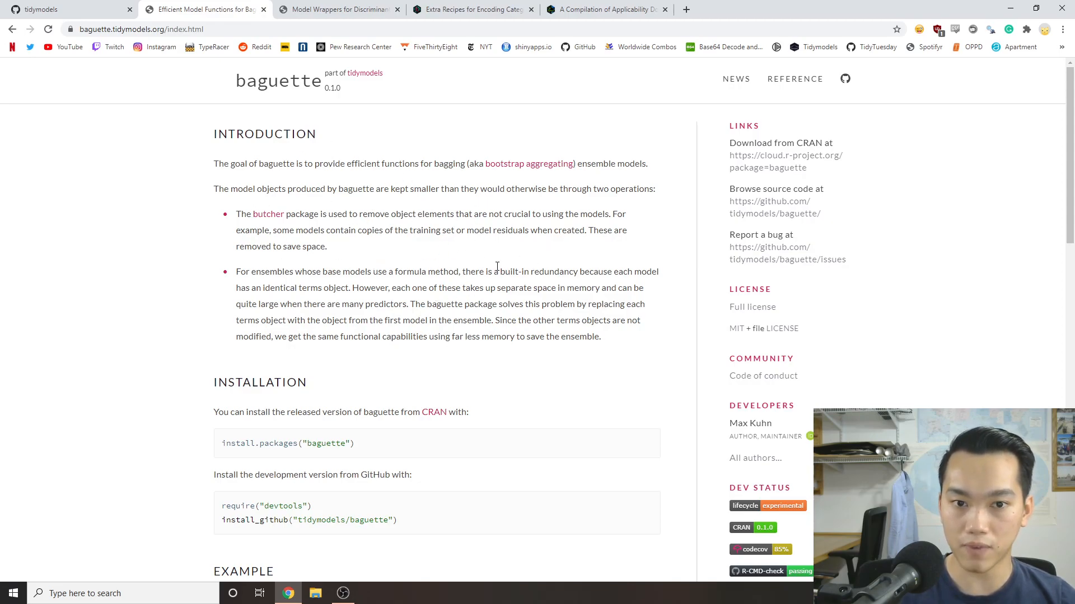
pyautogui.moveTo(483, 286)
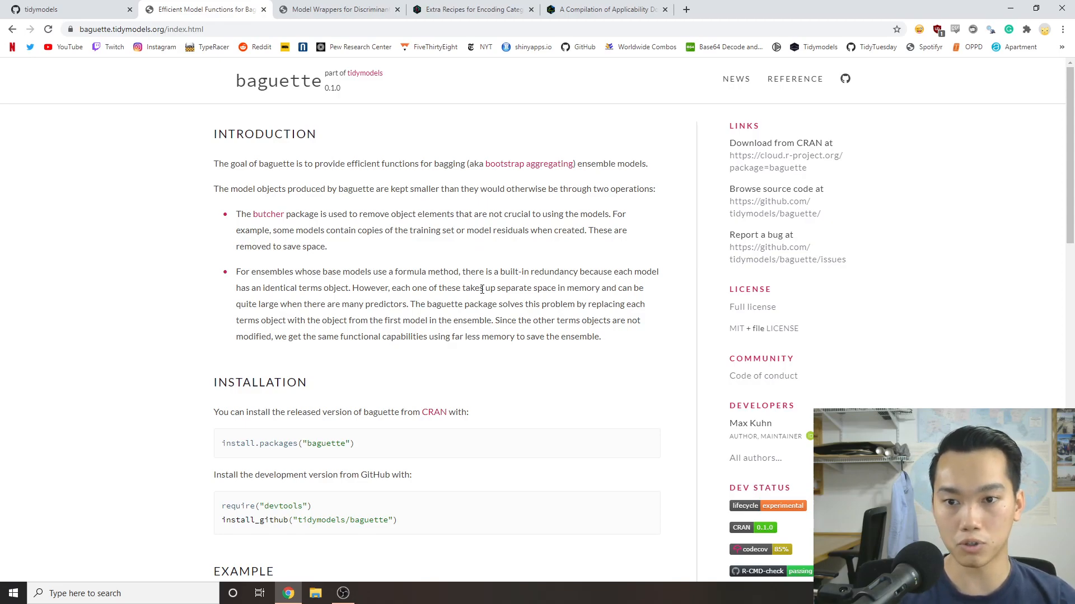
pyautogui.moveTo(394, 272)
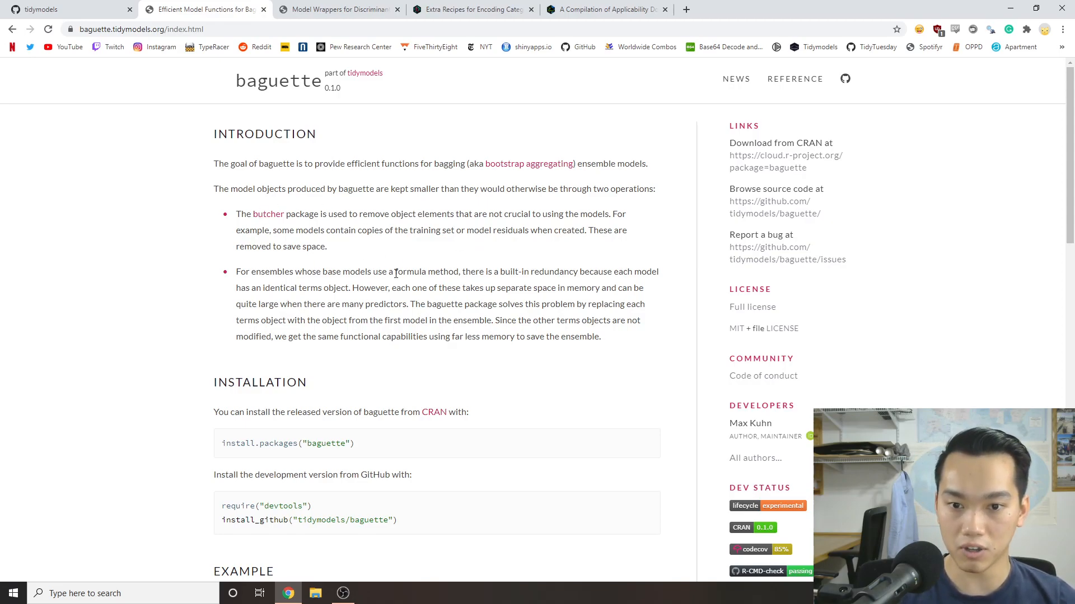
pyautogui.scroll(-3)
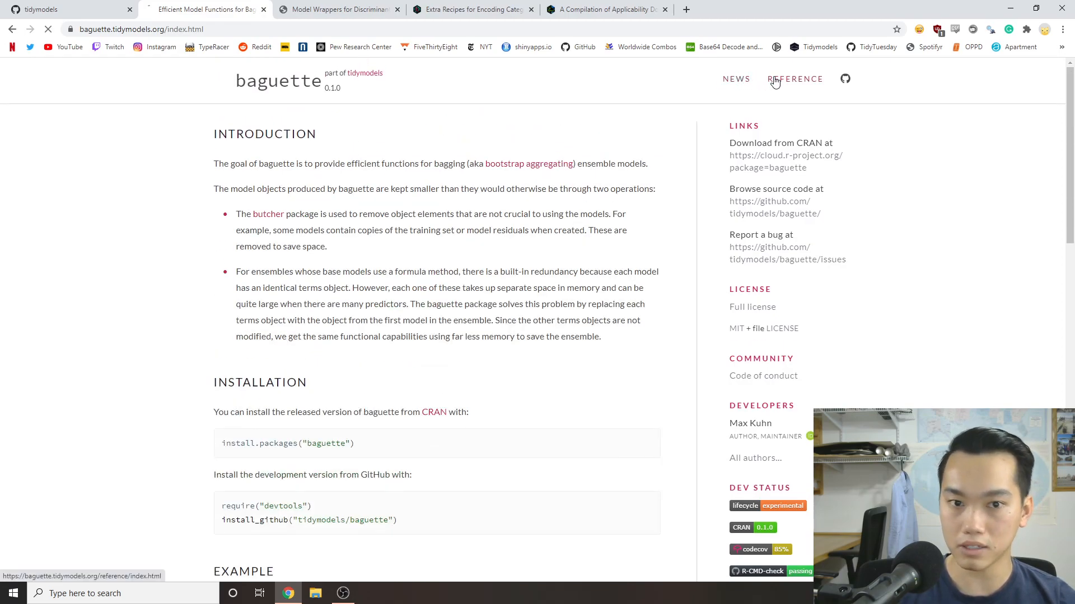
# Show the baguette reference listing bag_mars(), bag_tree(), bagger(), control_bag() and var_imp().
pyautogui.click(794, 78)
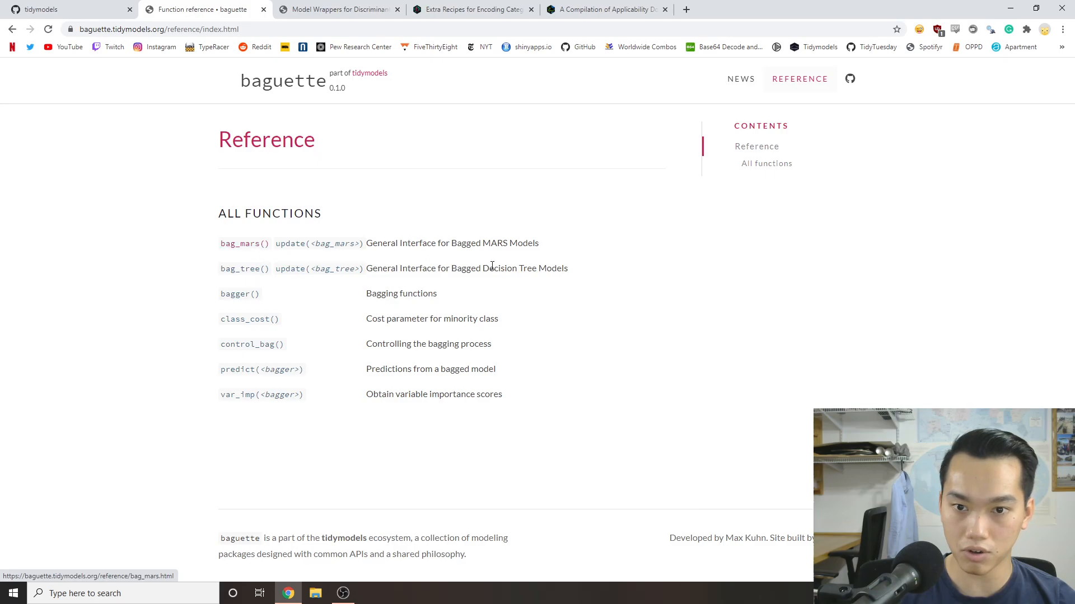
pyautogui.moveTo(427, 280)
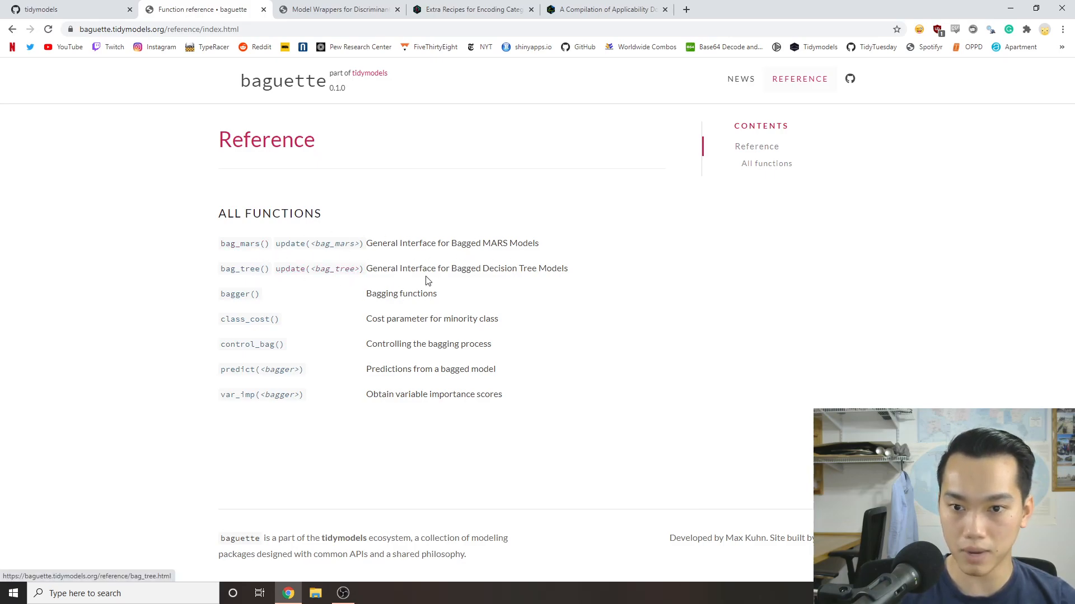
pyautogui.moveTo(335, 281)
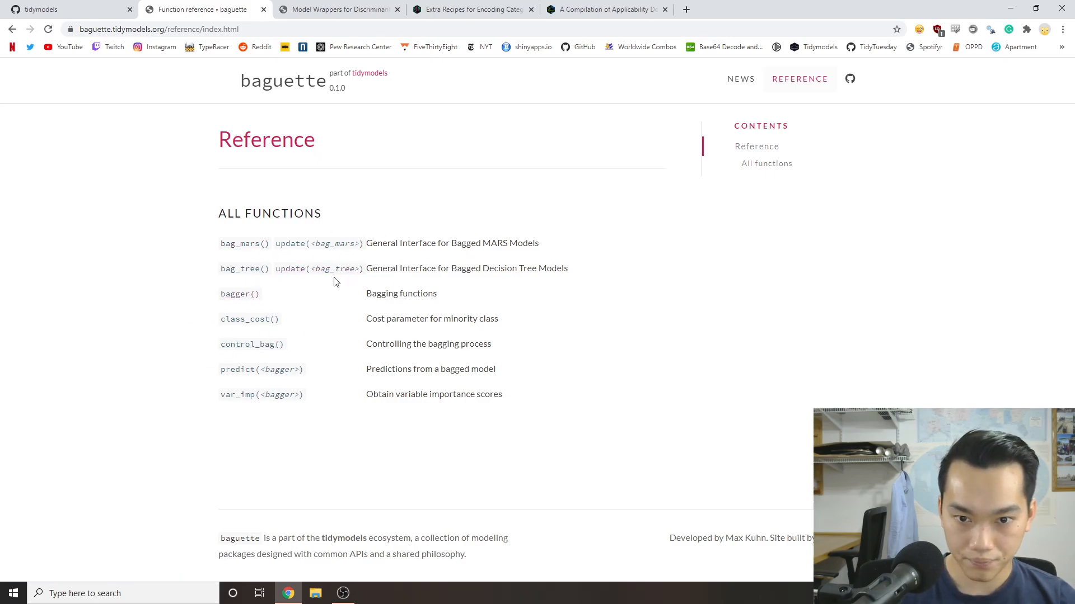
pyautogui.moveTo(195, 401)
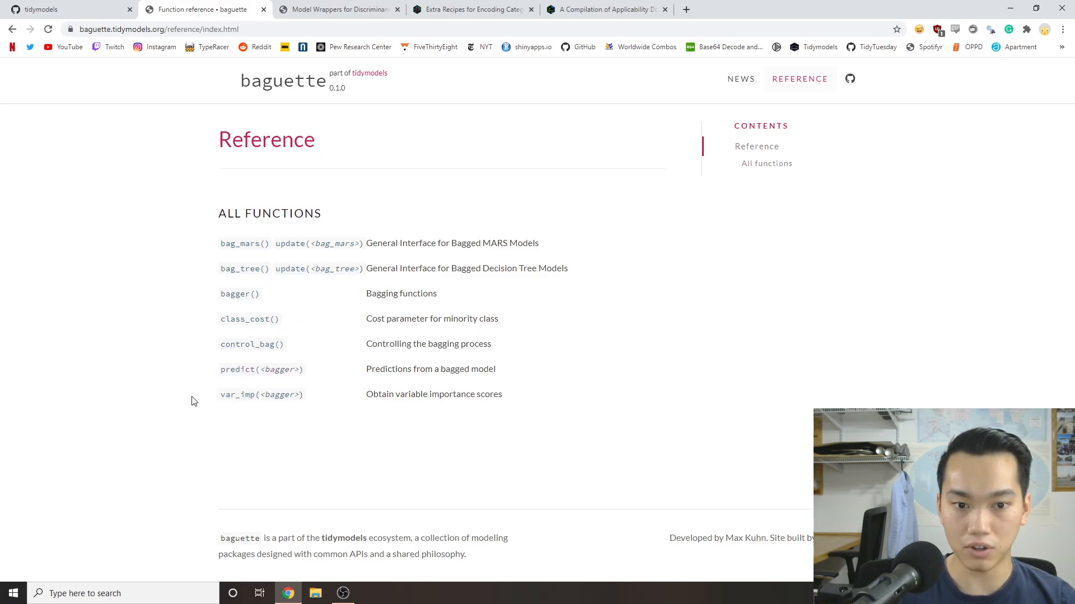
pyautogui.moveTo(252, 344)
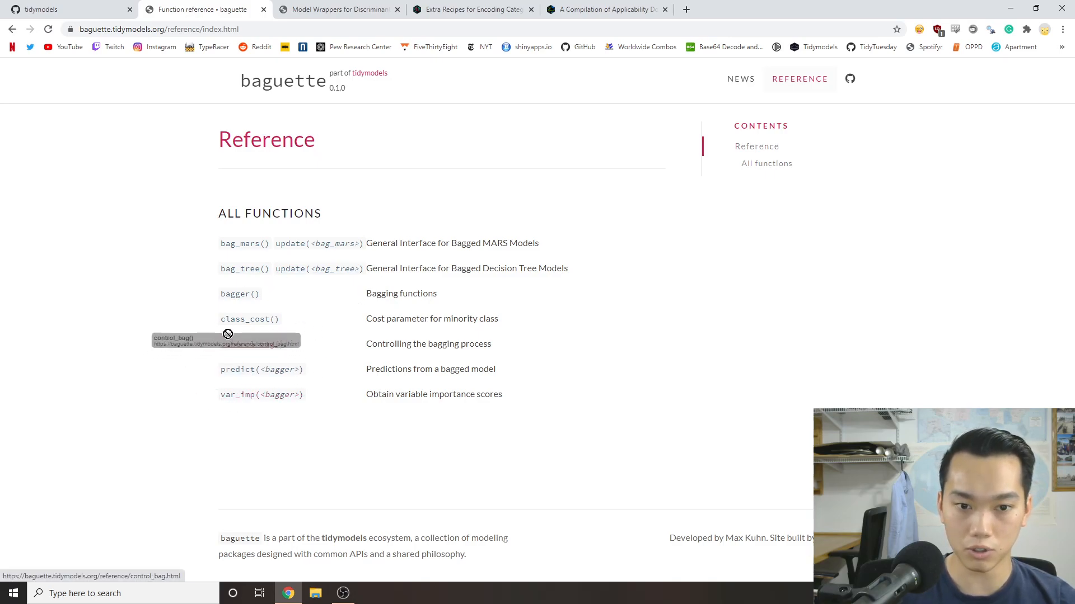
# Read through the bag_tree() documentation page from the baguette reference.
pyautogui.click(243, 268)
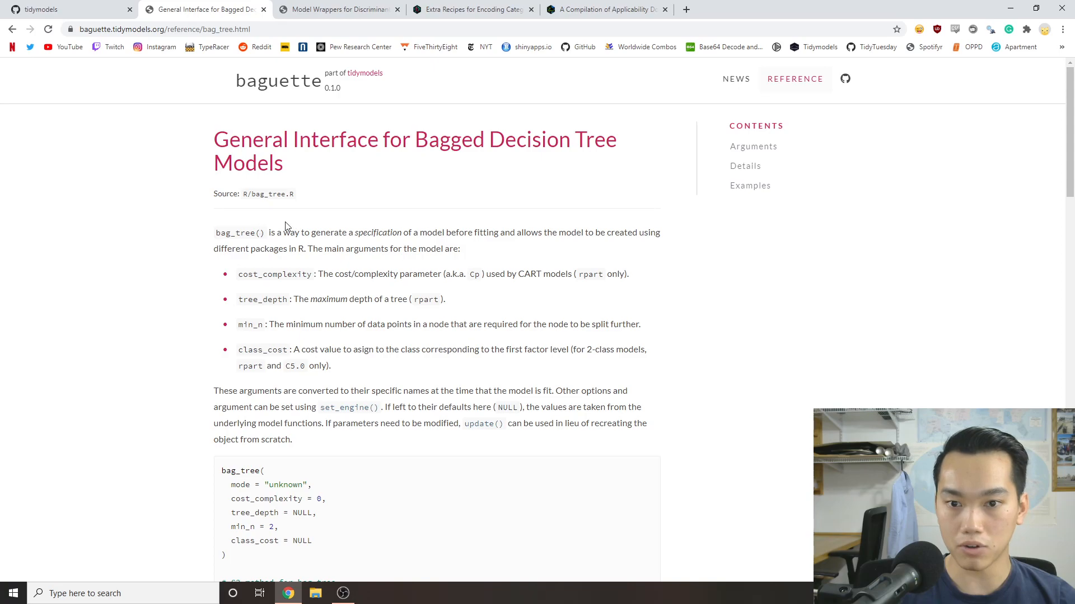
pyautogui.moveTo(425, 265)
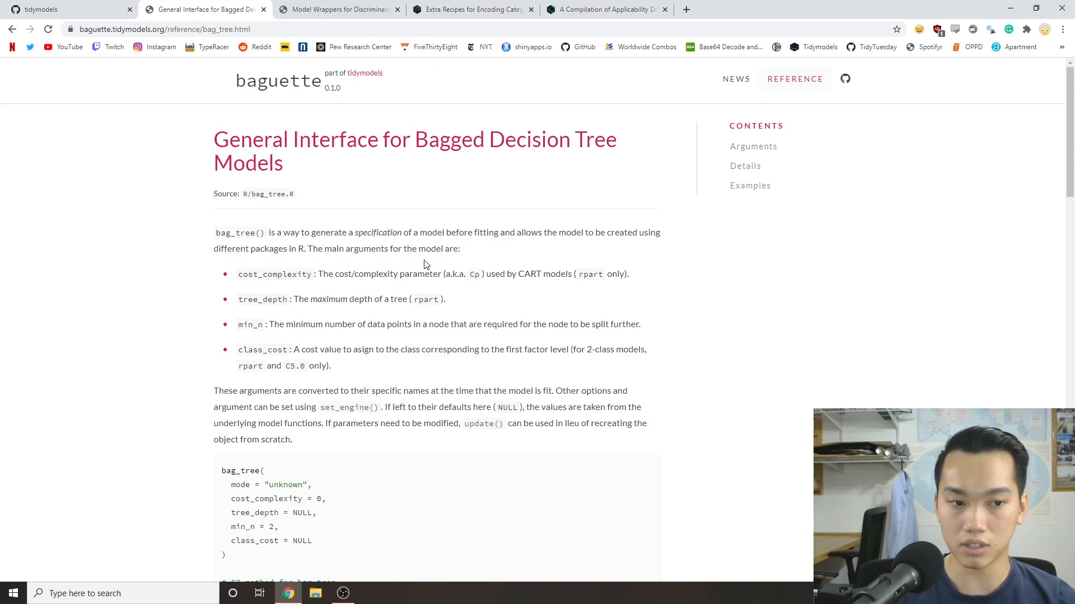
pyautogui.moveTo(407, 263)
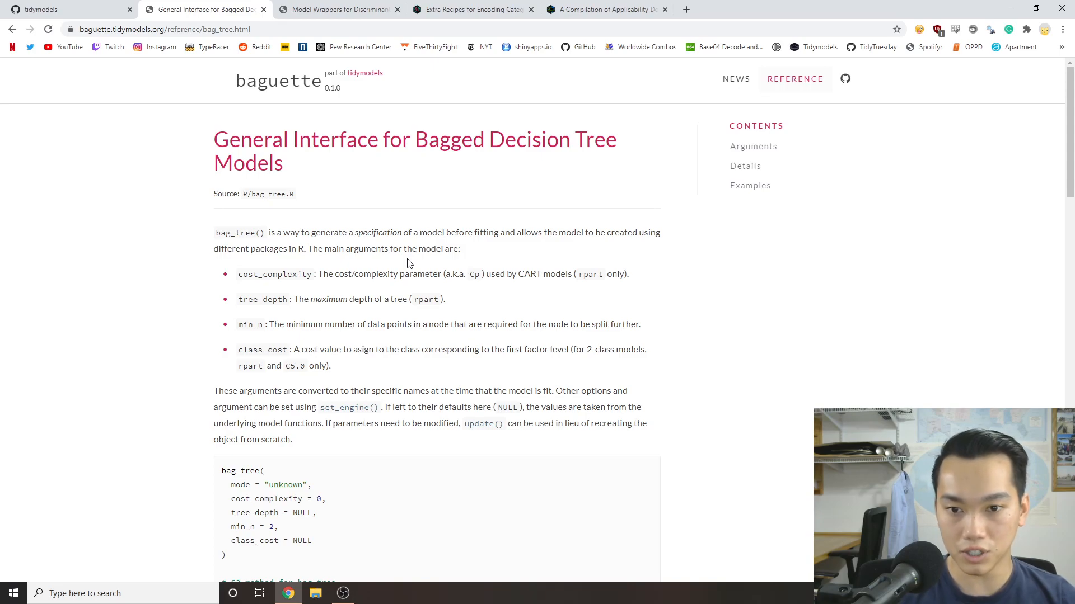
pyautogui.scroll(-3)
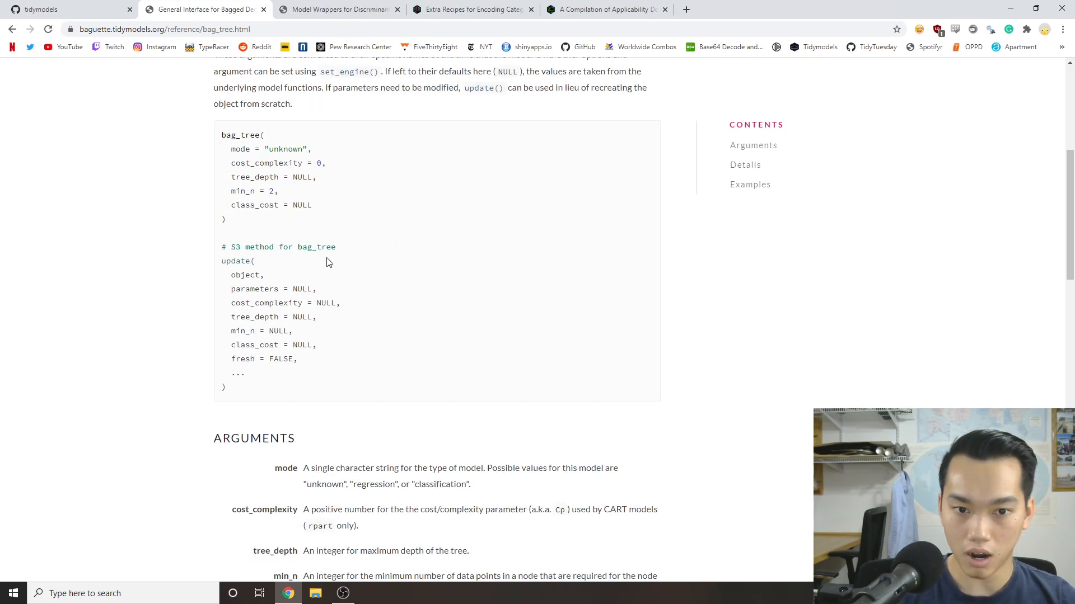
pyautogui.scroll(-3)
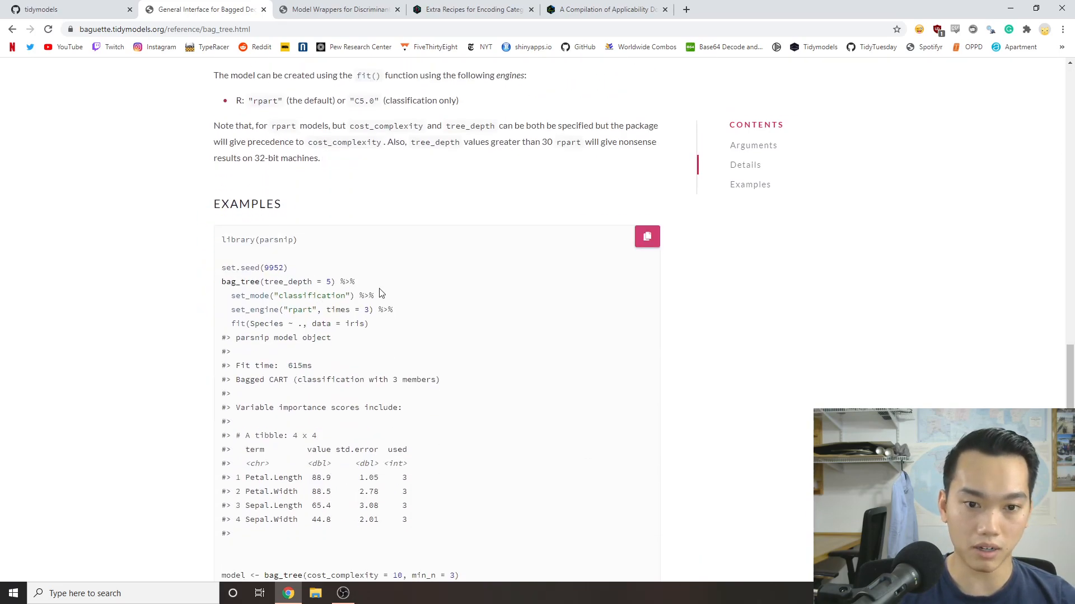
pyautogui.scroll(3)
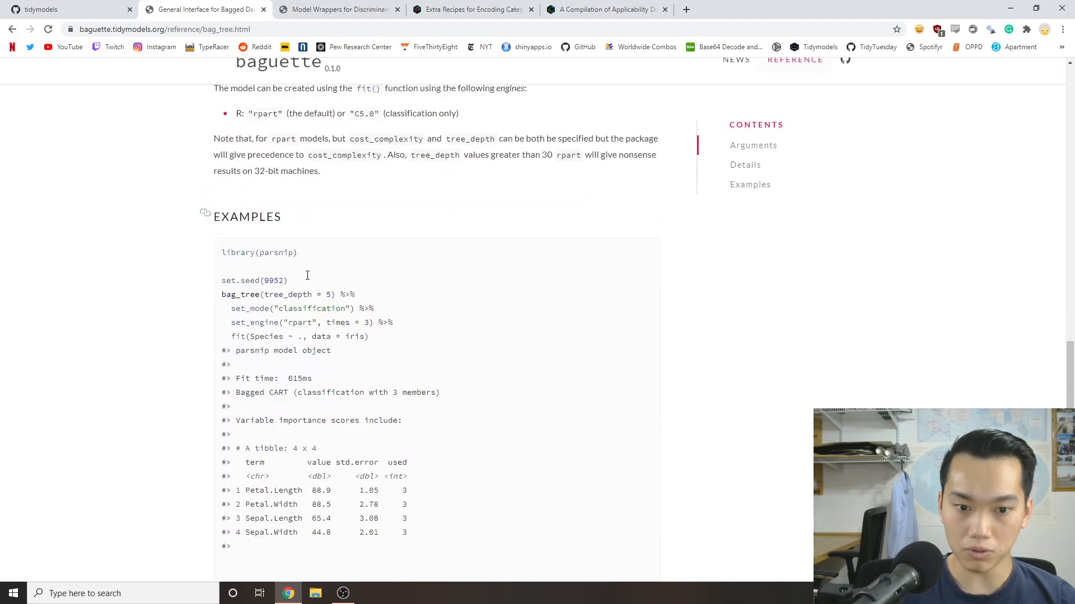
pyautogui.scroll(-3)
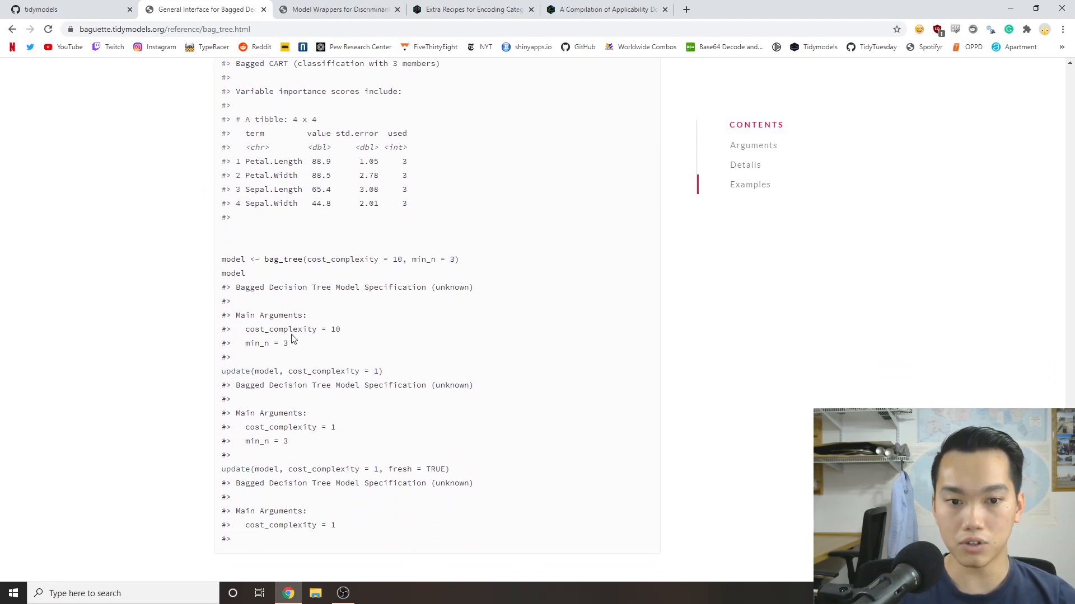
pyautogui.scroll(3)
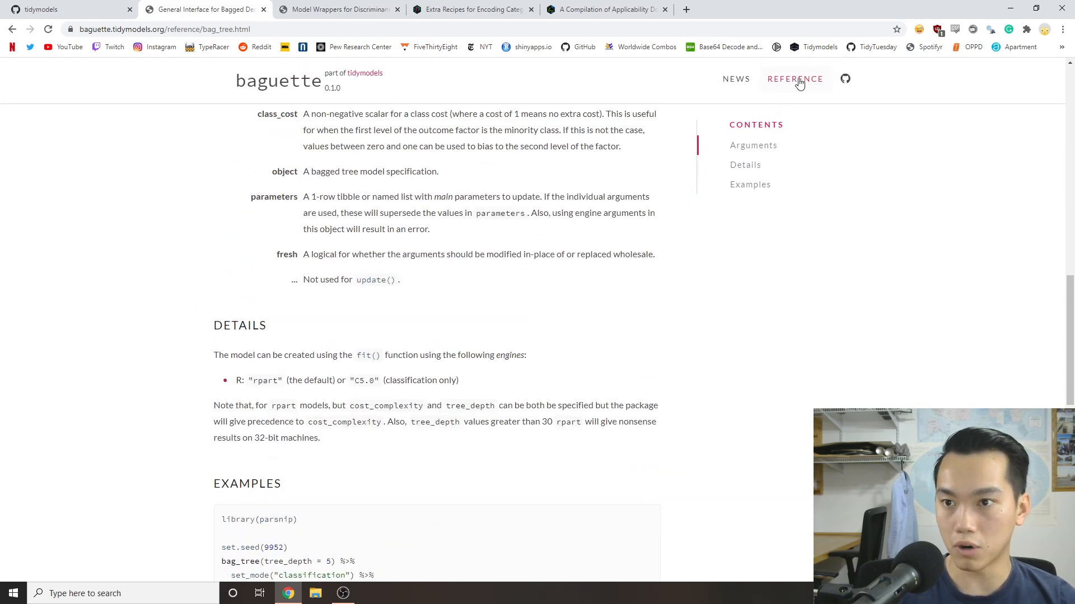
# Return via the reference list to the baguette home page and view its Example section.
pyautogui.click(795, 79)
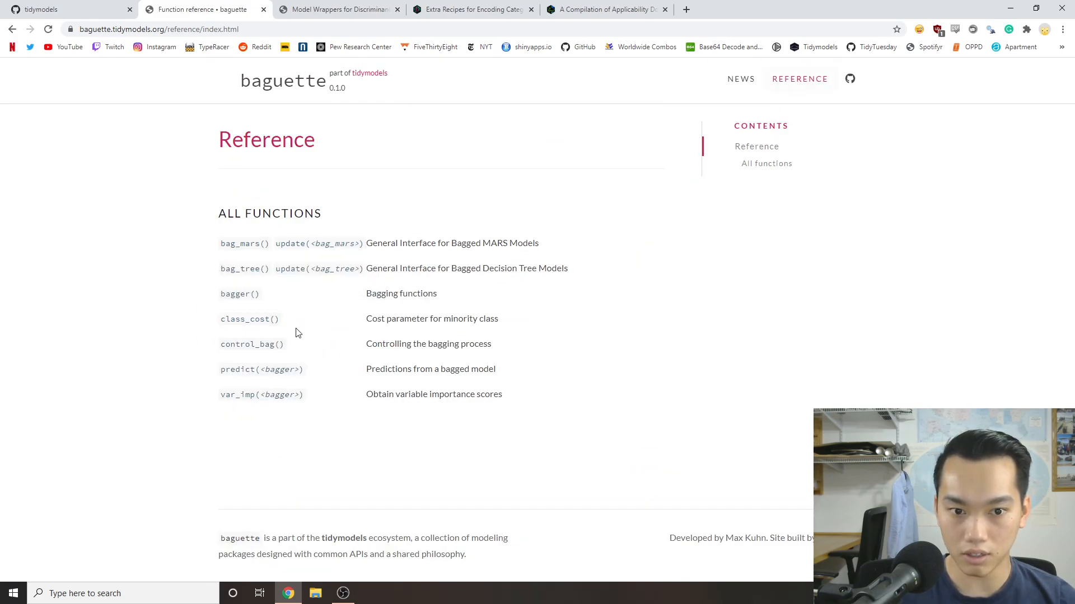
pyautogui.click(277, 80)
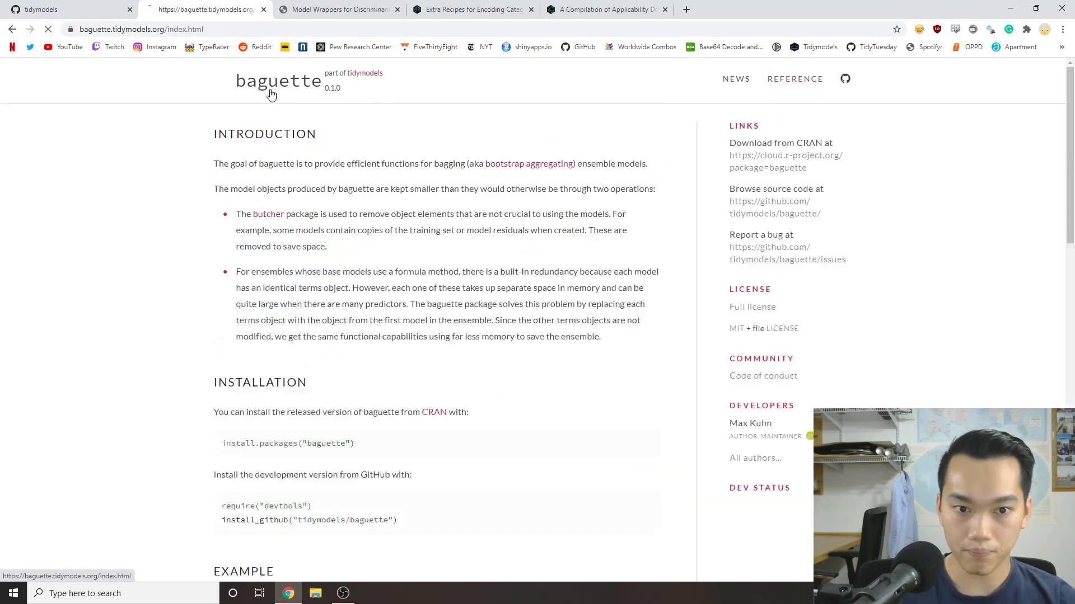
pyautogui.scroll(-3)
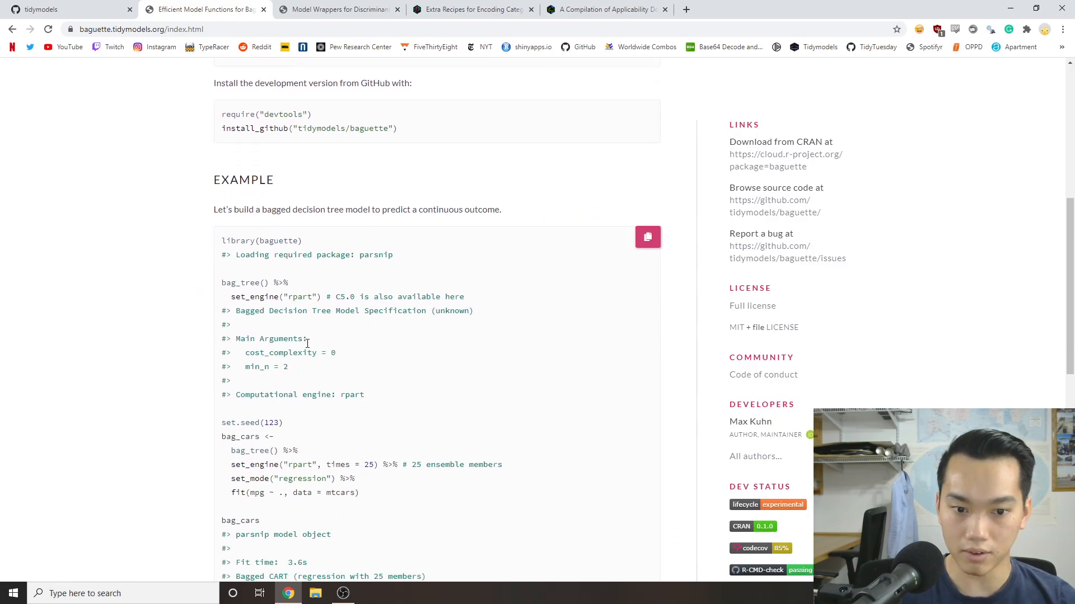
pyautogui.scroll(-3)
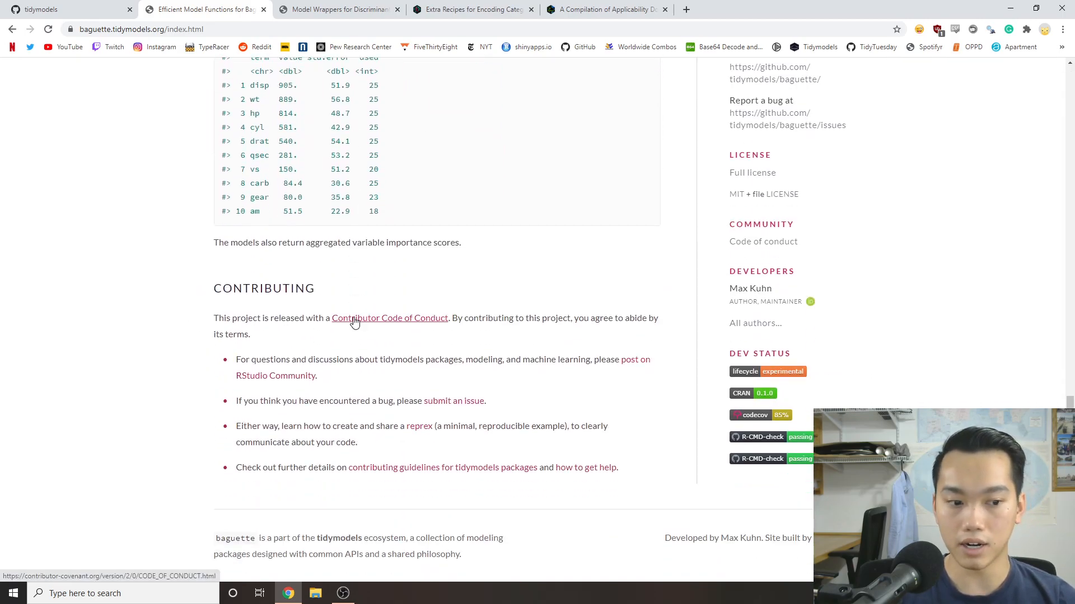
pyautogui.scroll(3)
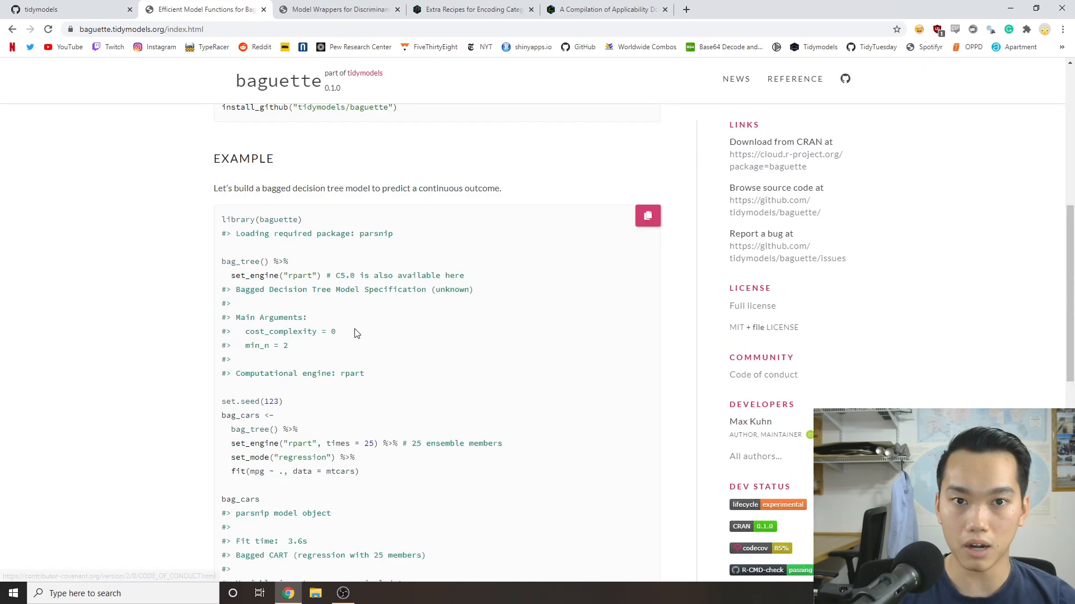
pyautogui.scroll(3)
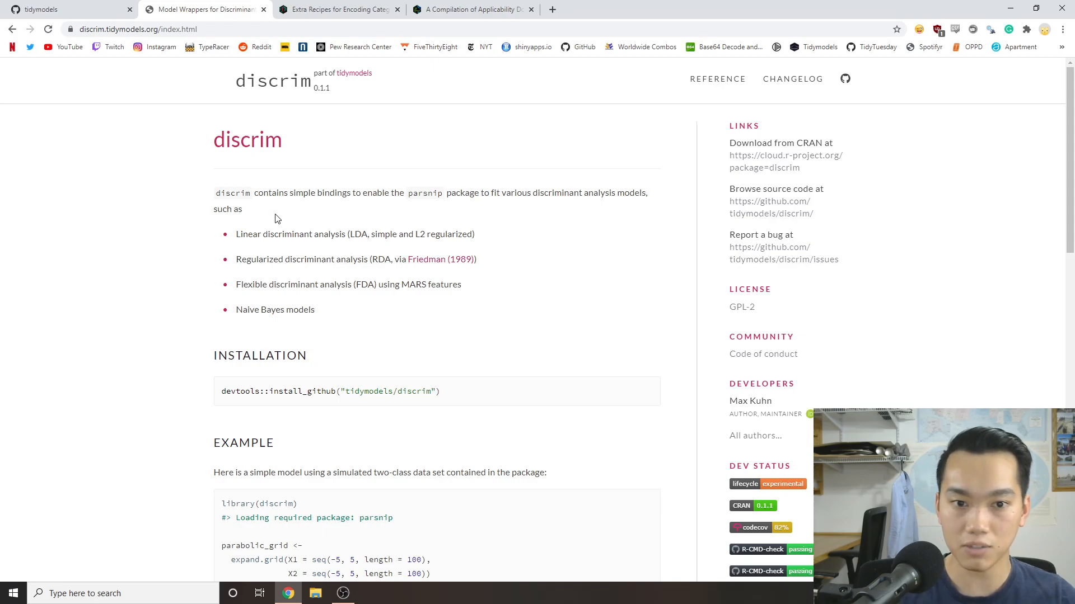
pyautogui.moveTo(265, 194)
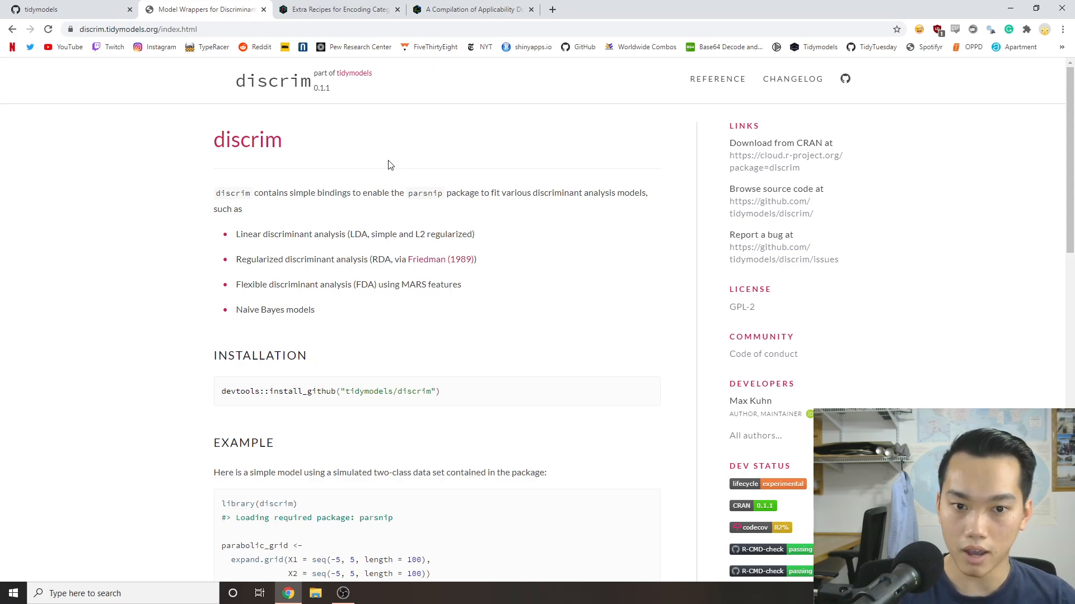
pyautogui.moveTo(351, 207)
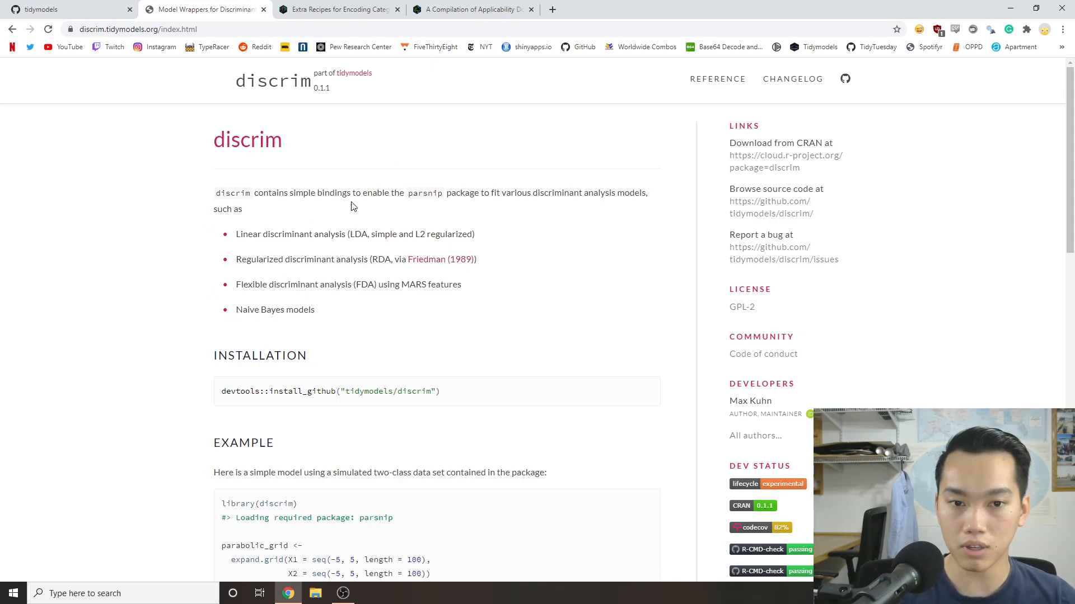
pyautogui.moveTo(259, 210)
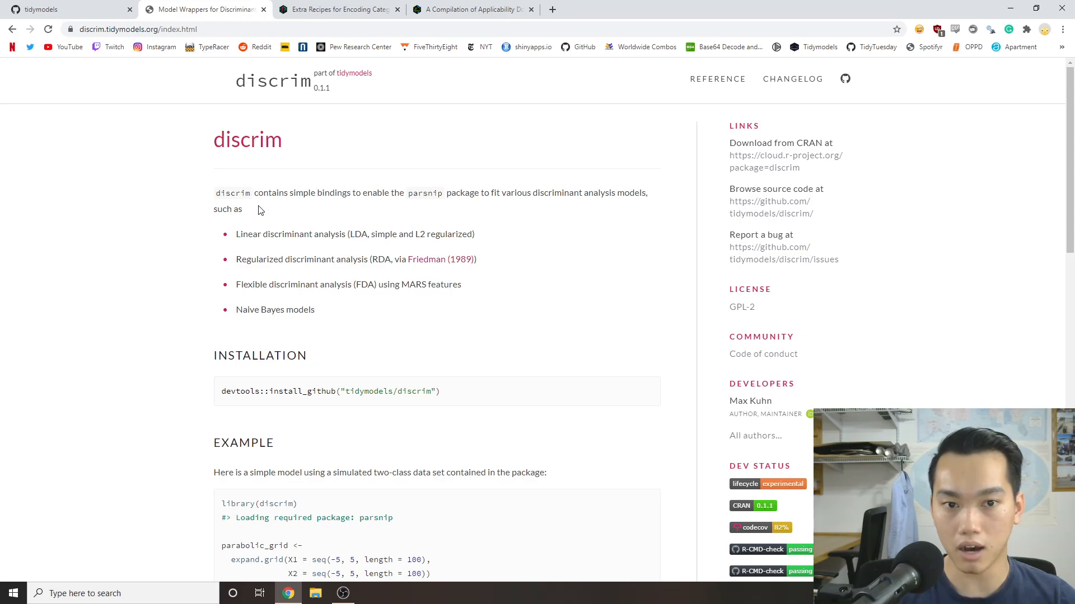
pyautogui.moveTo(243, 324)
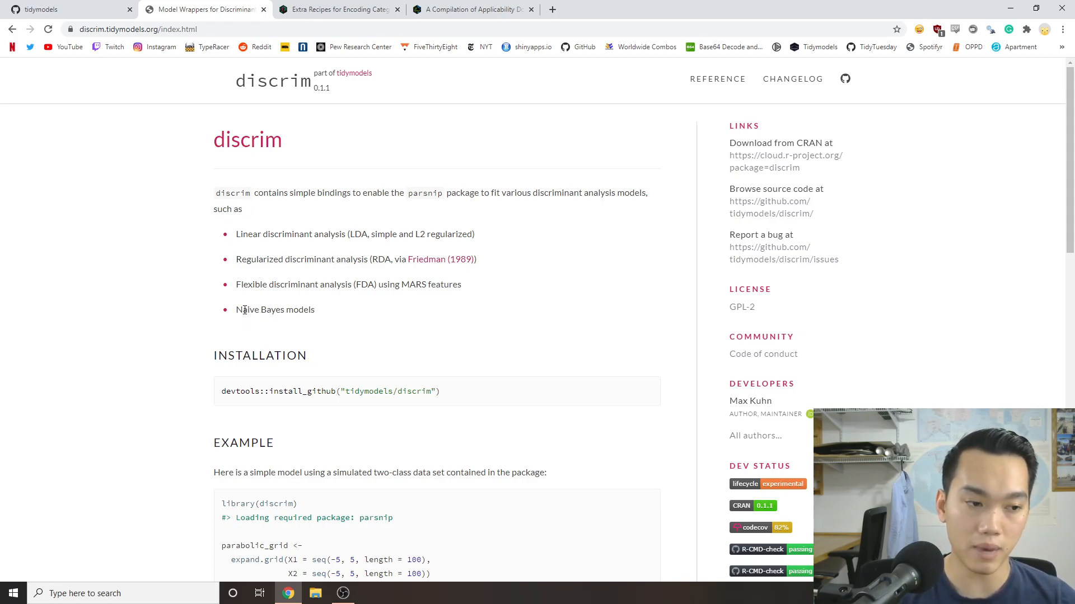
# Highlight 'Naive Bayes' on the discrim home page, view the example plot, then go to Reference.
pyautogui.doubleClick(247, 309)
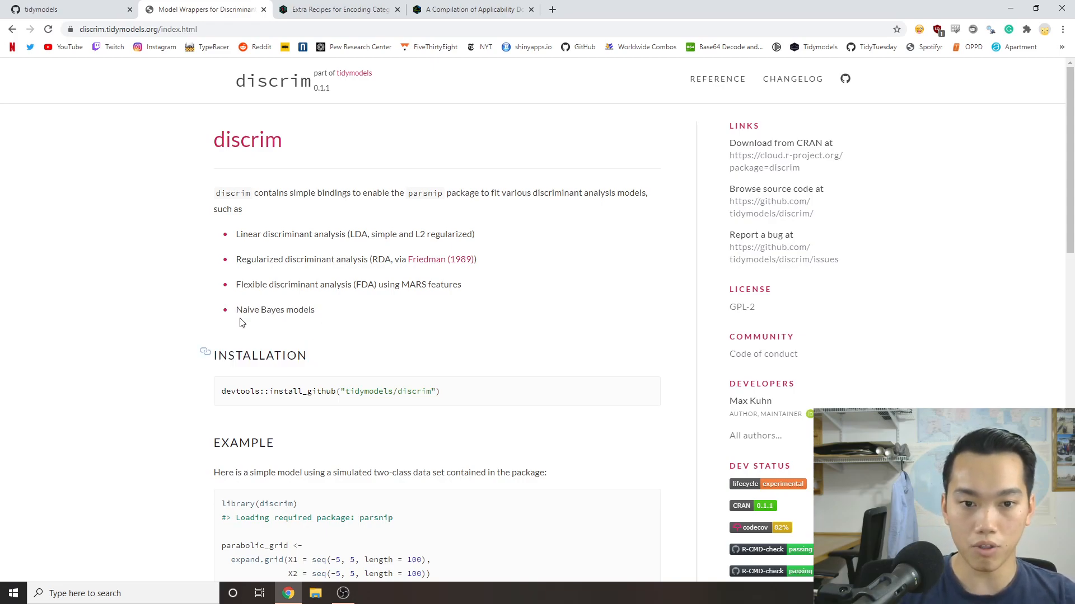
pyautogui.moveTo(327, 320)
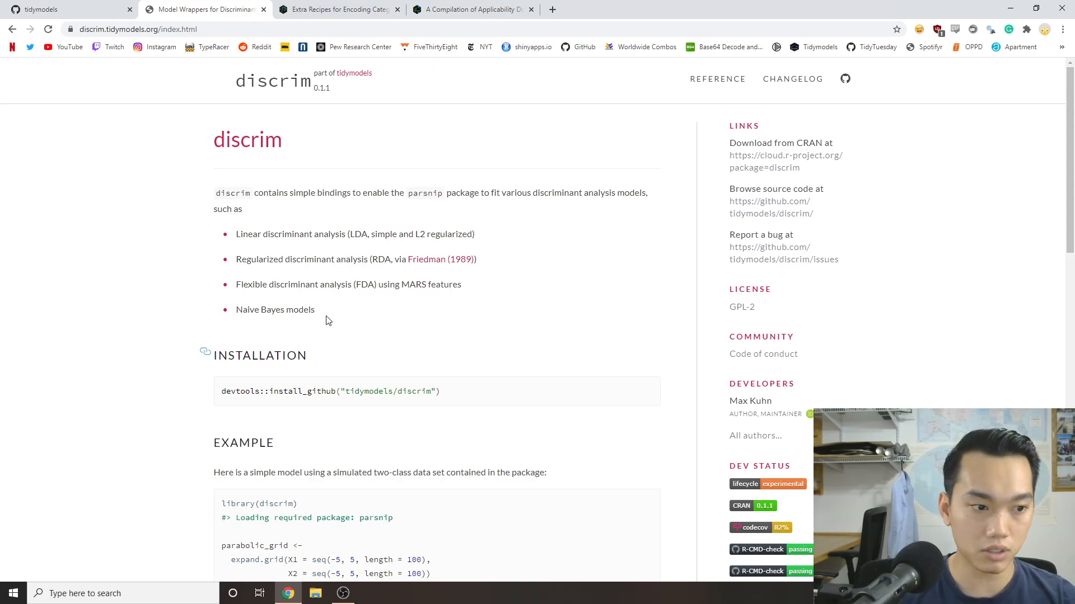
pyautogui.doubleClick(254, 309)
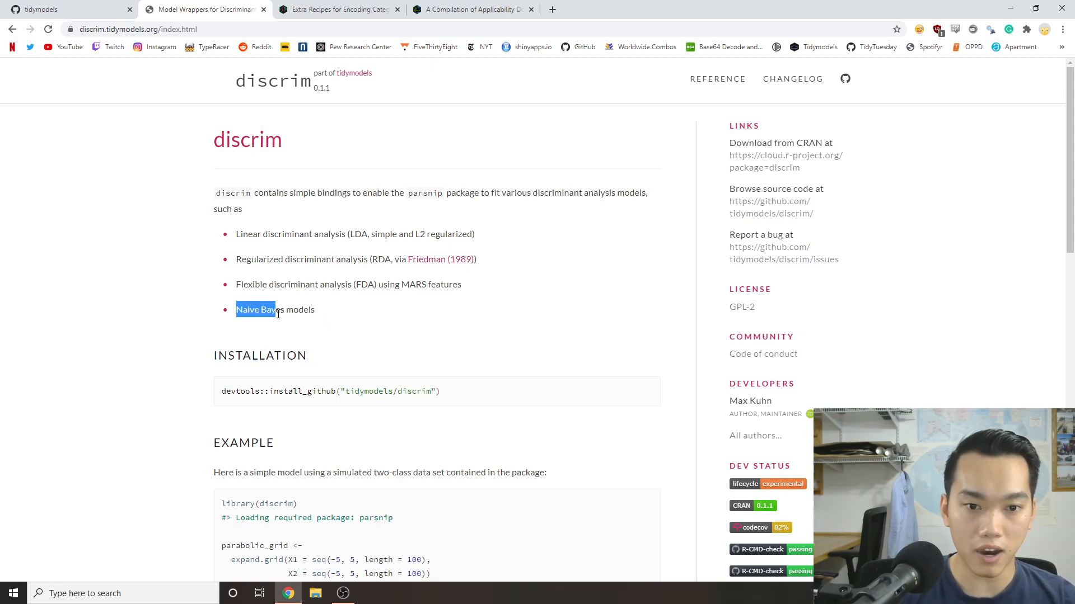
pyautogui.click(317, 315)
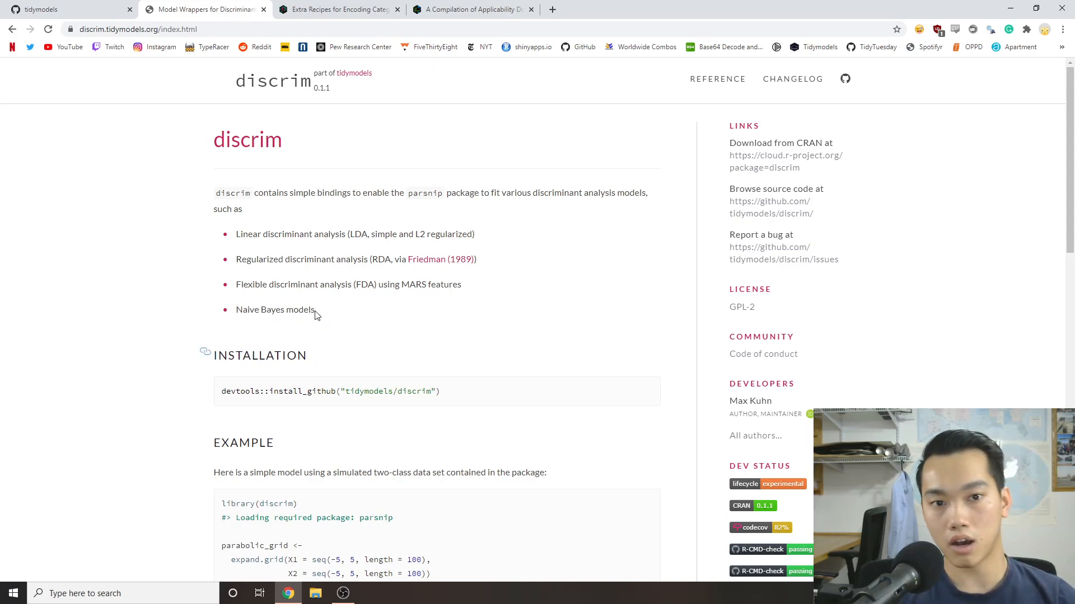
pyautogui.moveTo(236, 312)
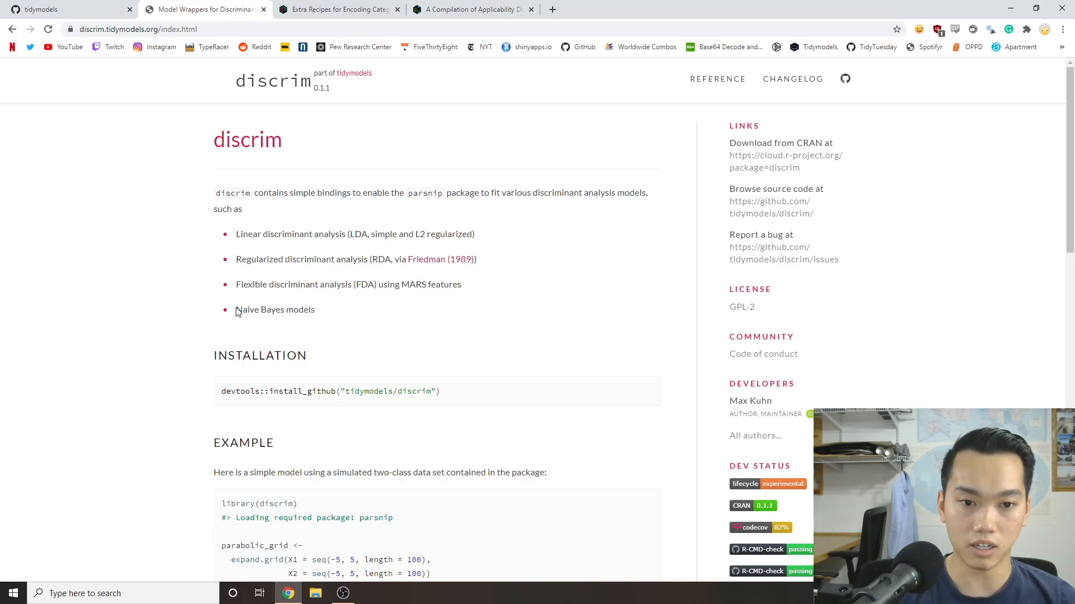
pyautogui.moveTo(331, 314)
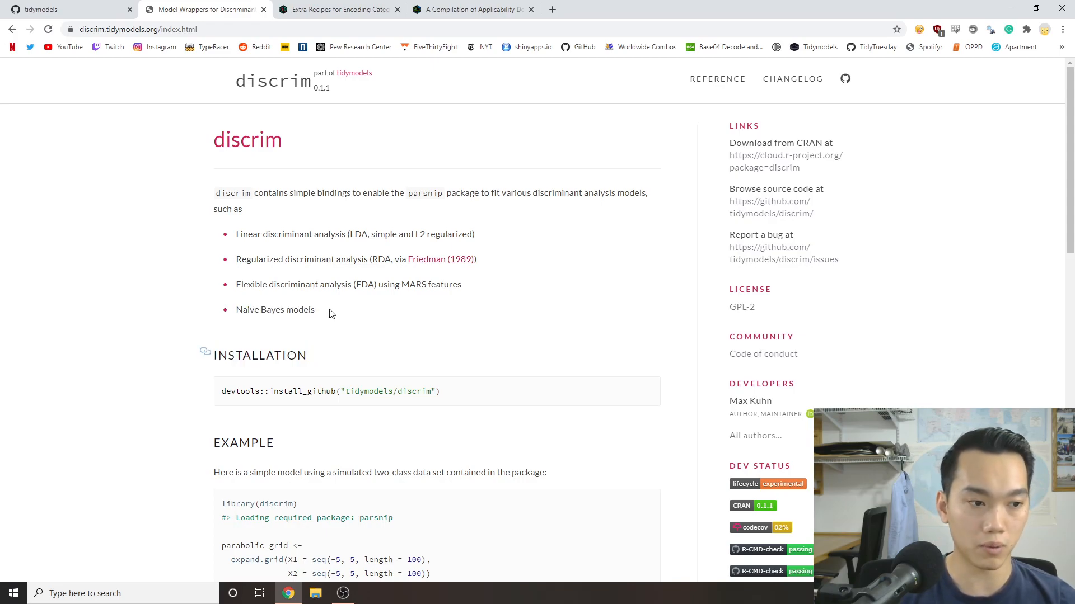
pyautogui.scroll(-3)
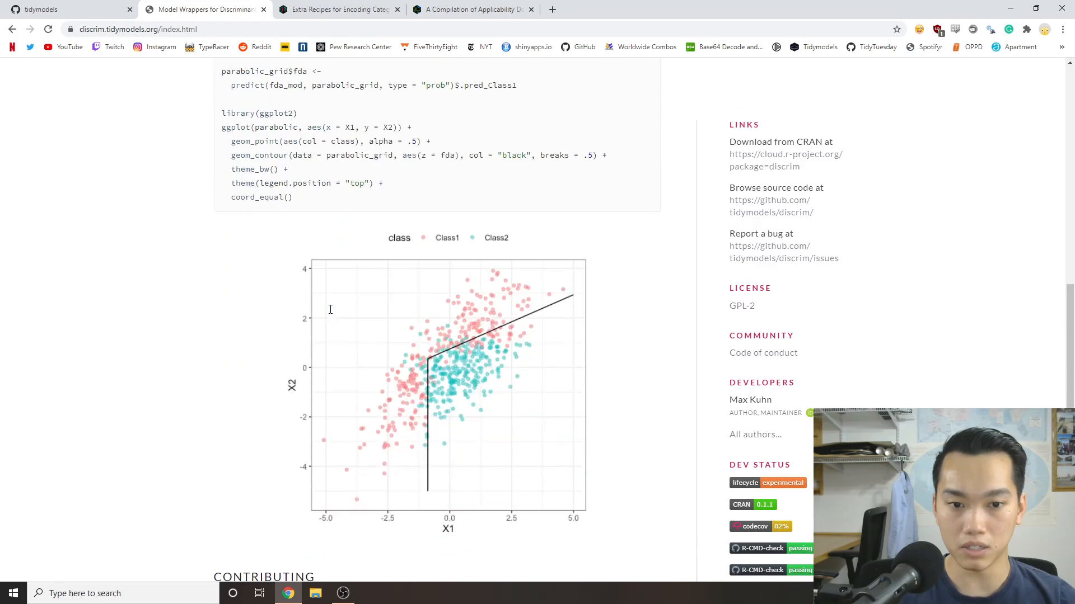
pyautogui.scroll(3)
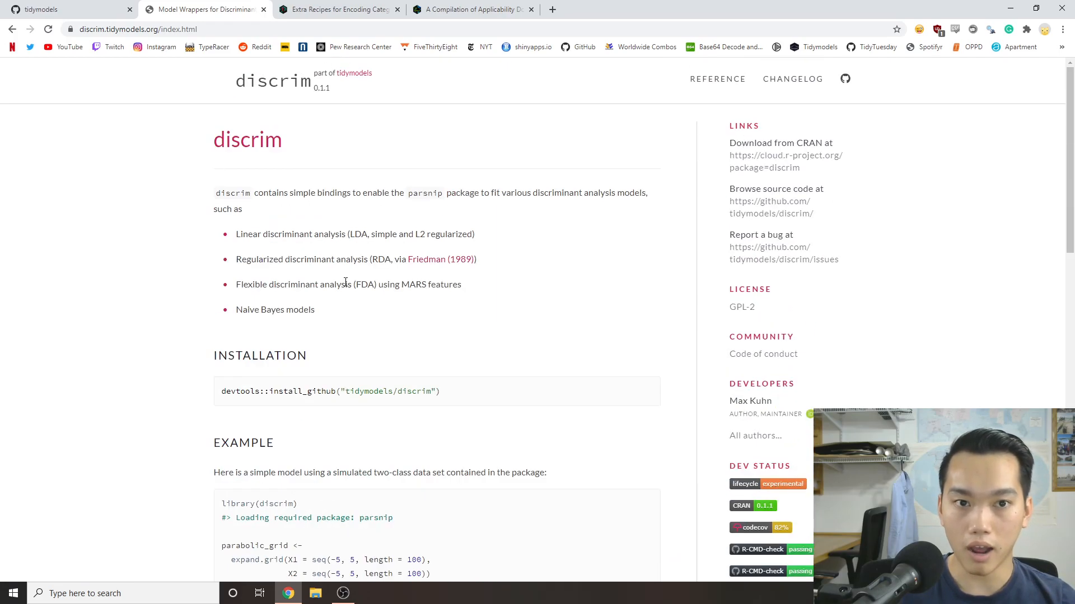
pyautogui.click(717, 78)
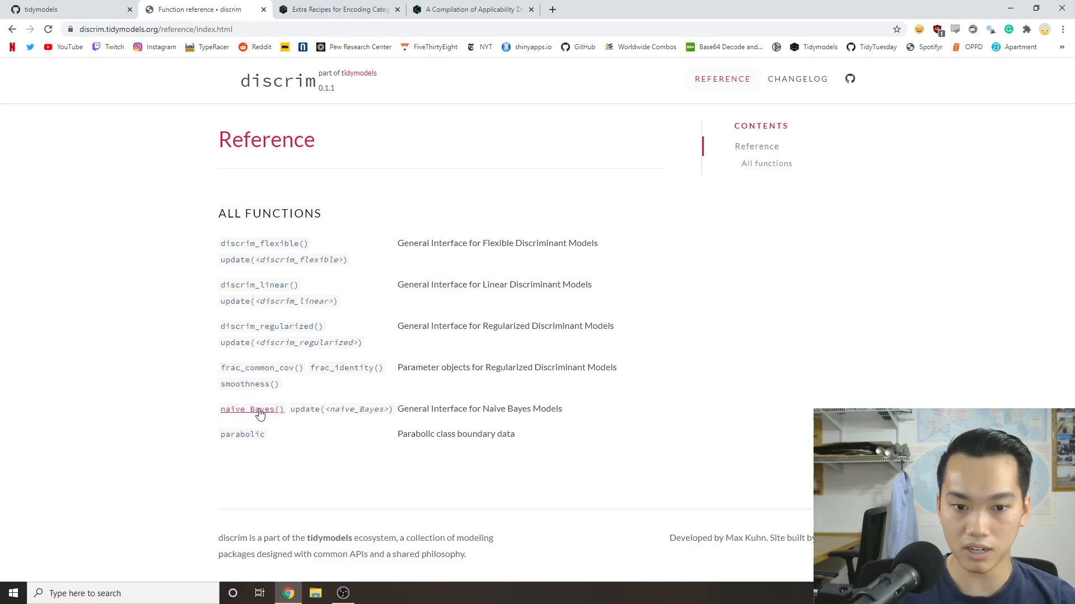
pyautogui.click(251, 410)
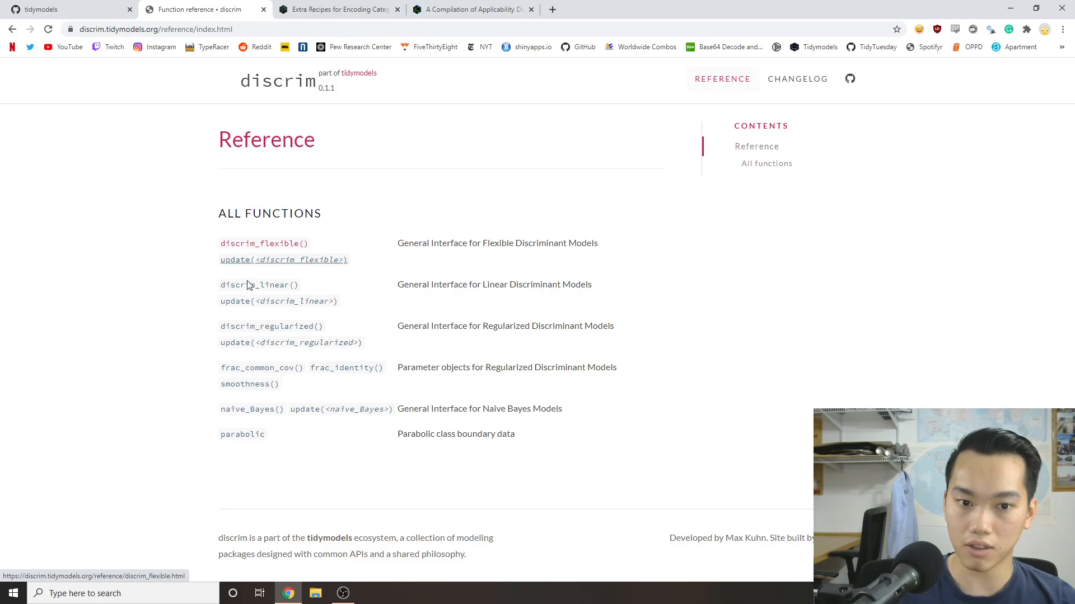
pyautogui.moveTo(377, 281)
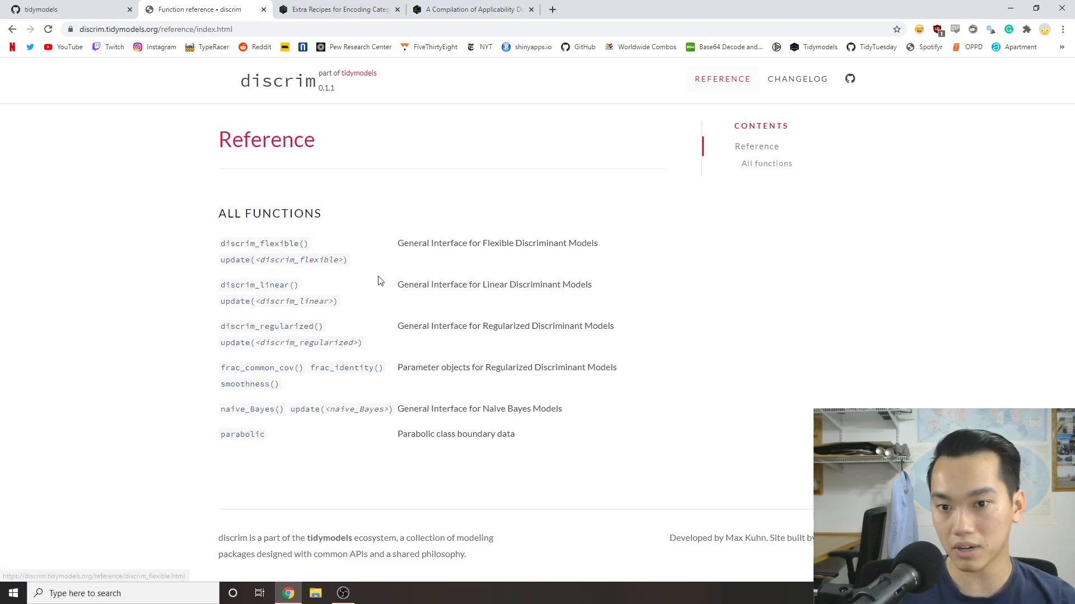
pyautogui.moveTo(539, 336)
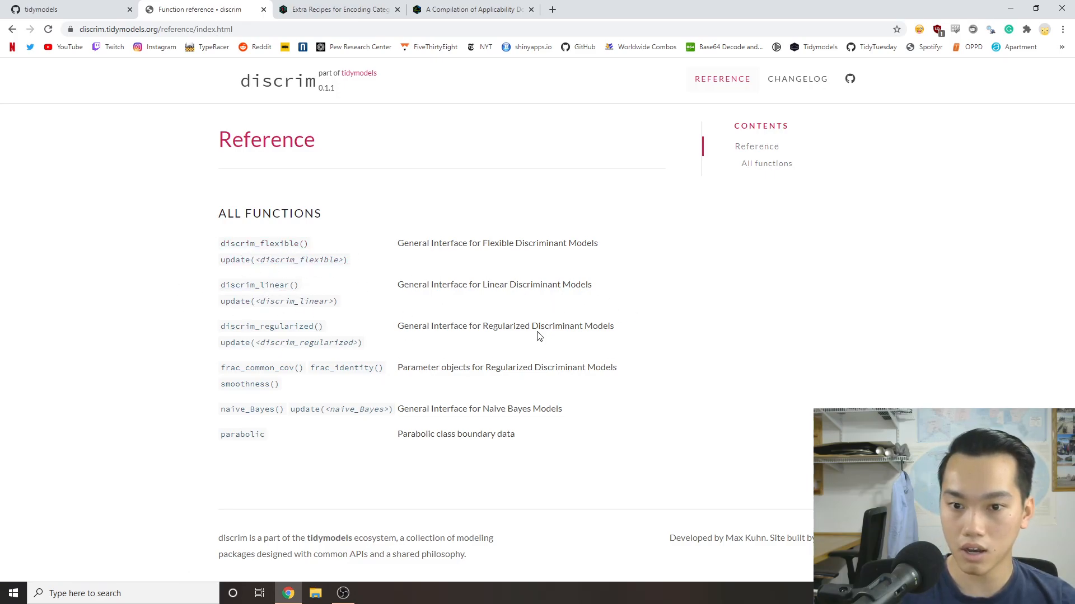
# Read the discrim_flexible() page through Arguments, Details and Examples, returning to the top.
pyautogui.click(263, 243)
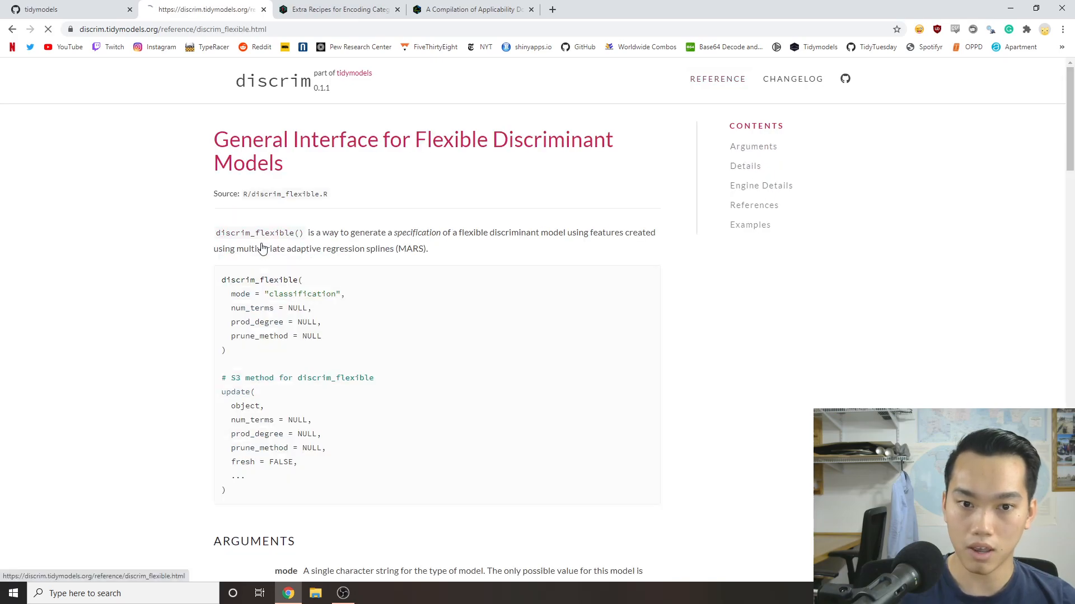
pyautogui.scroll(-3)
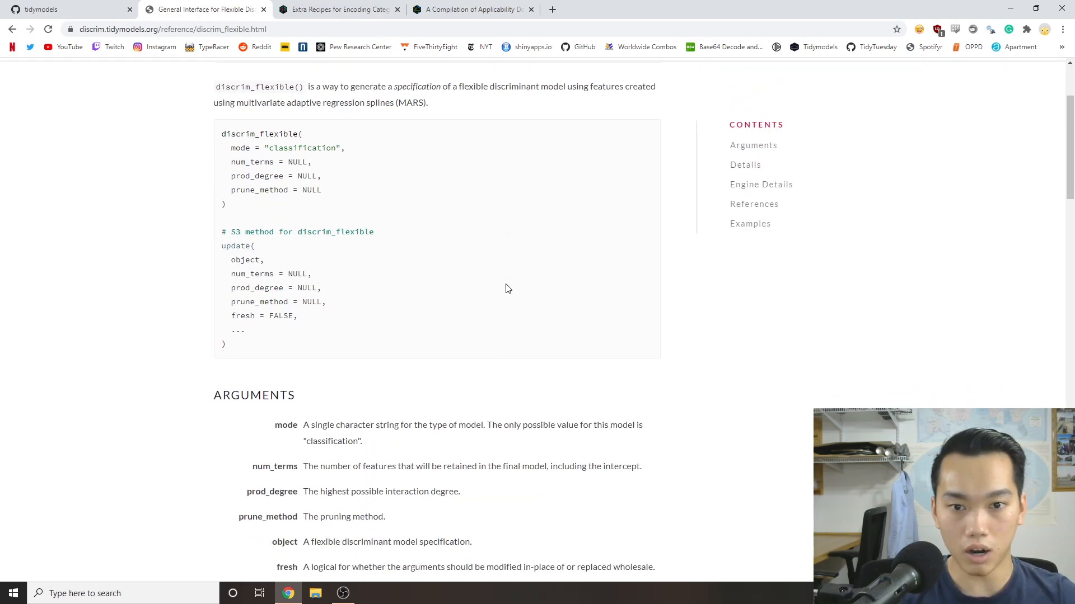
pyautogui.scroll(-3)
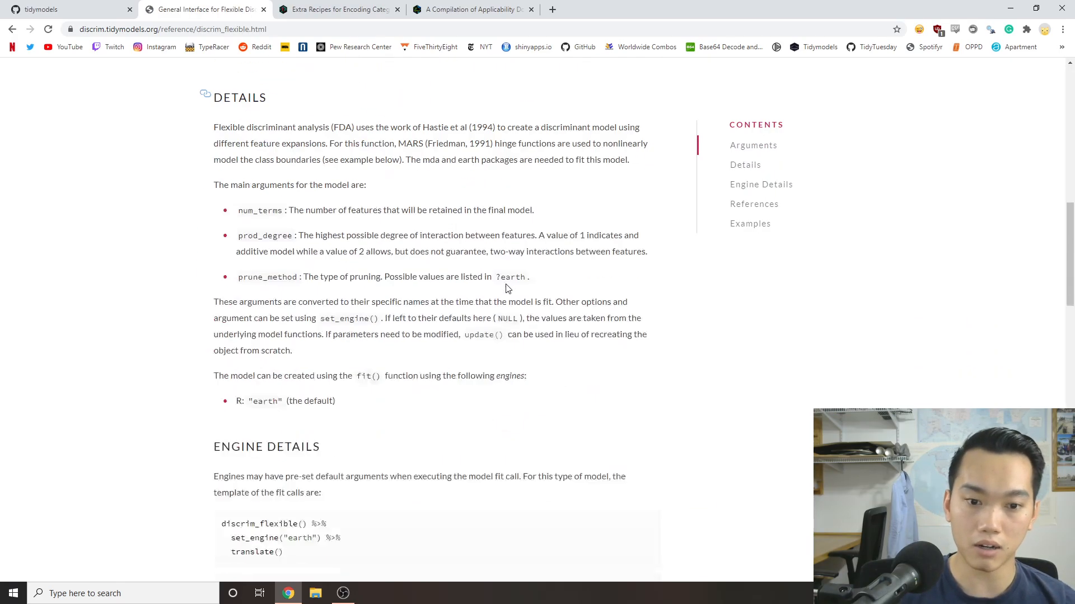
pyautogui.scroll(-3)
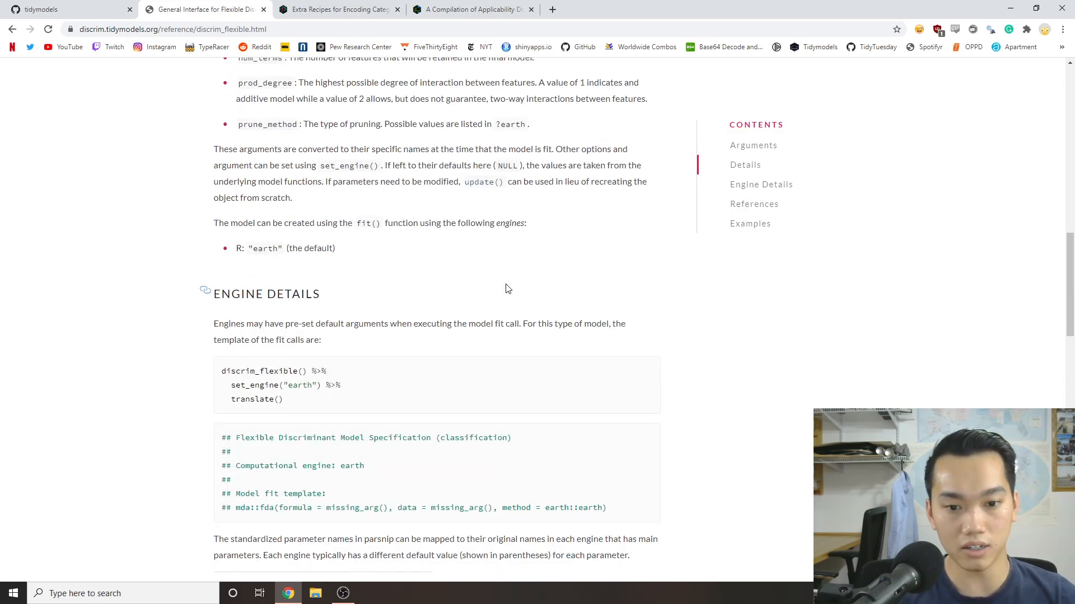
pyautogui.scroll(-3)
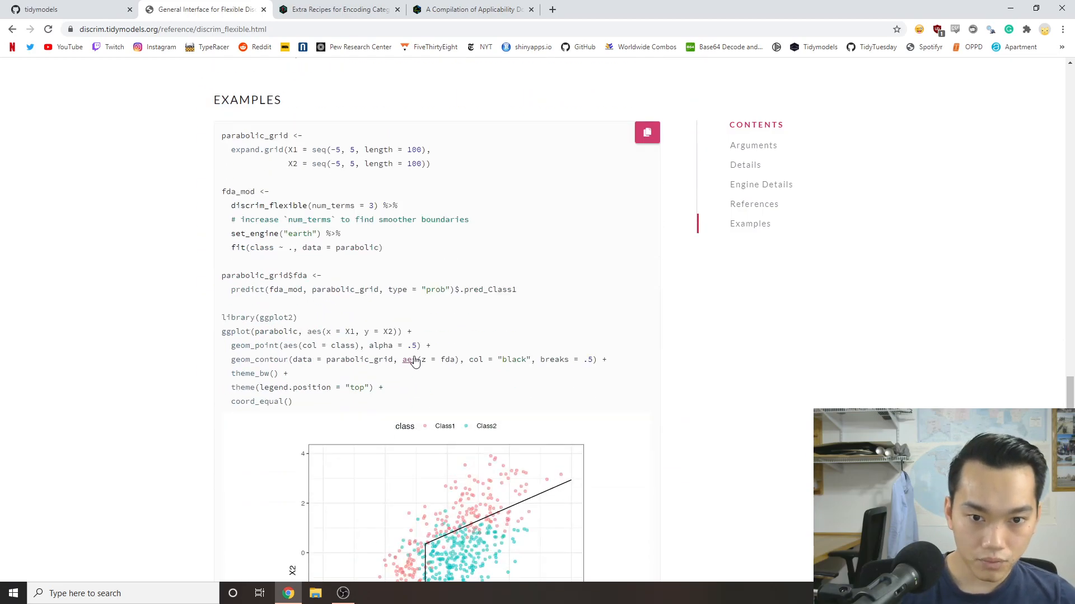
pyautogui.scroll(3)
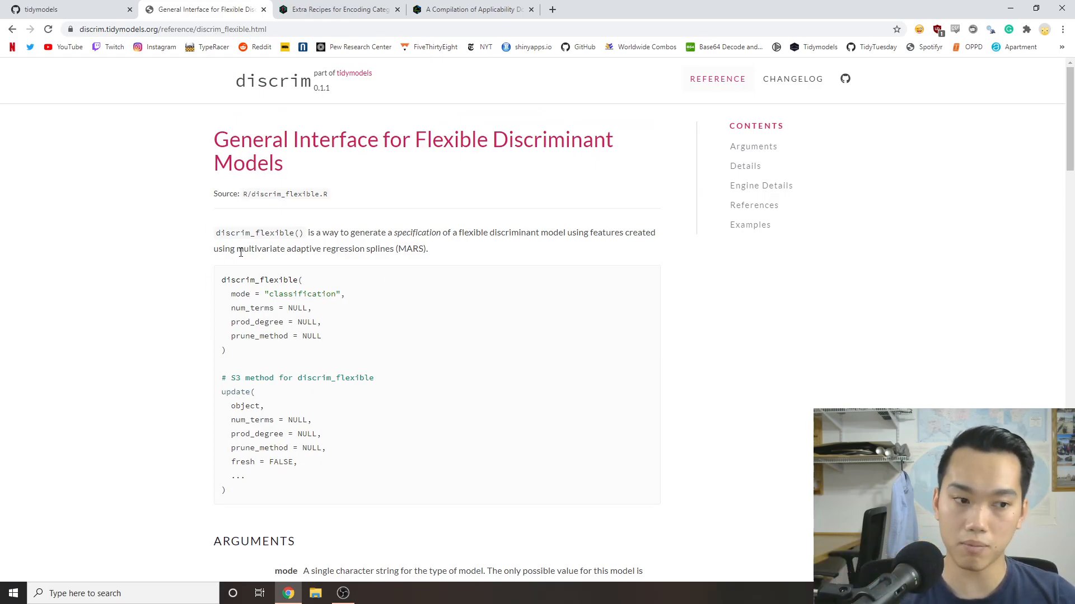
pyautogui.moveTo(202, 226)
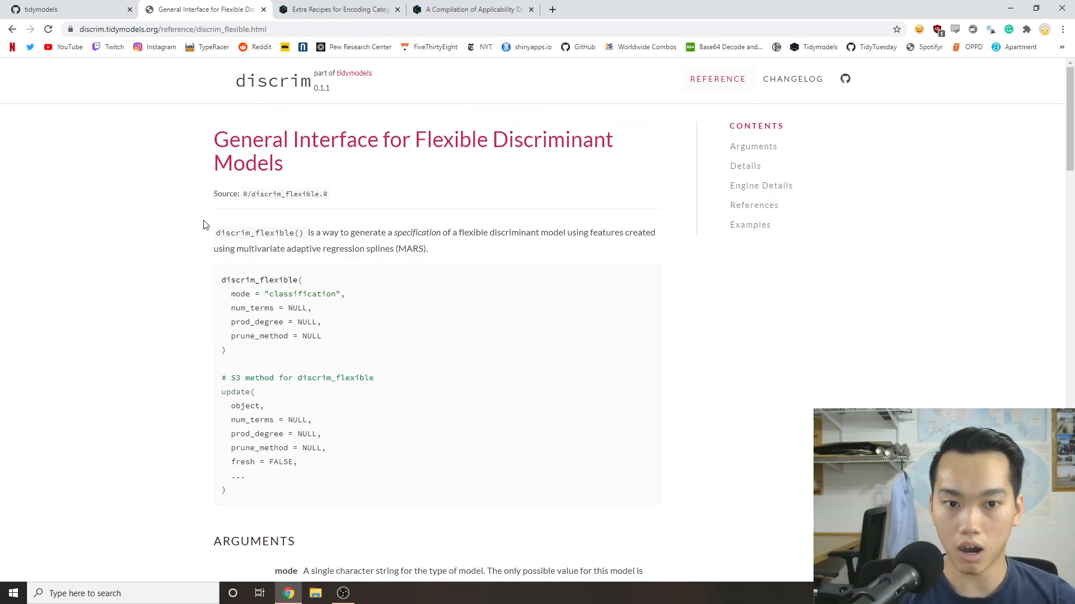
pyautogui.moveTo(452, 250)
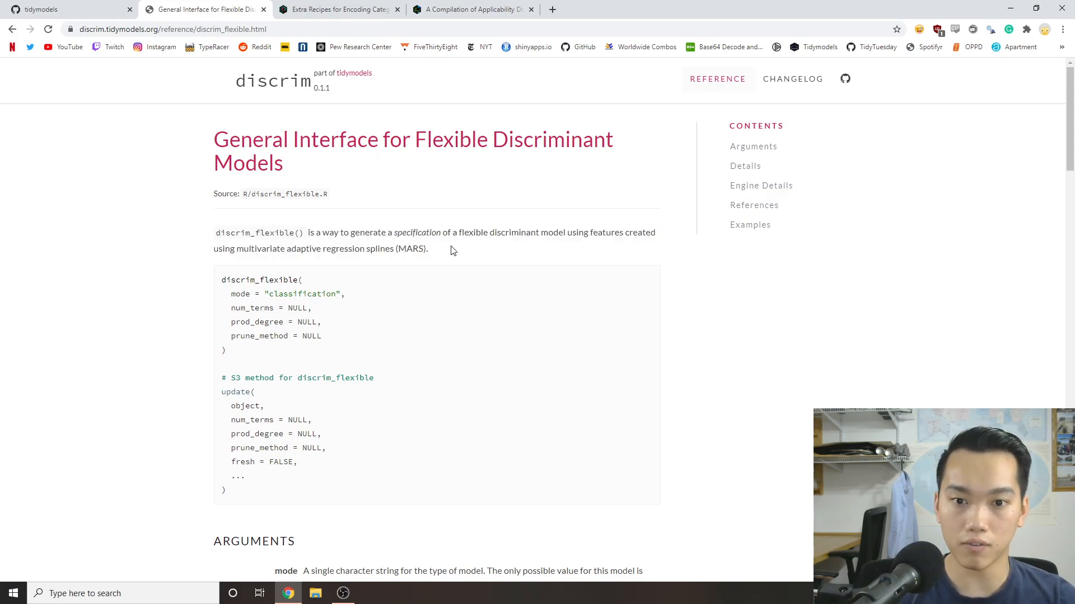
pyautogui.moveTo(204, 6)
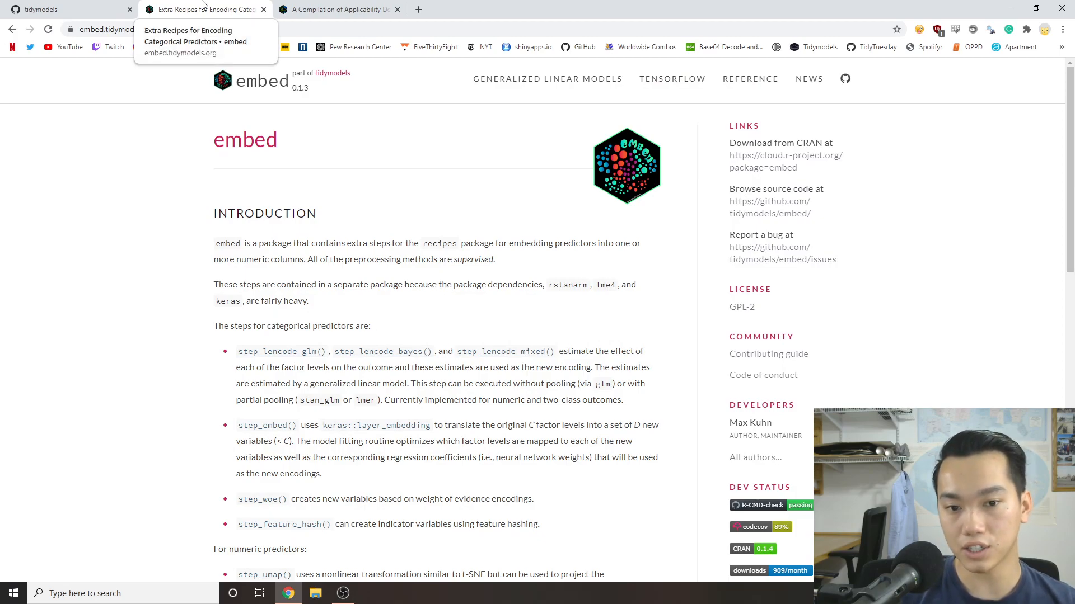
pyautogui.moveTo(107, 268)
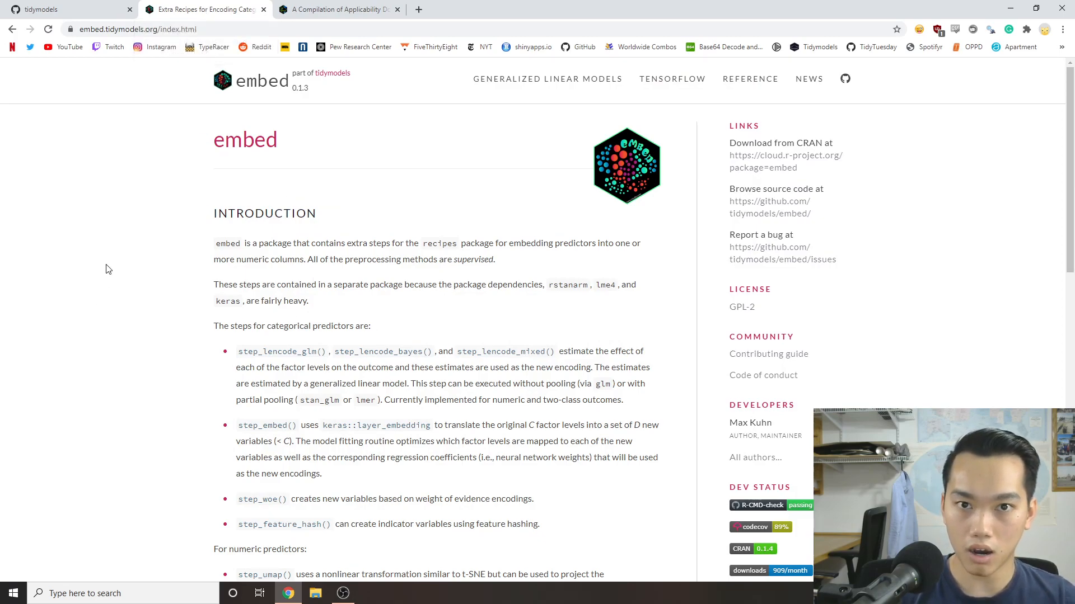
pyautogui.moveTo(317, 203)
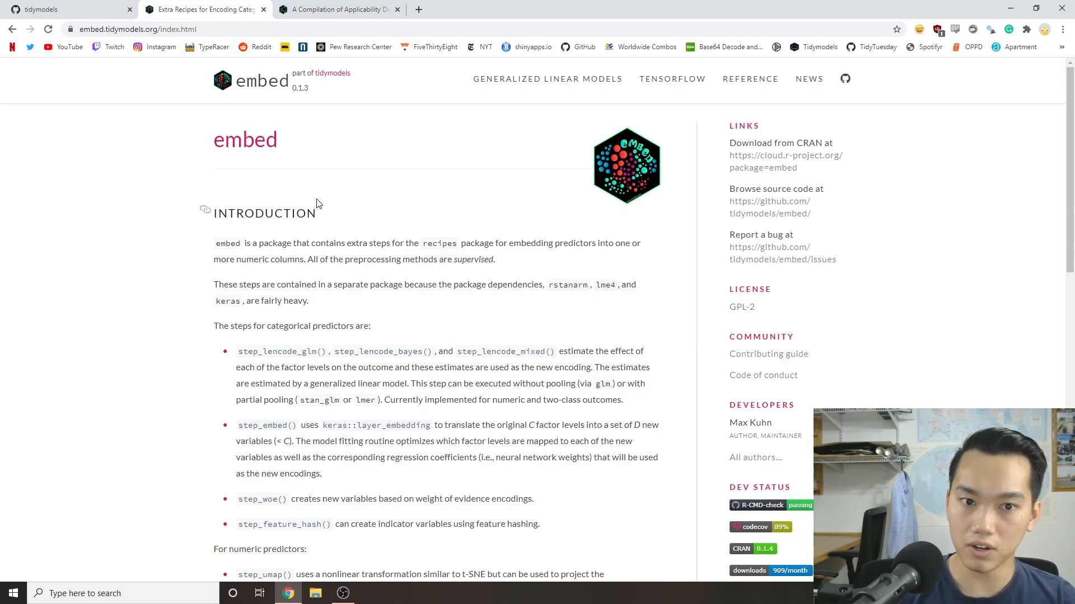
pyautogui.moveTo(170, 227)
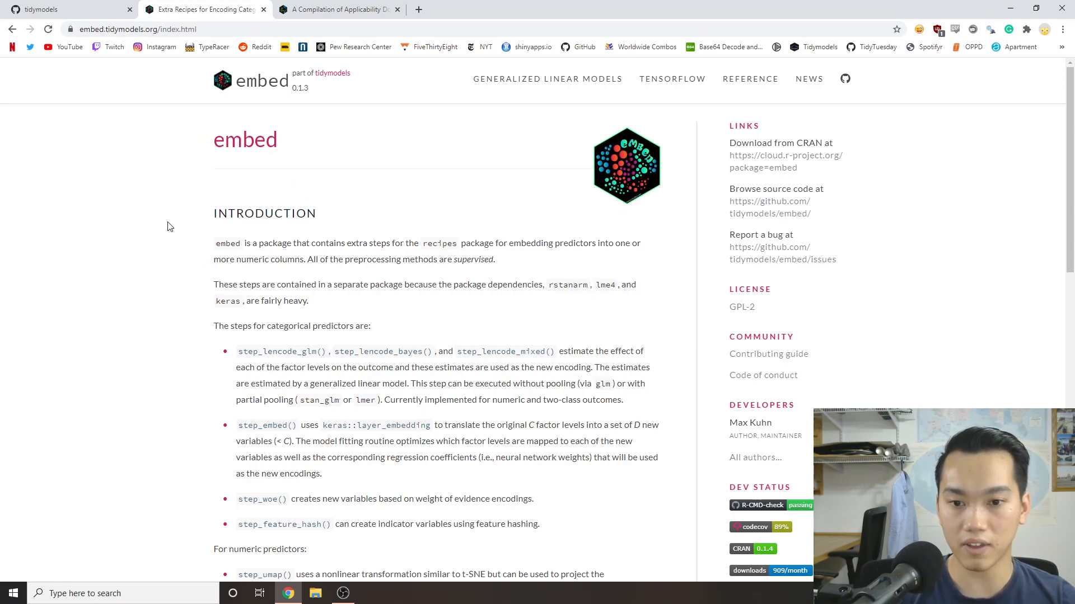
# Scroll through the embed Introduction on supervised encoding steps and its references.
pyautogui.scroll(-3)
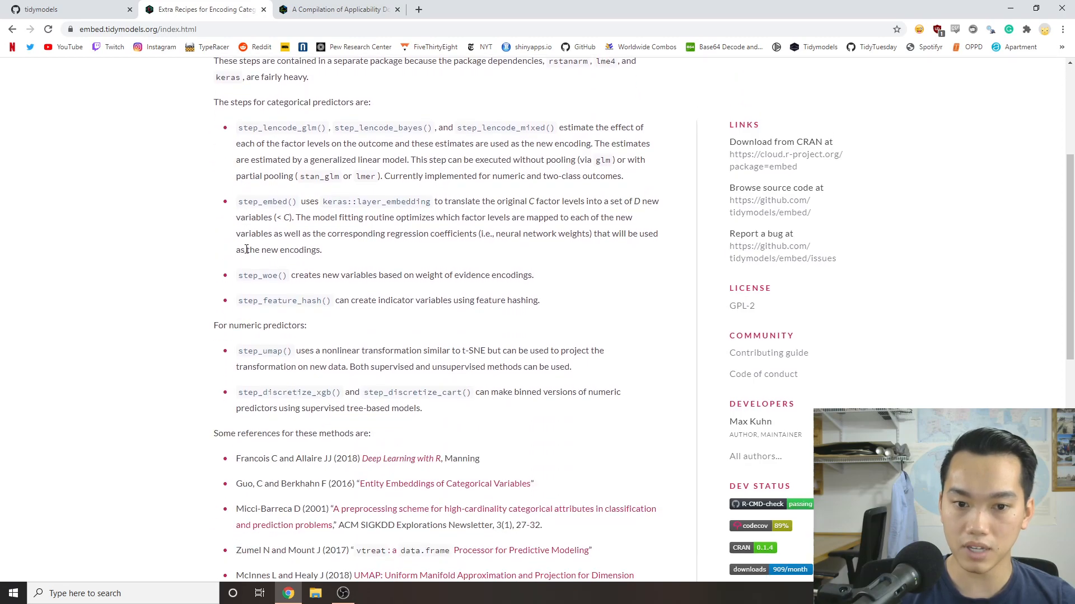
pyautogui.scroll(-3)
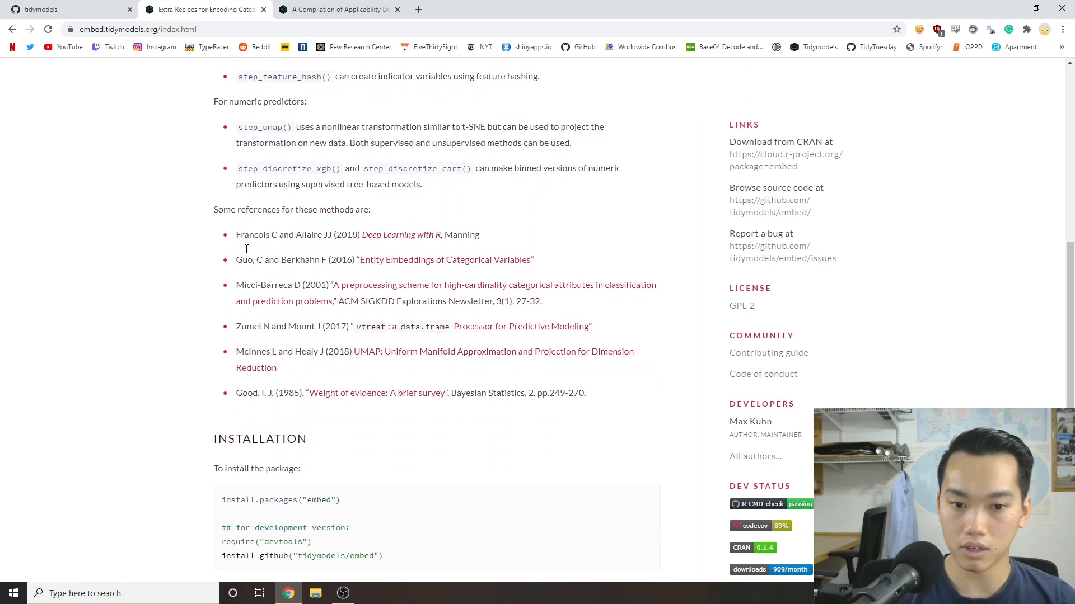
pyautogui.scroll(3)
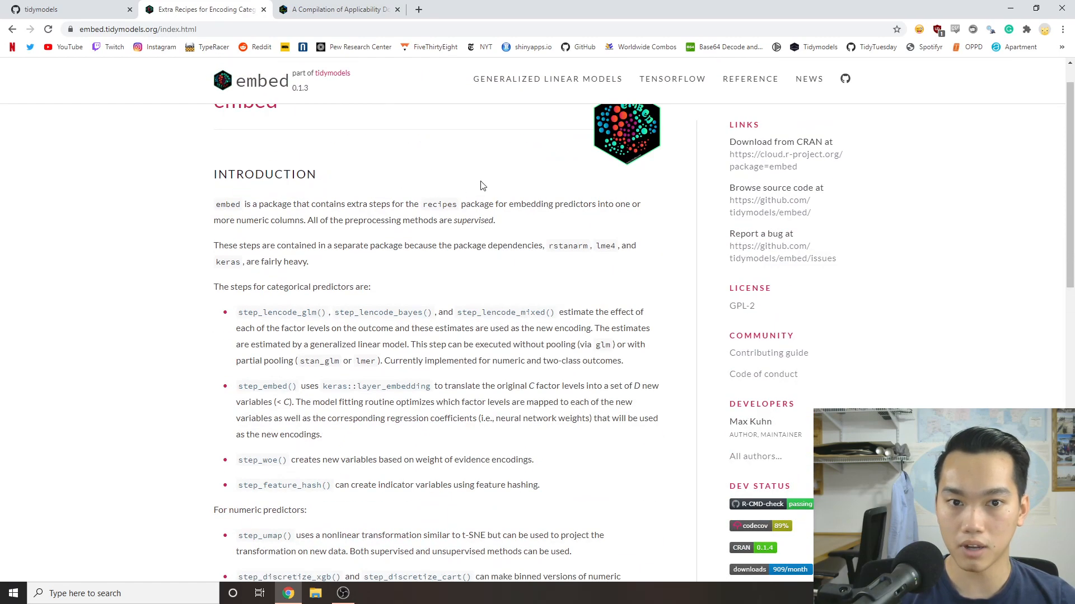
pyautogui.scroll(3)
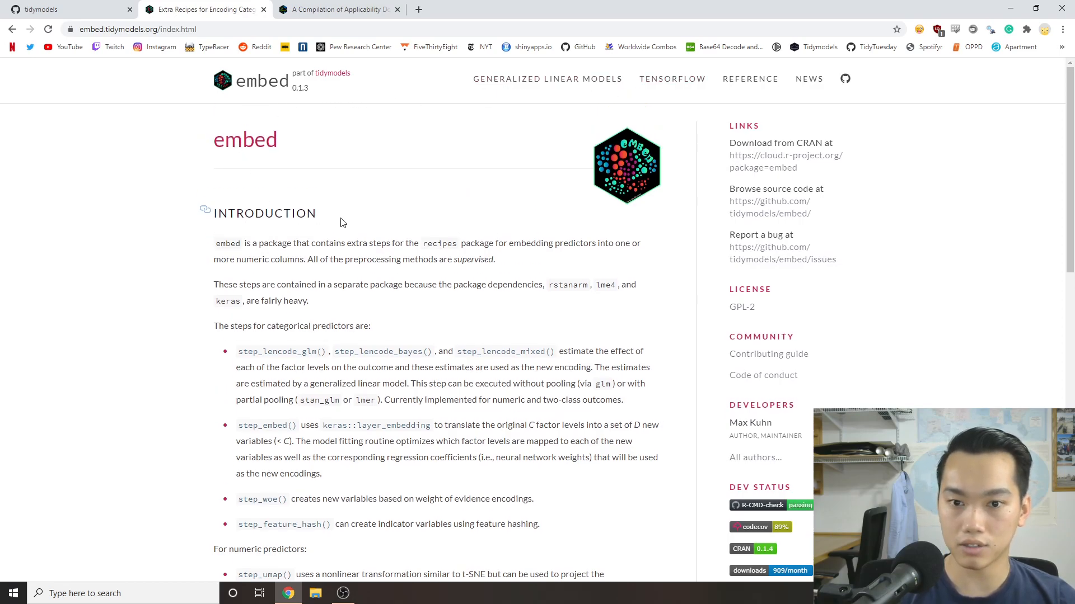
pyautogui.moveTo(604, 274)
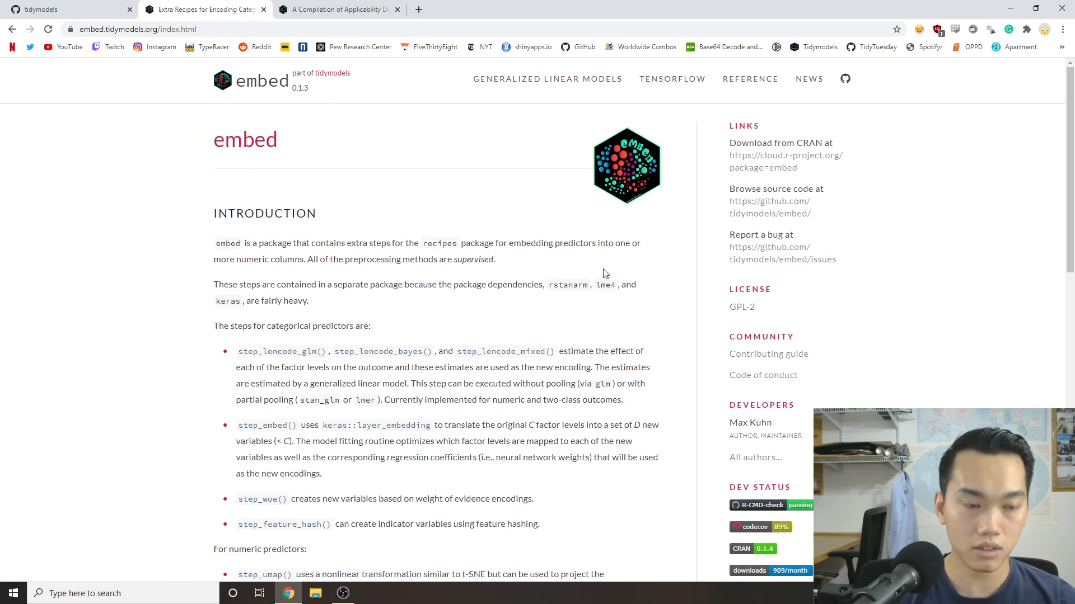
pyautogui.moveTo(491, 175)
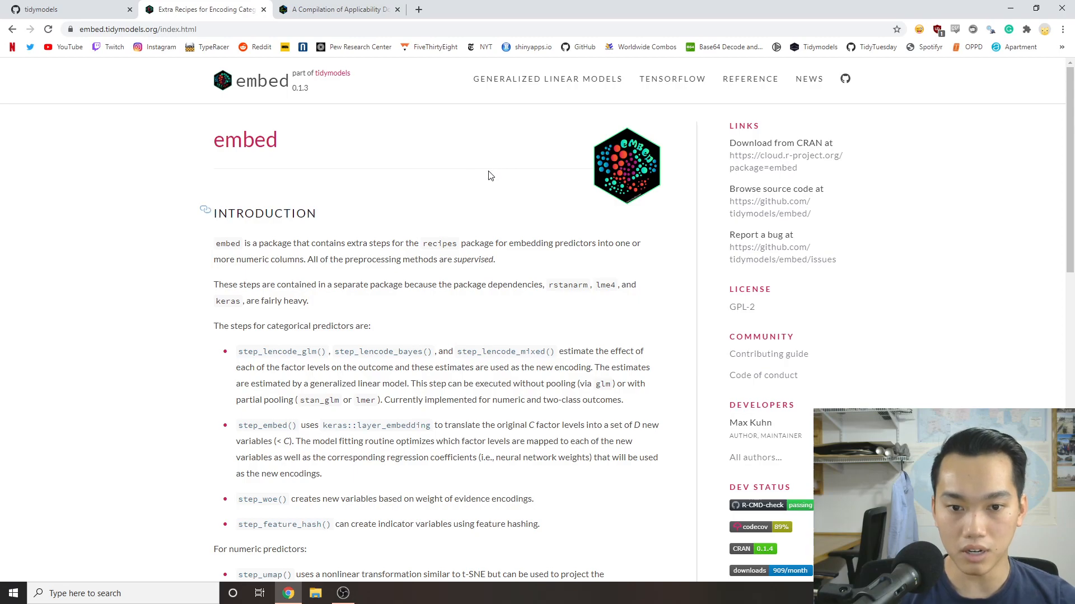
pyautogui.scroll(-3)
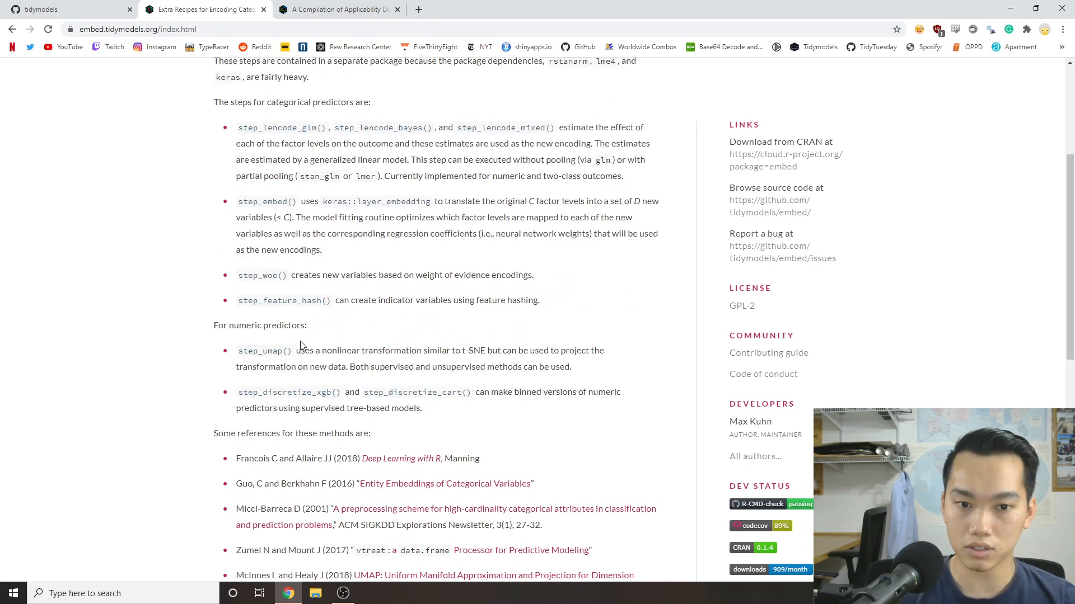
pyautogui.scroll(-3)
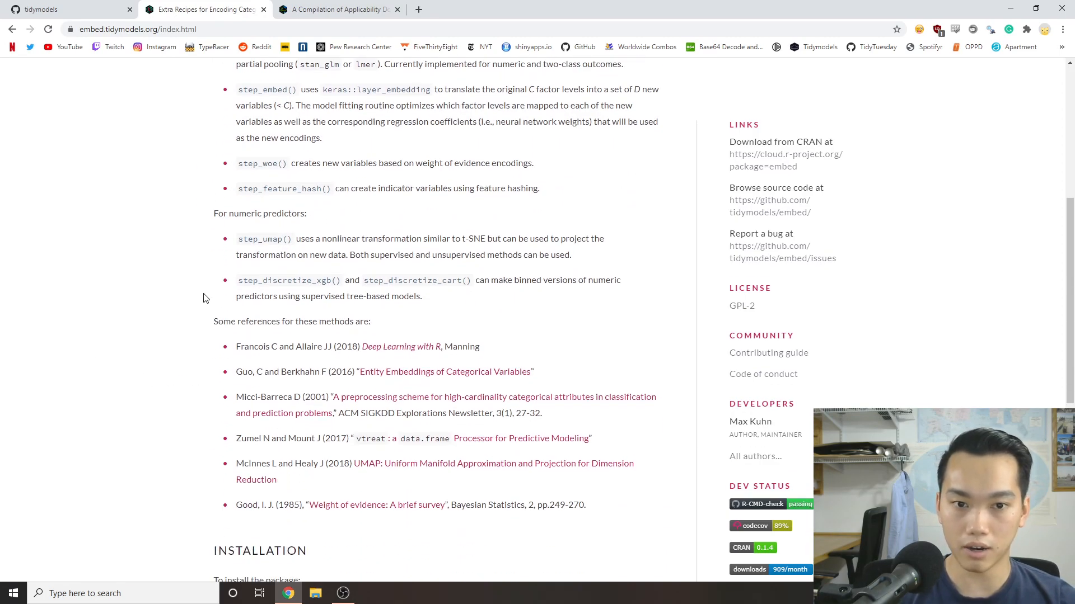
pyautogui.scroll(3)
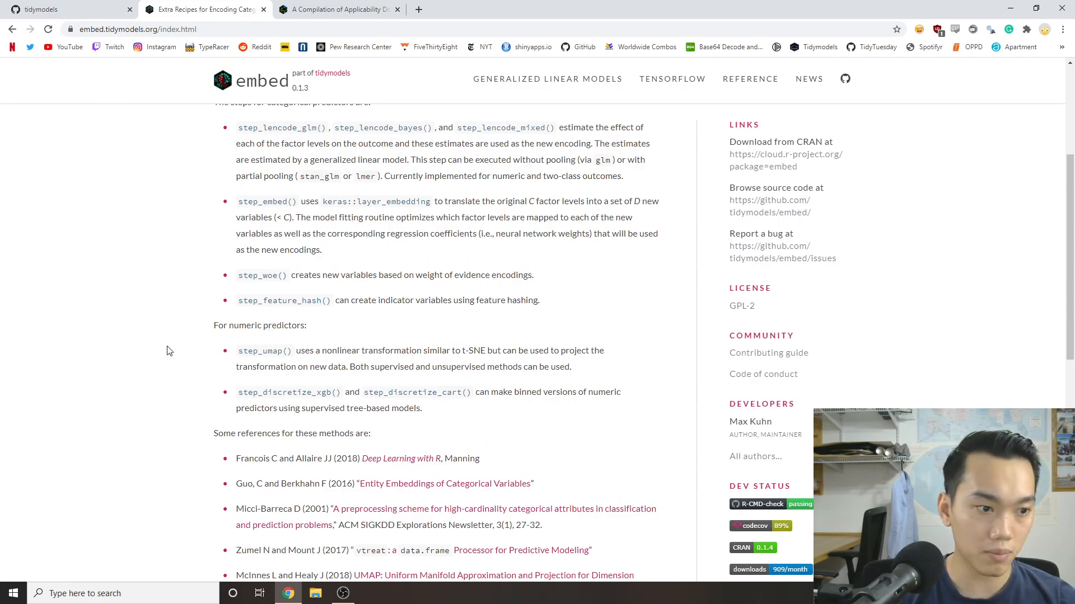
pyautogui.scroll(3)
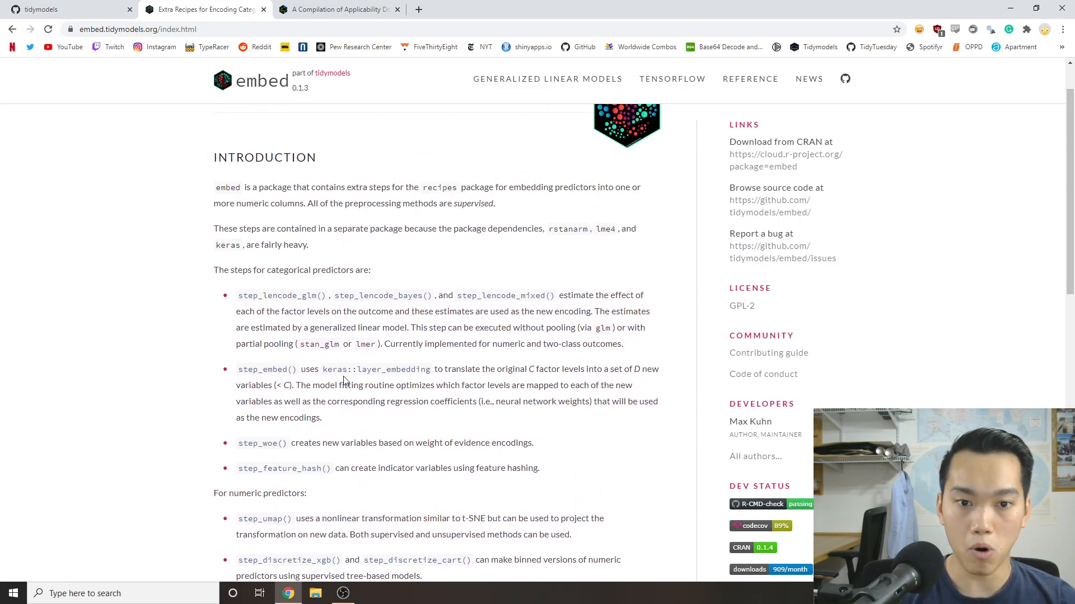
pyautogui.moveTo(311, 341)
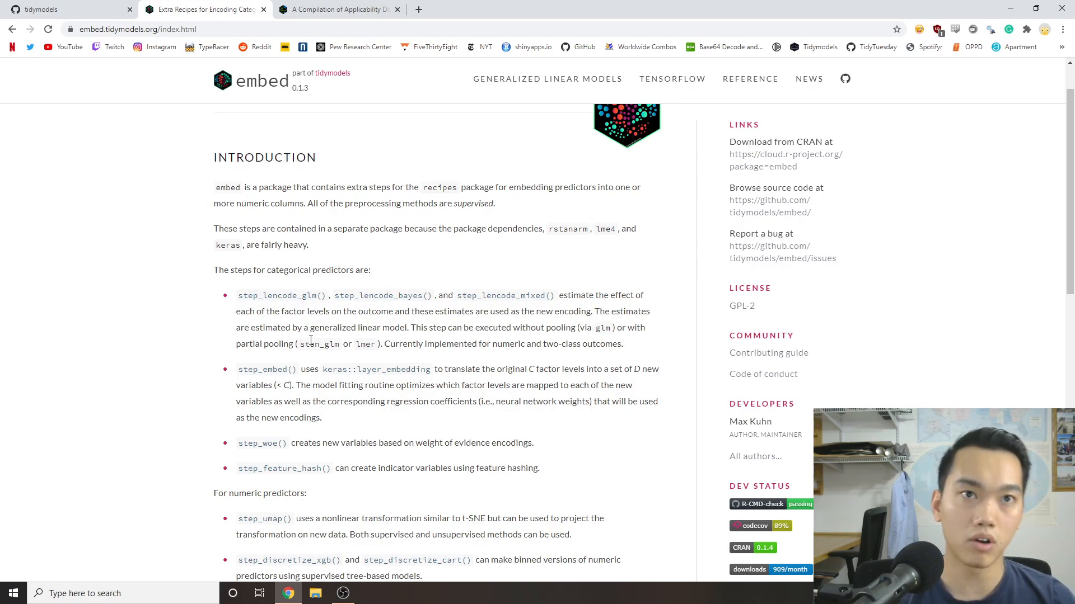
pyautogui.moveTo(738, 114)
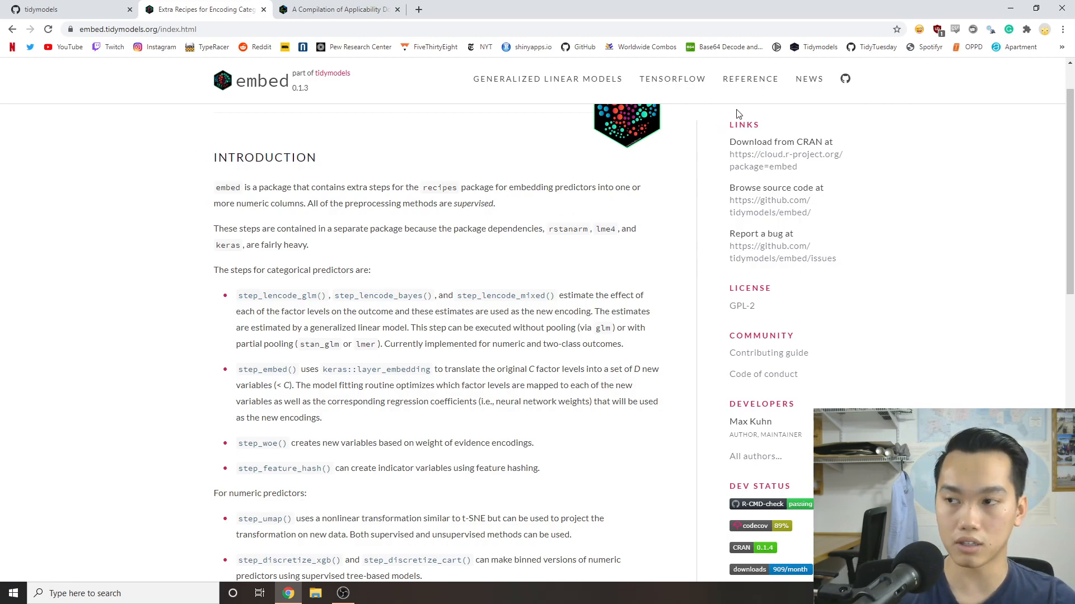
# Review the Tensorflow embeddings article, highlight 'Neighborhood' in the step_embed code, then go to Reference.
pyautogui.click(547, 79)
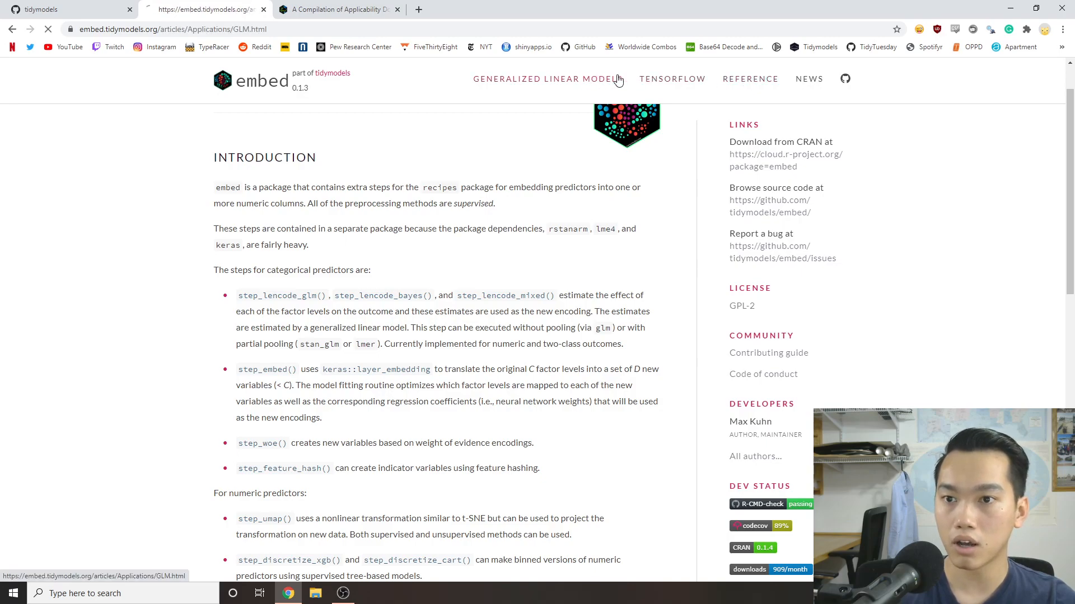
pyautogui.click(672, 79)
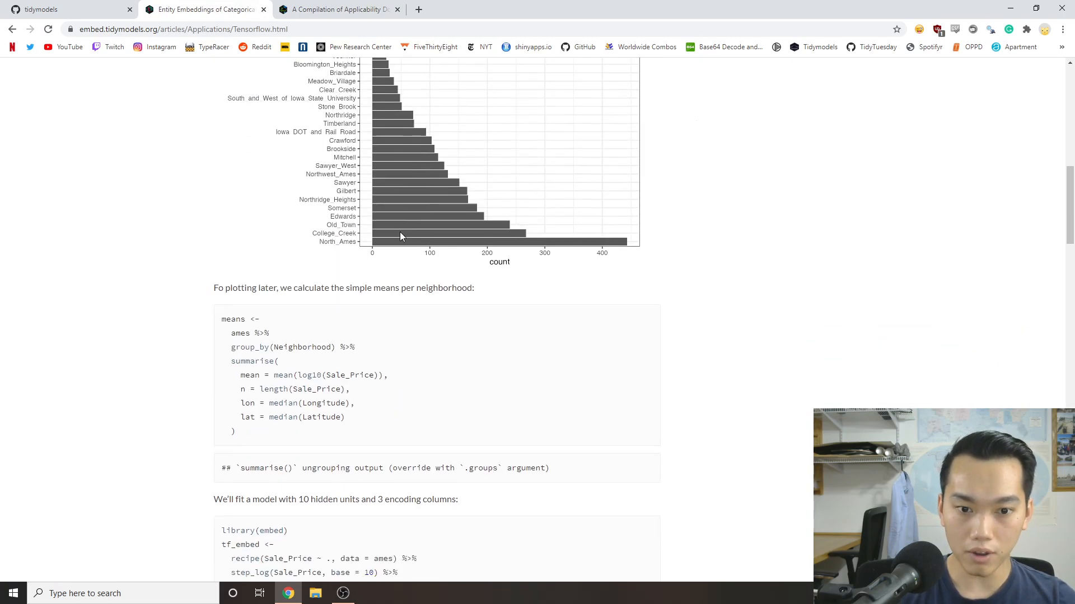
pyautogui.scroll(-3)
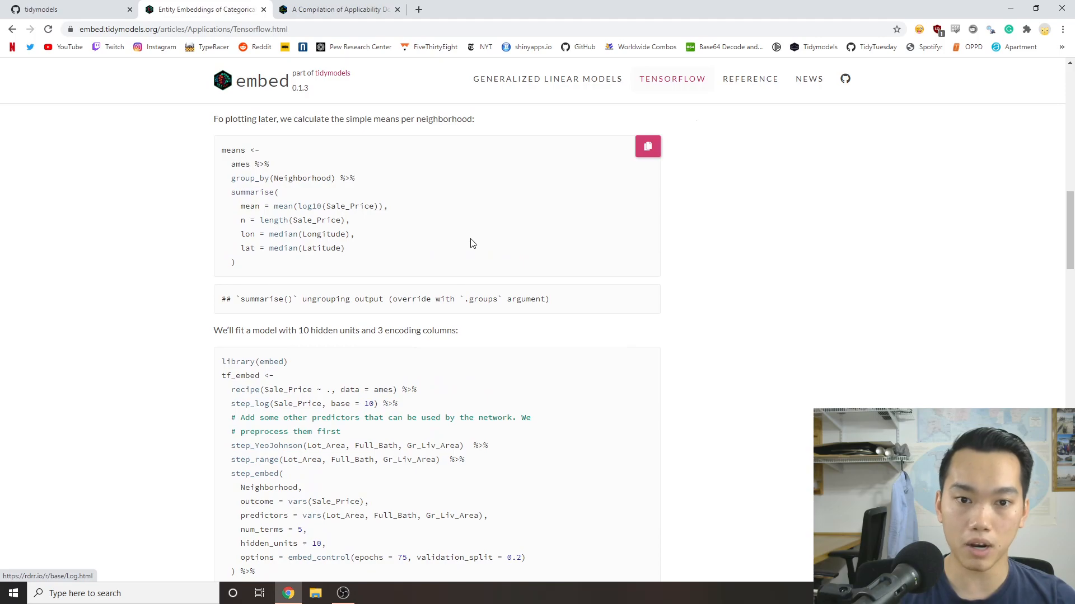
pyautogui.scroll(-3)
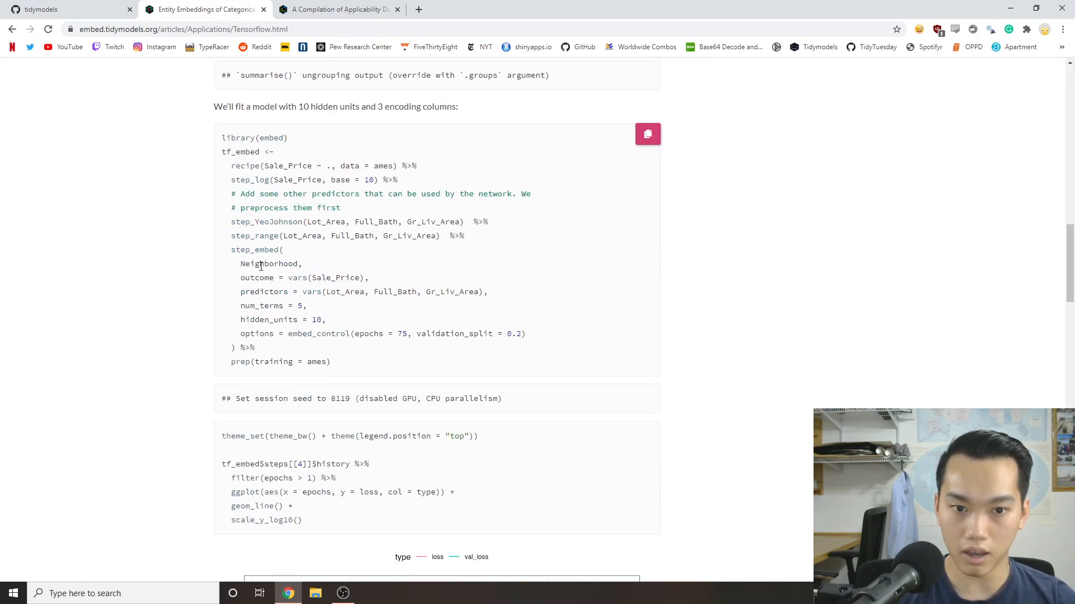
pyautogui.doubleClick(268, 263)
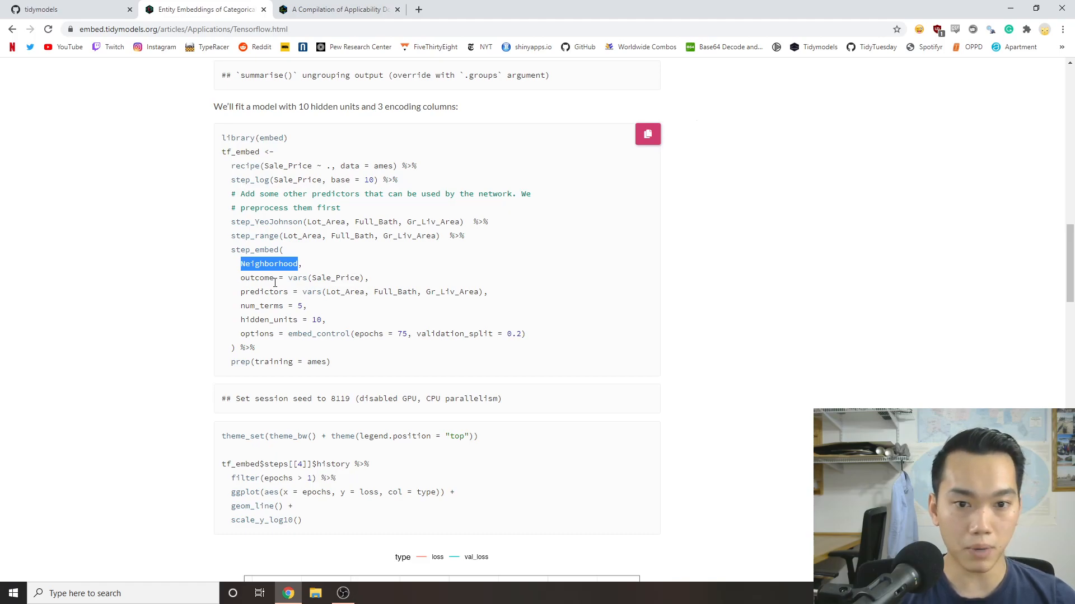
pyautogui.moveTo(336, 309)
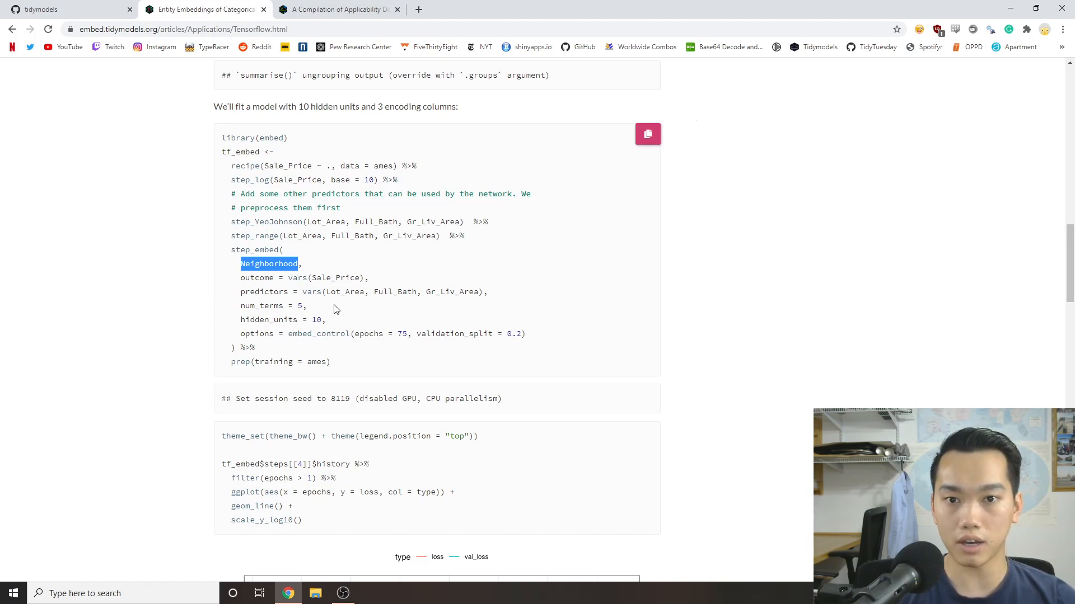
pyautogui.moveTo(370, 296)
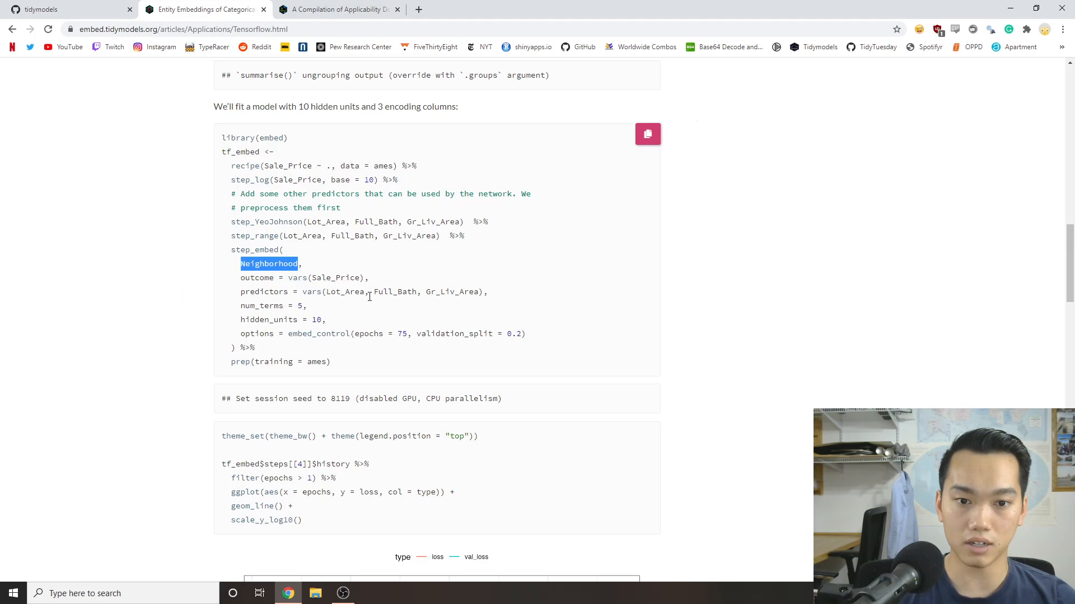
pyautogui.moveTo(156, 324)
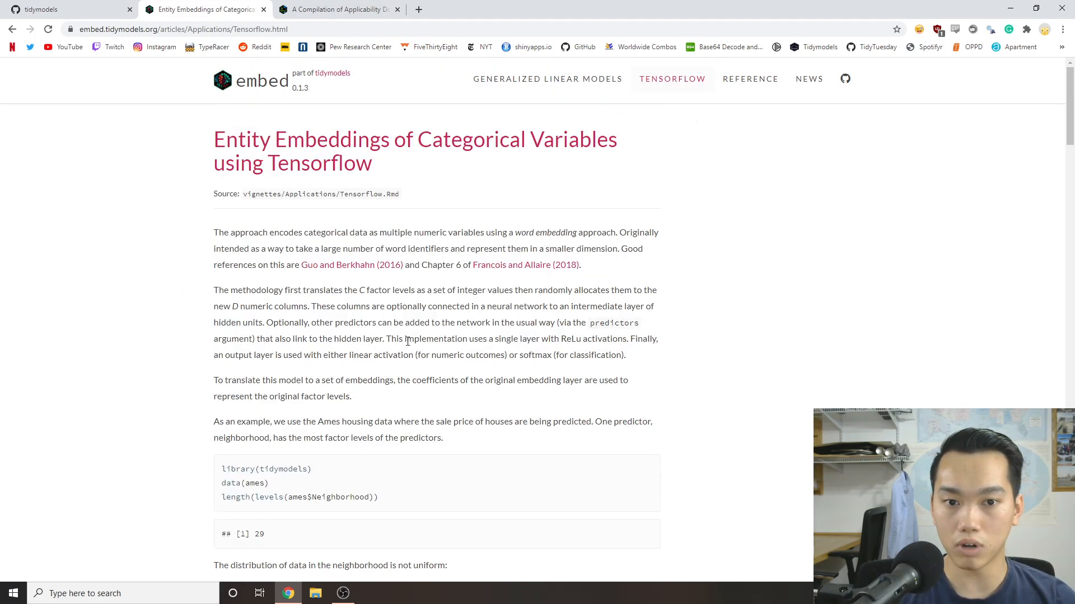
pyautogui.click(750, 78)
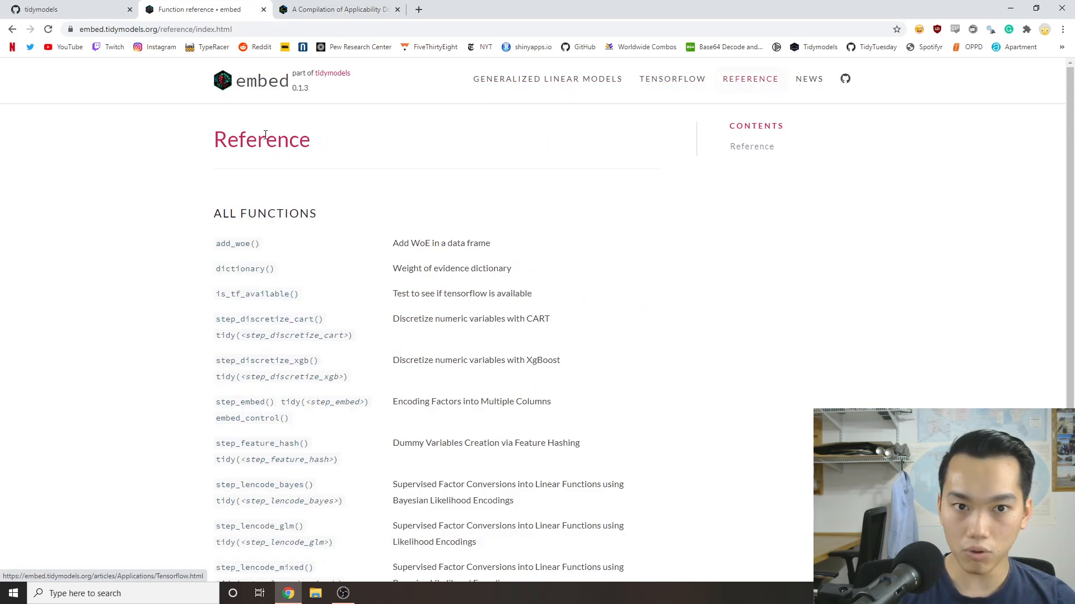
# Return to the embed home page via its logo and read the introduction.
pyautogui.click(262, 80)
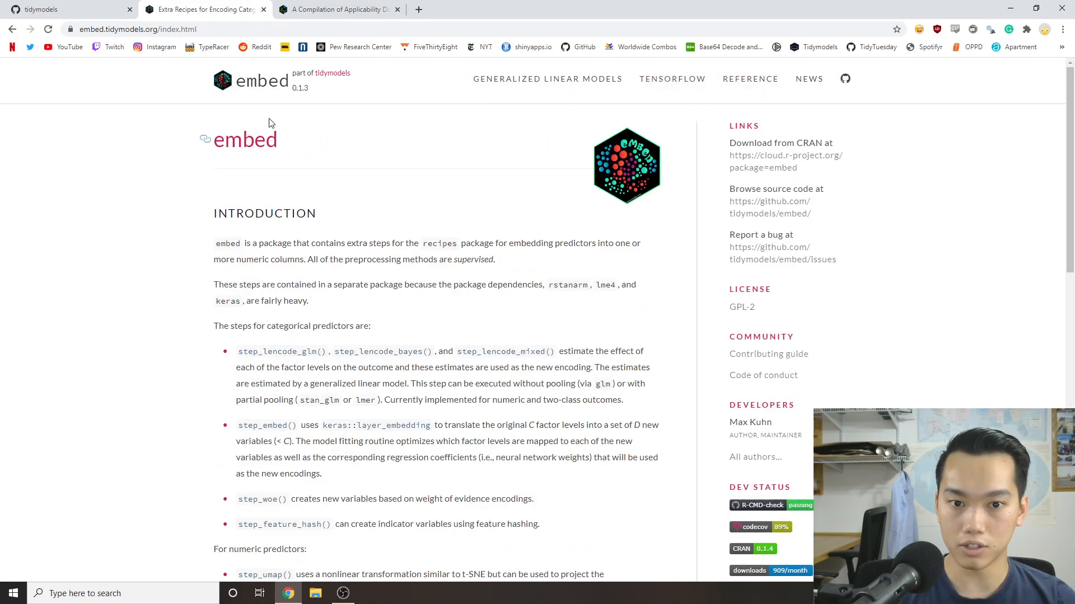
pyautogui.scroll(-3)
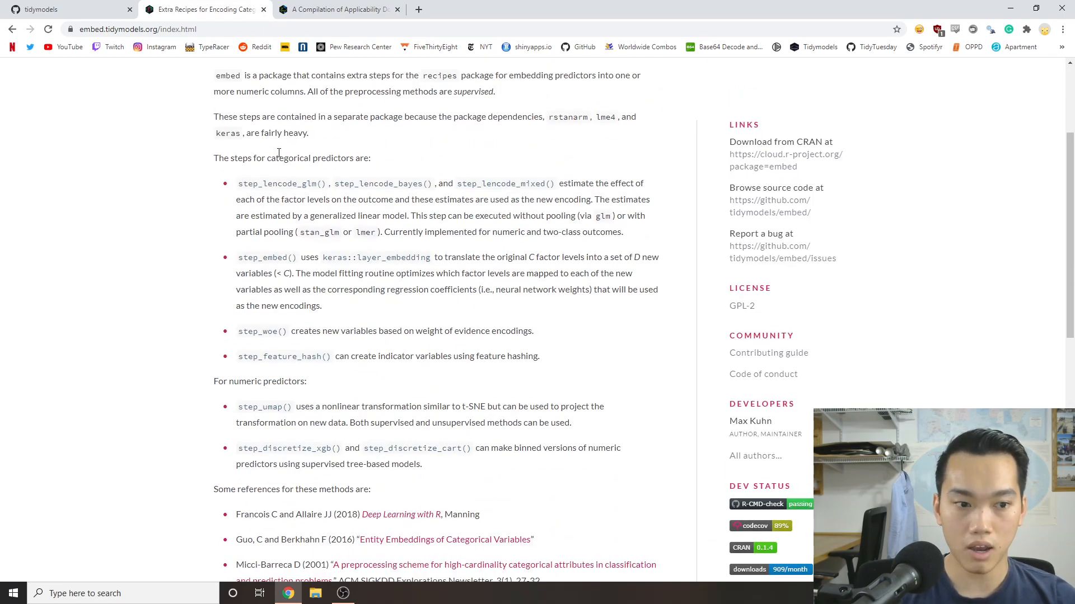
pyautogui.scroll(-3)
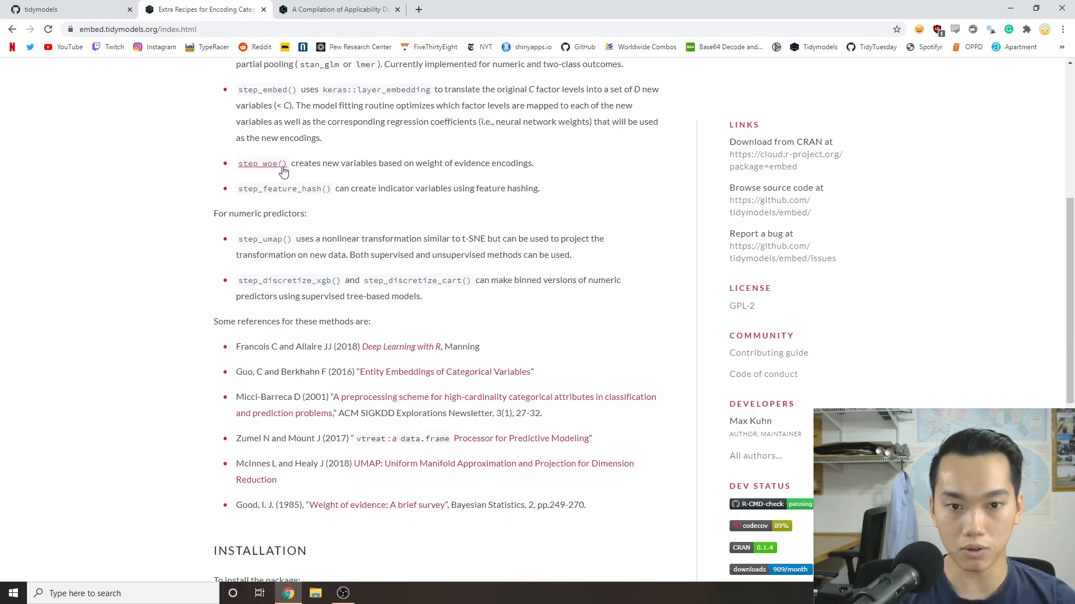
pyautogui.moveTo(633, 273)
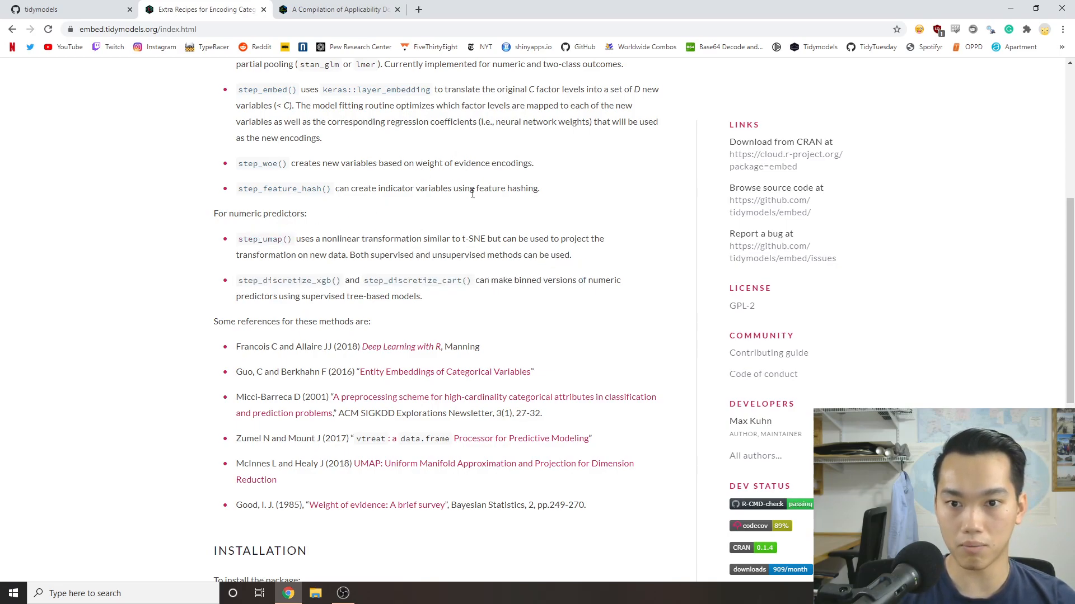
pyautogui.moveTo(437, 231)
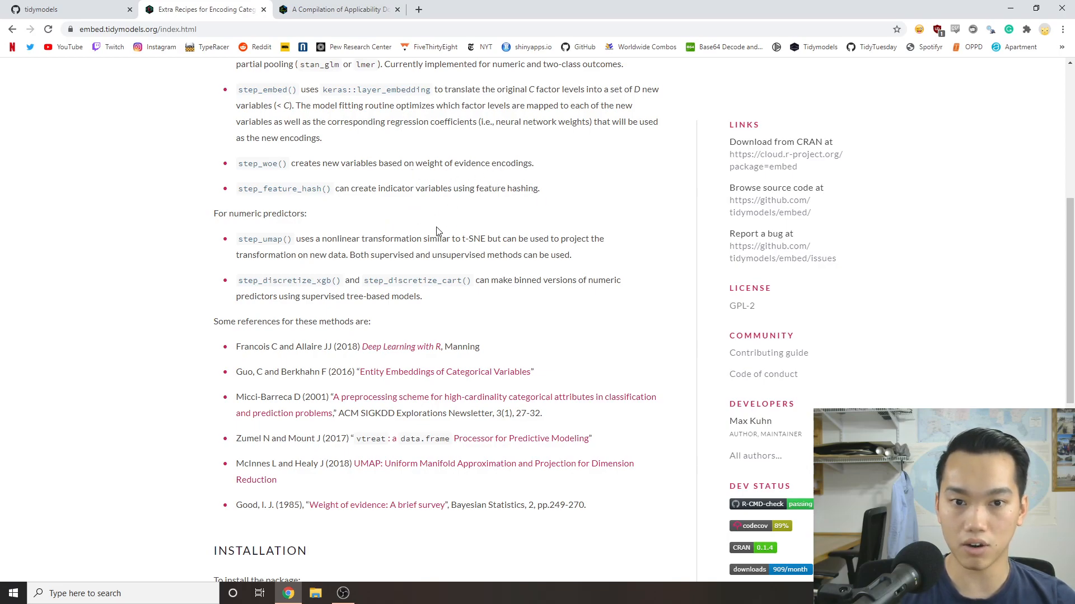
pyautogui.scroll(3)
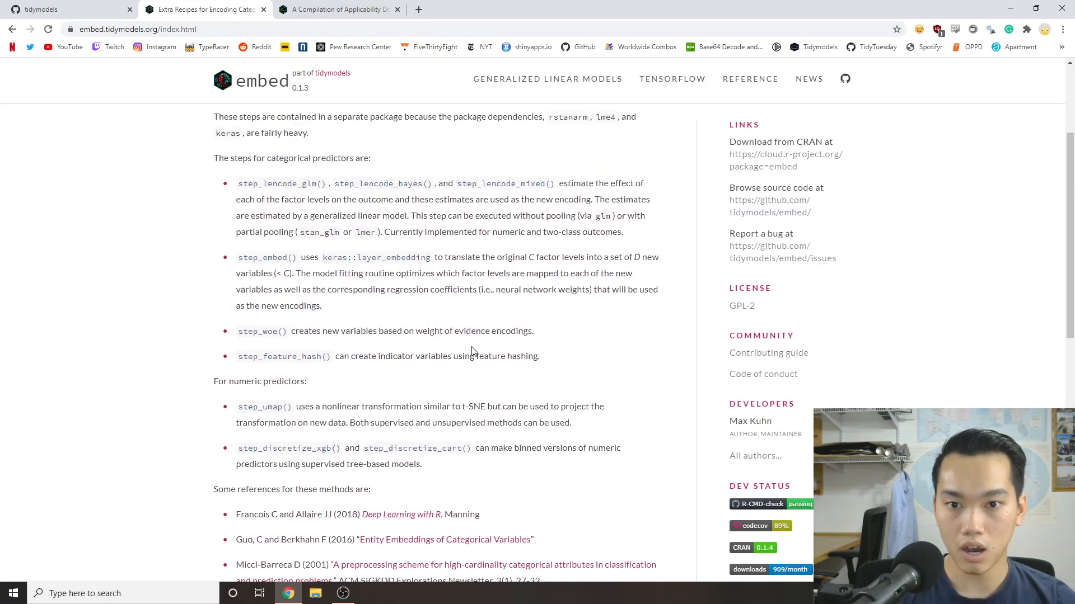
pyautogui.moveTo(418, 286)
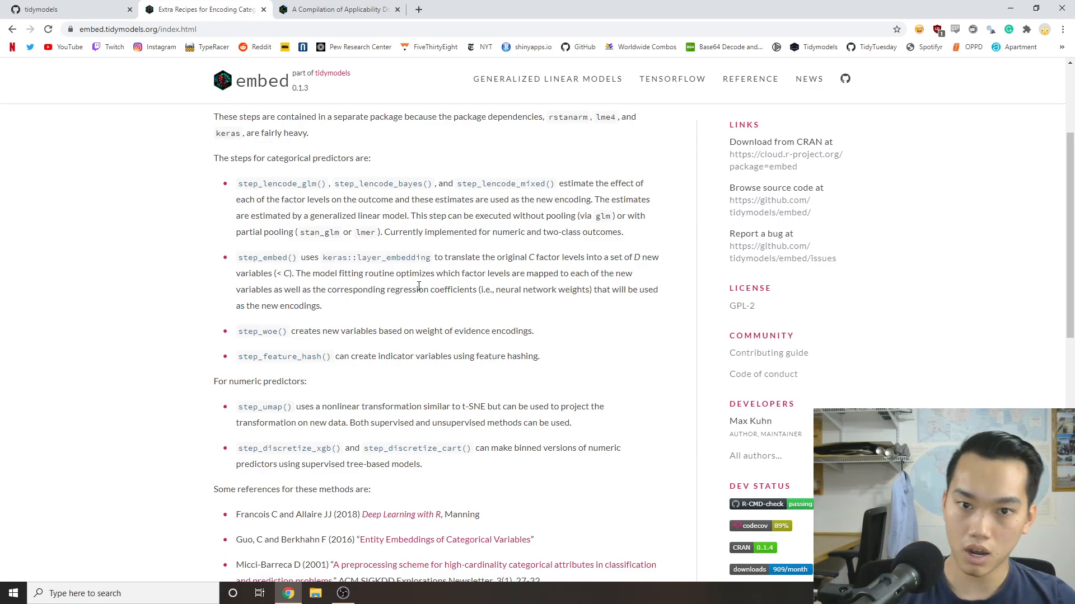
pyautogui.scroll(-3)
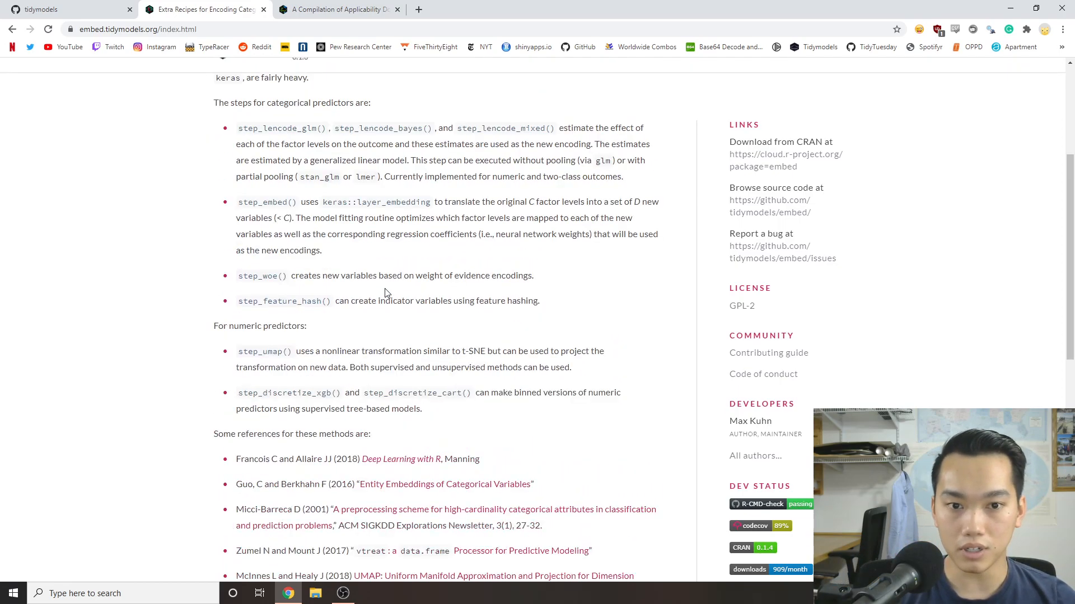
pyautogui.scroll(3)
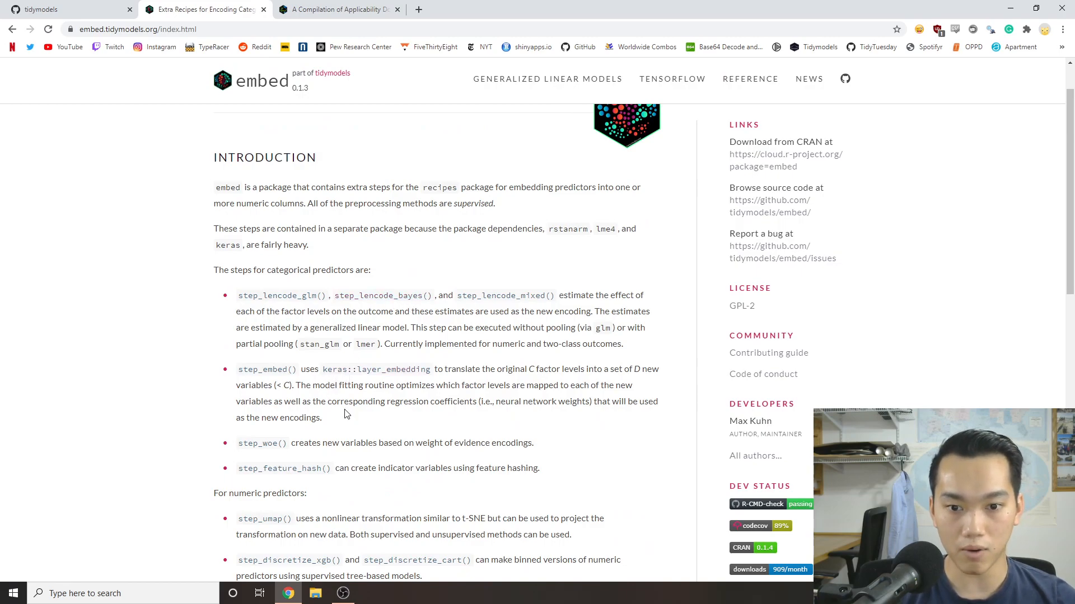
# Read further down through embed's preprocessing steps and references.
pyautogui.scroll(-3)
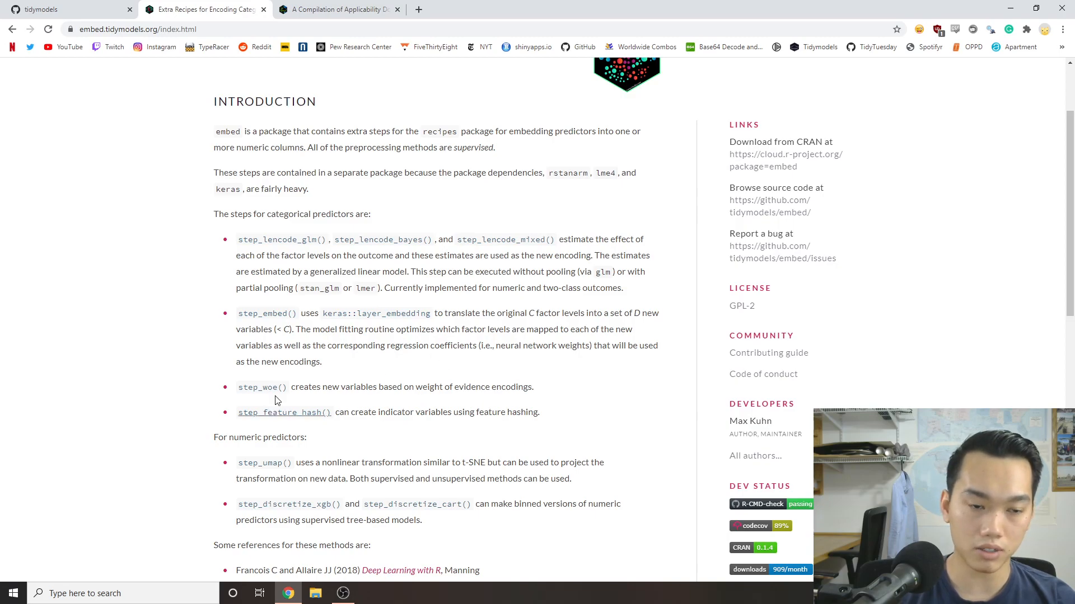
pyautogui.scroll(-3)
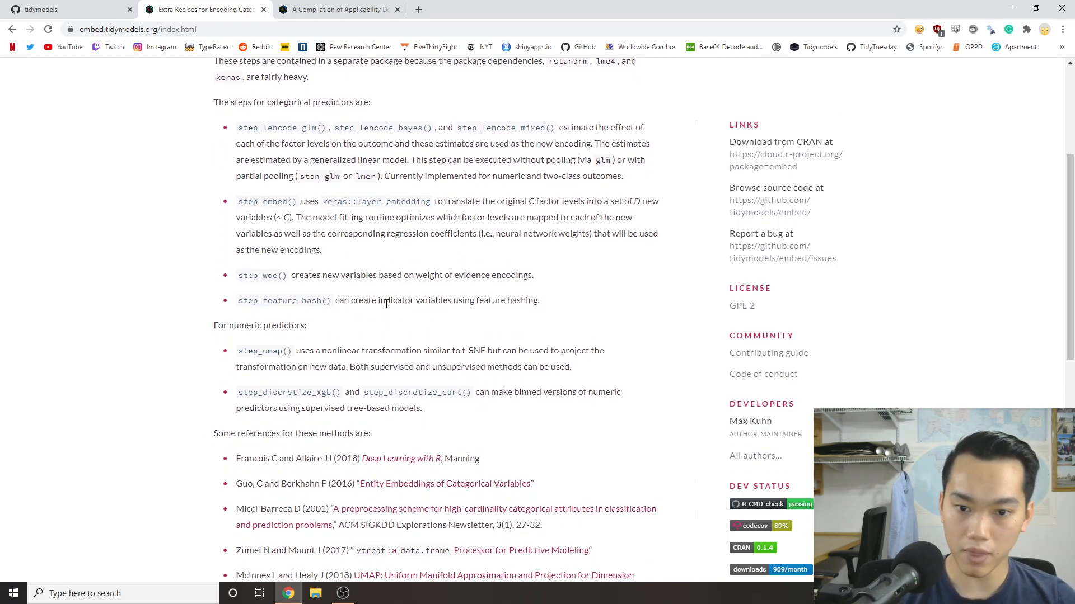
pyautogui.scroll(-3)
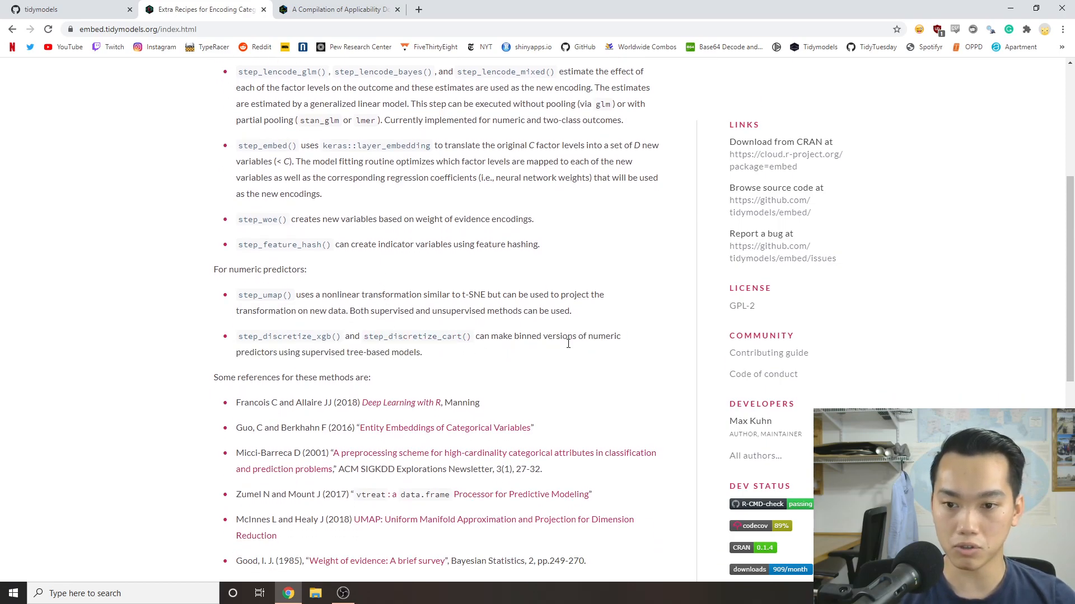
pyautogui.moveTo(534, 360)
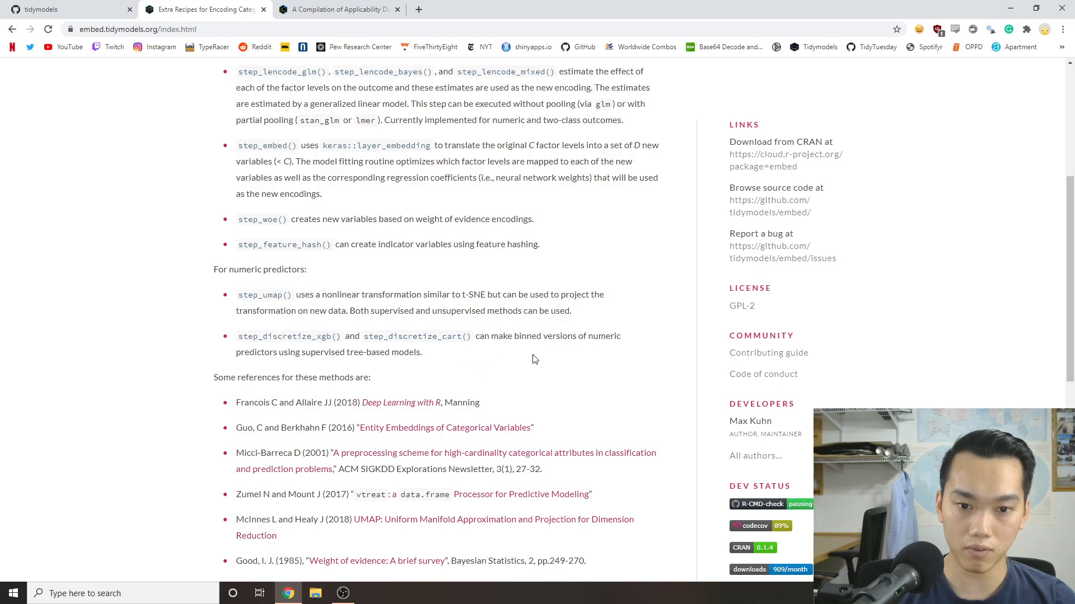
pyautogui.scroll(-3)
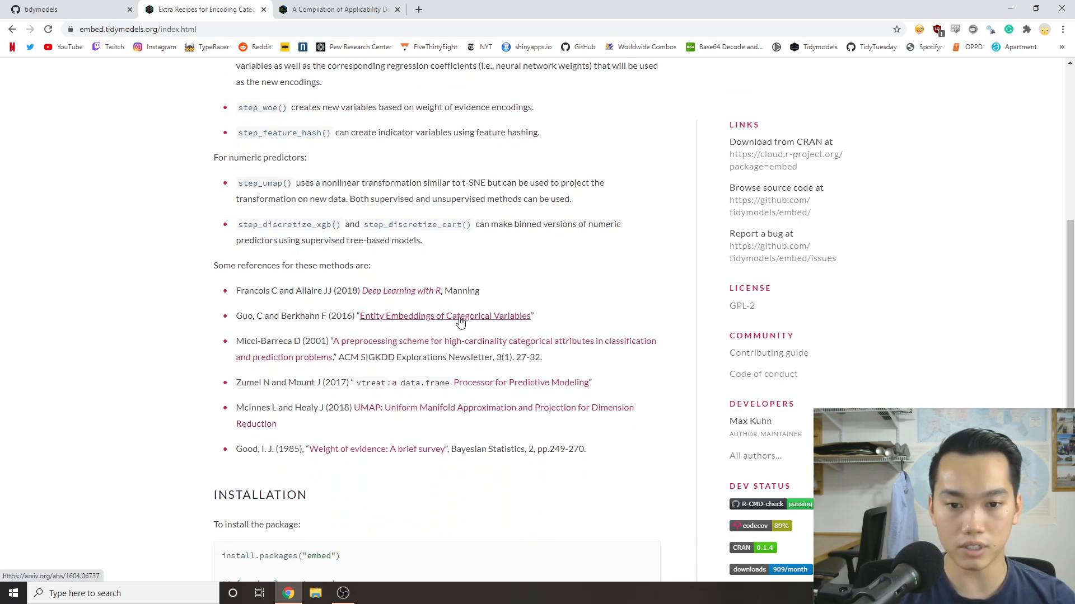
pyautogui.moveTo(419, 239)
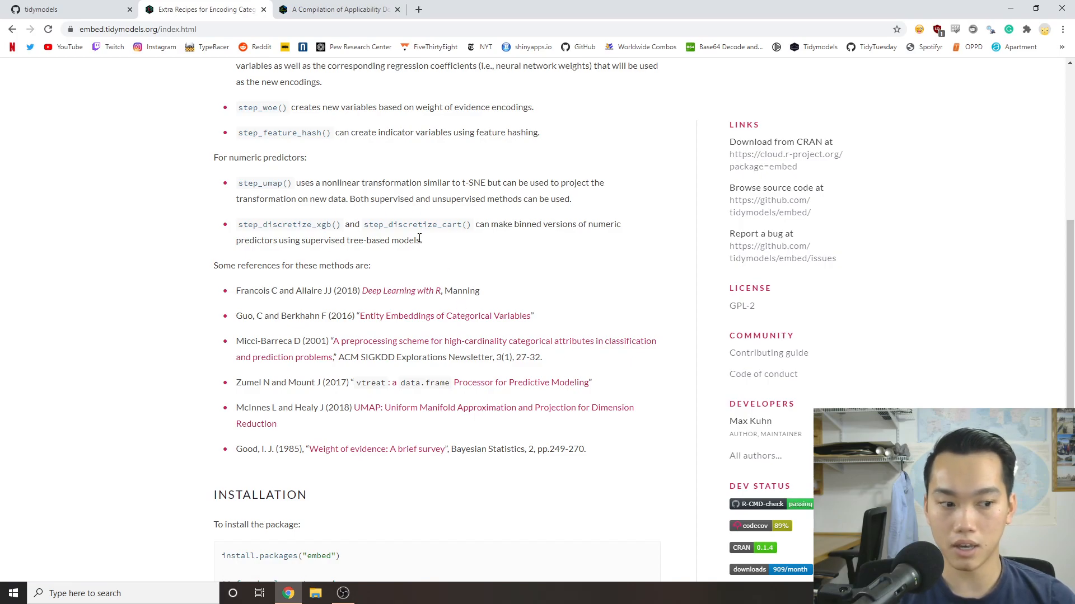
pyautogui.moveTo(434, 246)
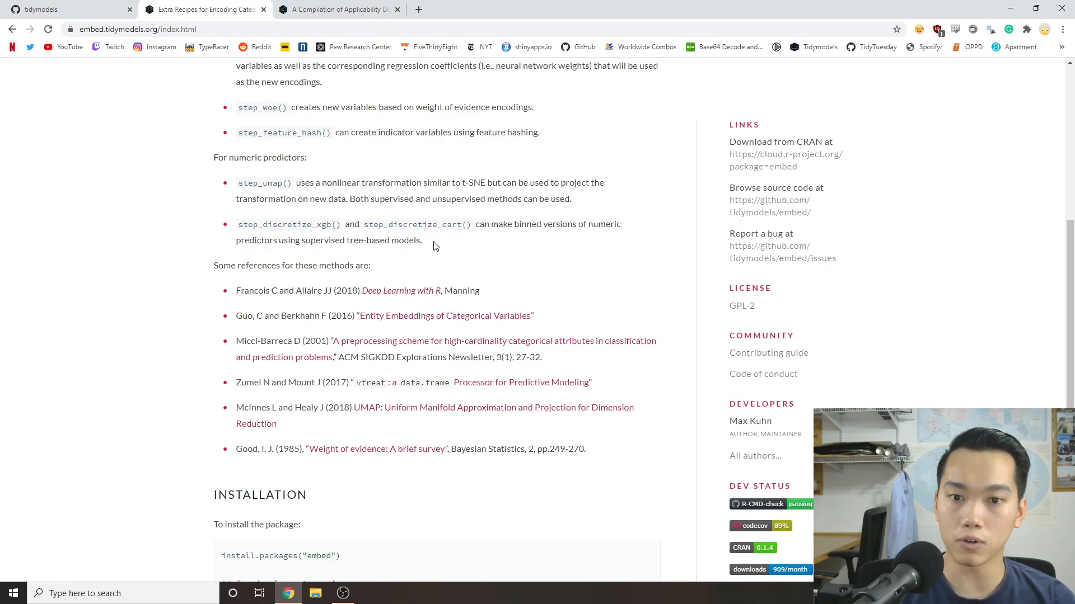
pyautogui.scroll(-3)
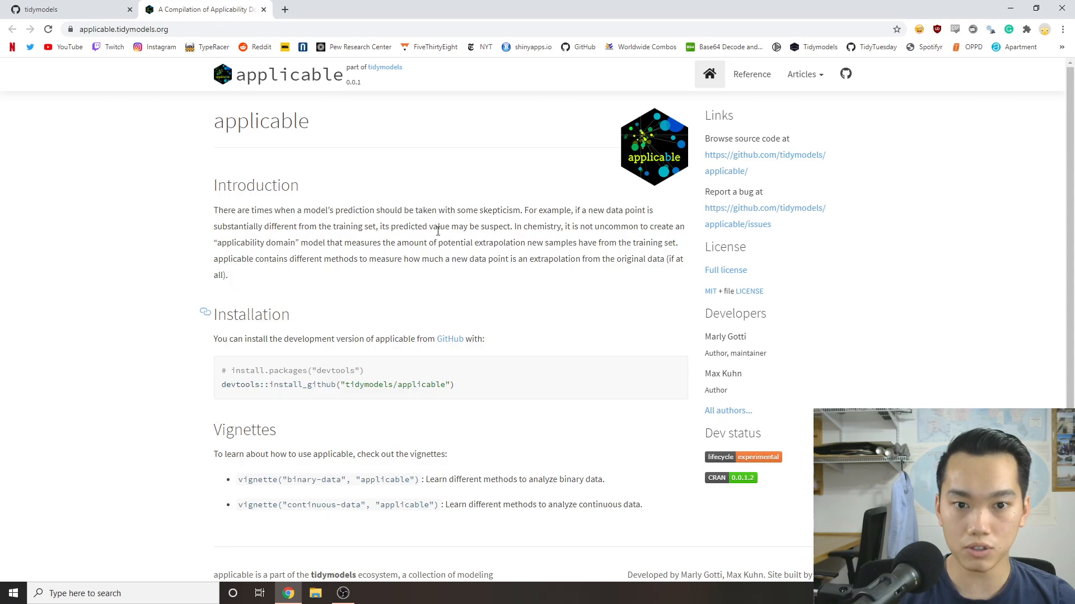
pyautogui.moveTo(330, 259)
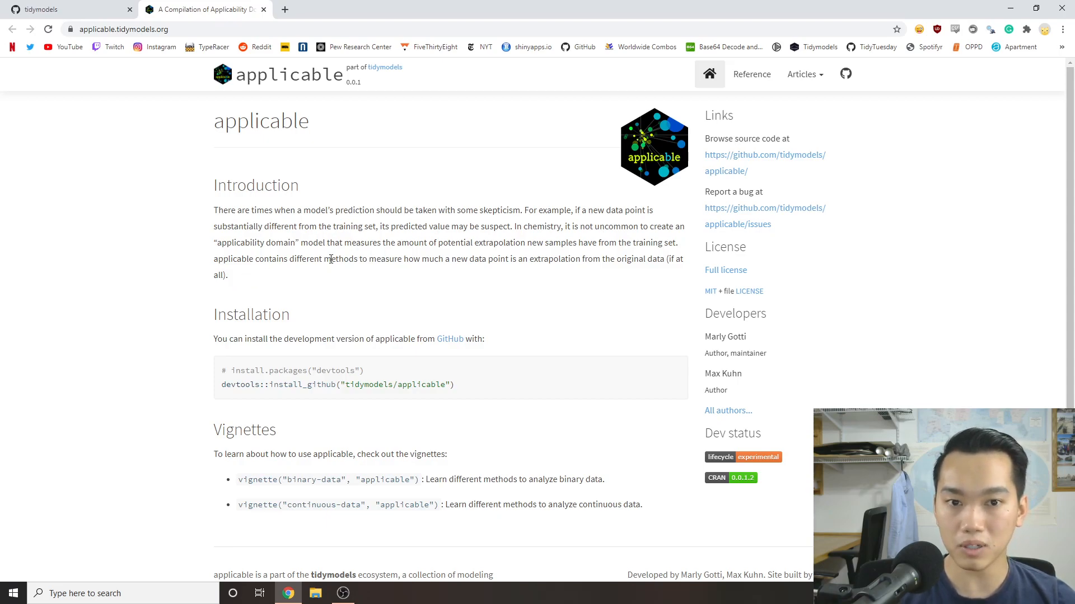
pyautogui.moveTo(613, 206)
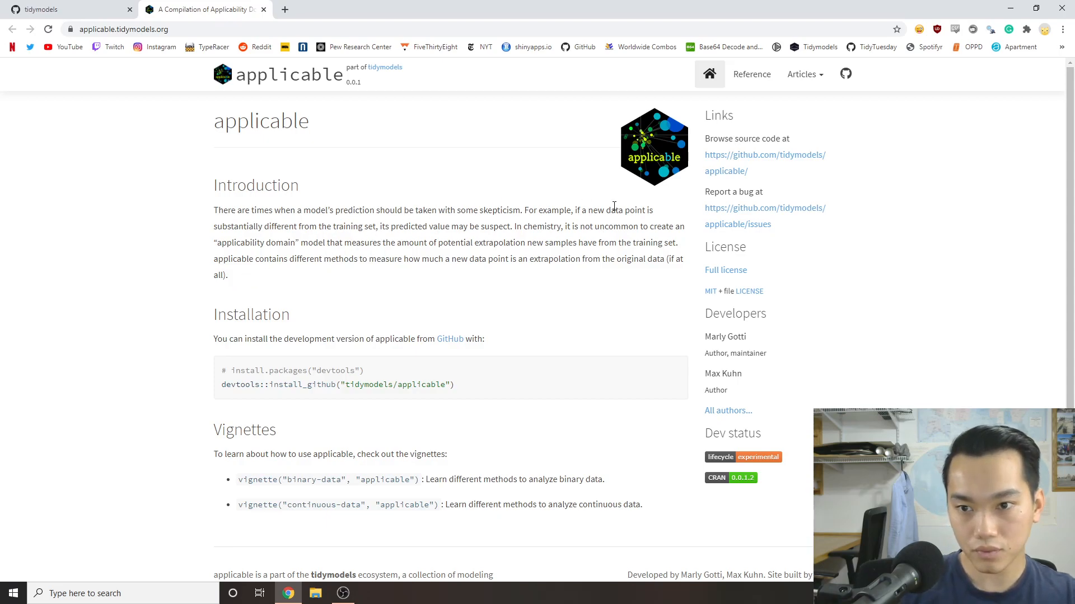
pyautogui.moveTo(526, 259)
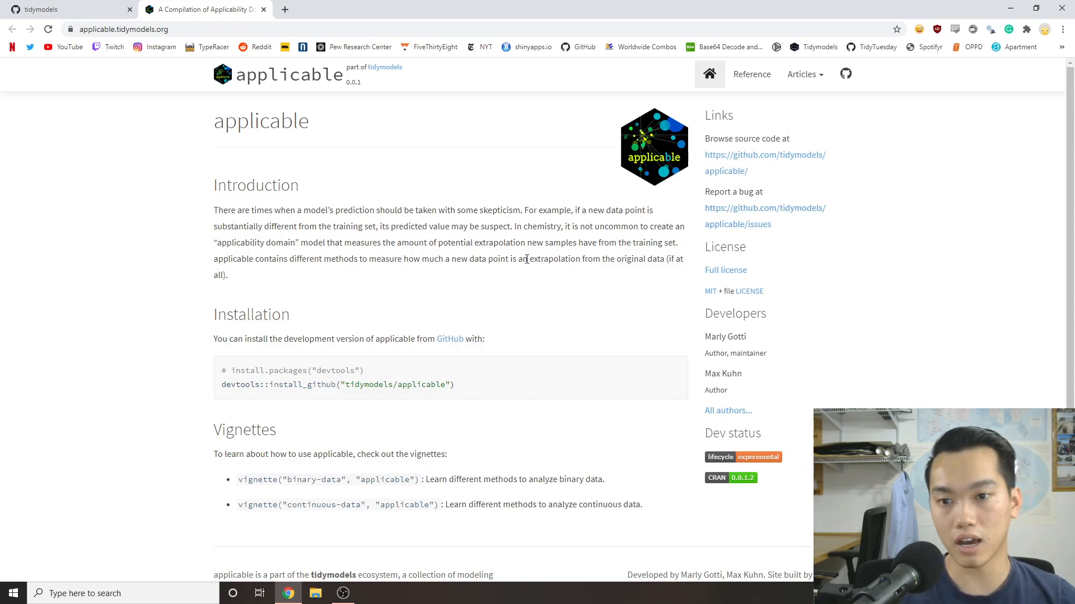
pyautogui.moveTo(495, 231)
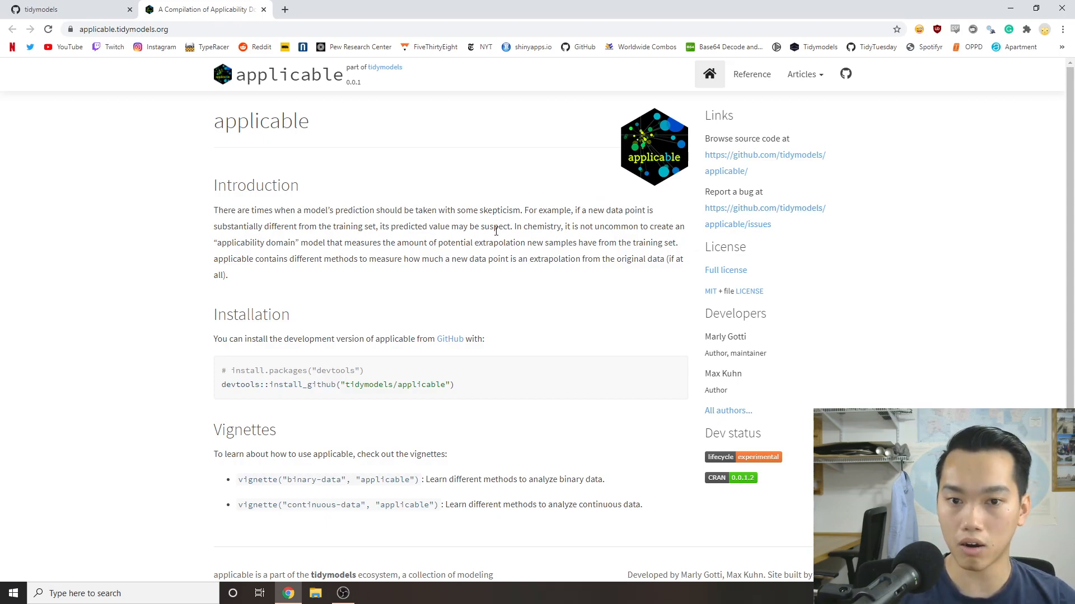
pyautogui.moveTo(366, 295)
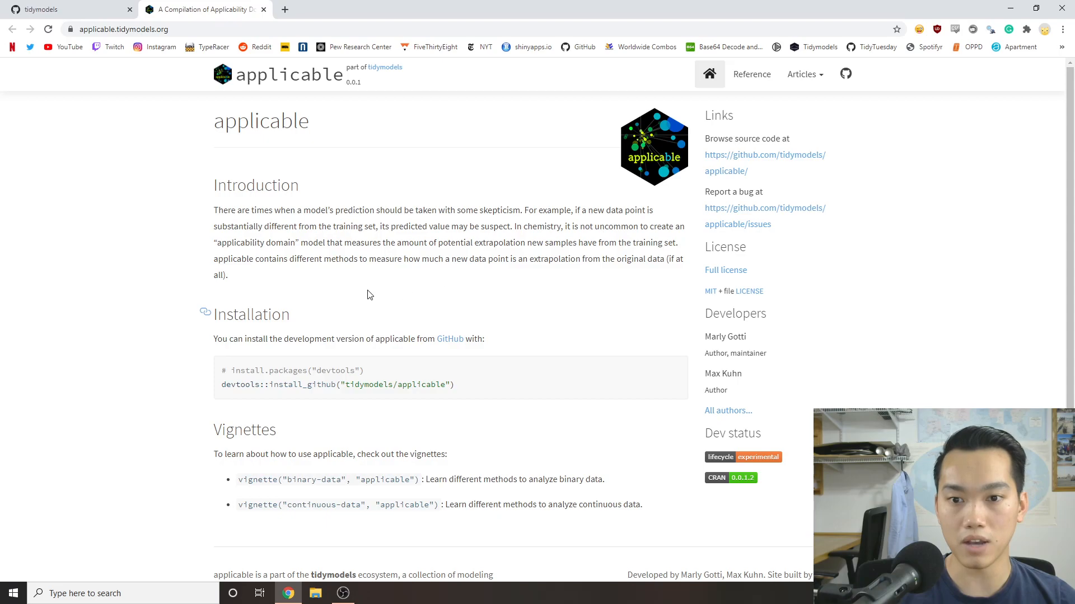
pyautogui.moveTo(464, 263)
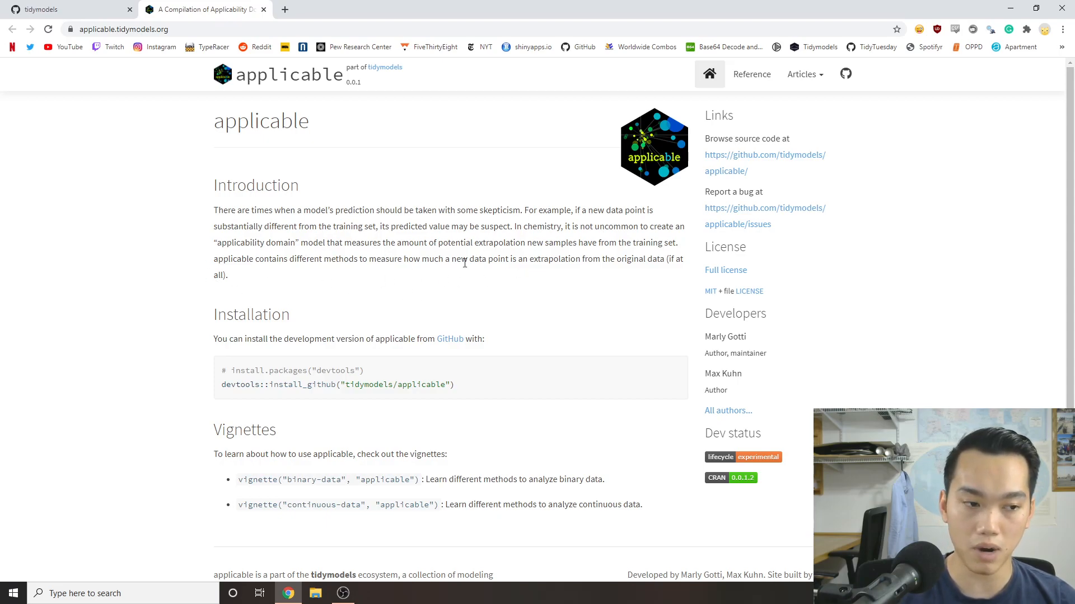
pyautogui.moveTo(402, 306)
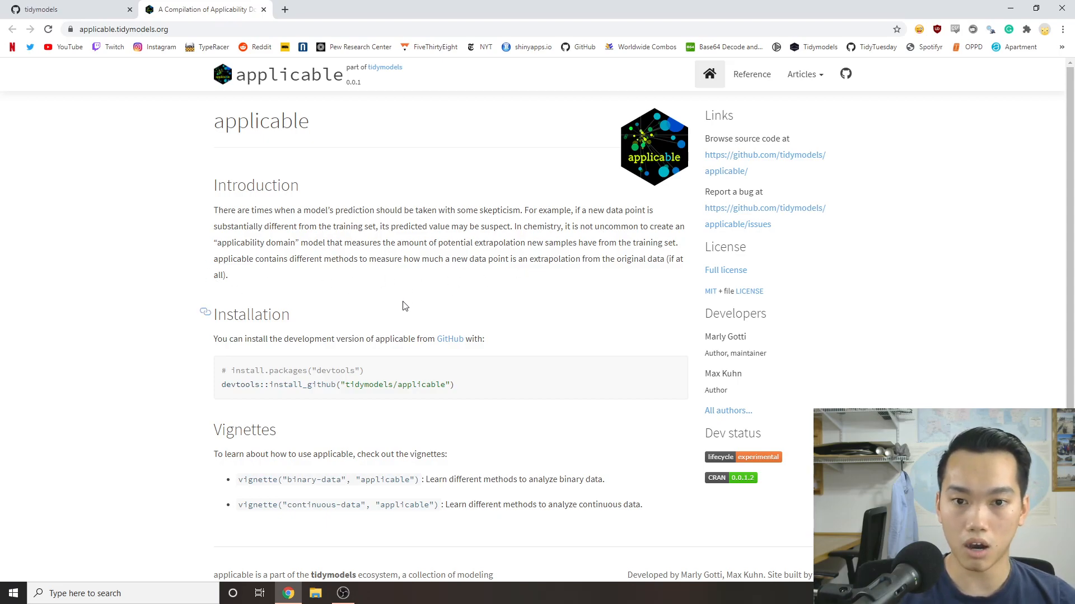
pyautogui.moveTo(428, 298)
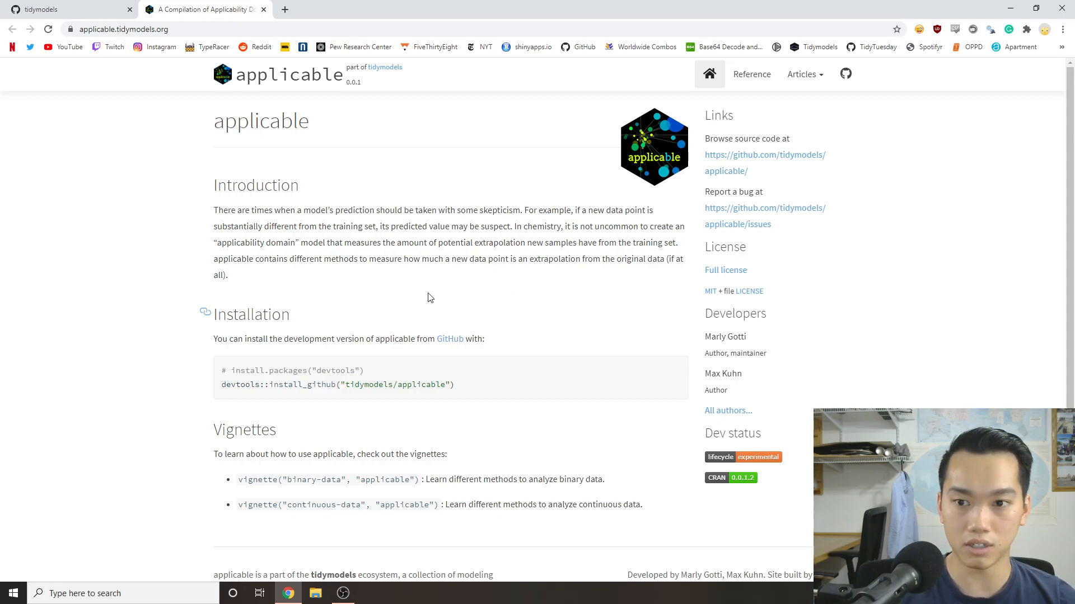
pyautogui.moveTo(636, 226)
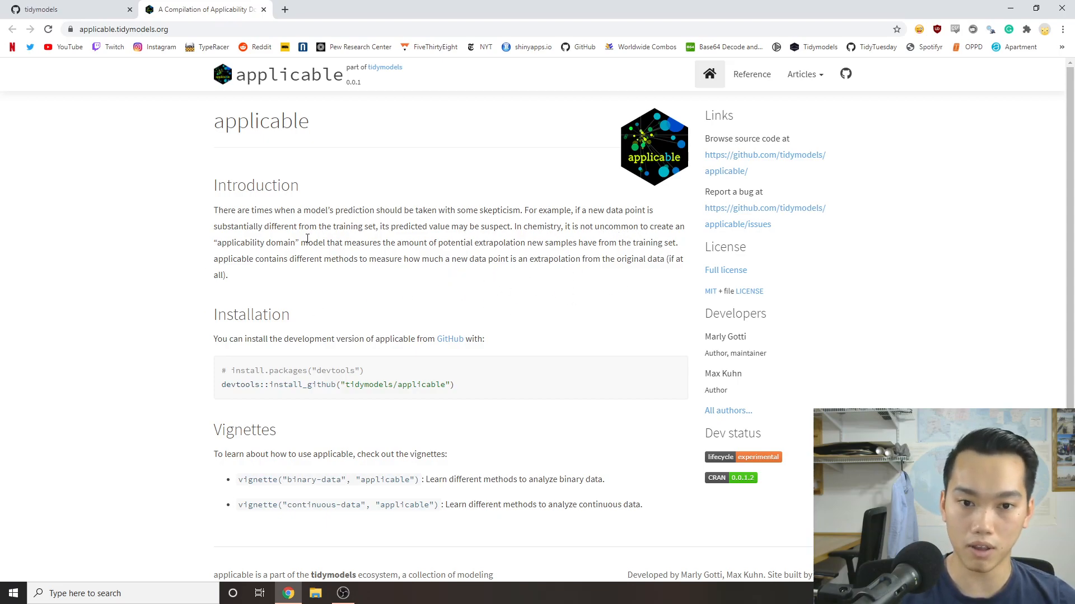
pyautogui.moveTo(477, 283)
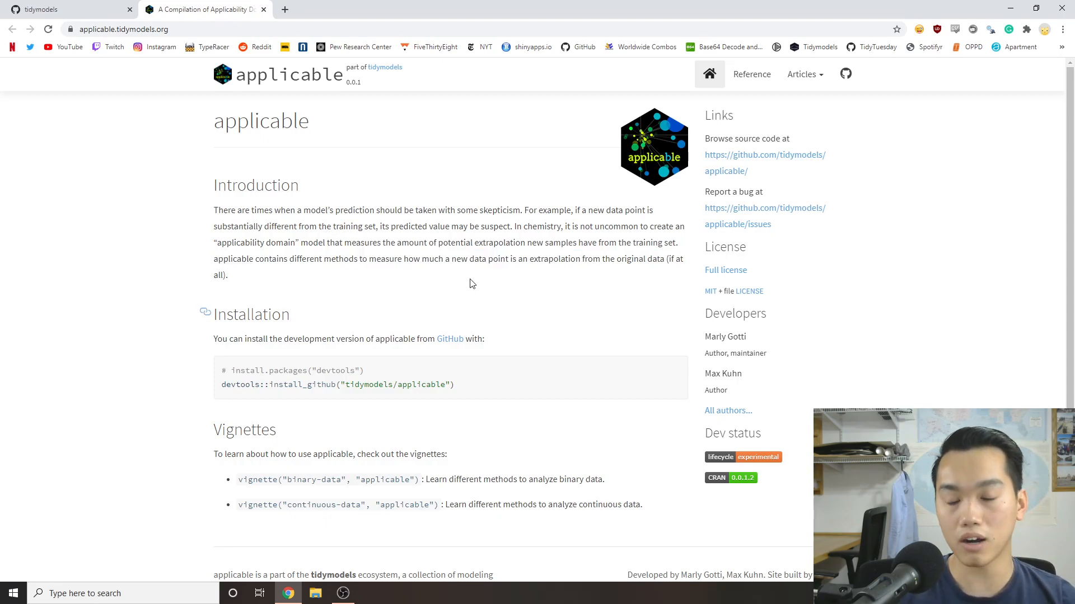
pyautogui.moveTo(299, 238)
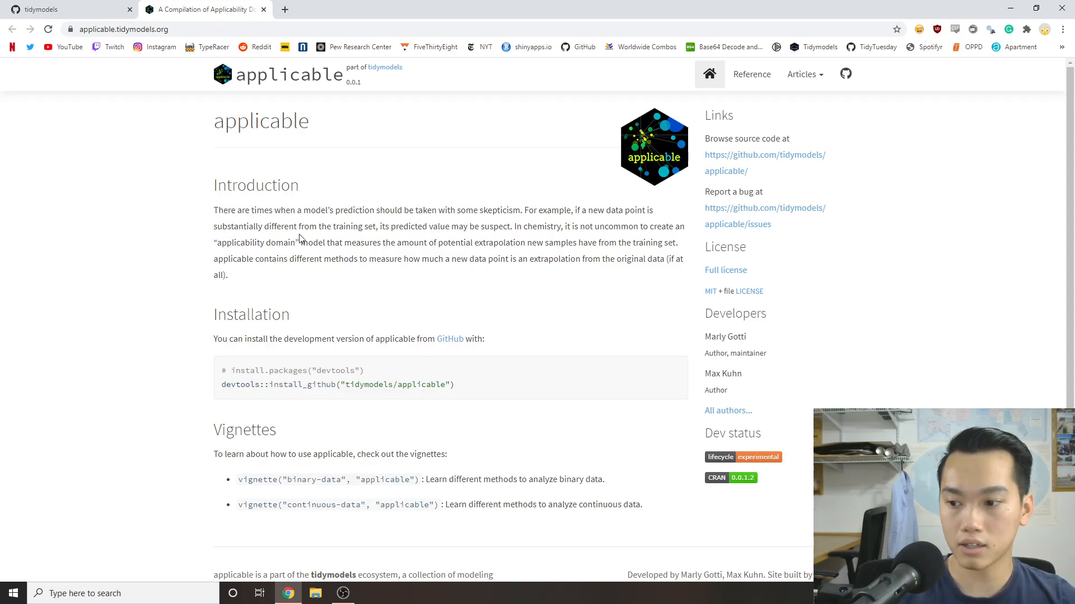
pyautogui.moveTo(257, 229)
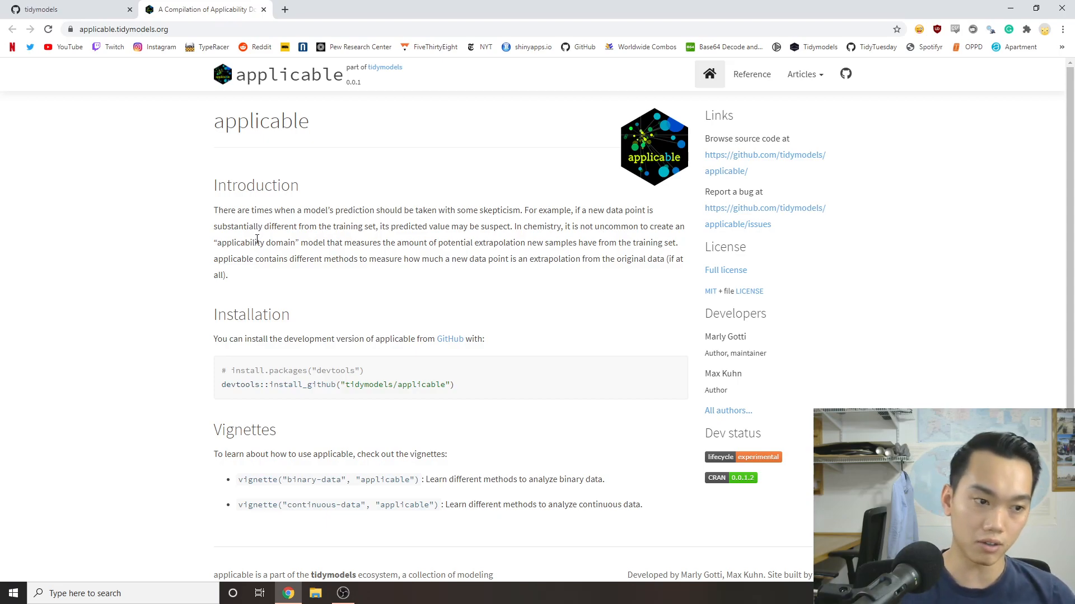
pyautogui.moveTo(307, 238)
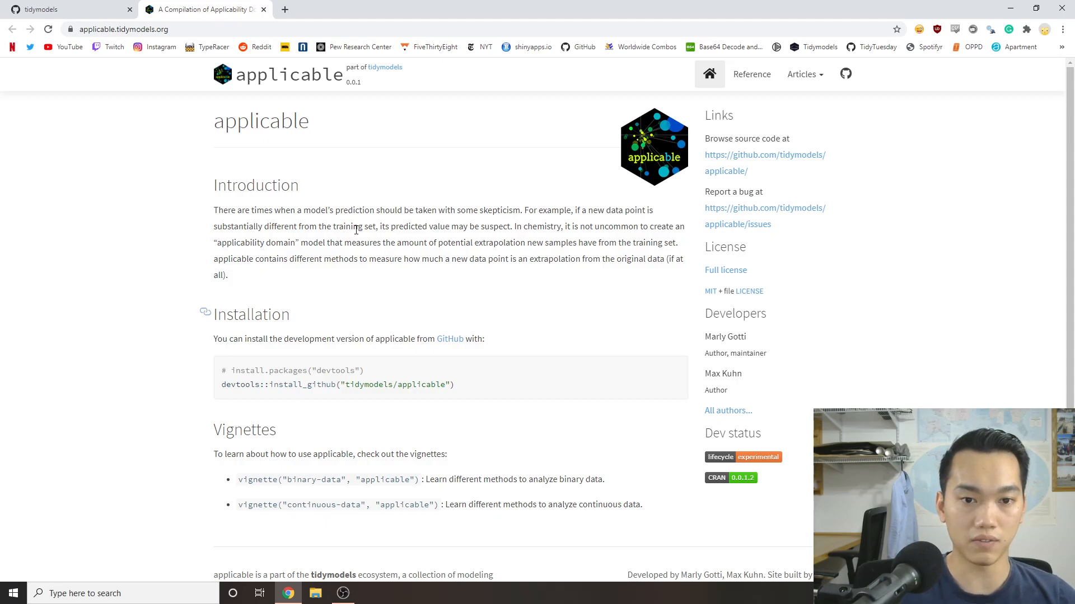
pyautogui.moveTo(362, 256)
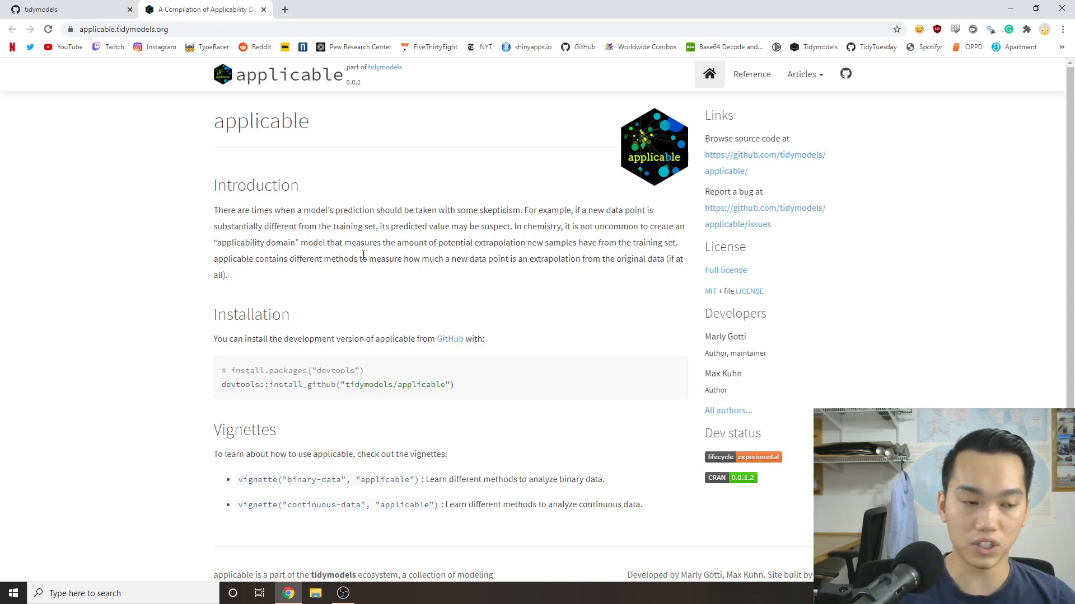
pyautogui.moveTo(648, 262)
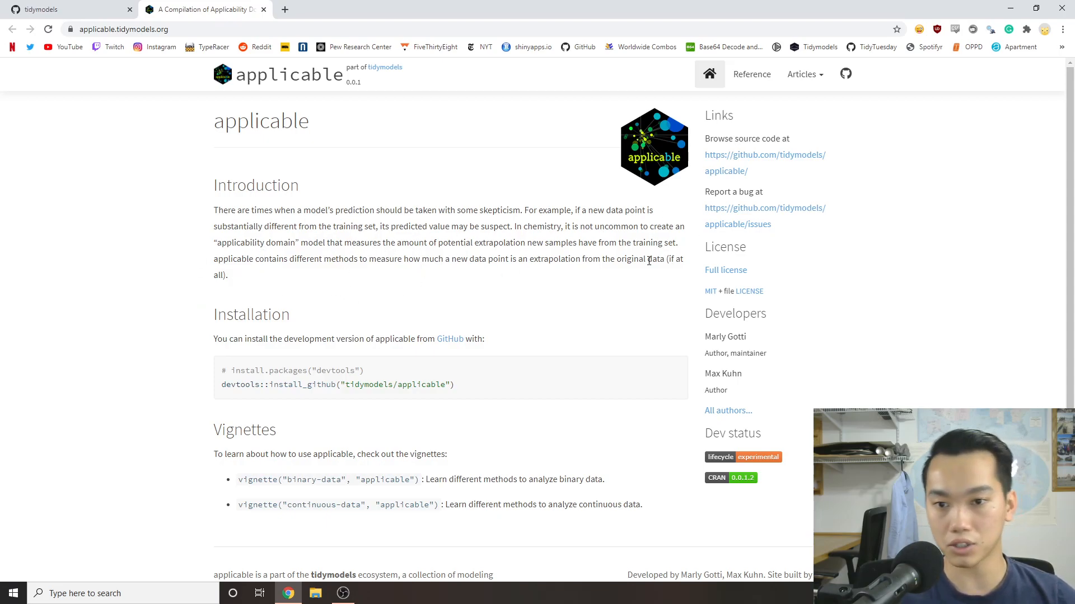
# Scroll the applicable home page down to its installation and vignettes.
pyautogui.scroll(-3)
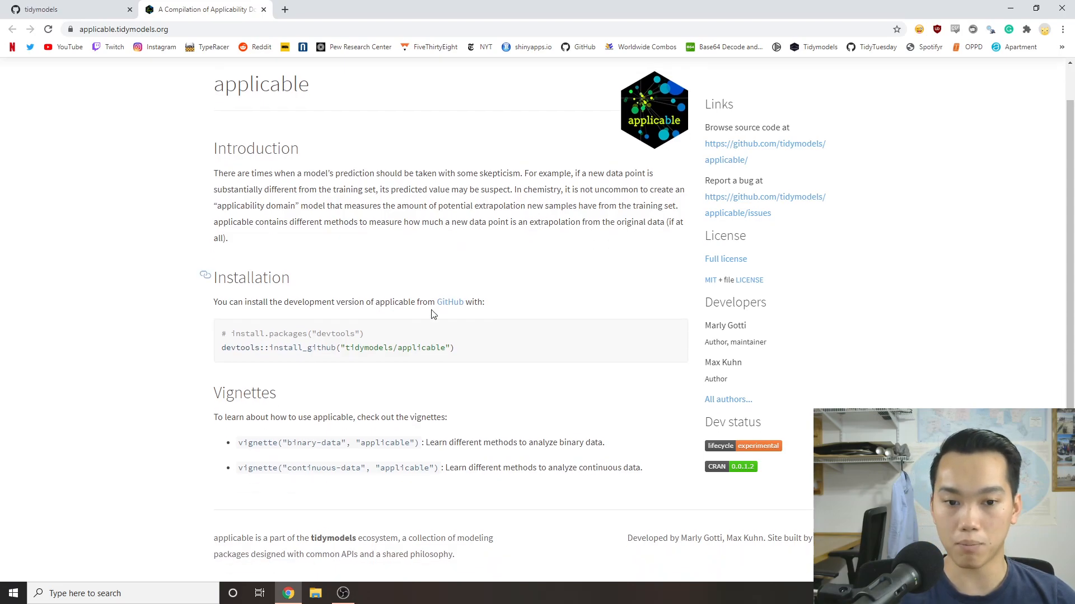
# View the applicable function reference, then open the binary-data applicability article.
pyautogui.click(751, 74)
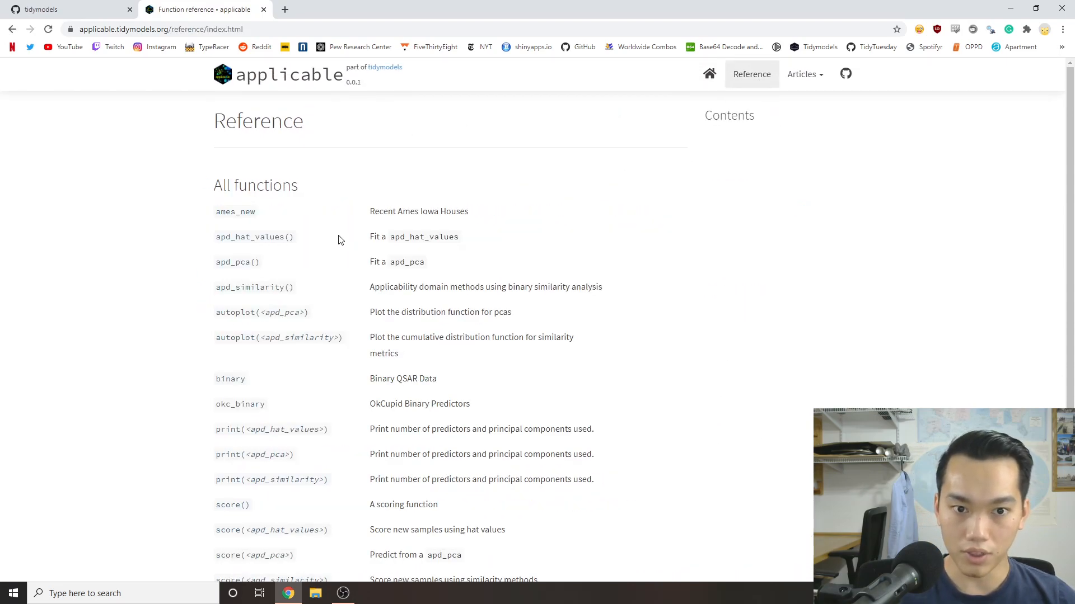
pyautogui.click(802, 74)
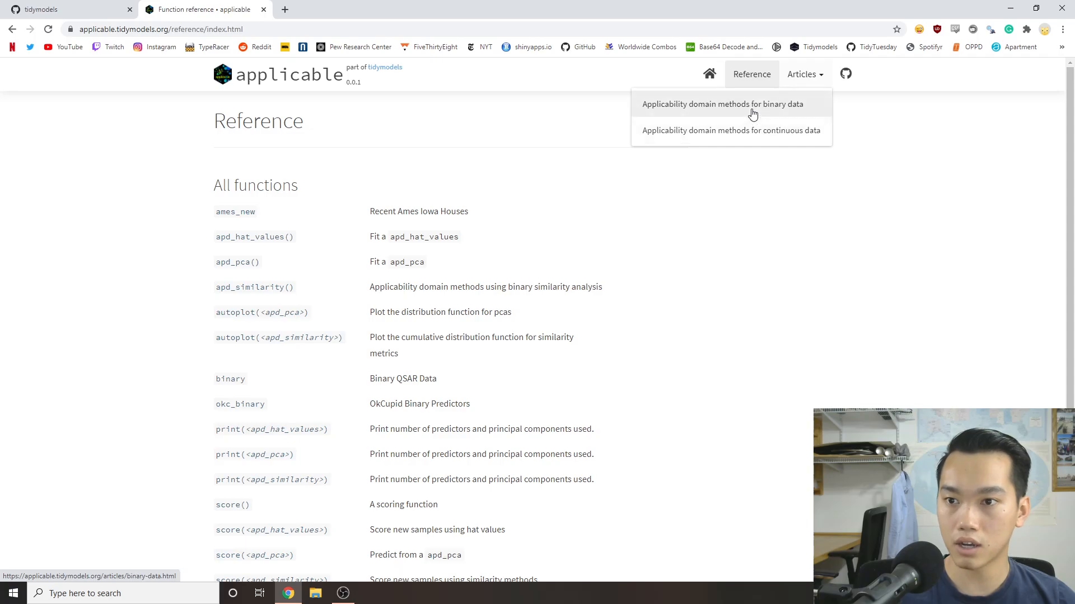
pyautogui.click(721, 104)
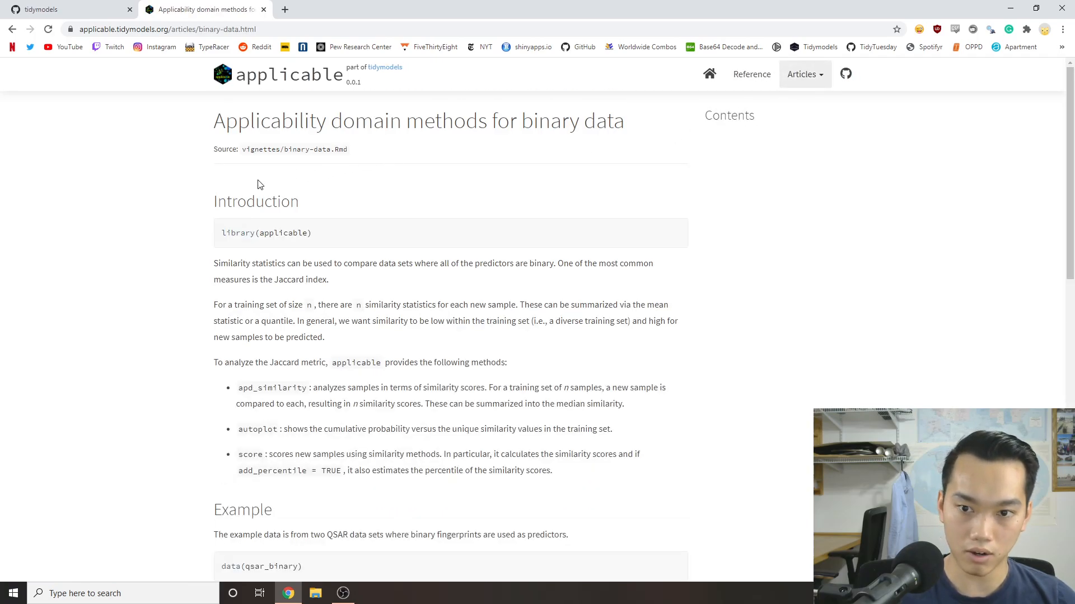
# Read through the binary-data article's opening sections.
pyautogui.scroll(-3)
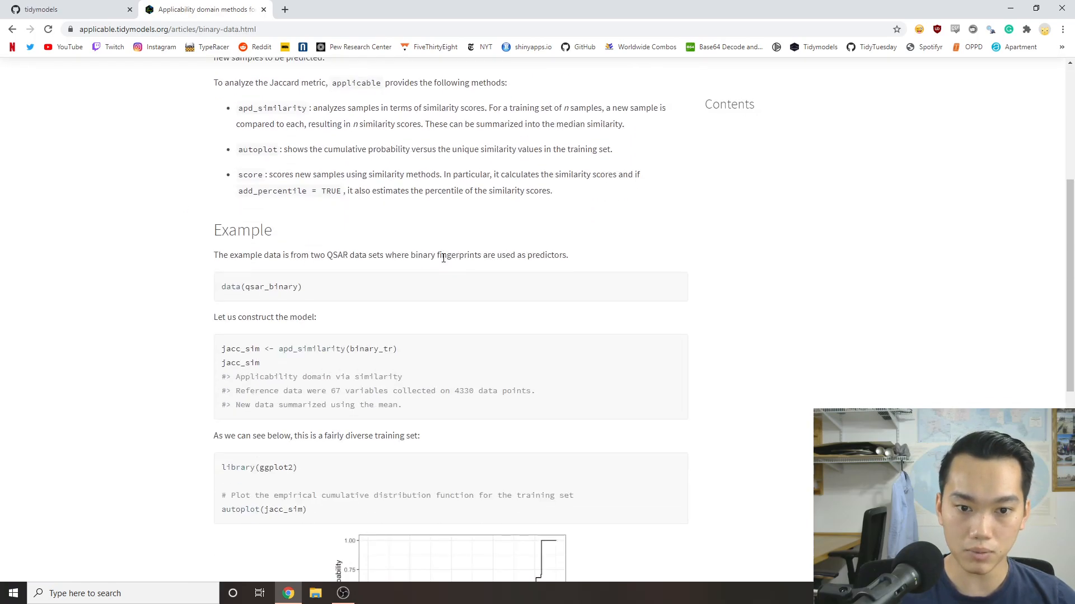
pyautogui.scroll(3)
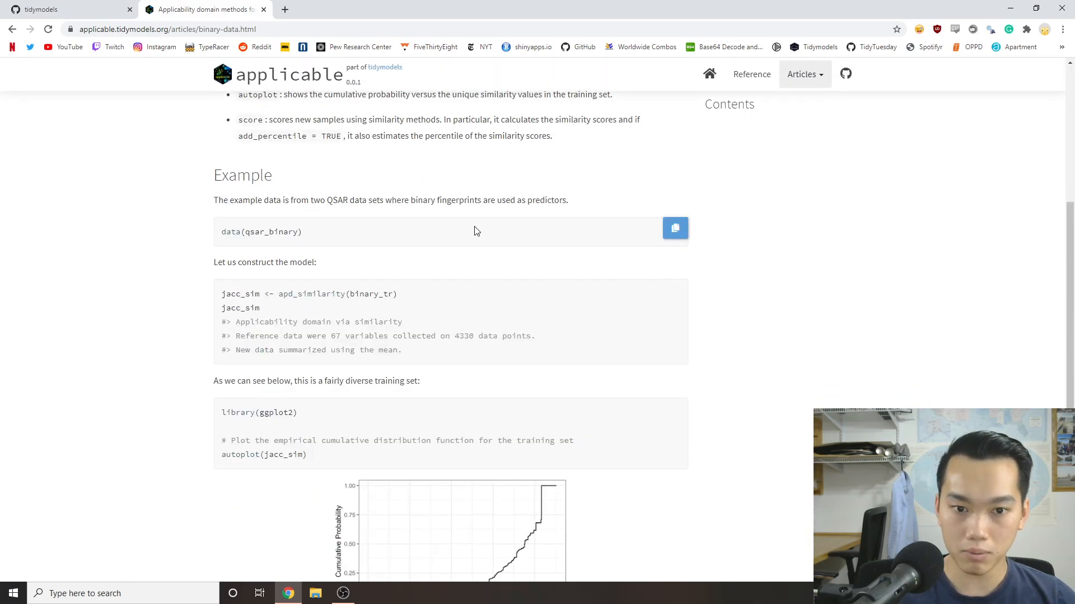
pyautogui.scroll(-3)
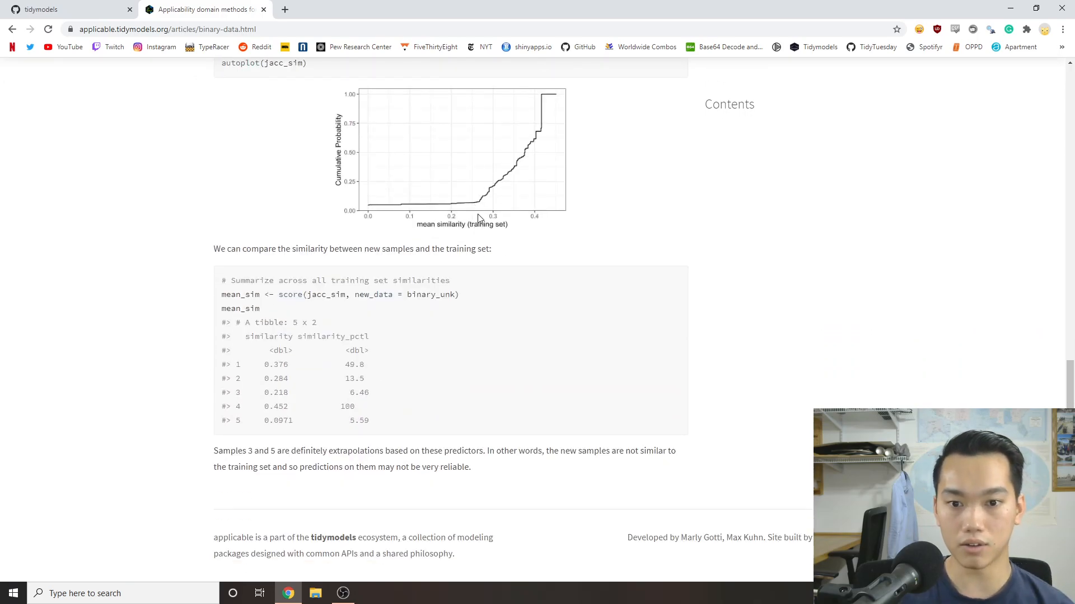
pyautogui.scroll(3)
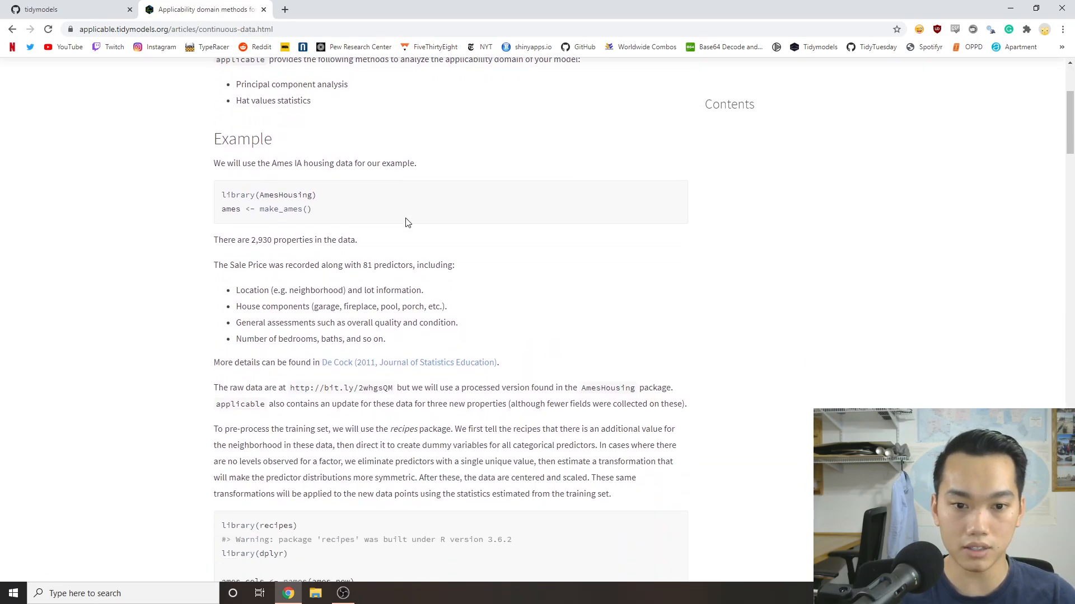
# Read the continuous-data article from the Ames example past the PCA plots to Hat Values.
pyautogui.scroll(-3)
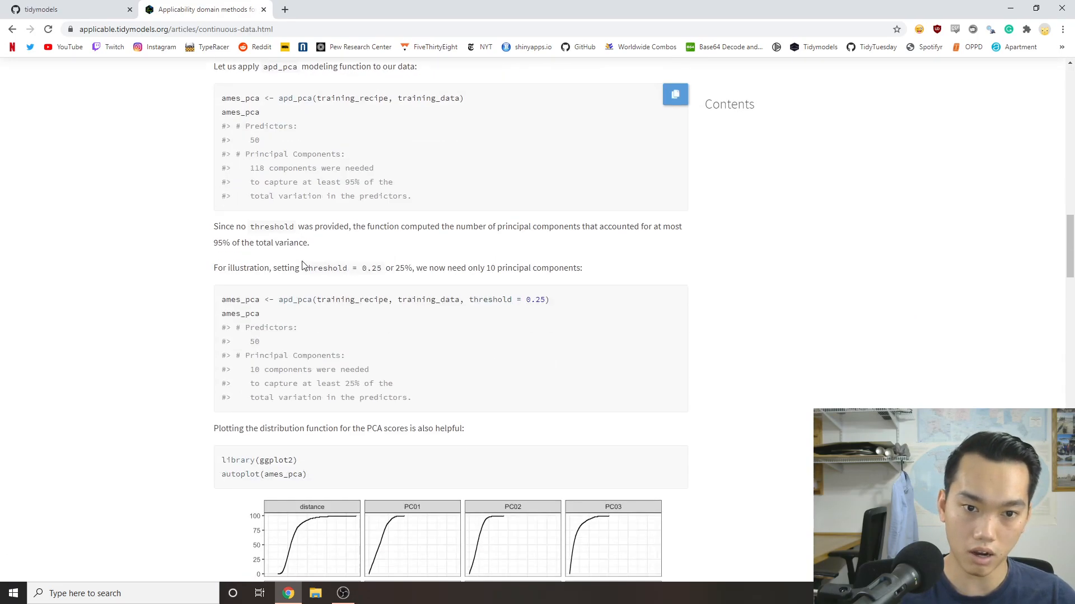
pyautogui.scroll(-3)
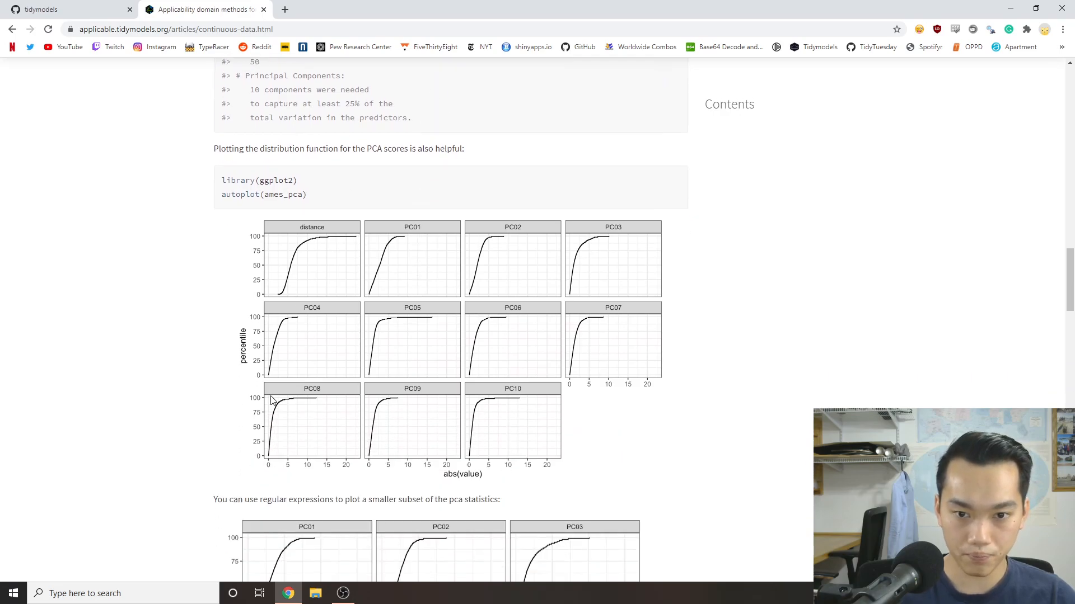
pyautogui.scroll(-3)
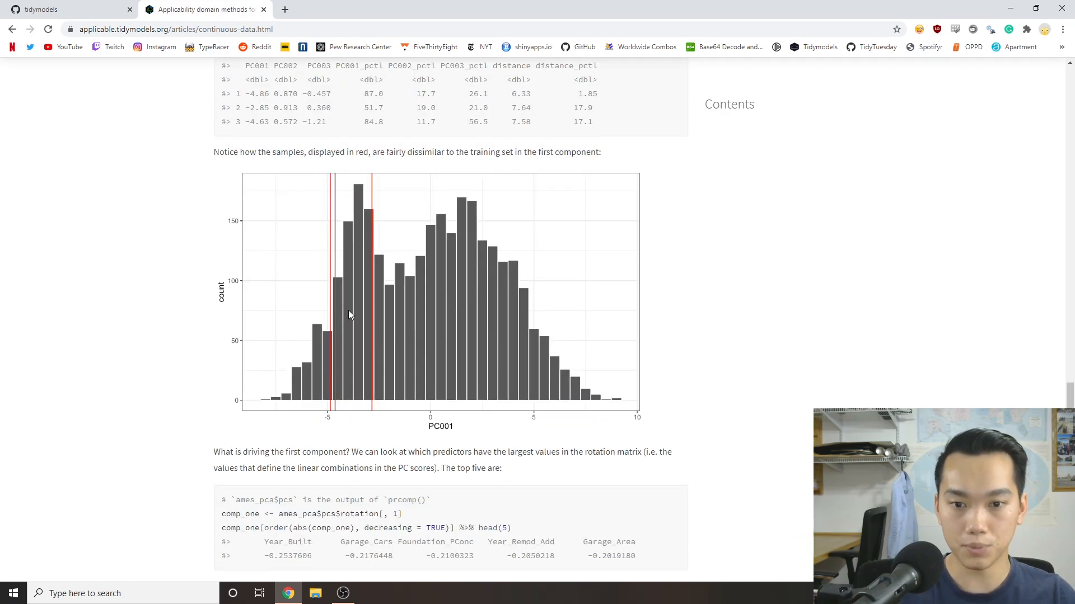
pyautogui.scroll(3)
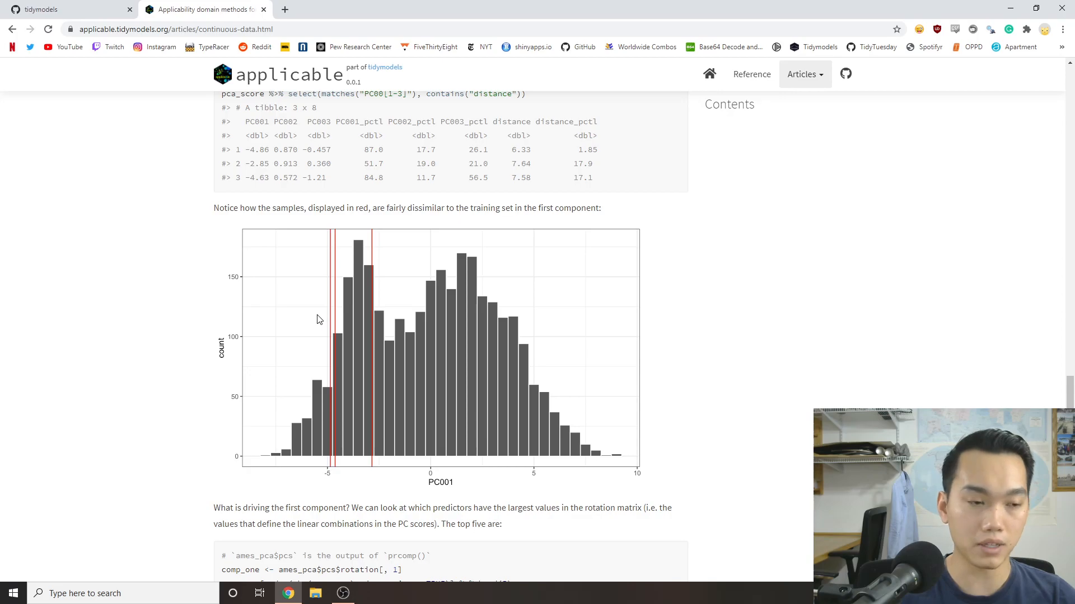
pyautogui.moveTo(296, 370)
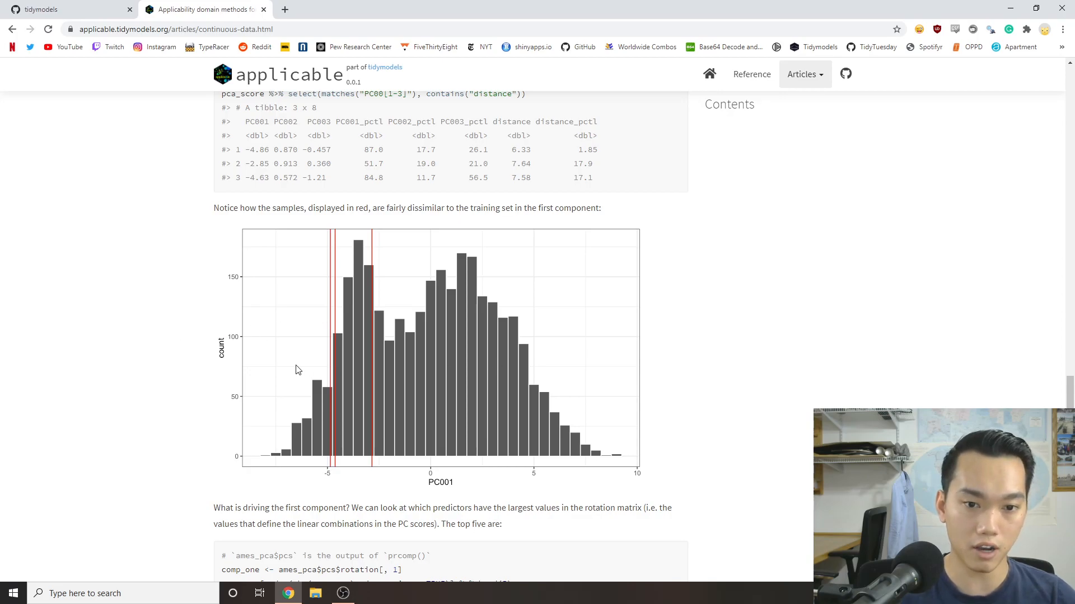
pyautogui.scroll(-3)
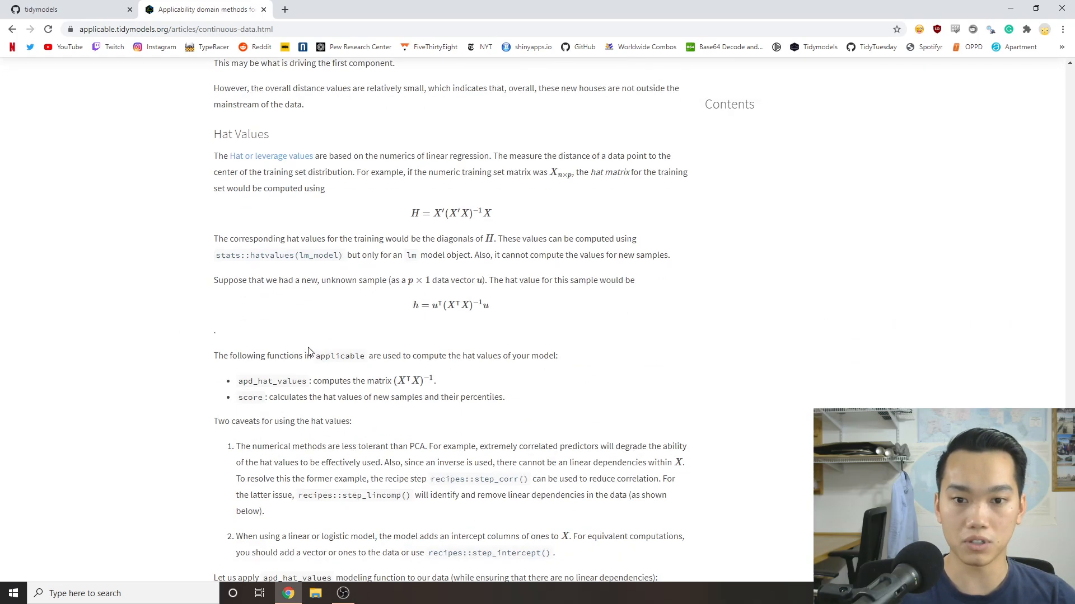
pyautogui.scroll(3)
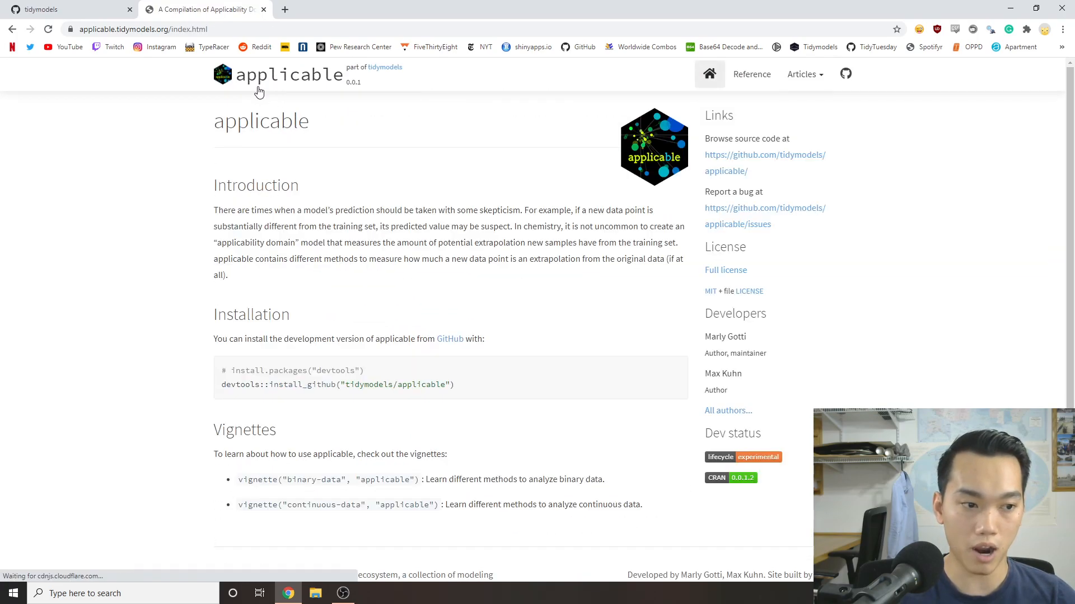
pyautogui.moveTo(286, 144)
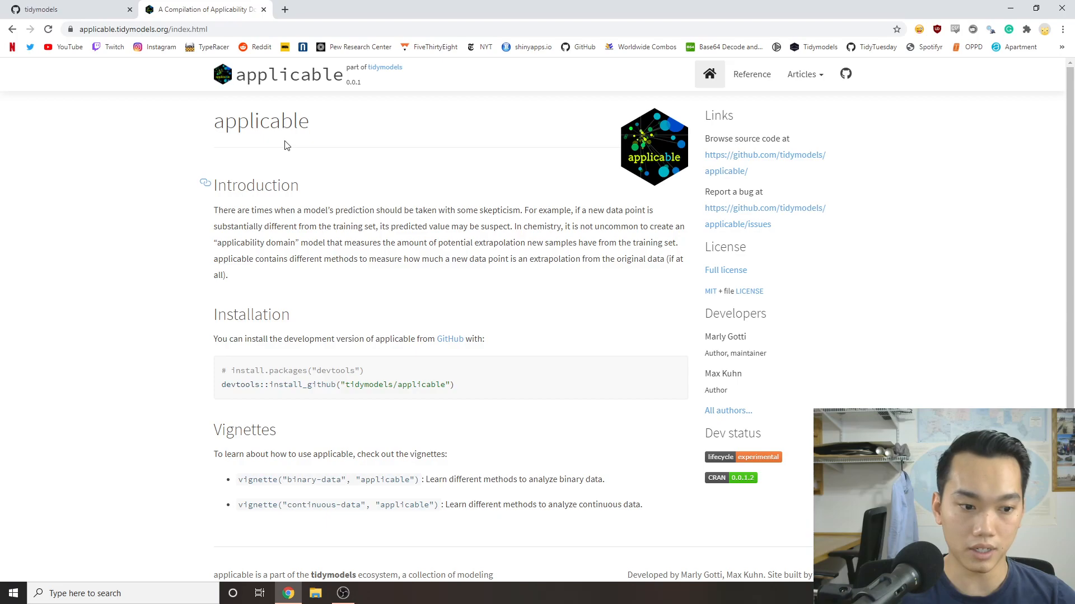
# View applicable's function reference list, then return to the package home page.
pyautogui.doubleClick(236, 226)
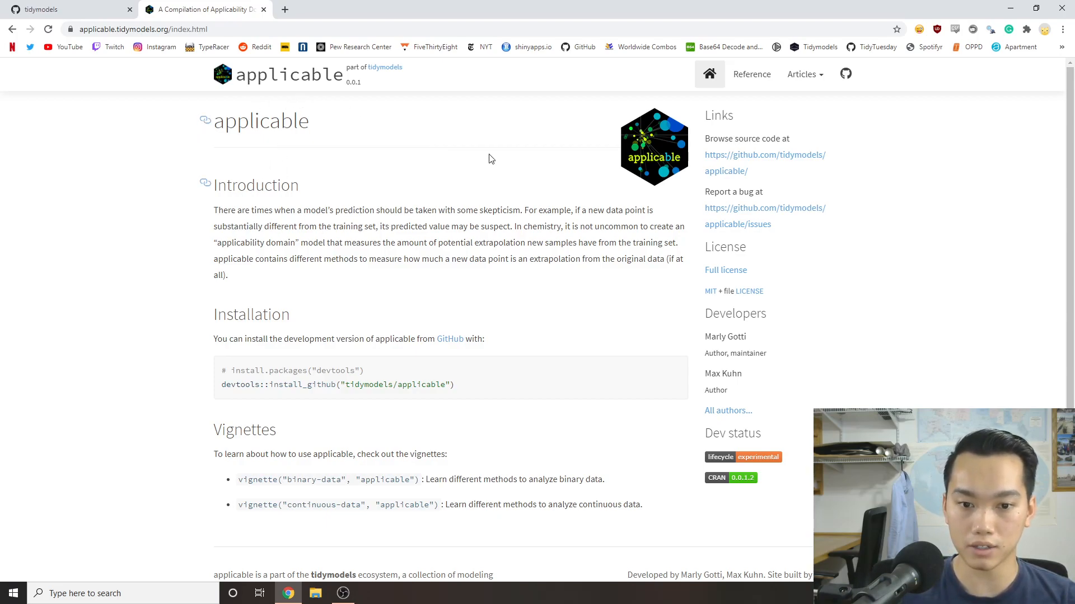
pyautogui.click(751, 74)
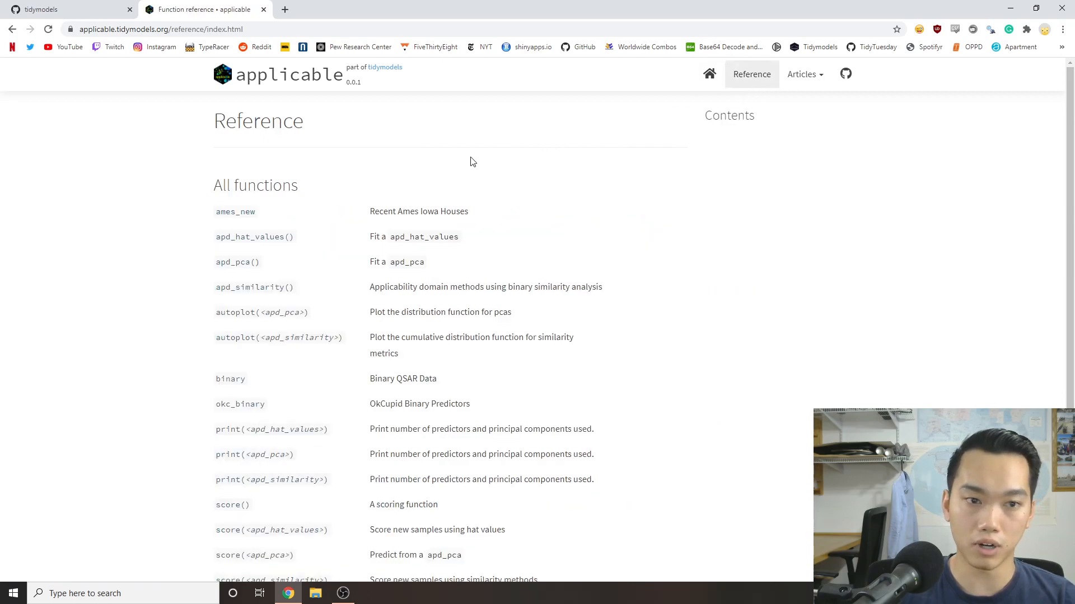
pyautogui.moveTo(270, 166)
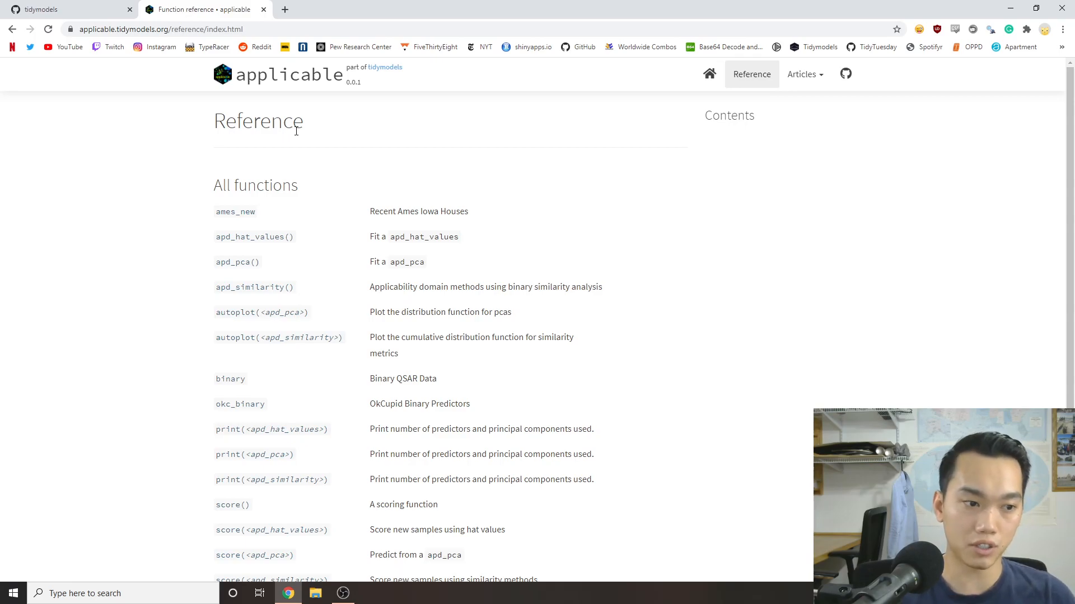
pyautogui.moveTo(381, 116)
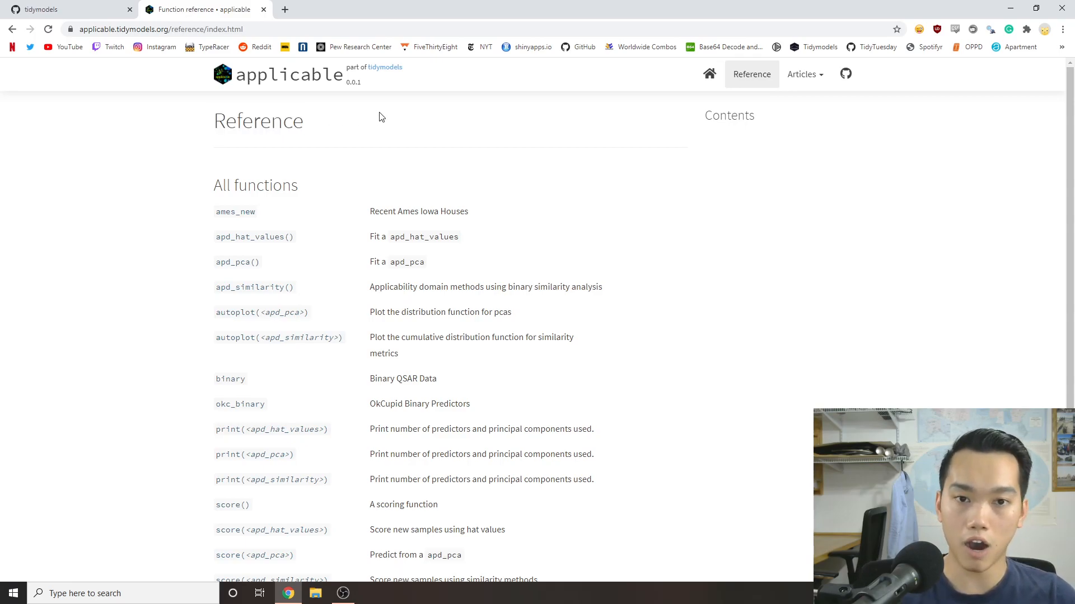
pyautogui.click(709, 74)
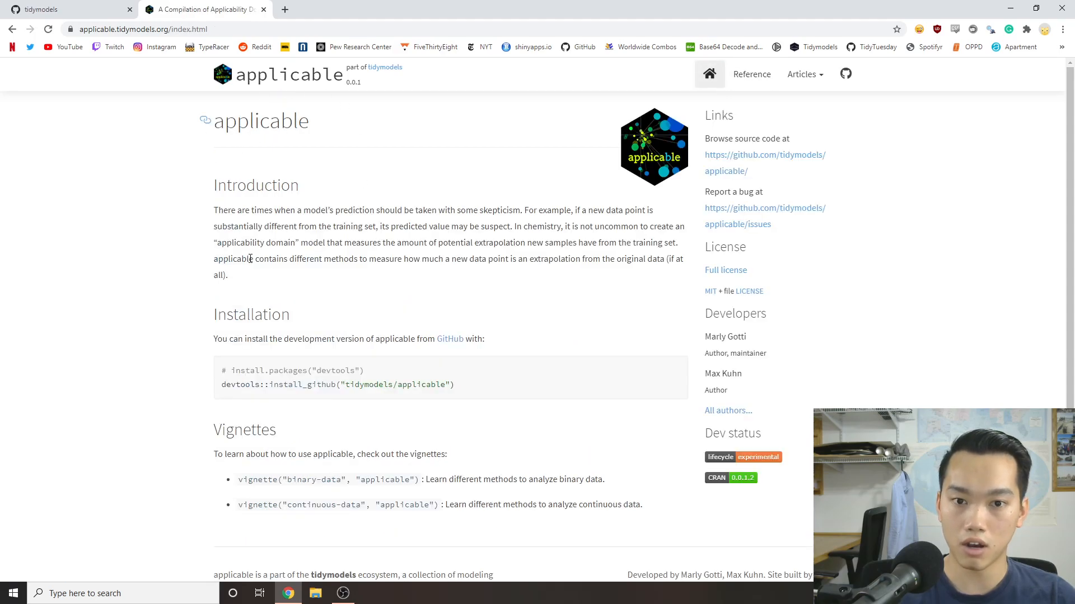
pyautogui.moveTo(401, 286)
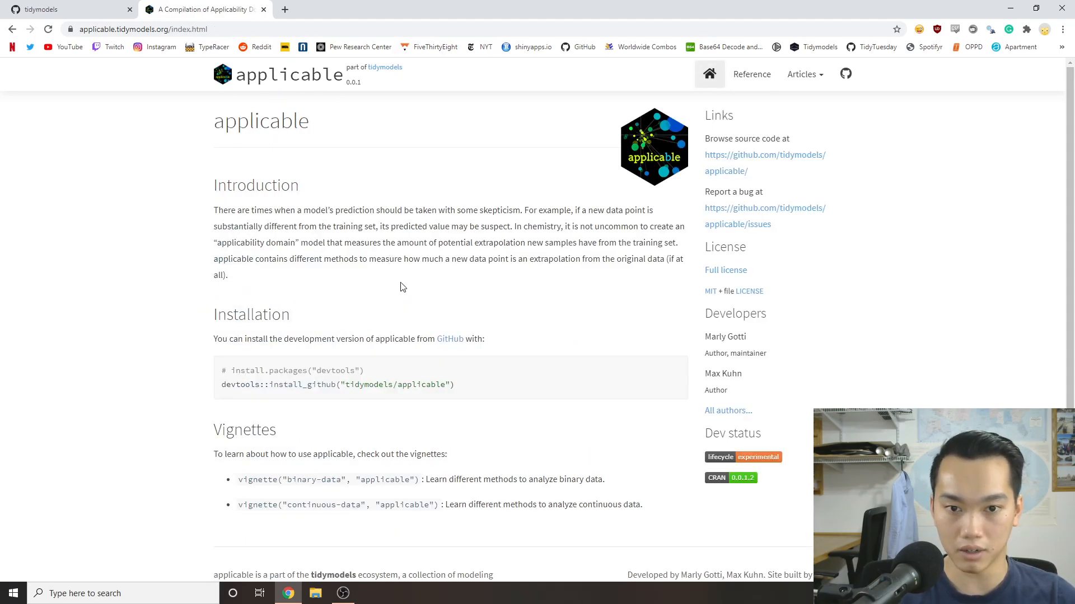
pyautogui.moveTo(331, 284)
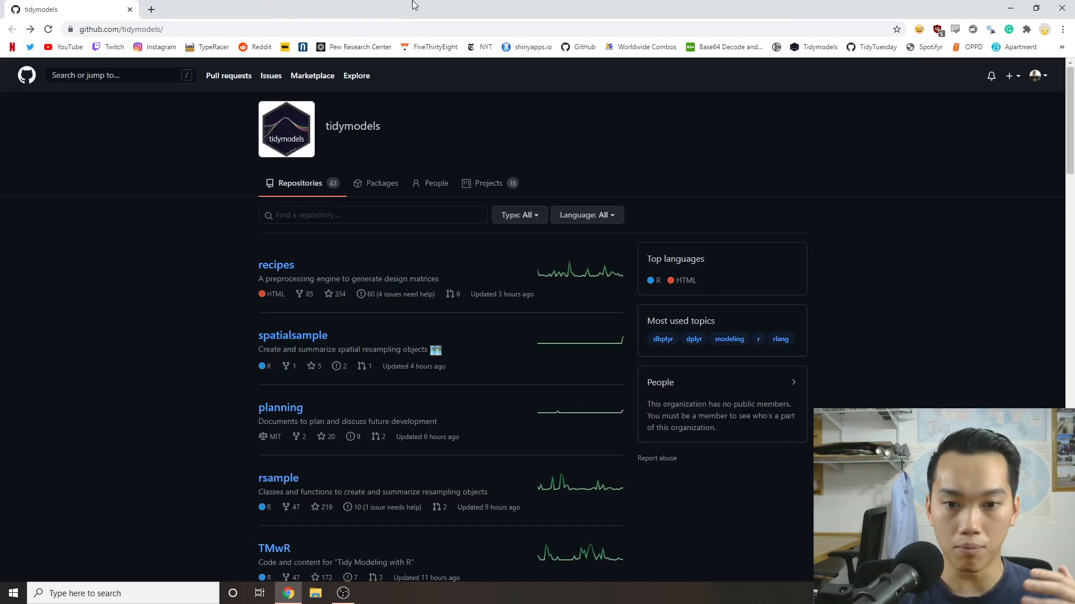
pyautogui.moveTo(421, 161)
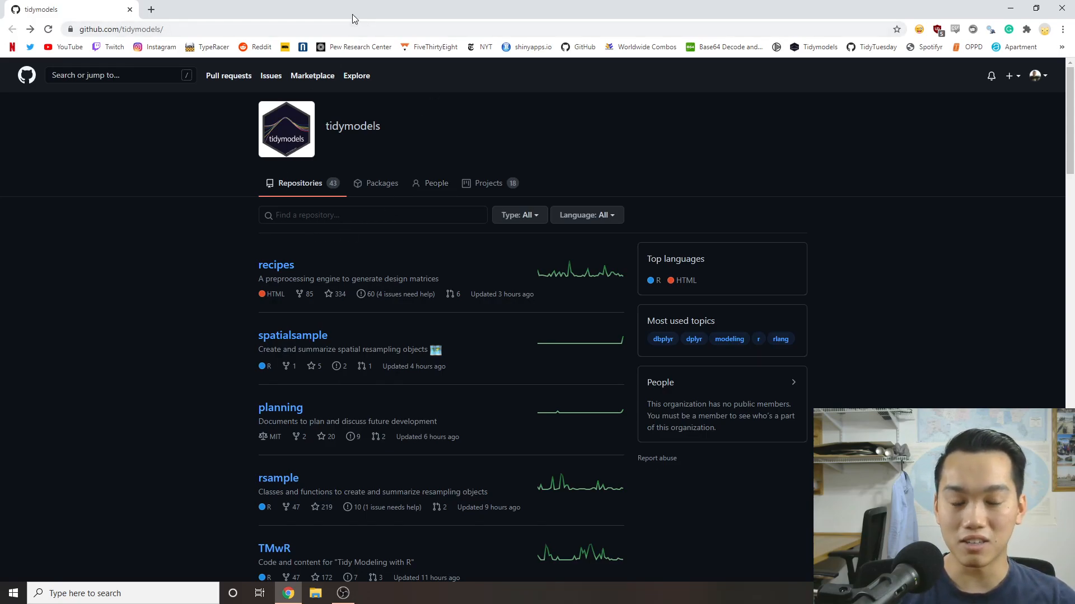
pyautogui.moveTo(335, 146)
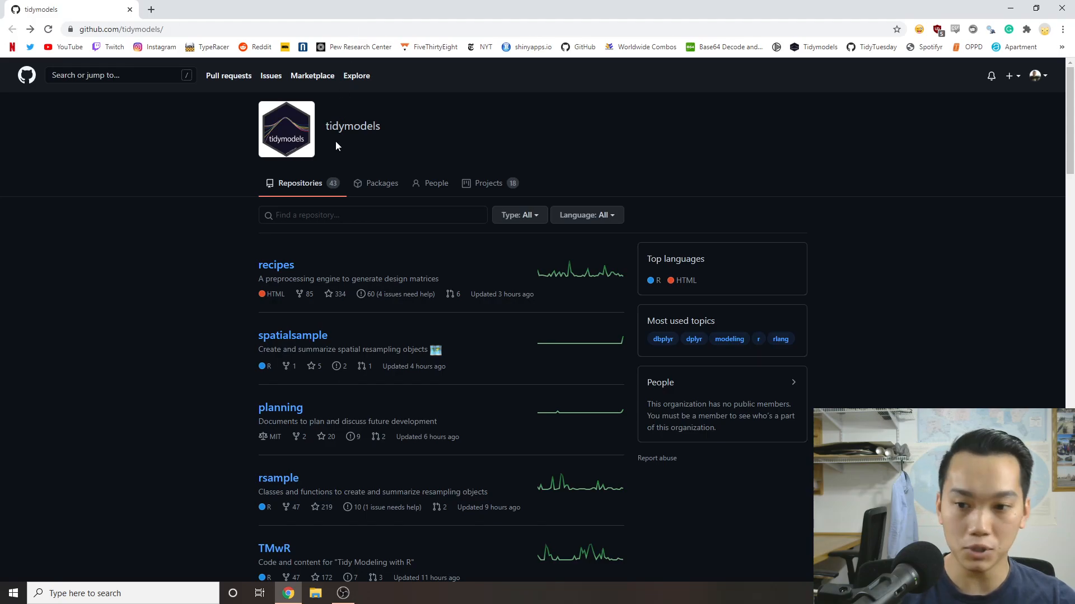
pyautogui.moveTo(251, 243)
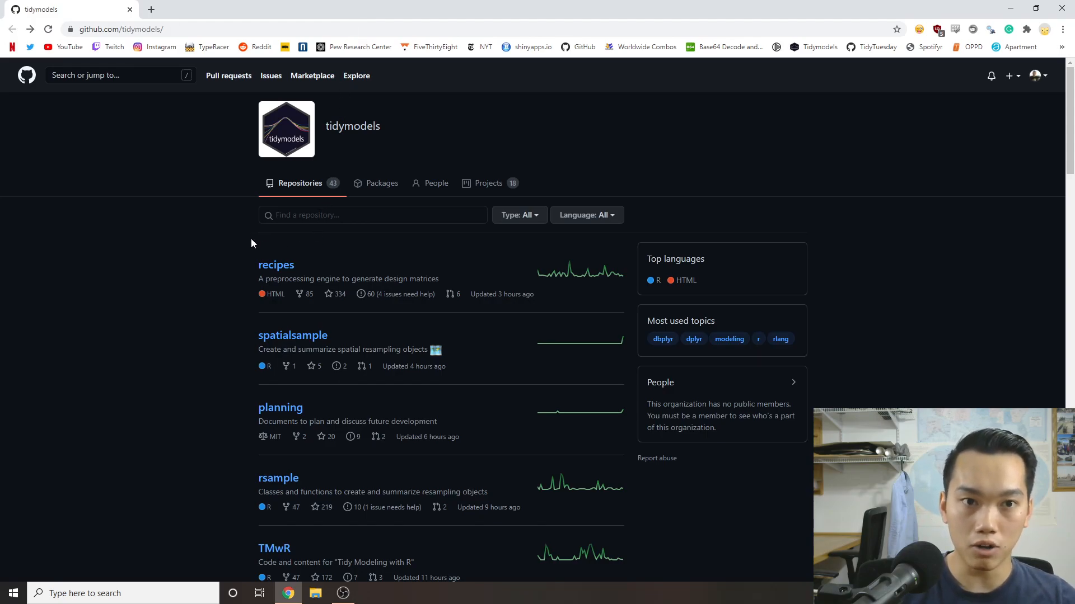
pyautogui.moveTo(276, 266)
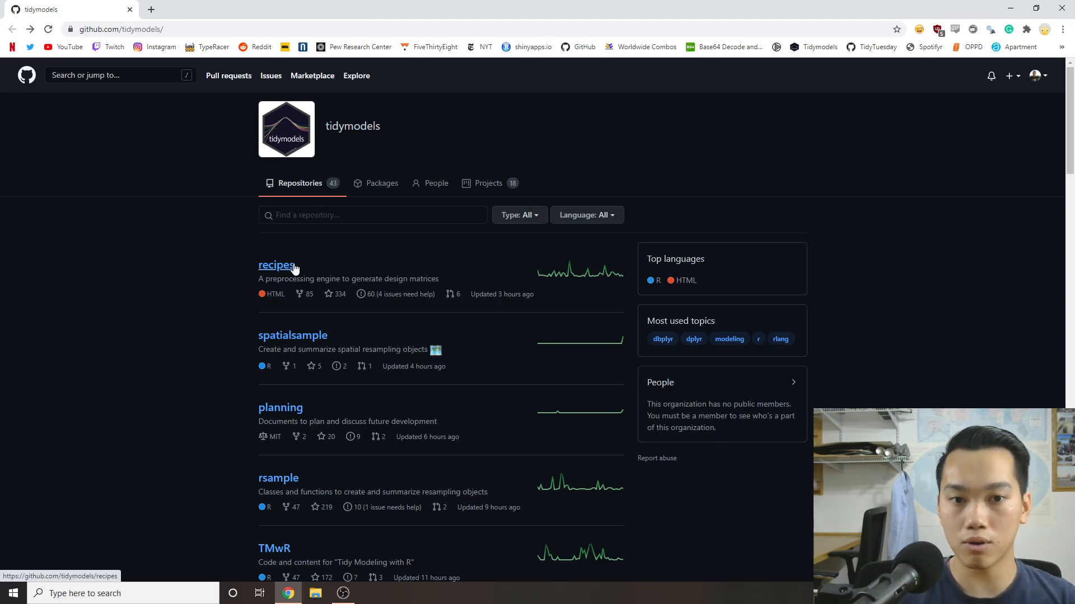
pyautogui.moveTo(293, 273)
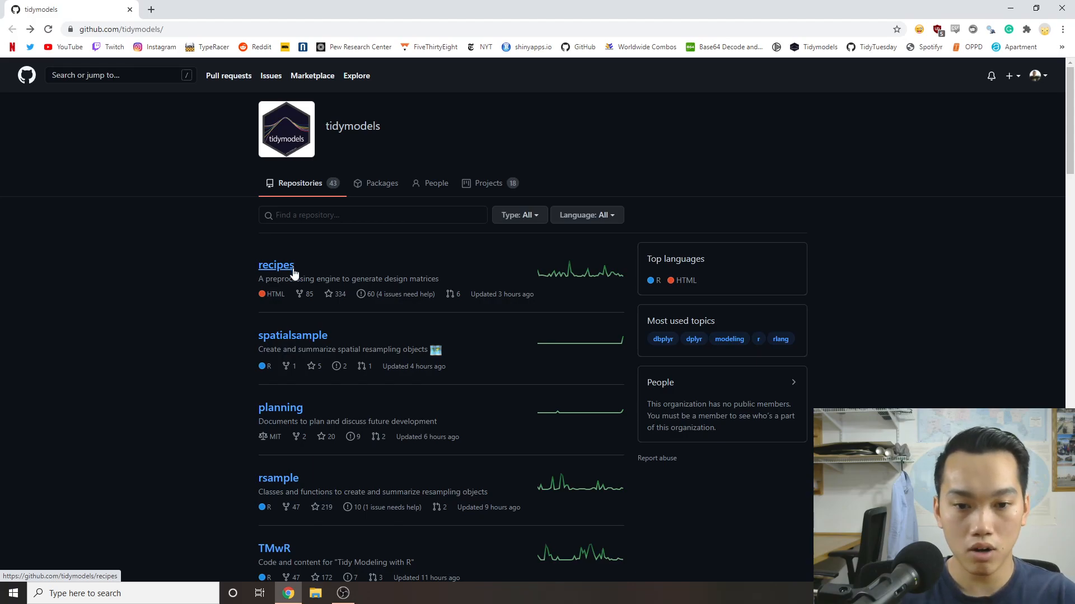
pyautogui.moveTo(286, 268)
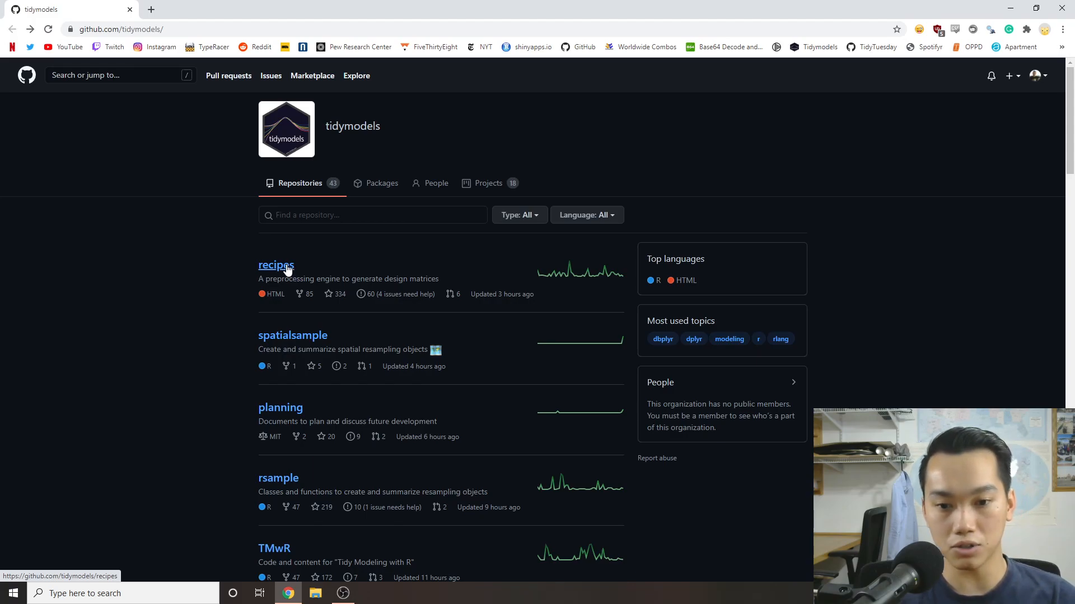
pyautogui.moveTo(284, 125)
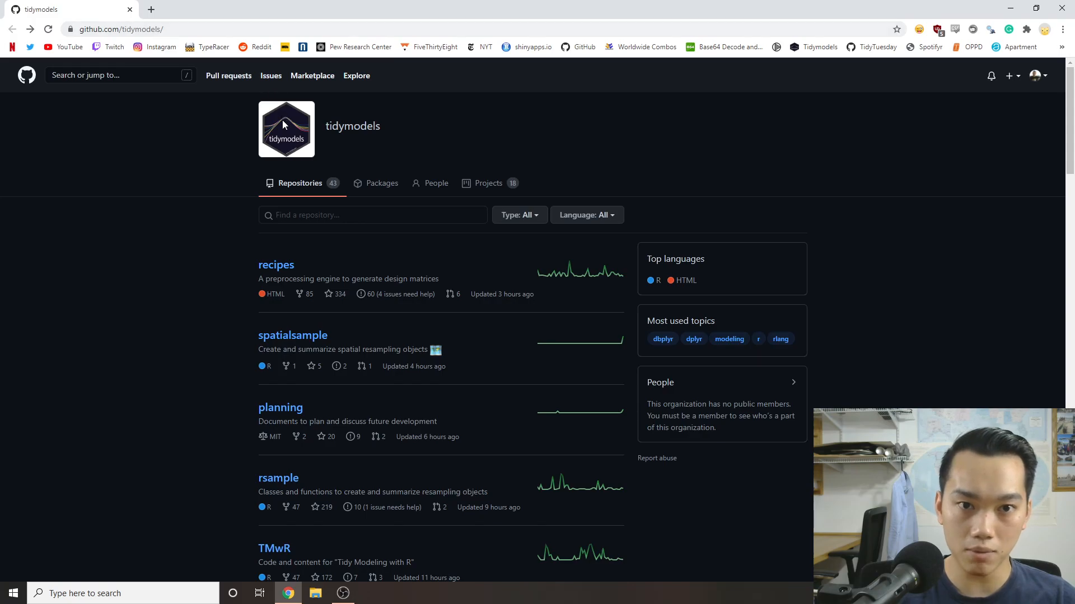
pyautogui.moveTo(215, 297)
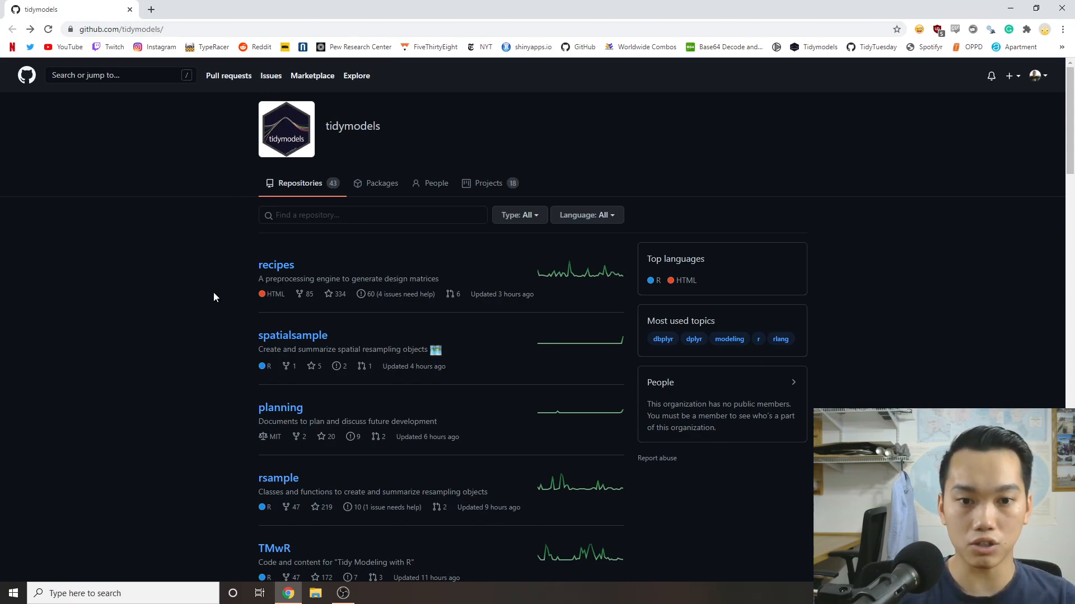
pyautogui.moveTo(443, 278)
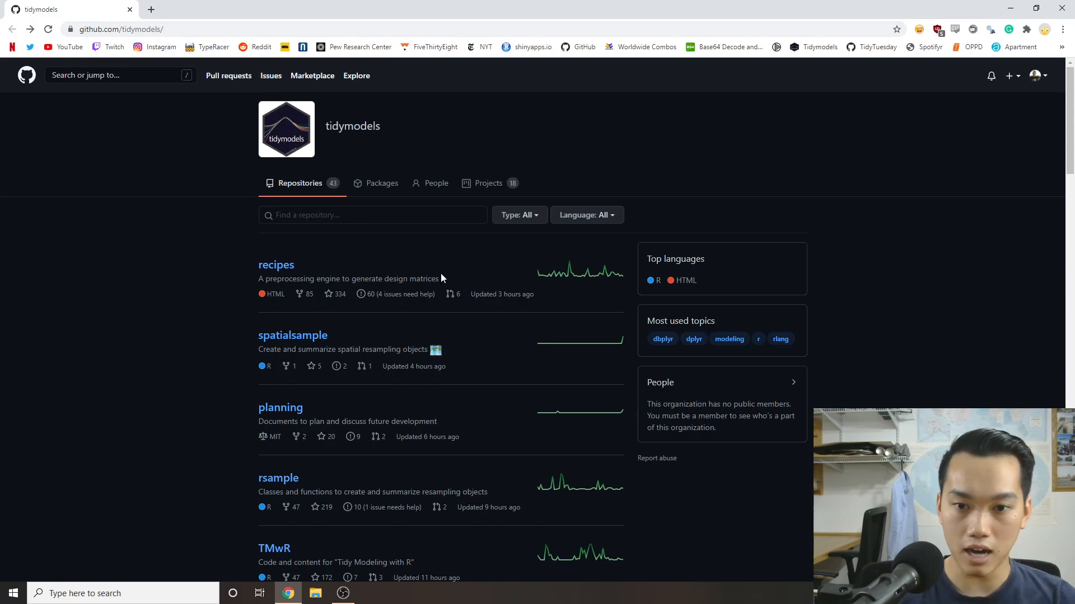
# Browse the first tidymodels repositories: recipes, spatialsample and planning.
pyautogui.scroll(-3)
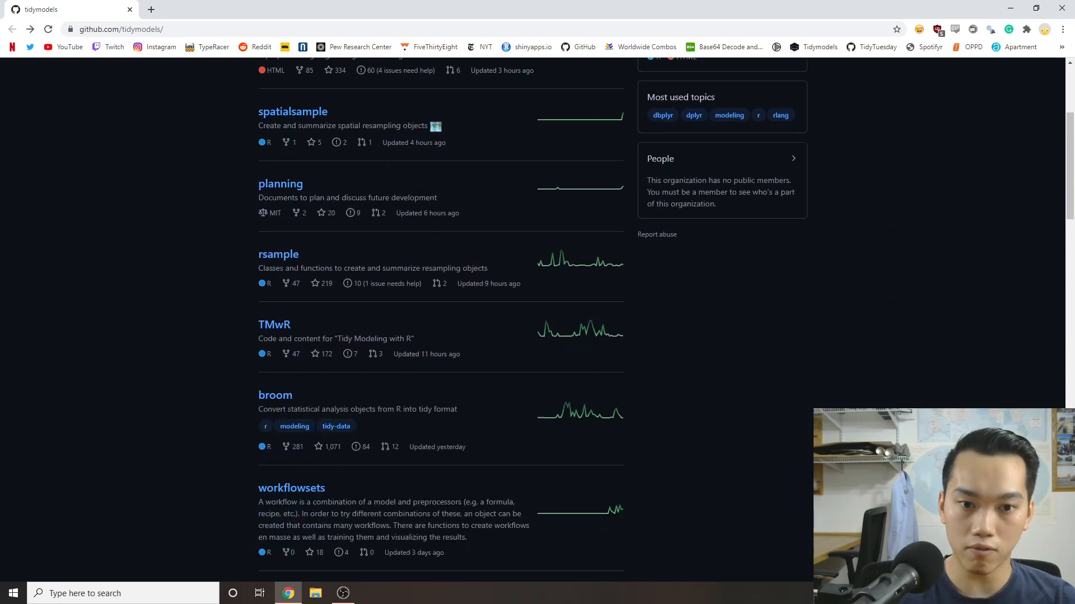
pyautogui.scroll(3)
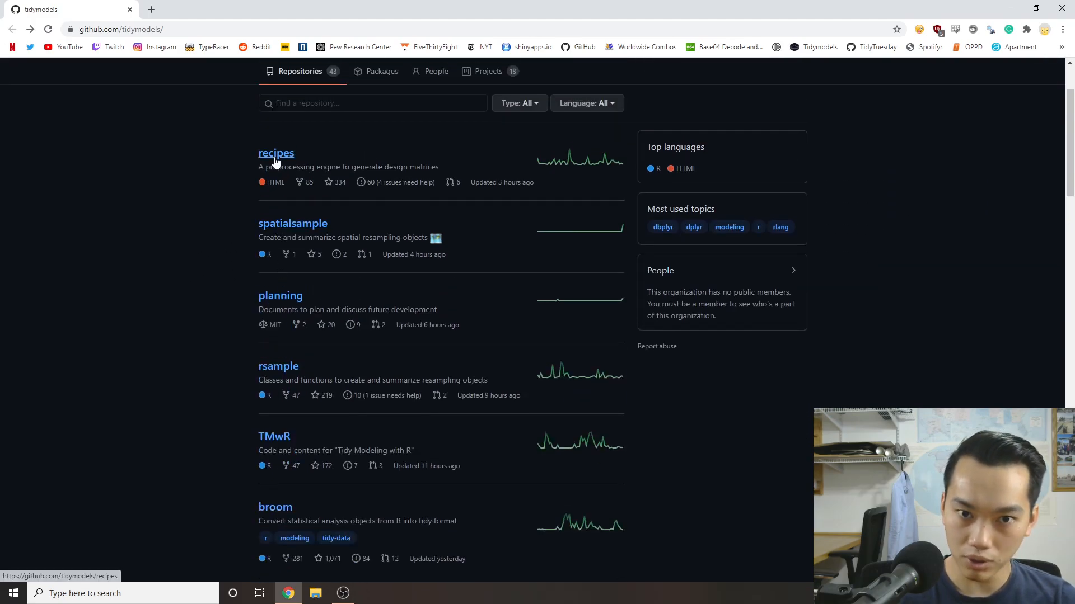
# Open the recipes repository and view its open pull requests.
pyautogui.click(276, 153)
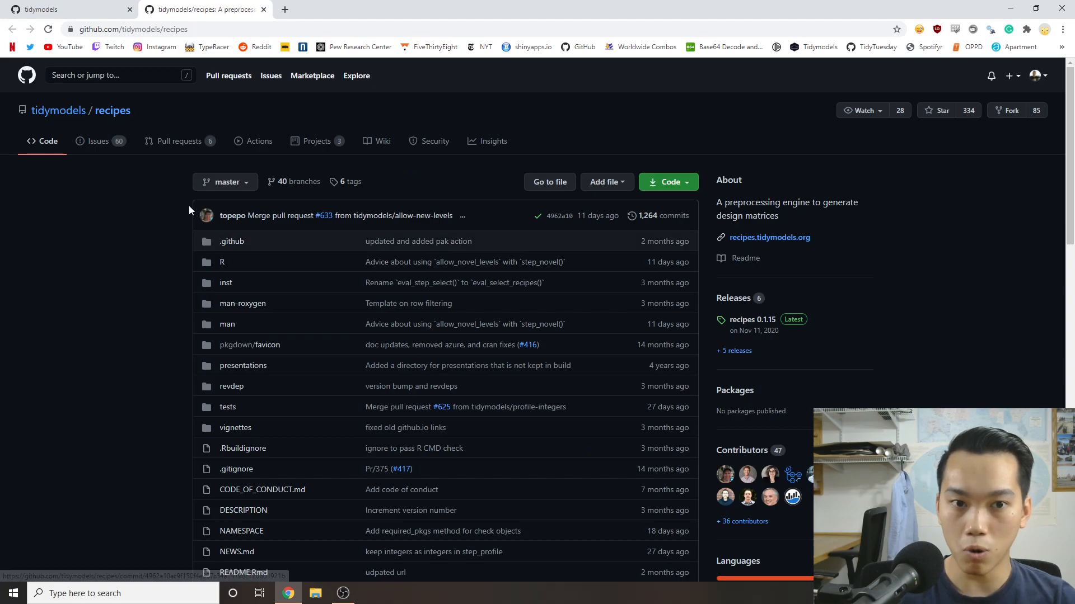
pyautogui.moveTo(179, 141)
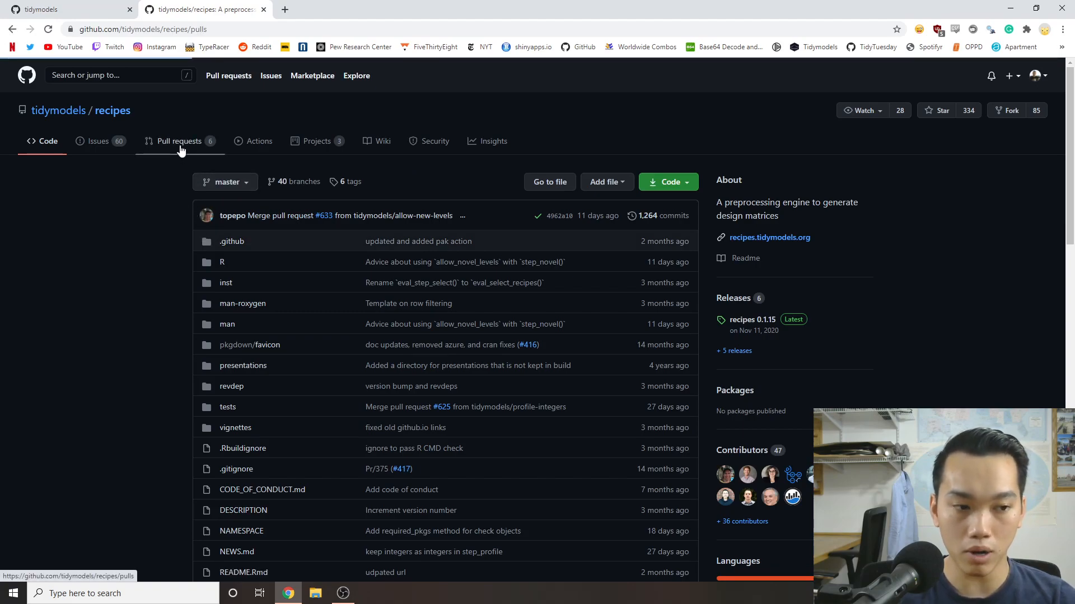
pyautogui.click(179, 141)
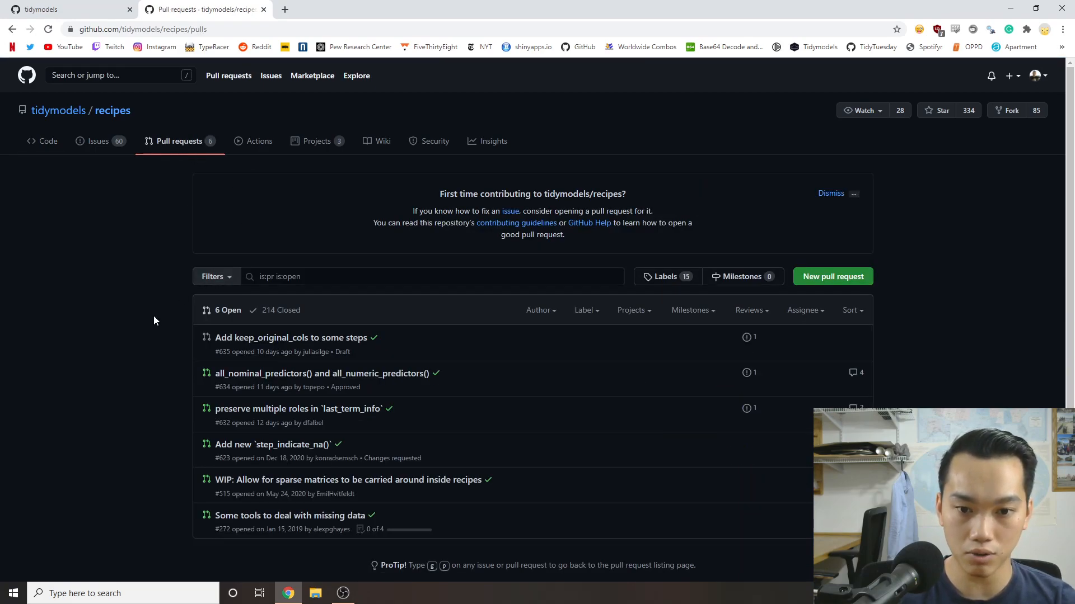
pyautogui.moveTo(312, 387)
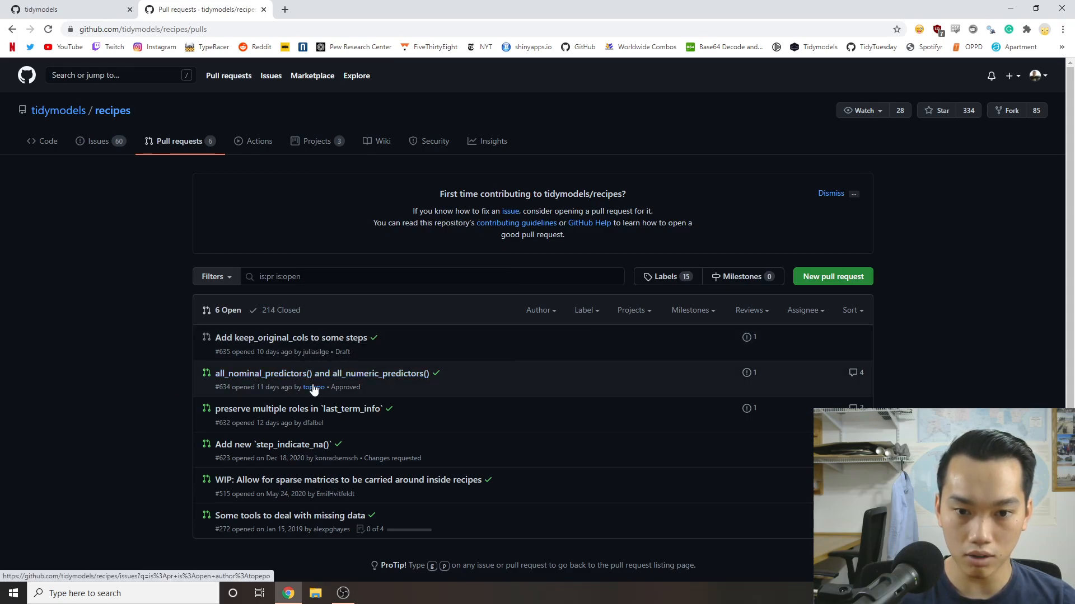
pyautogui.moveTo(323, 373)
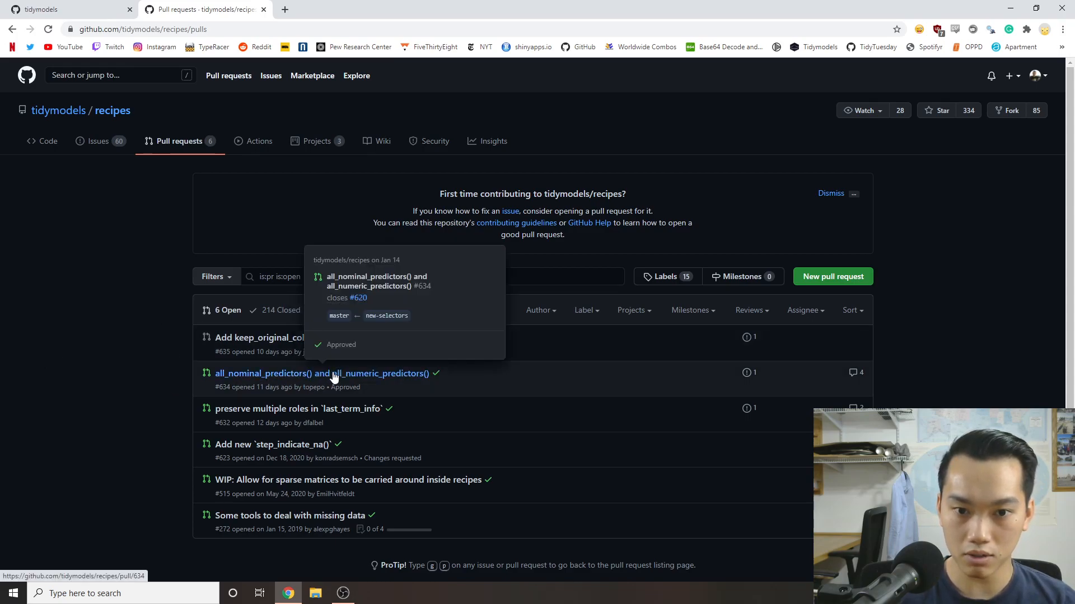
pyautogui.moveTo(366, 391)
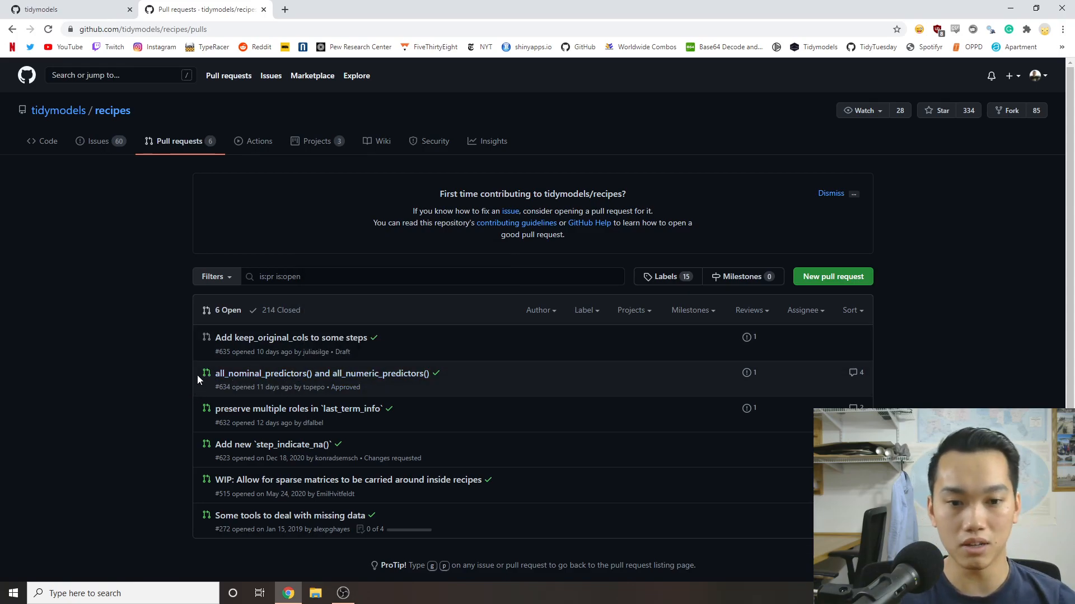
pyautogui.moveTo(387, 378)
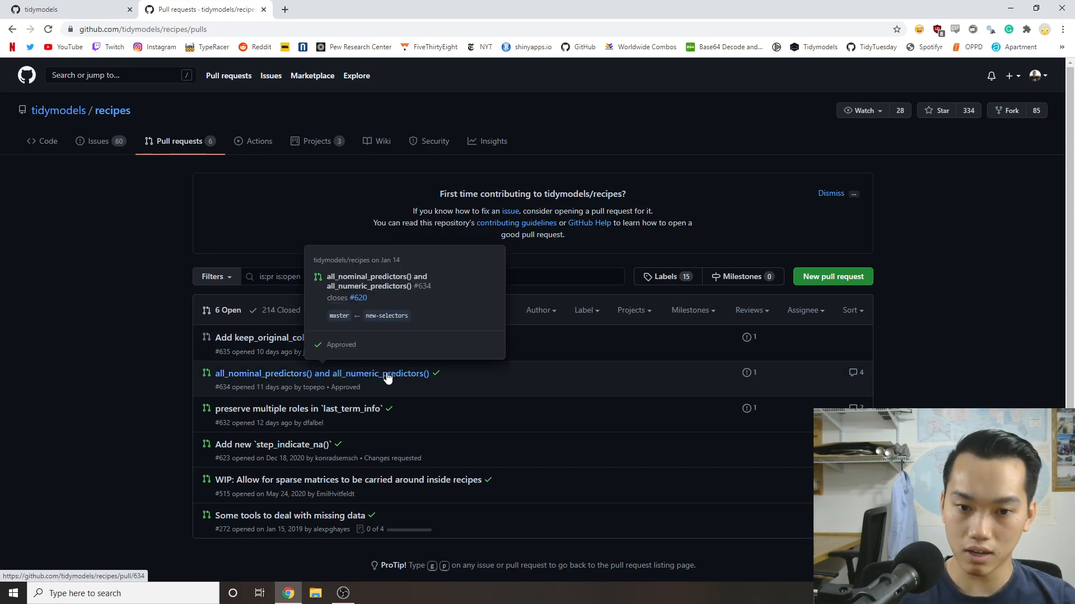
pyautogui.moveTo(291, 454)
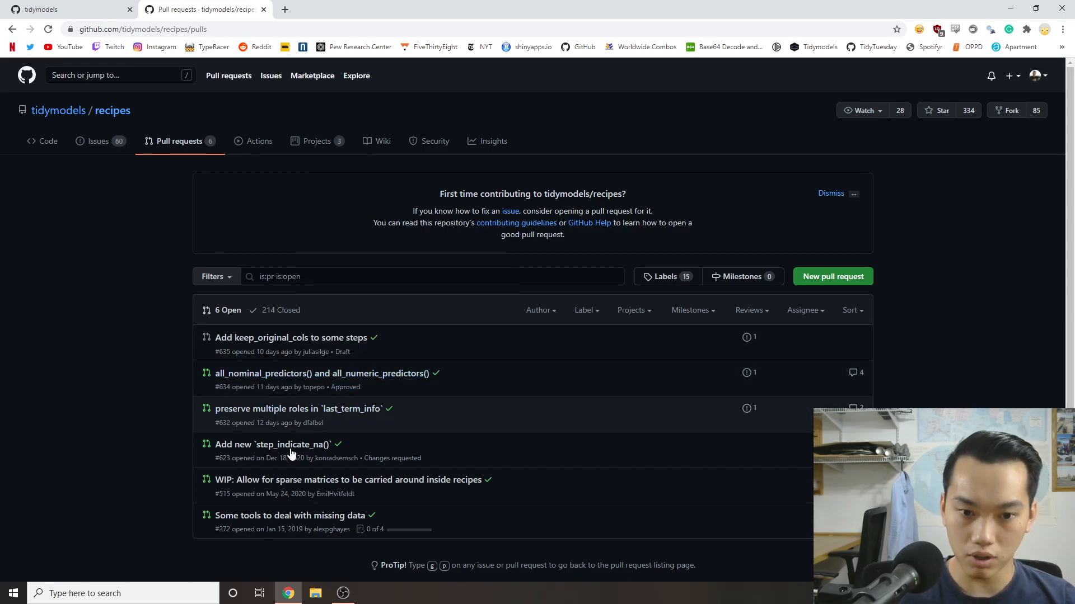
# Return to the tidymodels repository list and scroll down to probably, embed and lantern.
pyautogui.click(58, 111)
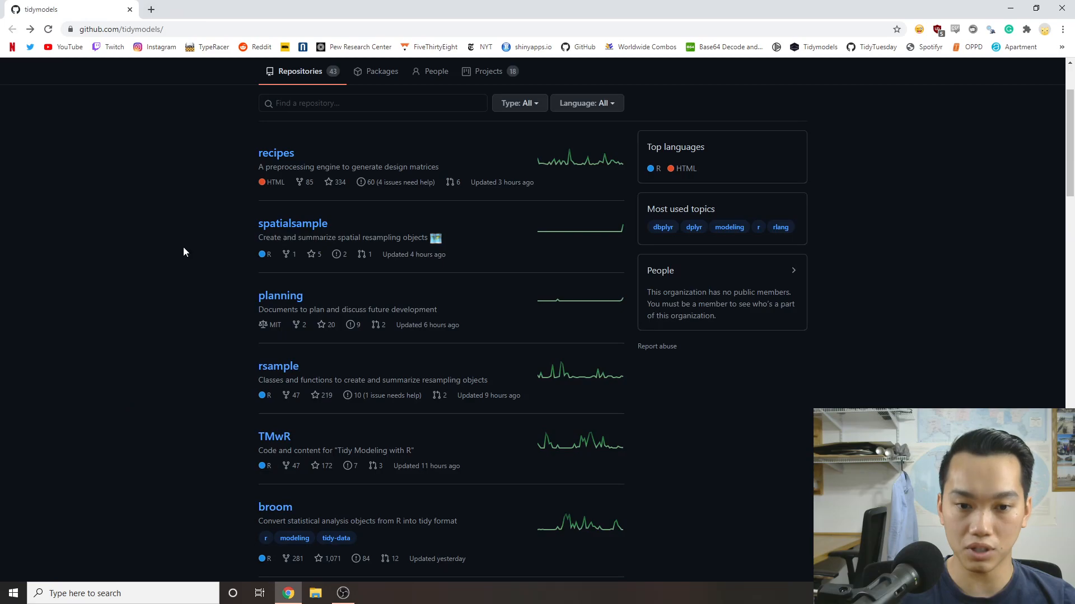
pyautogui.scroll(-3)
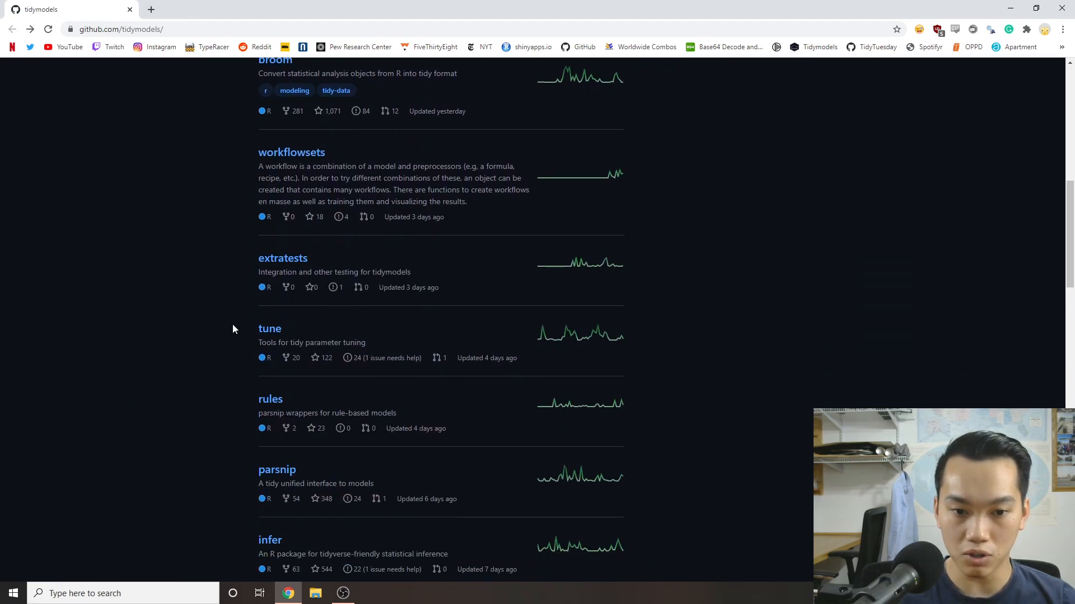
pyautogui.scroll(-3)
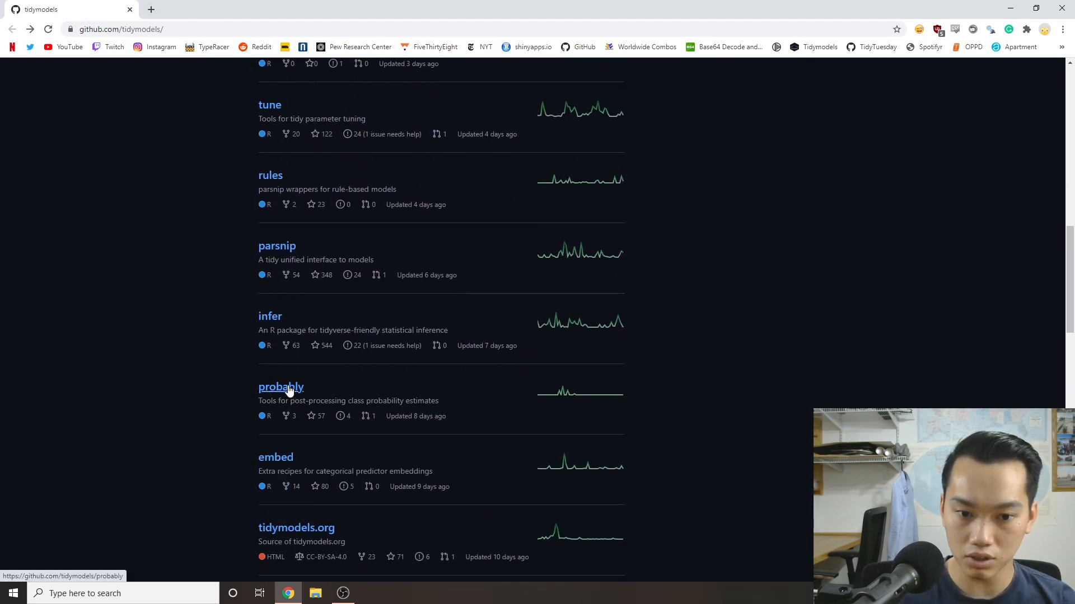
pyautogui.scroll(-3)
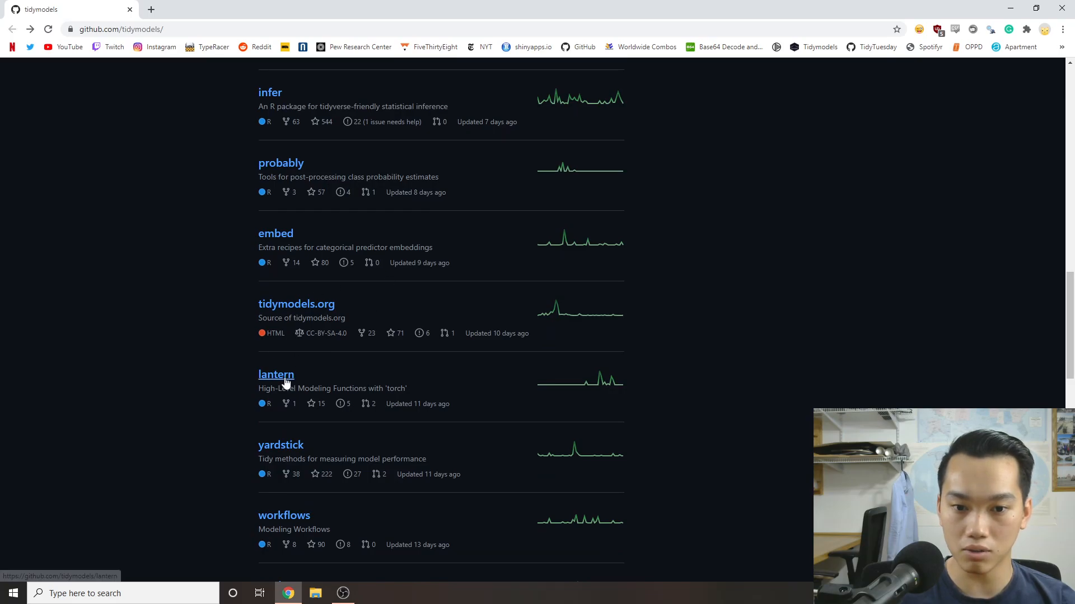
pyautogui.click(275, 374)
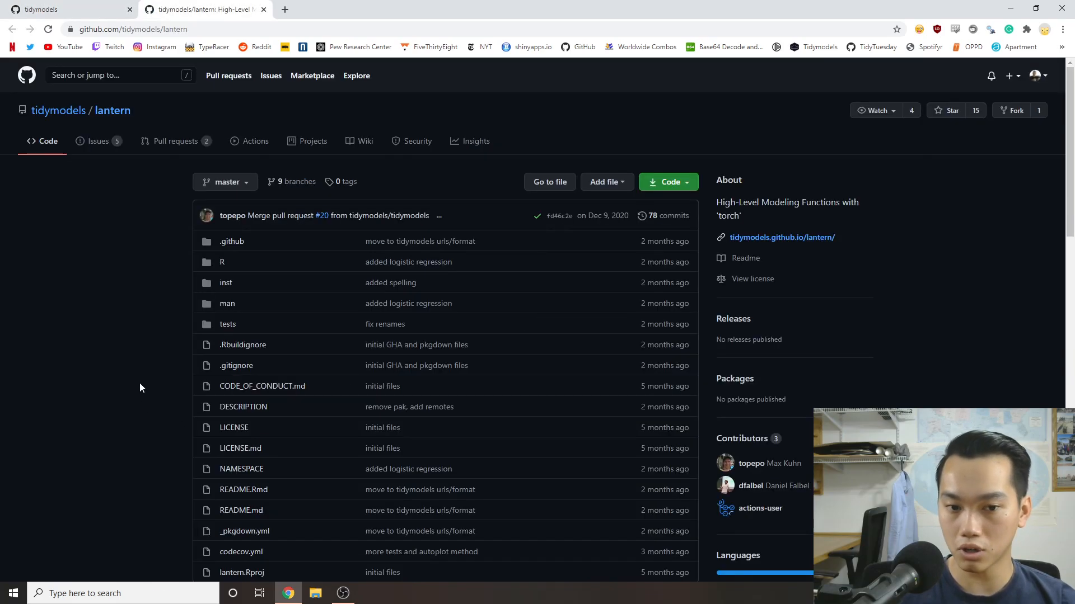
pyautogui.scroll(-3)
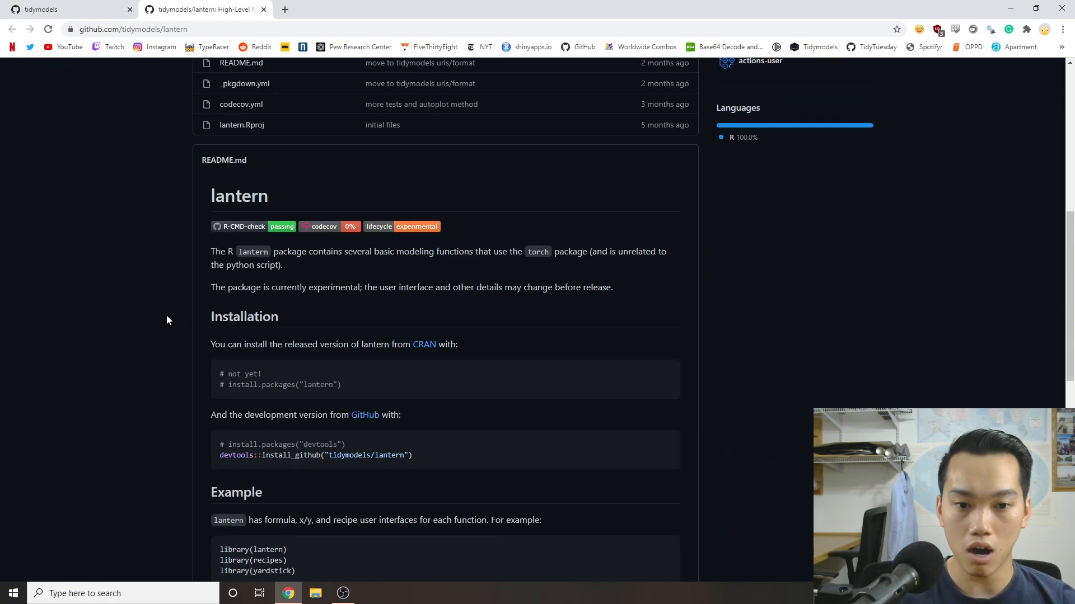
pyautogui.moveTo(155, 327)
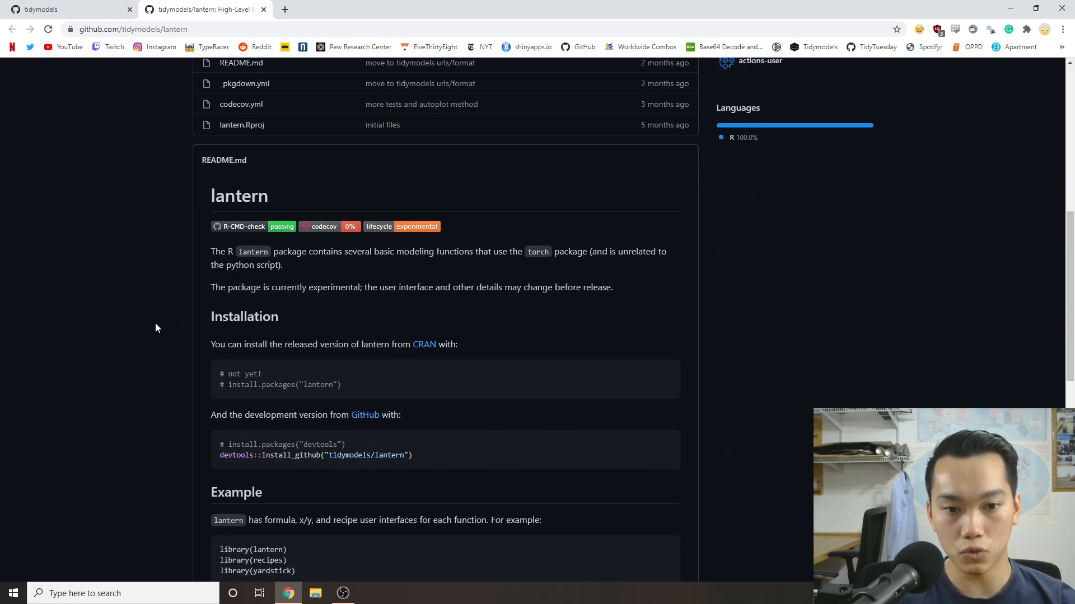
pyautogui.moveTo(495, 307)
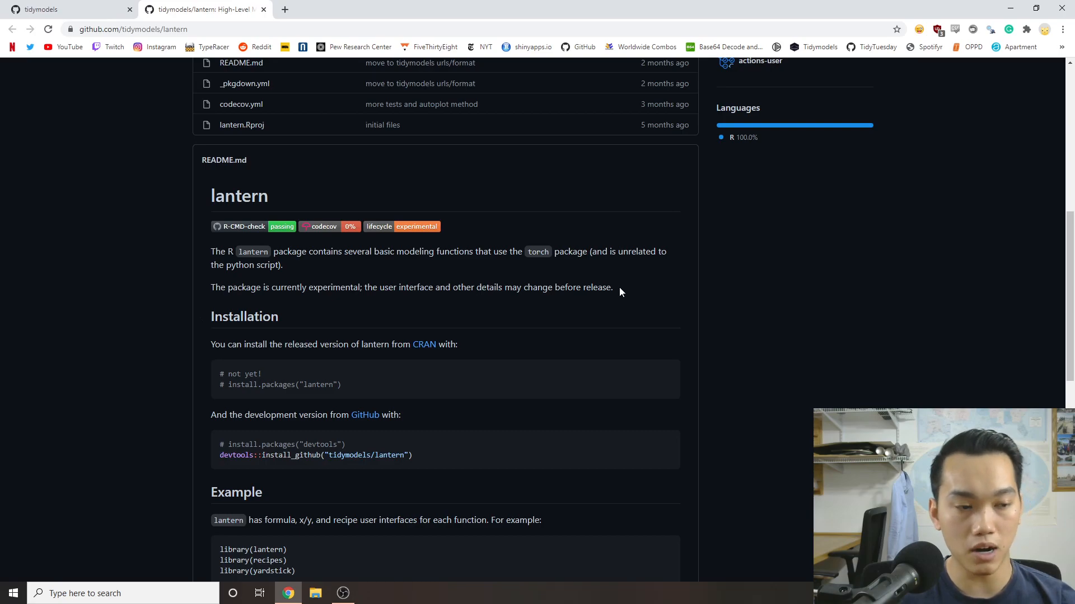
pyautogui.scroll(-3)
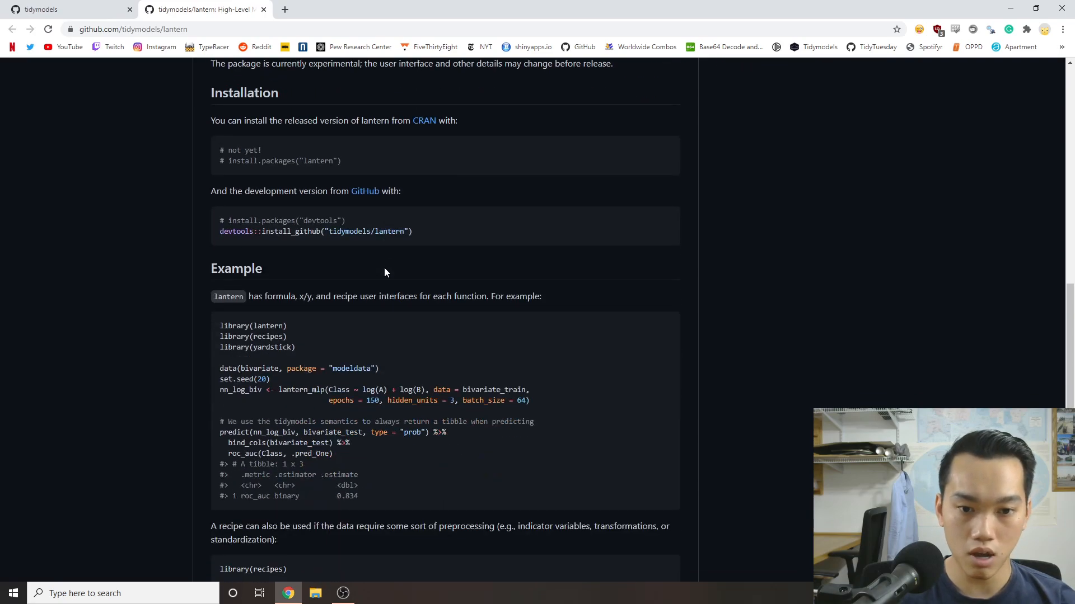
pyautogui.scroll(3)
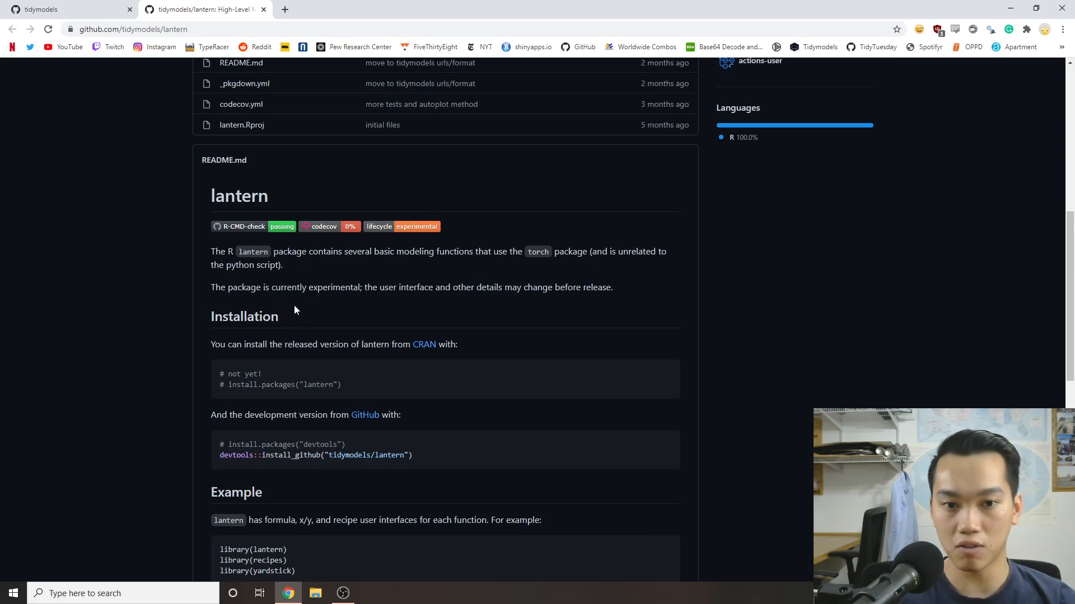
pyautogui.moveTo(203, 244)
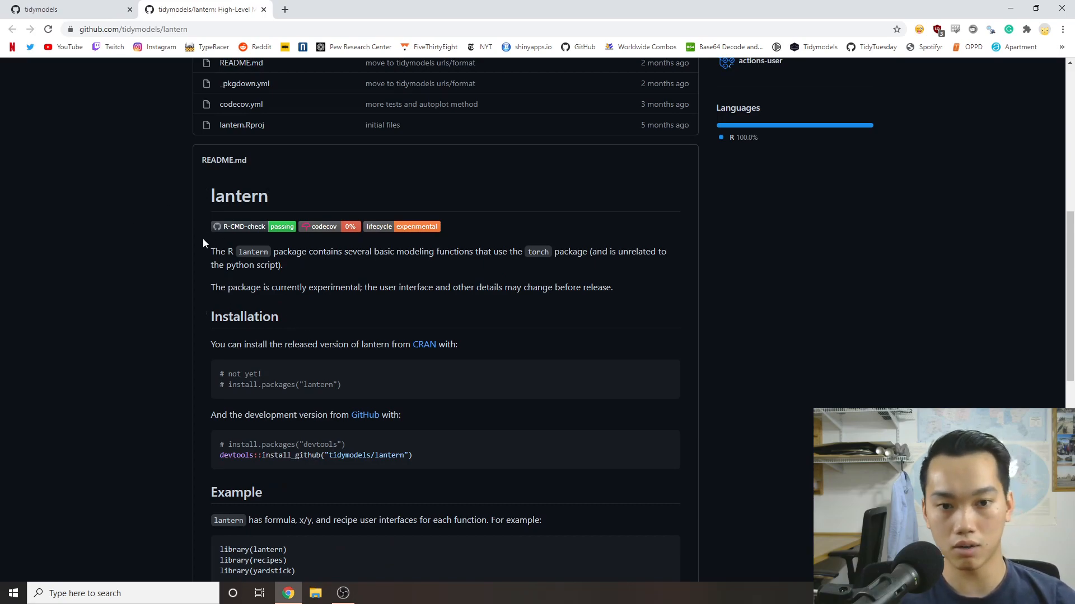
pyautogui.moveTo(199, 225)
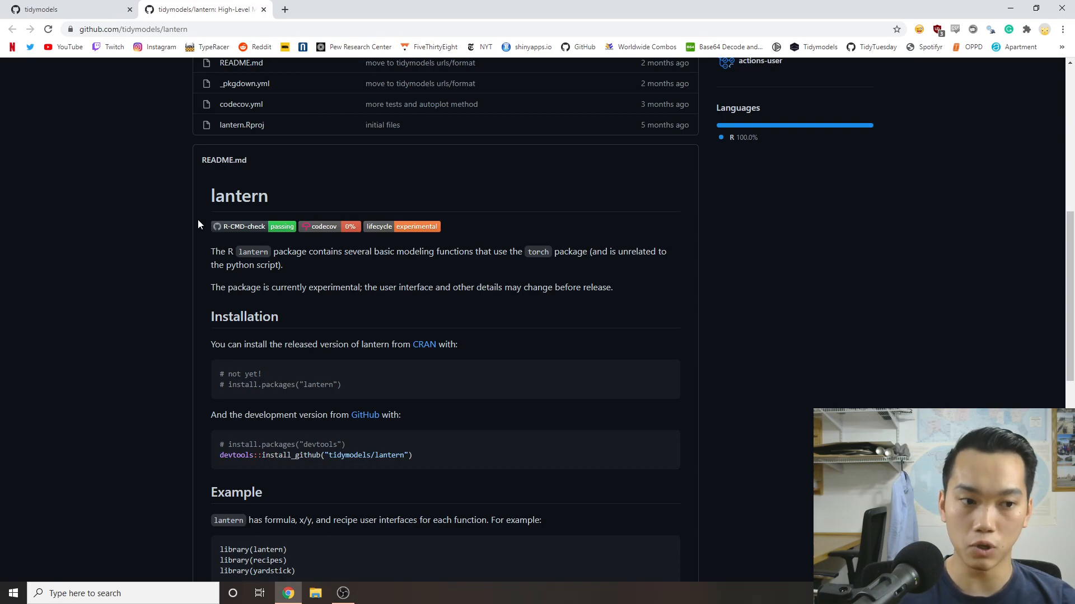
pyautogui.scroll(-3)
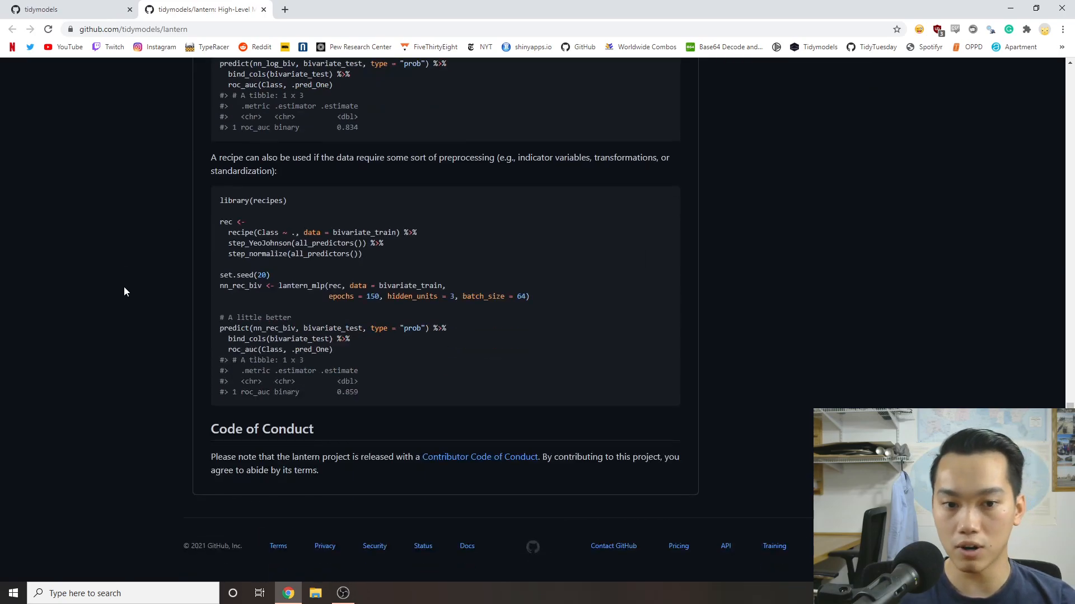
pyautogui.scroll(3)
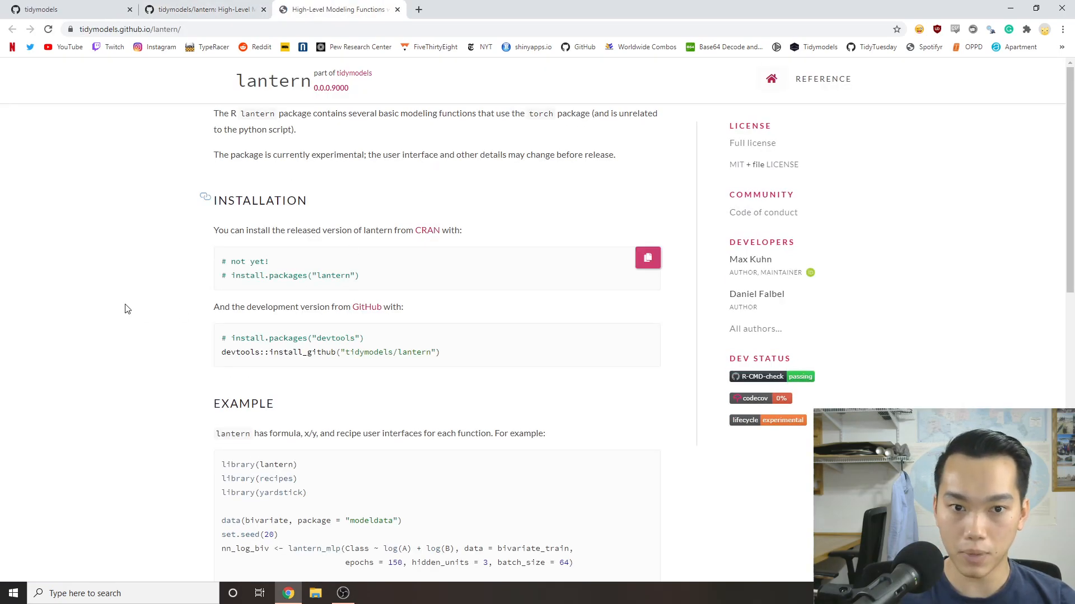
# Switch back to the lantern repository page, then to the tidymodels organization tab.
pyautogui.scroll(-3)
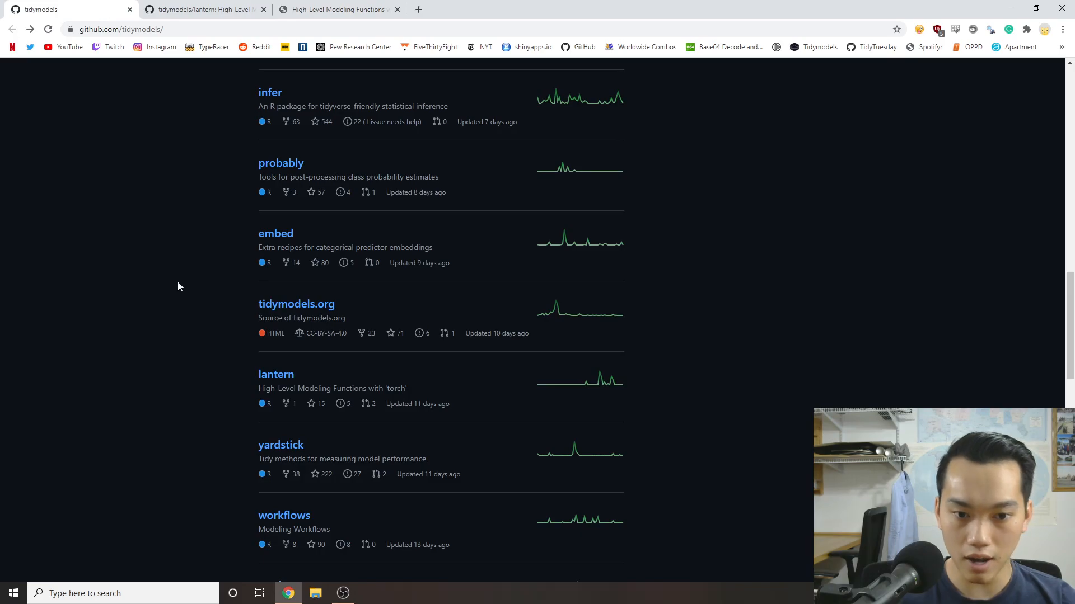
pyautogui.click(275, 375)
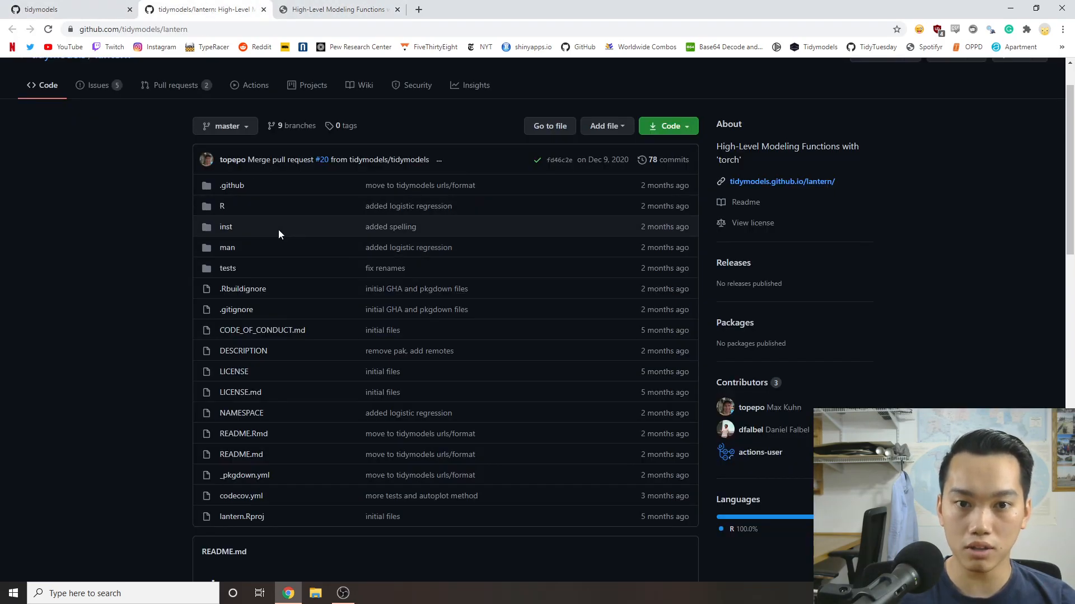
pyautogui.scroll(-3)
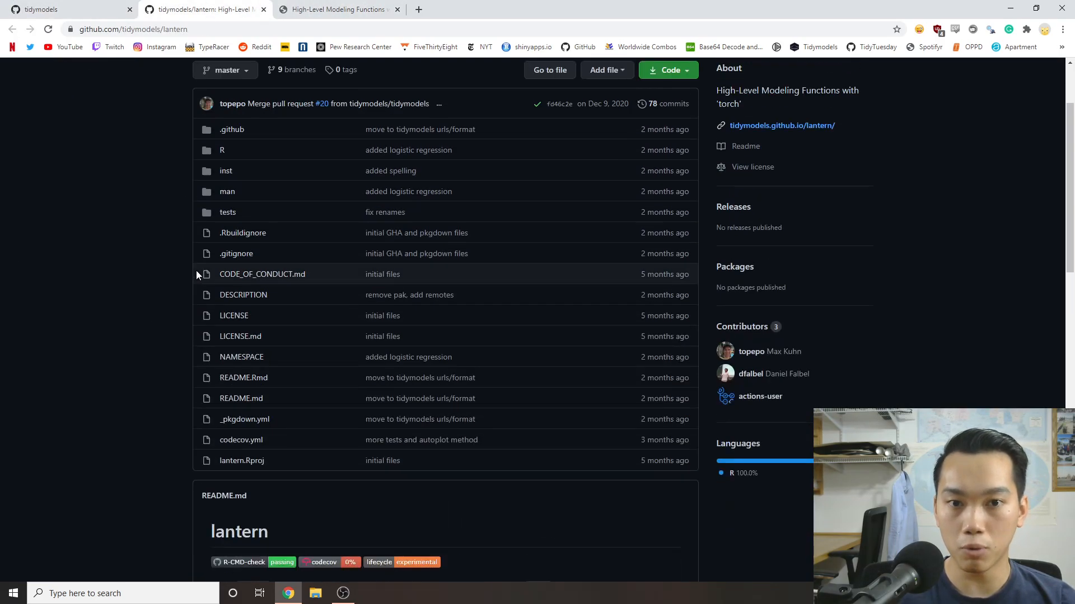
pyautogui.click(39, 9)
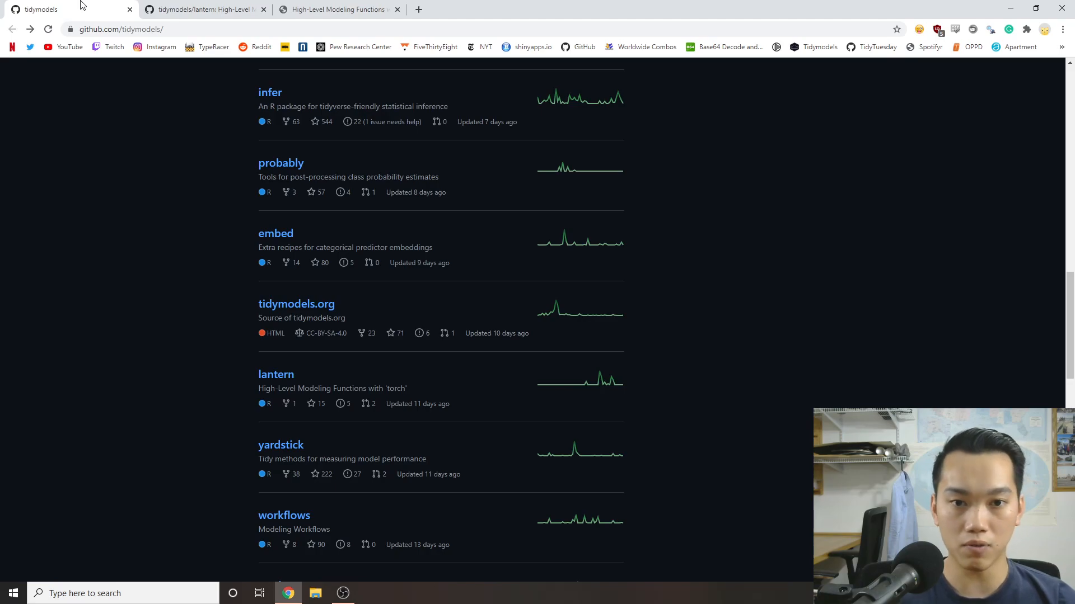
pyautogui.moveTo(140, 25)
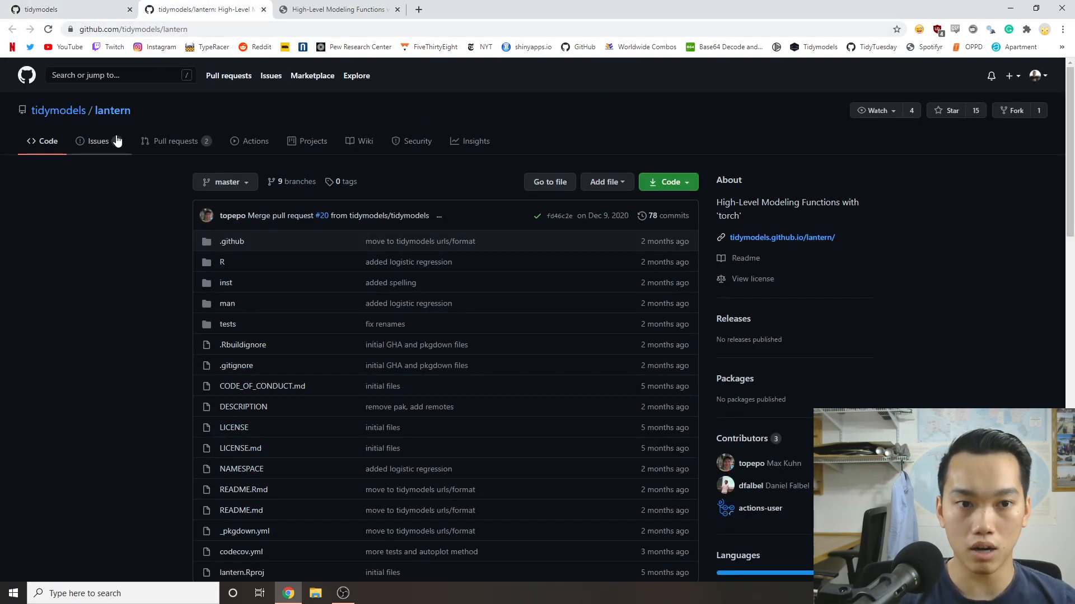
# Open the lantern repository's issues list.
pyautogui.click(98, 141)
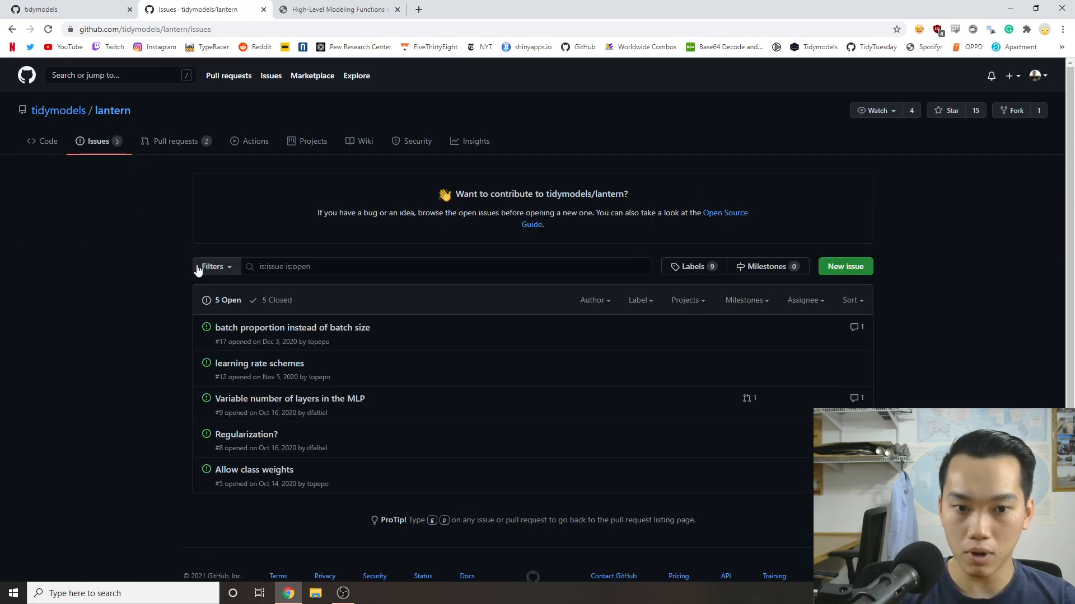
pyautogui.moveTo(117, 457)
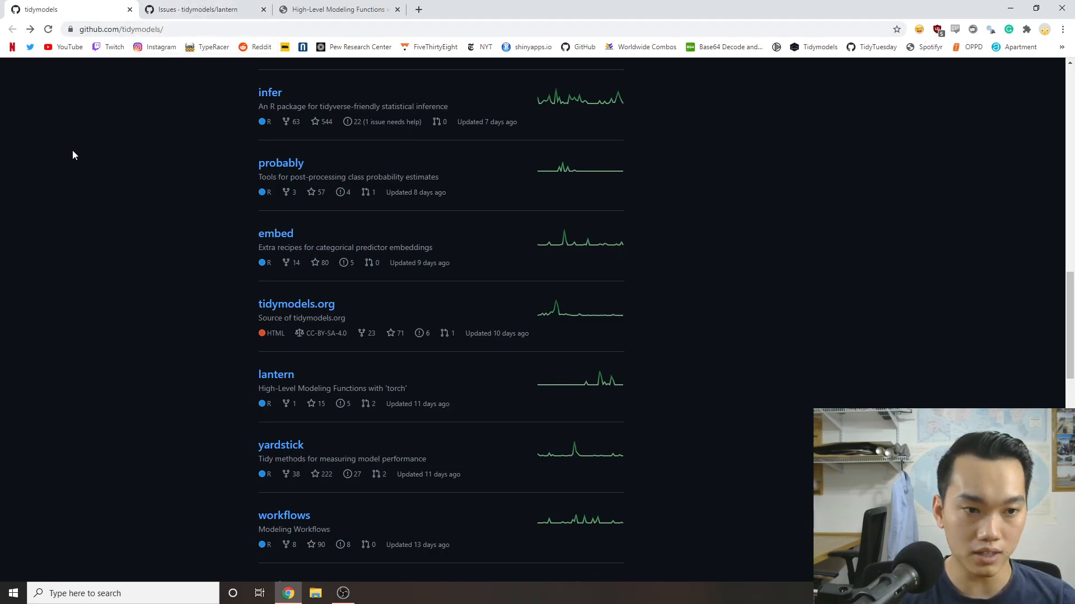
# Scroll through repositories like lantern, stacks, corrr and themis, then back to the top of the list.
pyautogui.scroll(-3)
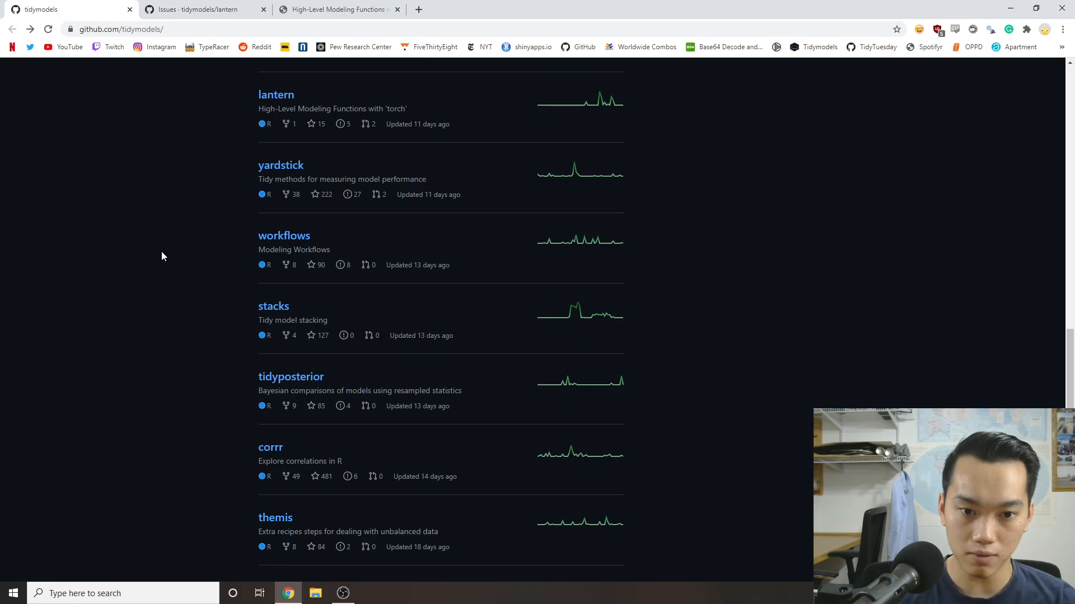
pyautogui.scroll(3)
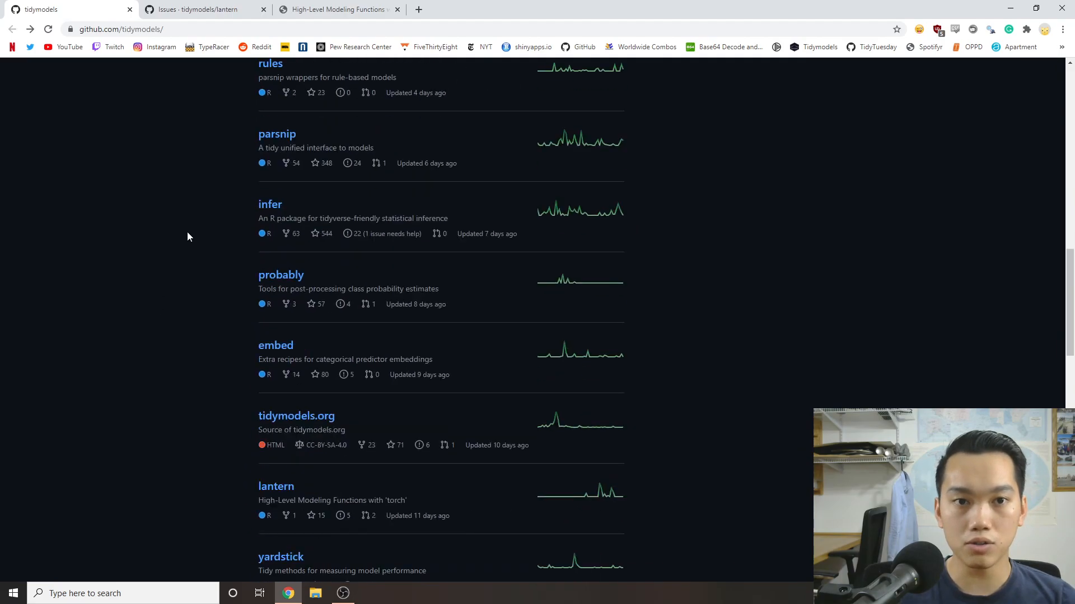
pyautogui.scroll(-3)
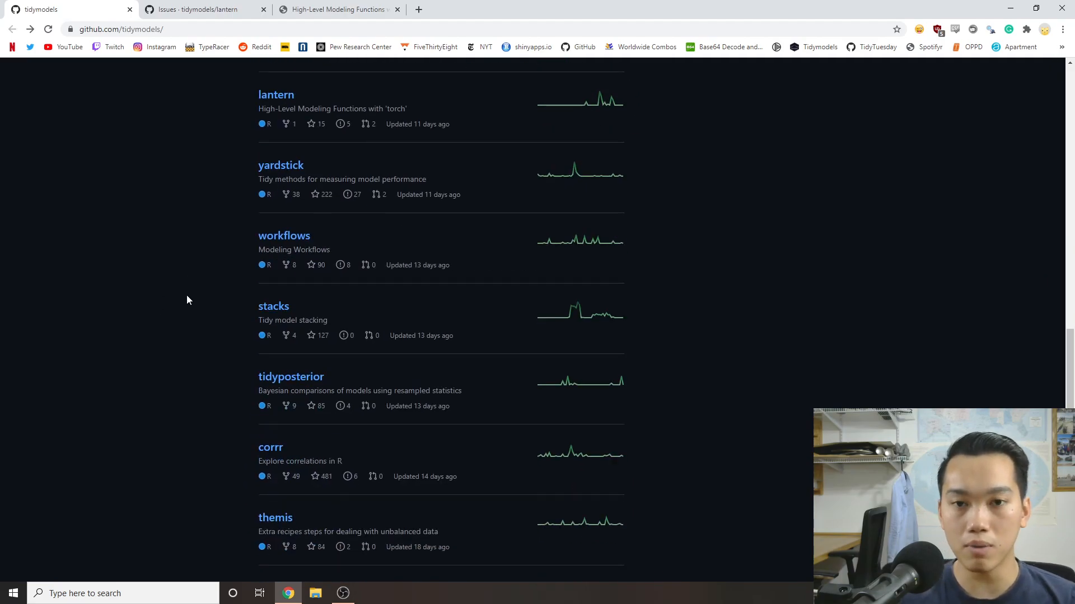
pyautogui.scroll(3)
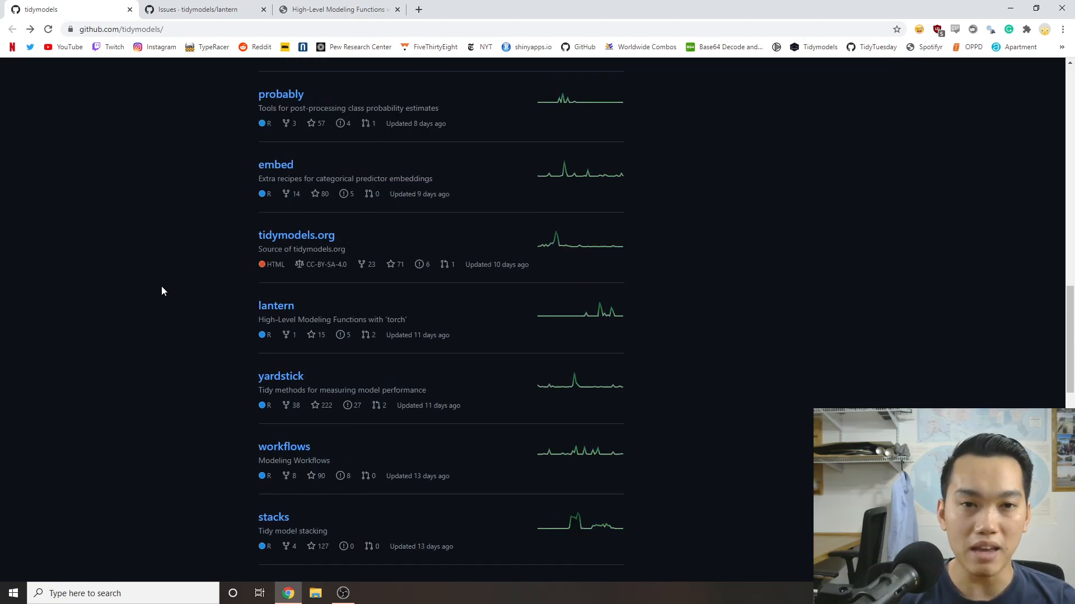
pyautogui.scroll(3)
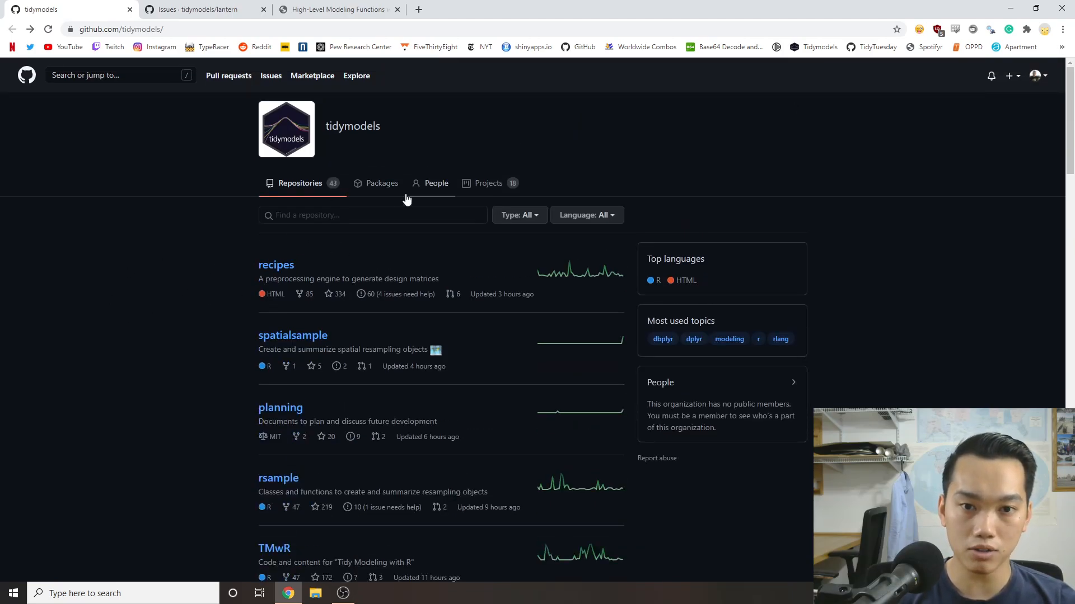
pyautogui.moveTo(174, 298)
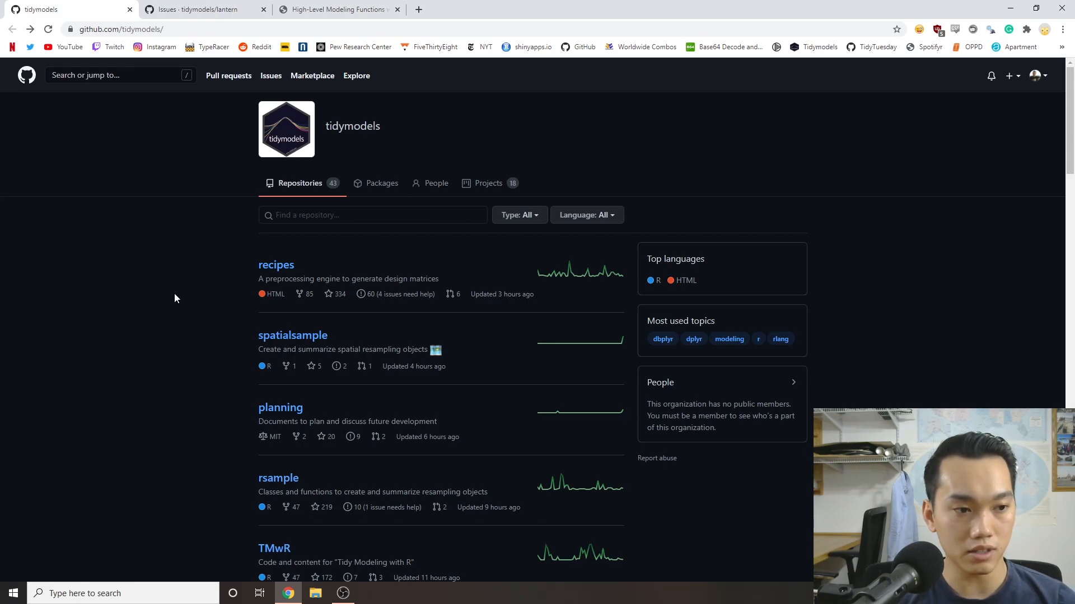
pyautogui.moveTo(194, 281)
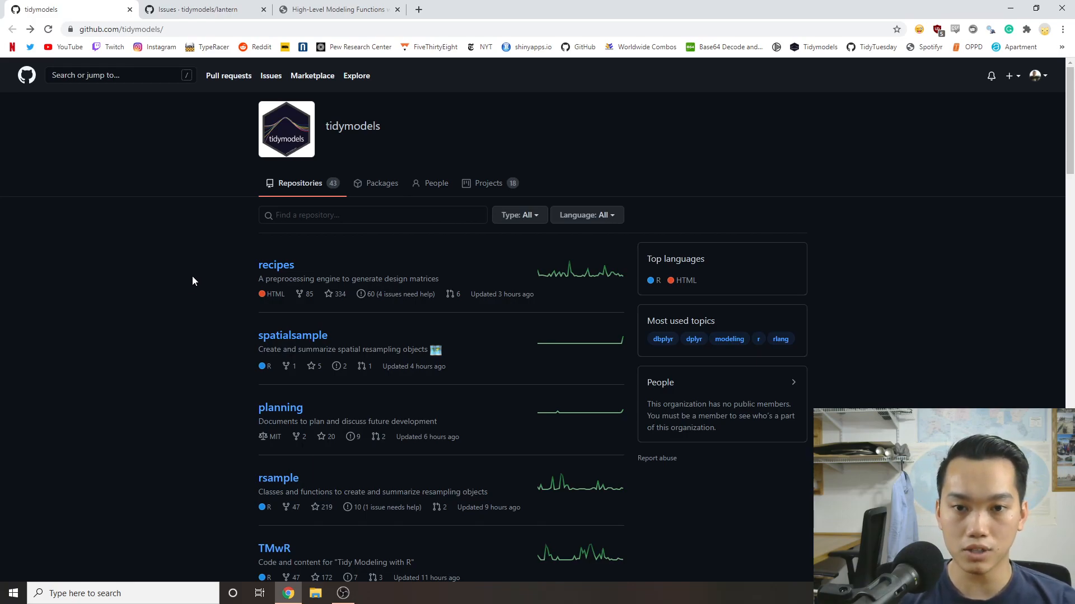
pyautogui.moveTo(150, 164)
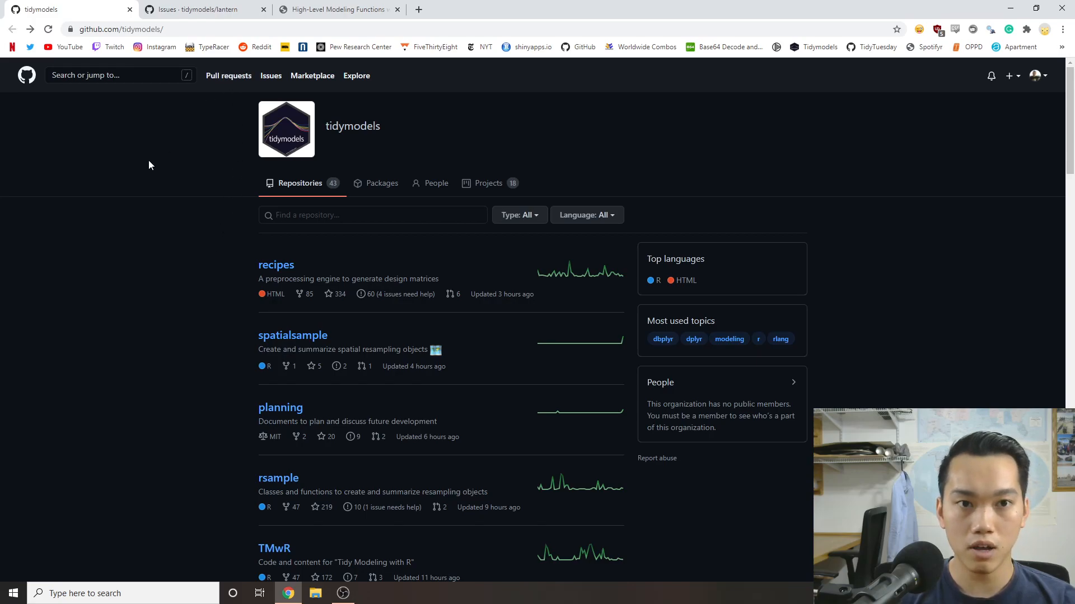
pyautogui.moveTo(133, 322)
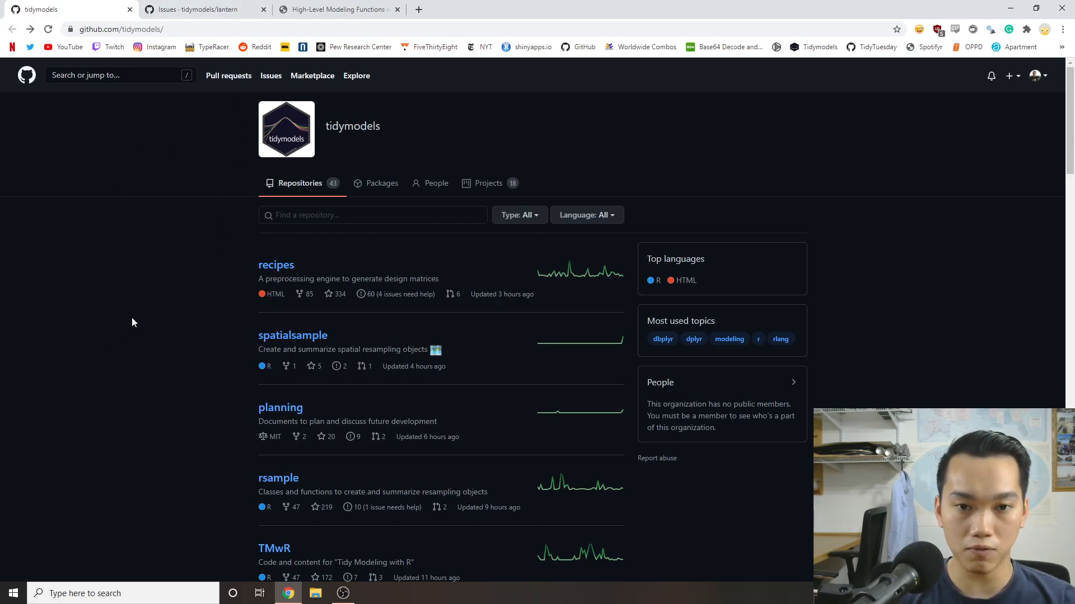
pyautogui.moveTo(184, 274)
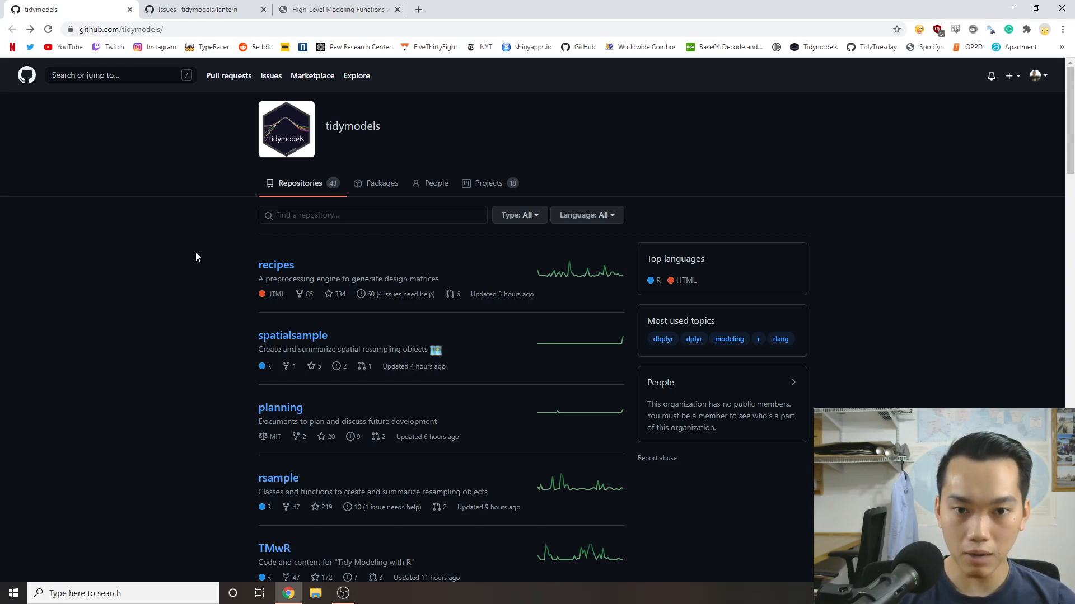
pyautogui.moveTo(172, 316)
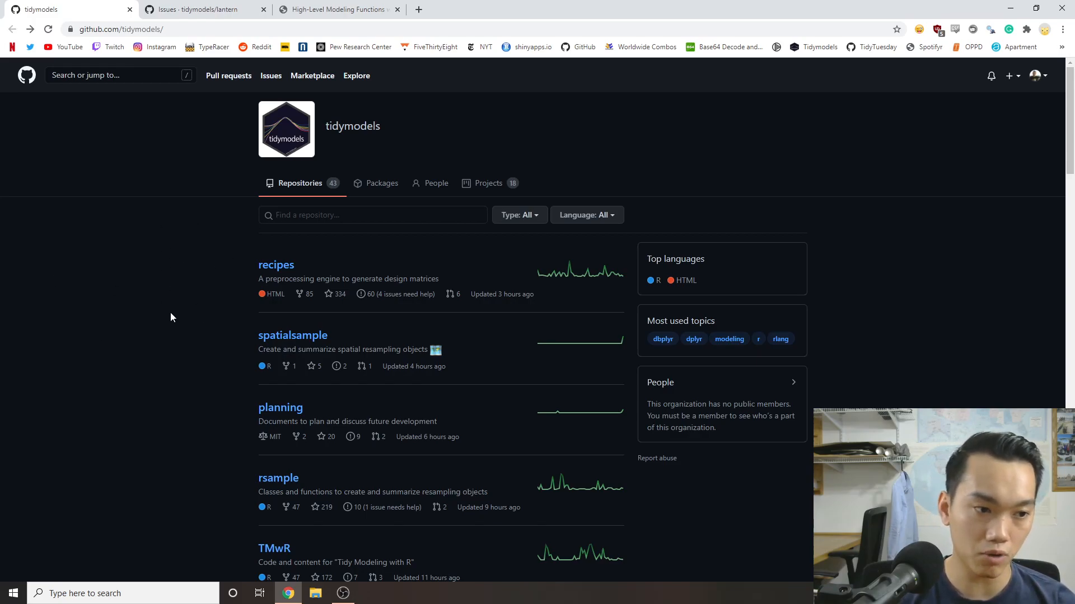
pyautogui.moveTo(163, 310)
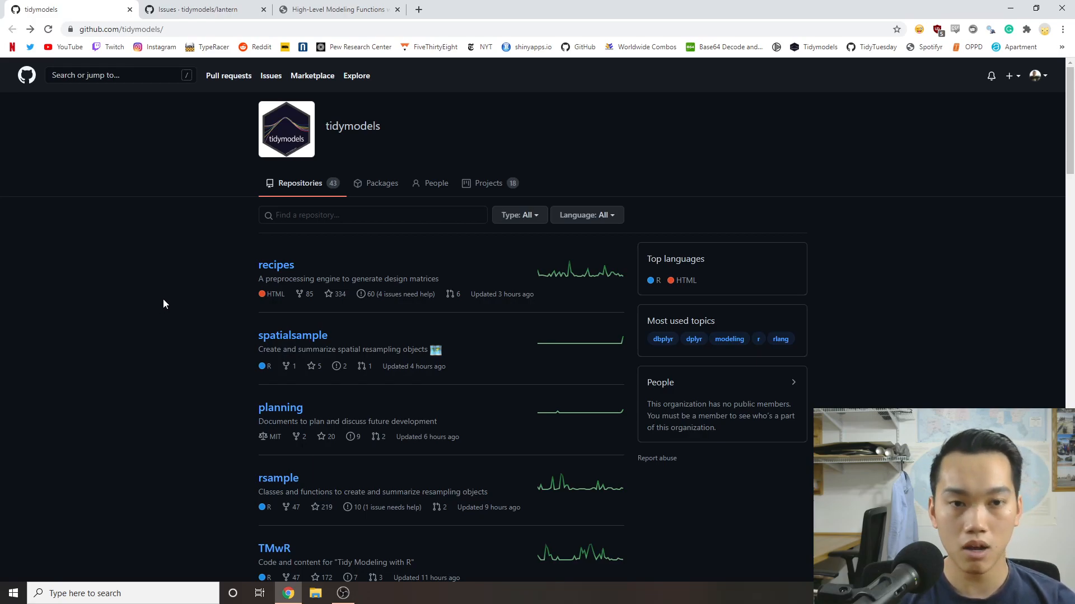
pyautogui.moveTo(155, 357)
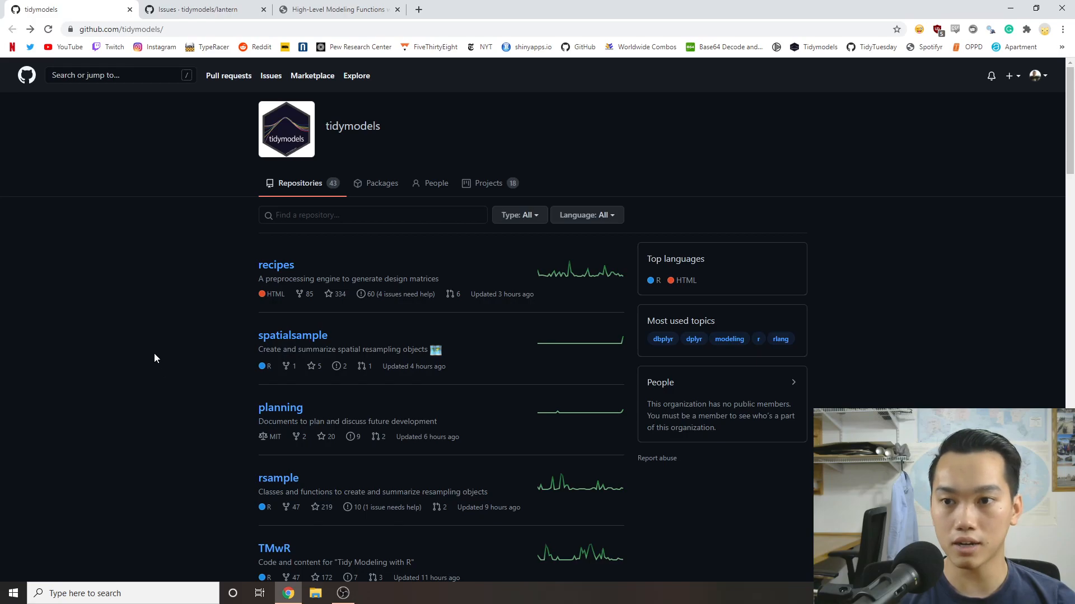